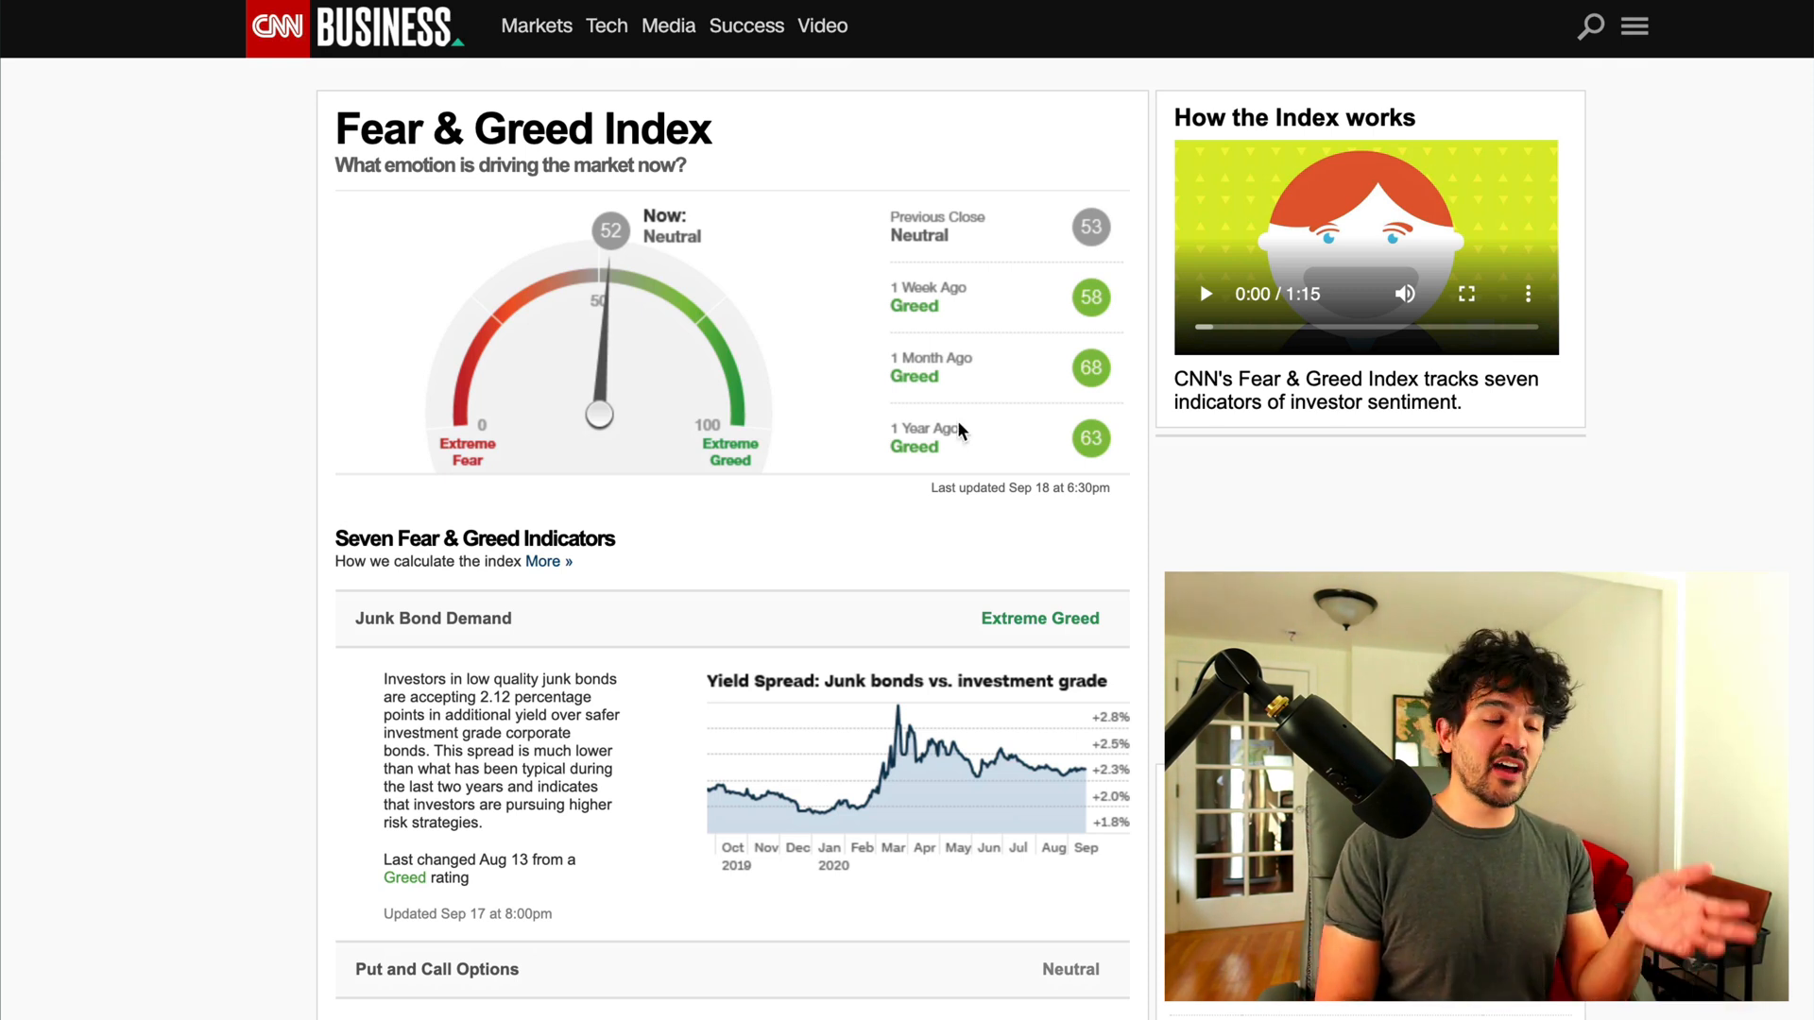
Step: Scroll down through the CBOE 5-Day Put/Call Ratio chart on the Fear & Greed page
scroll("down", 3)
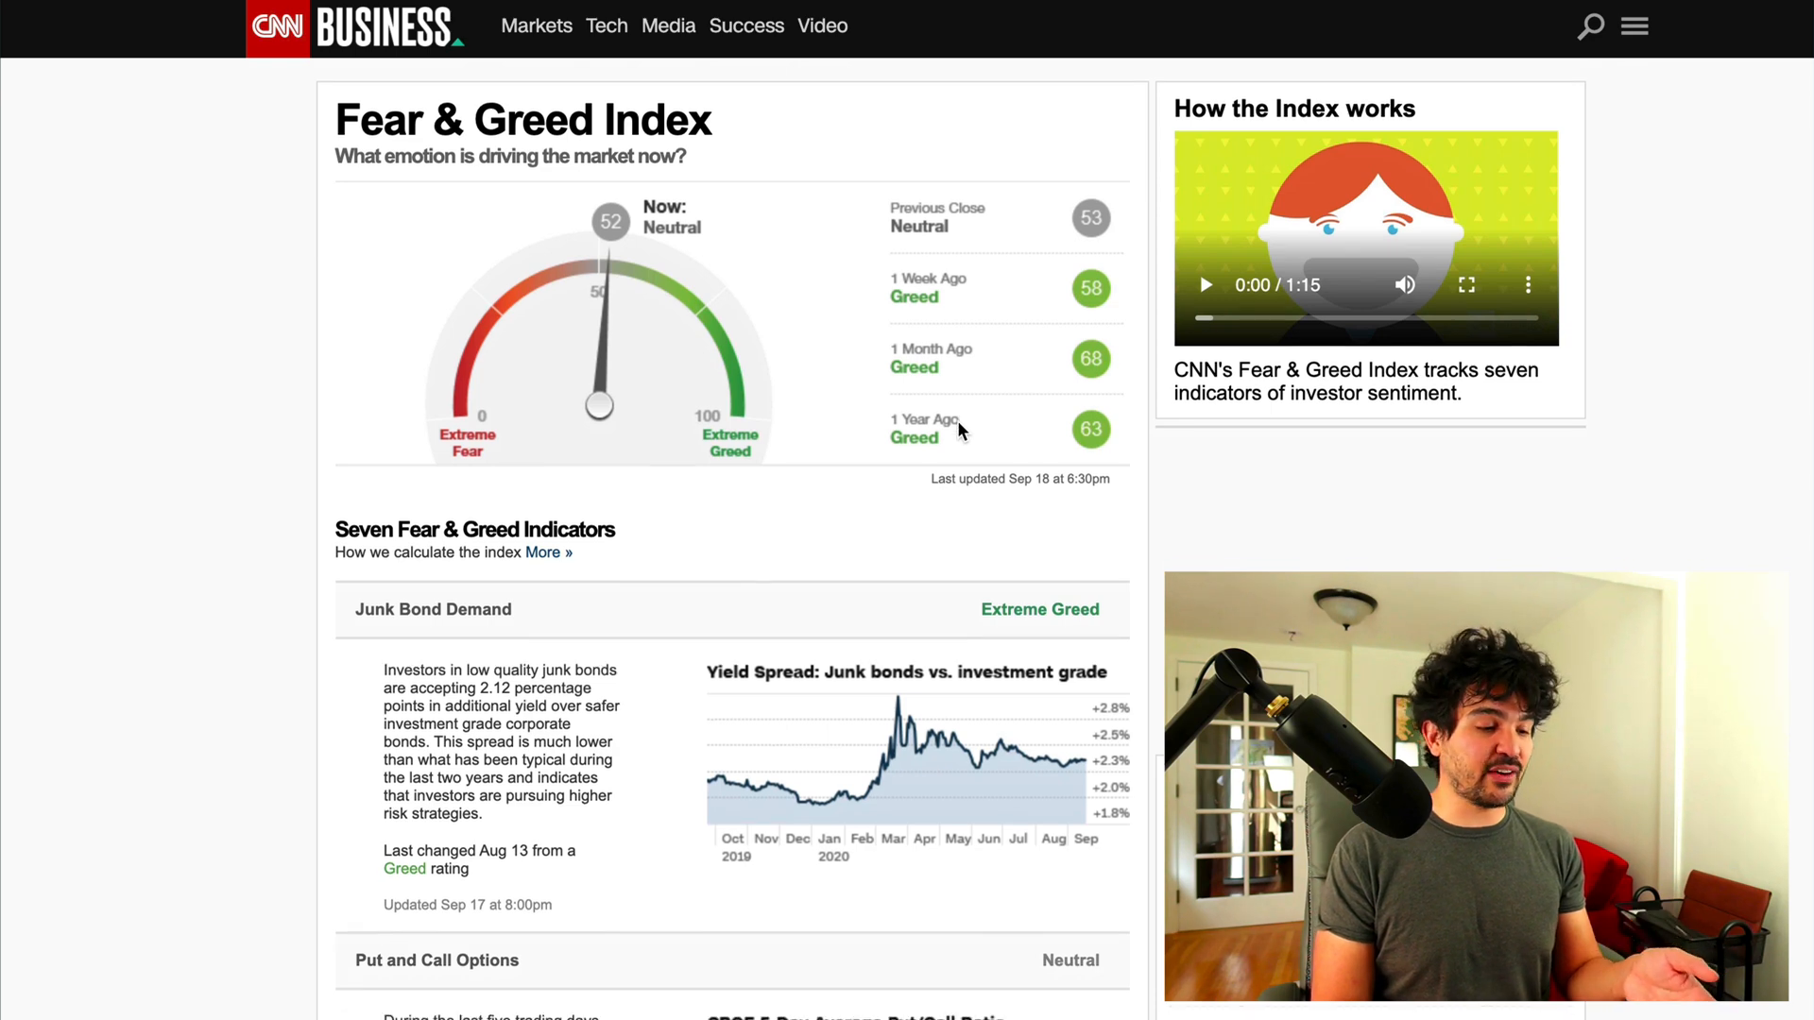
scroll("down", 3)
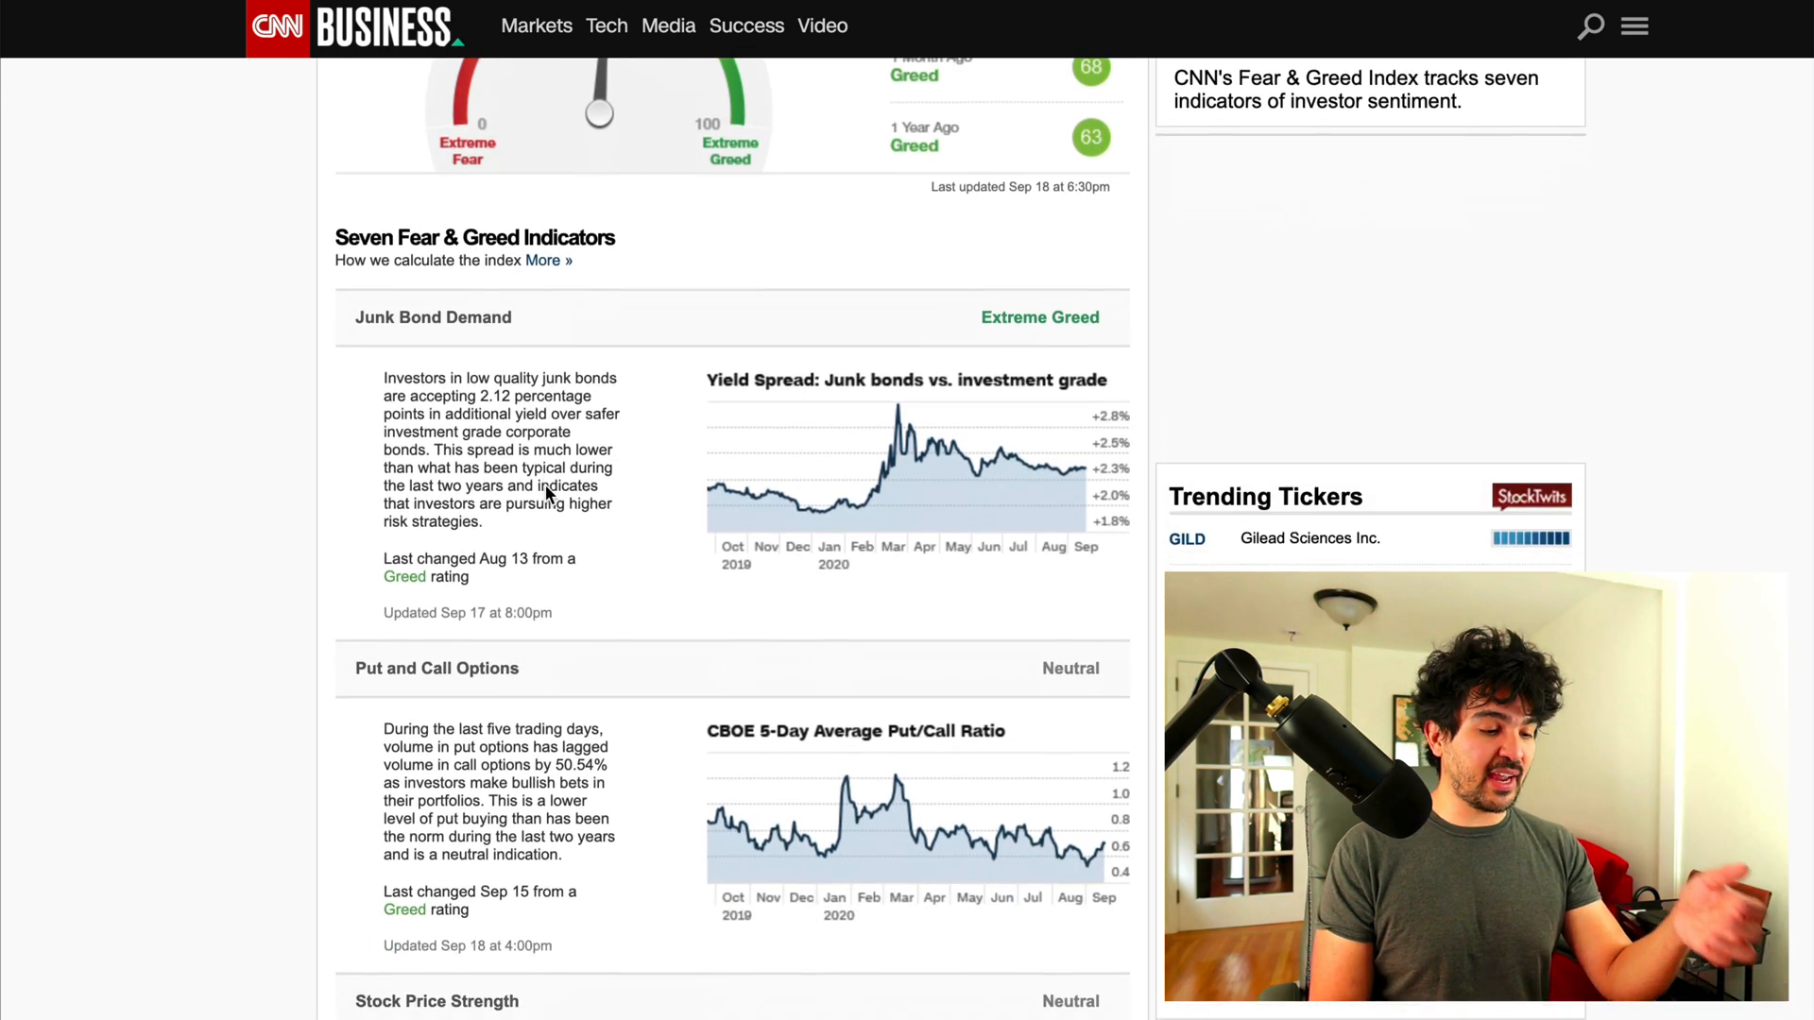
scroll("down", 3)
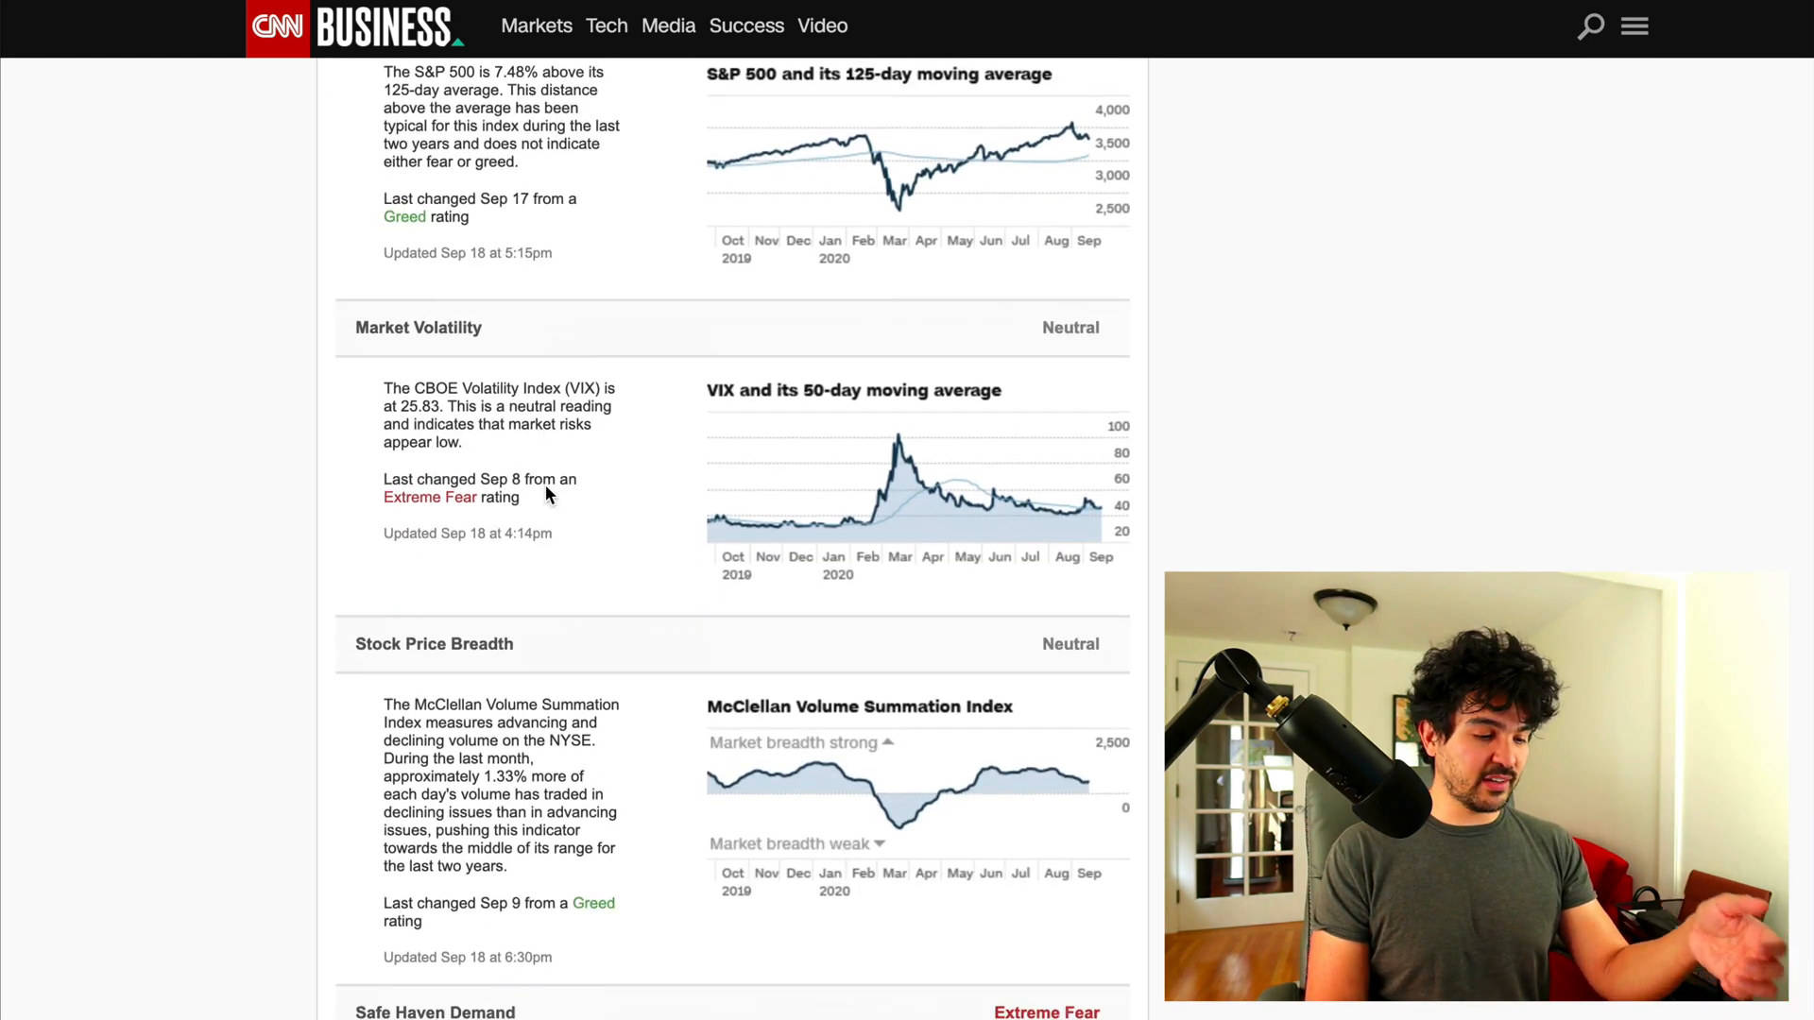
scroll("down", 3)
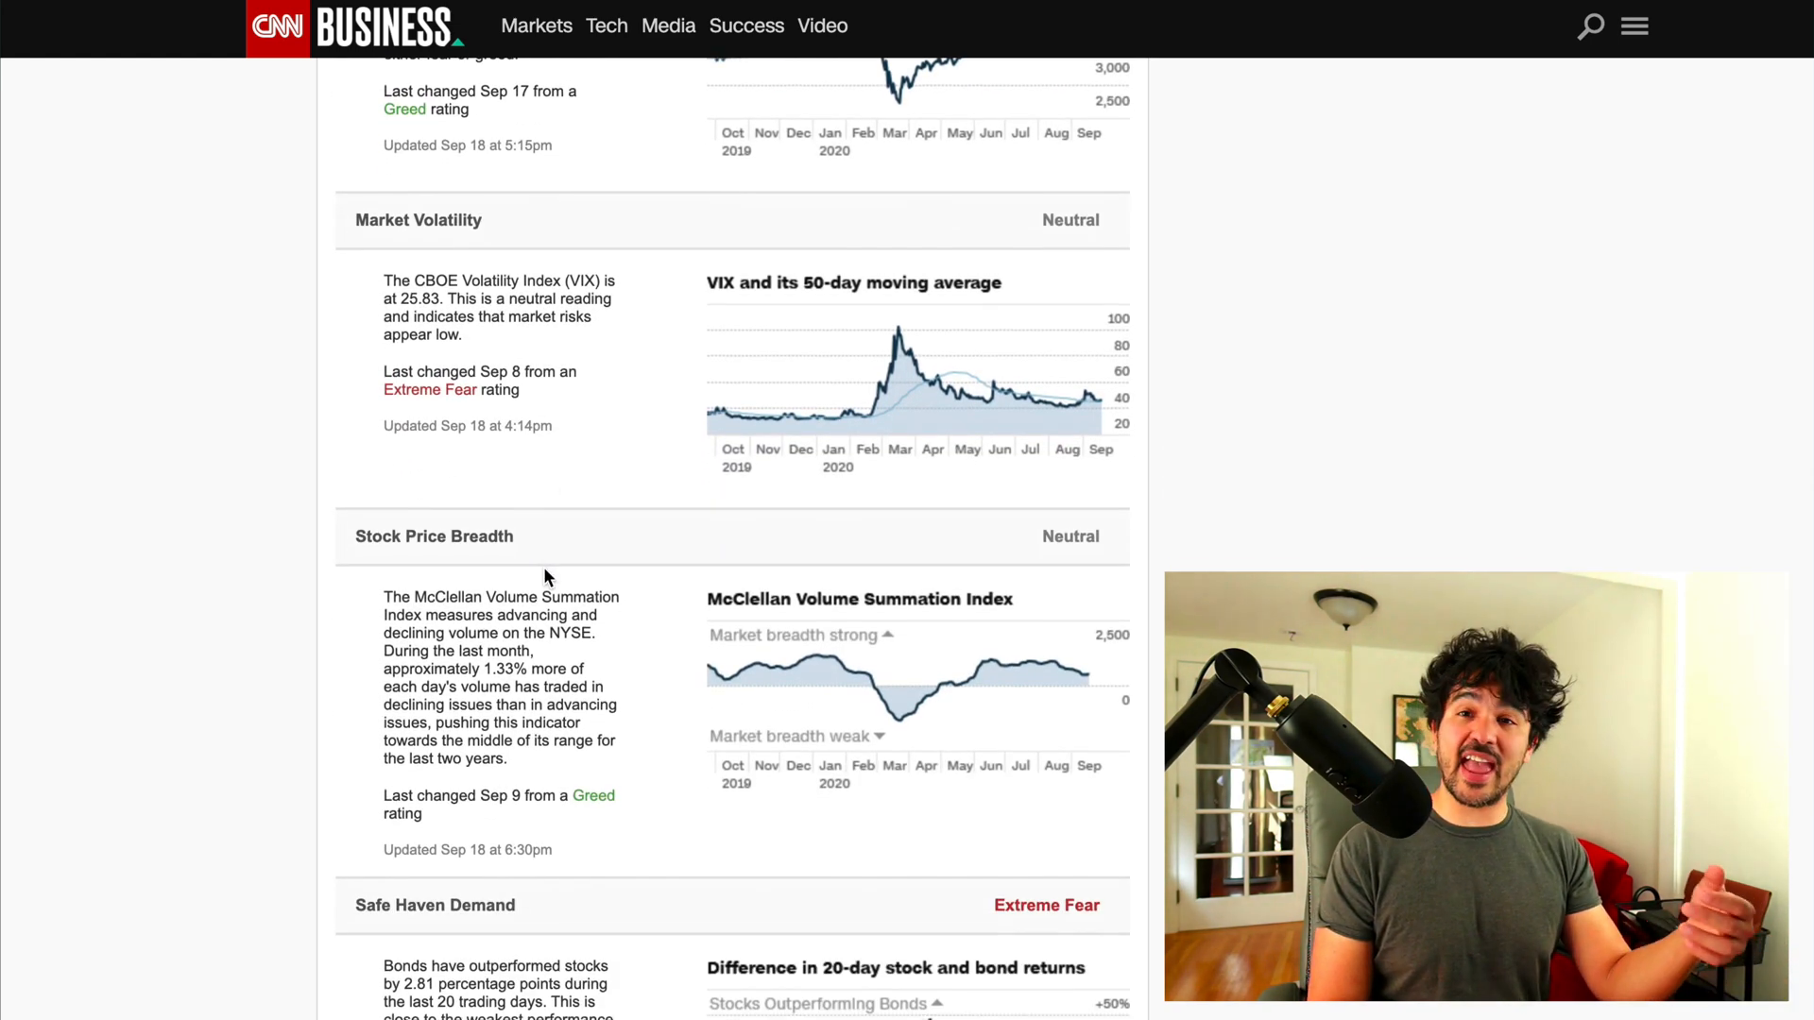
mouse_move(1281, 470)
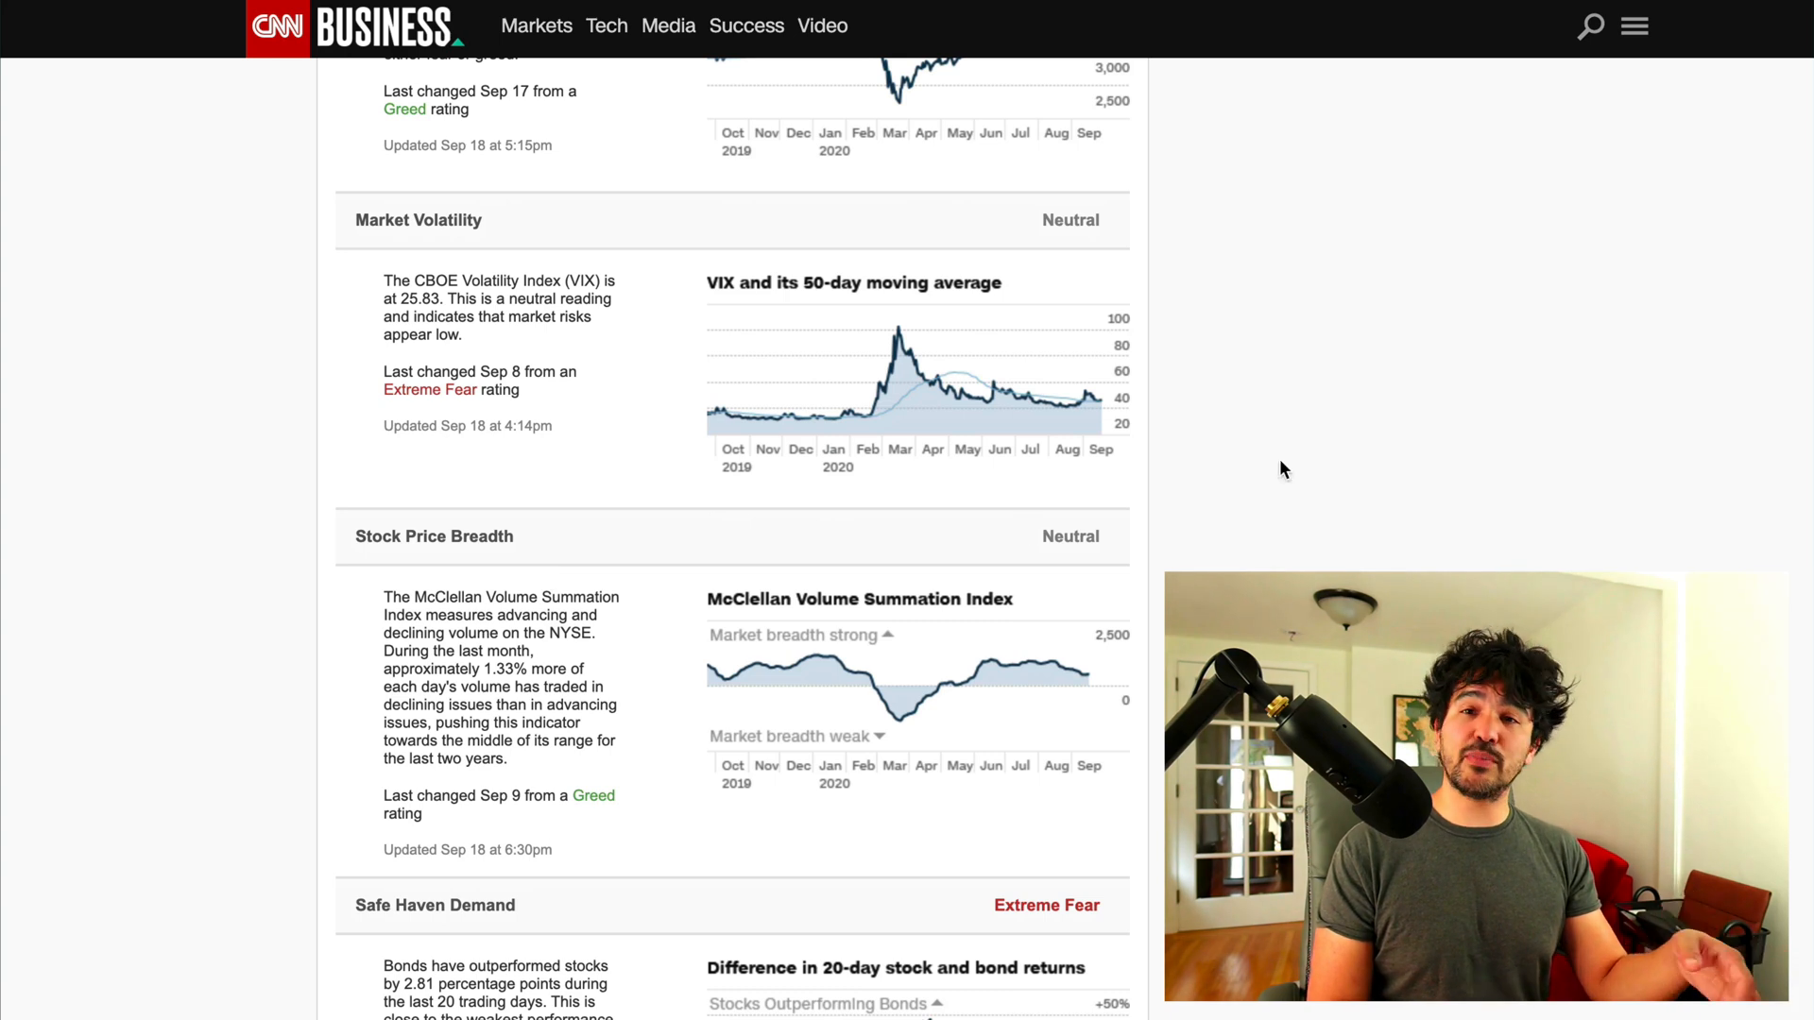
mouse_move(1360, 495)
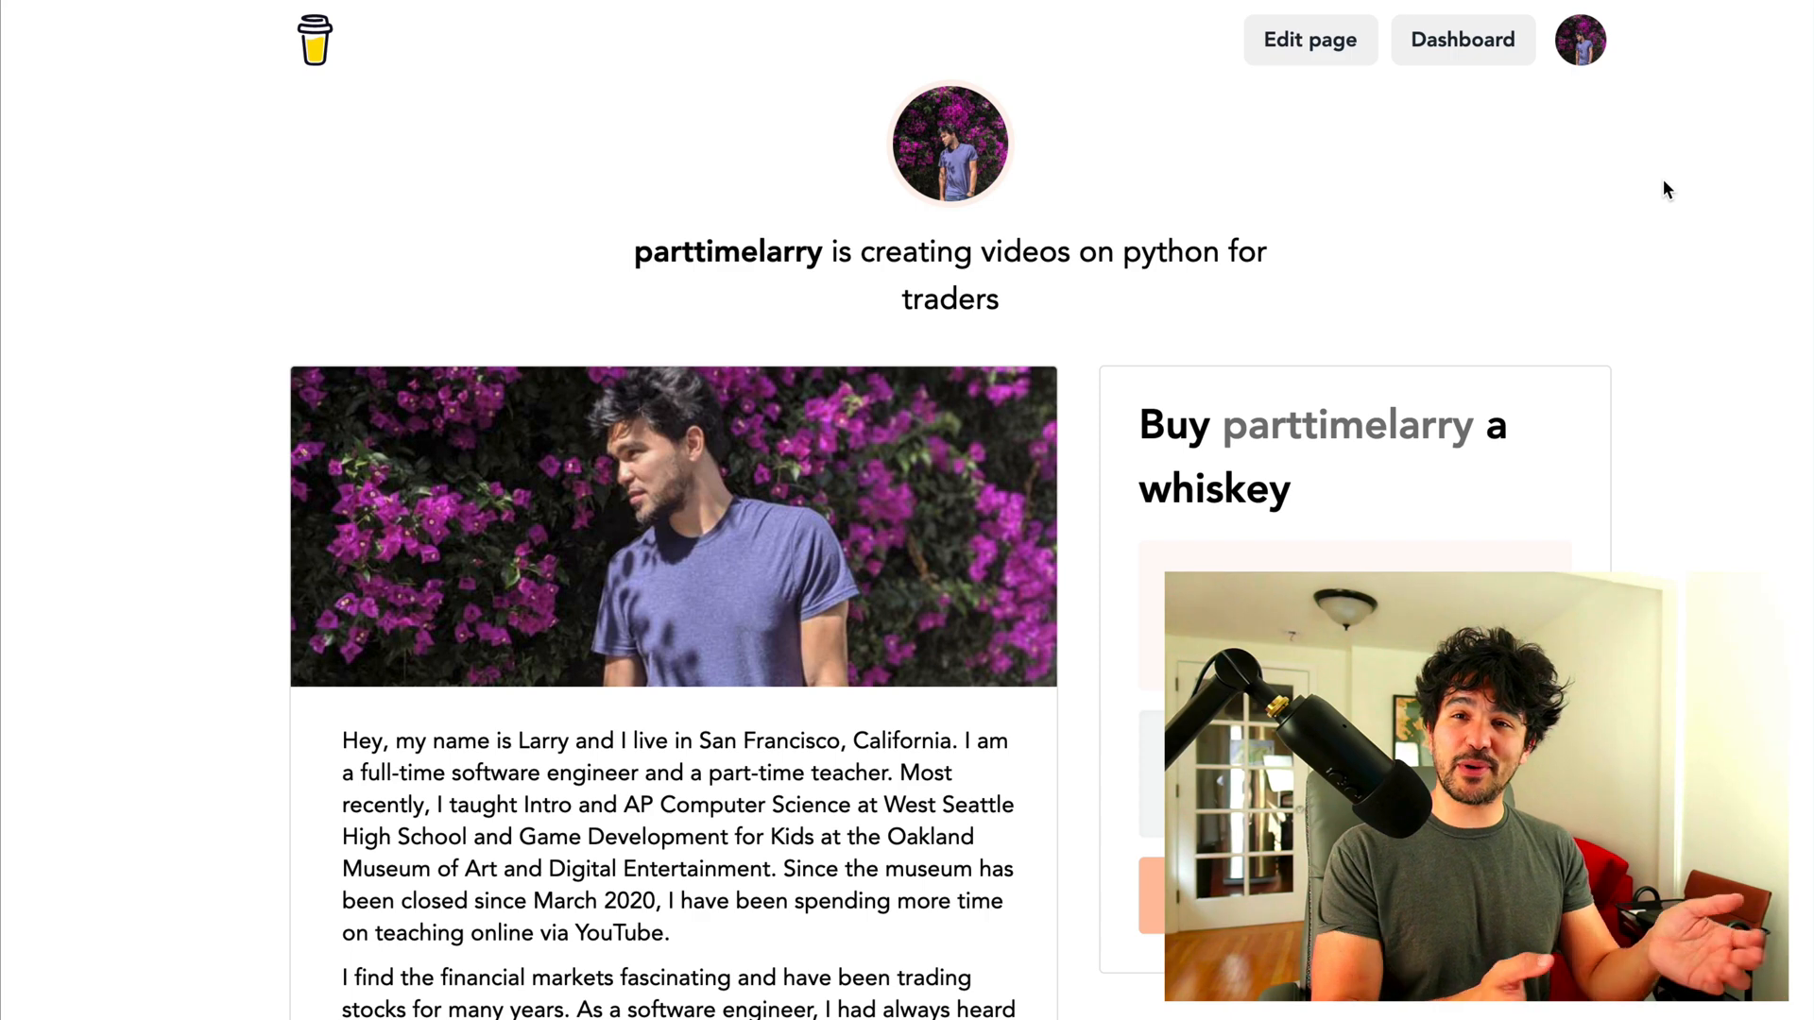
scroll("down", 3)
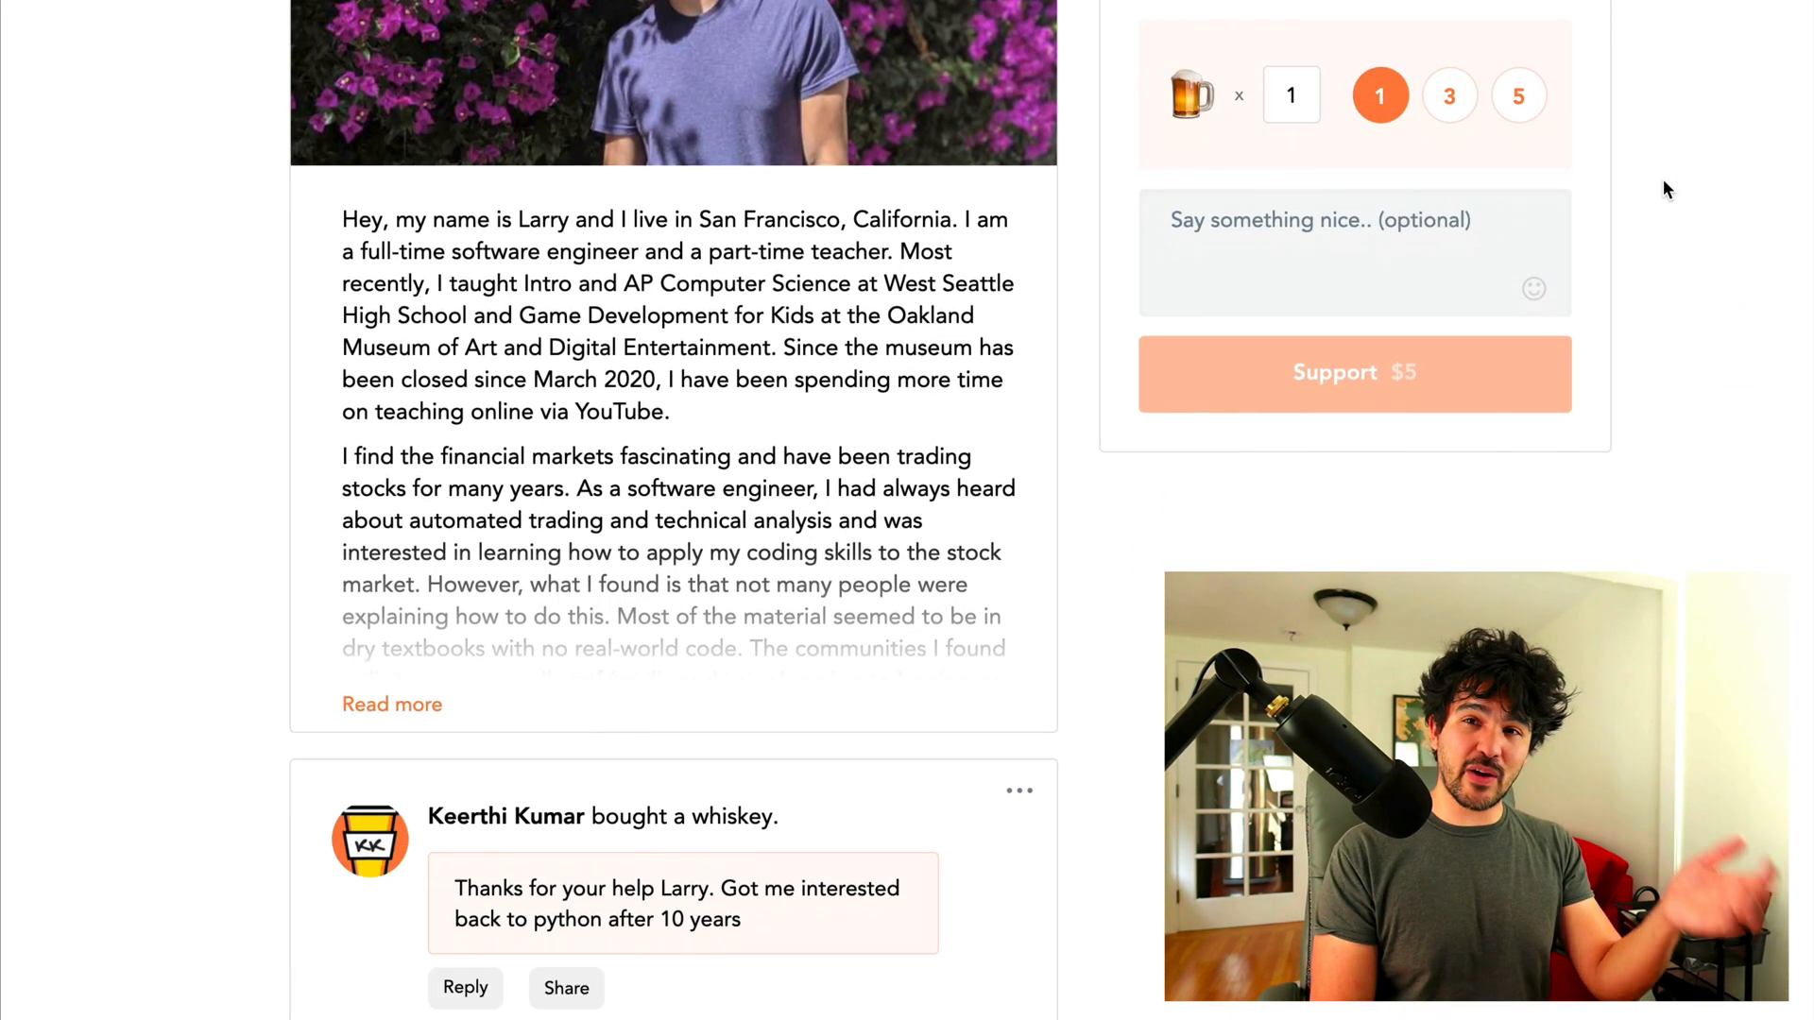
scroll("down", 3)
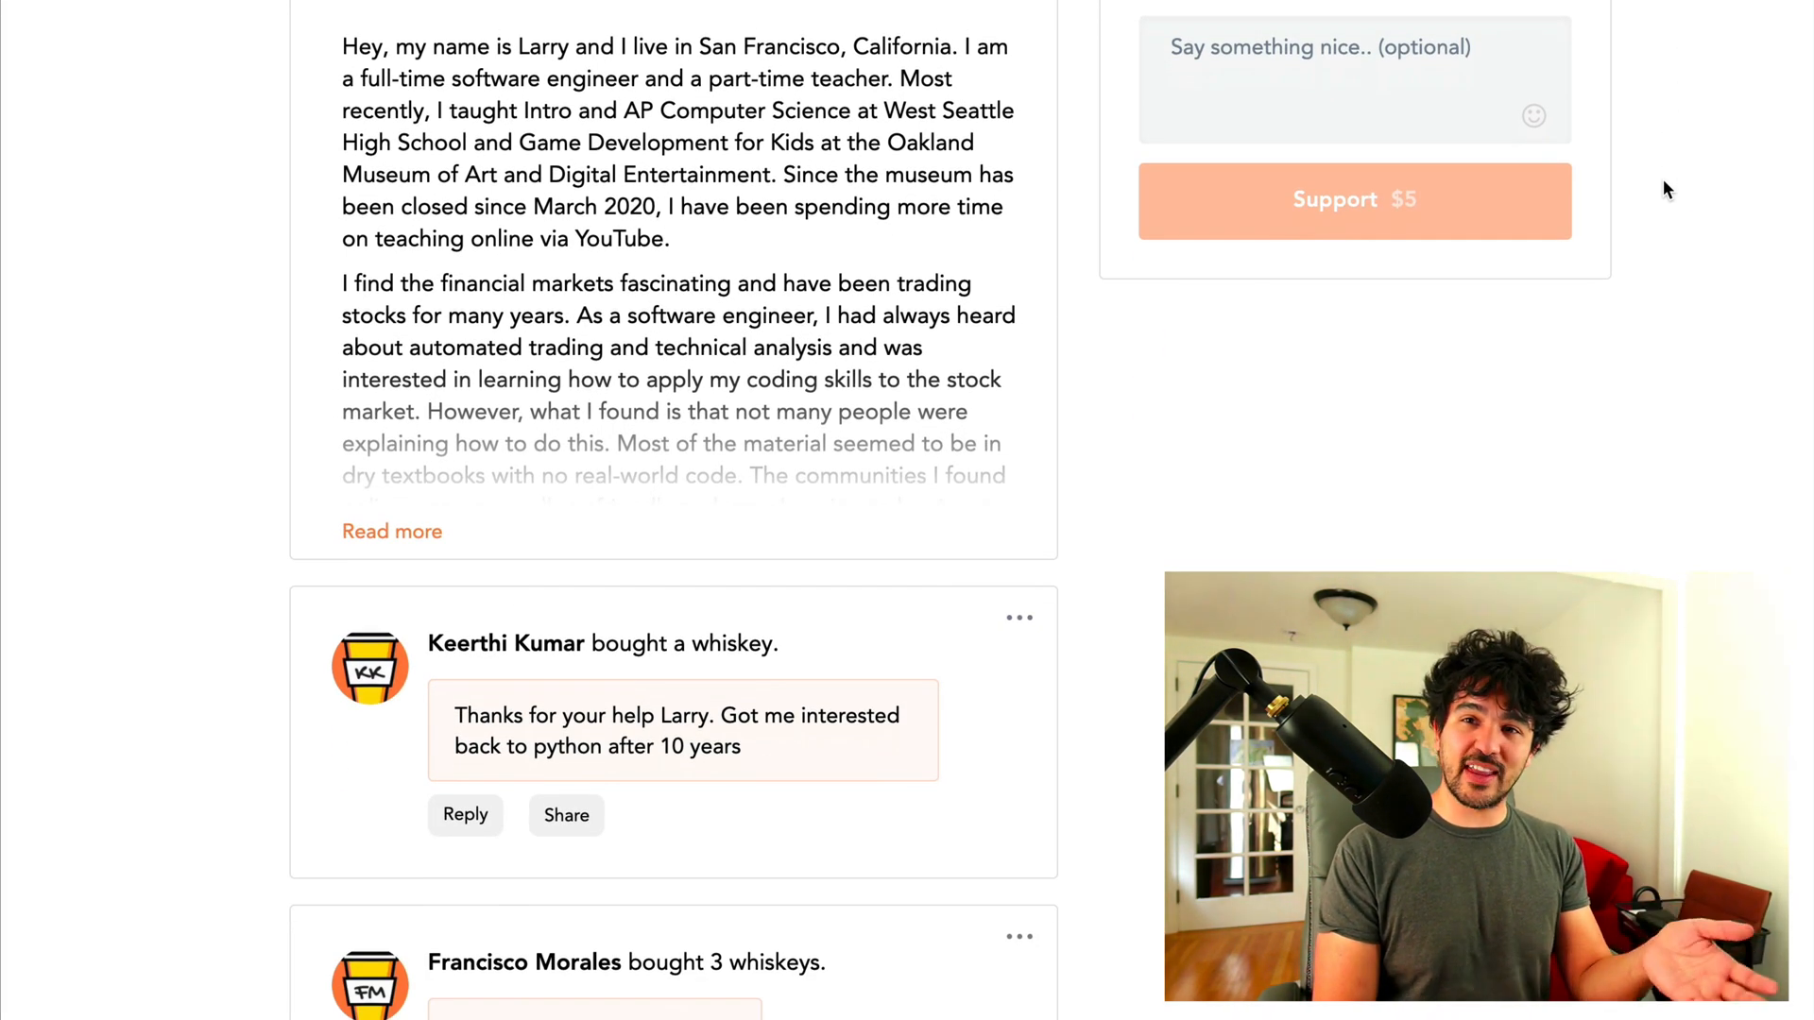
scroll("down", 3)
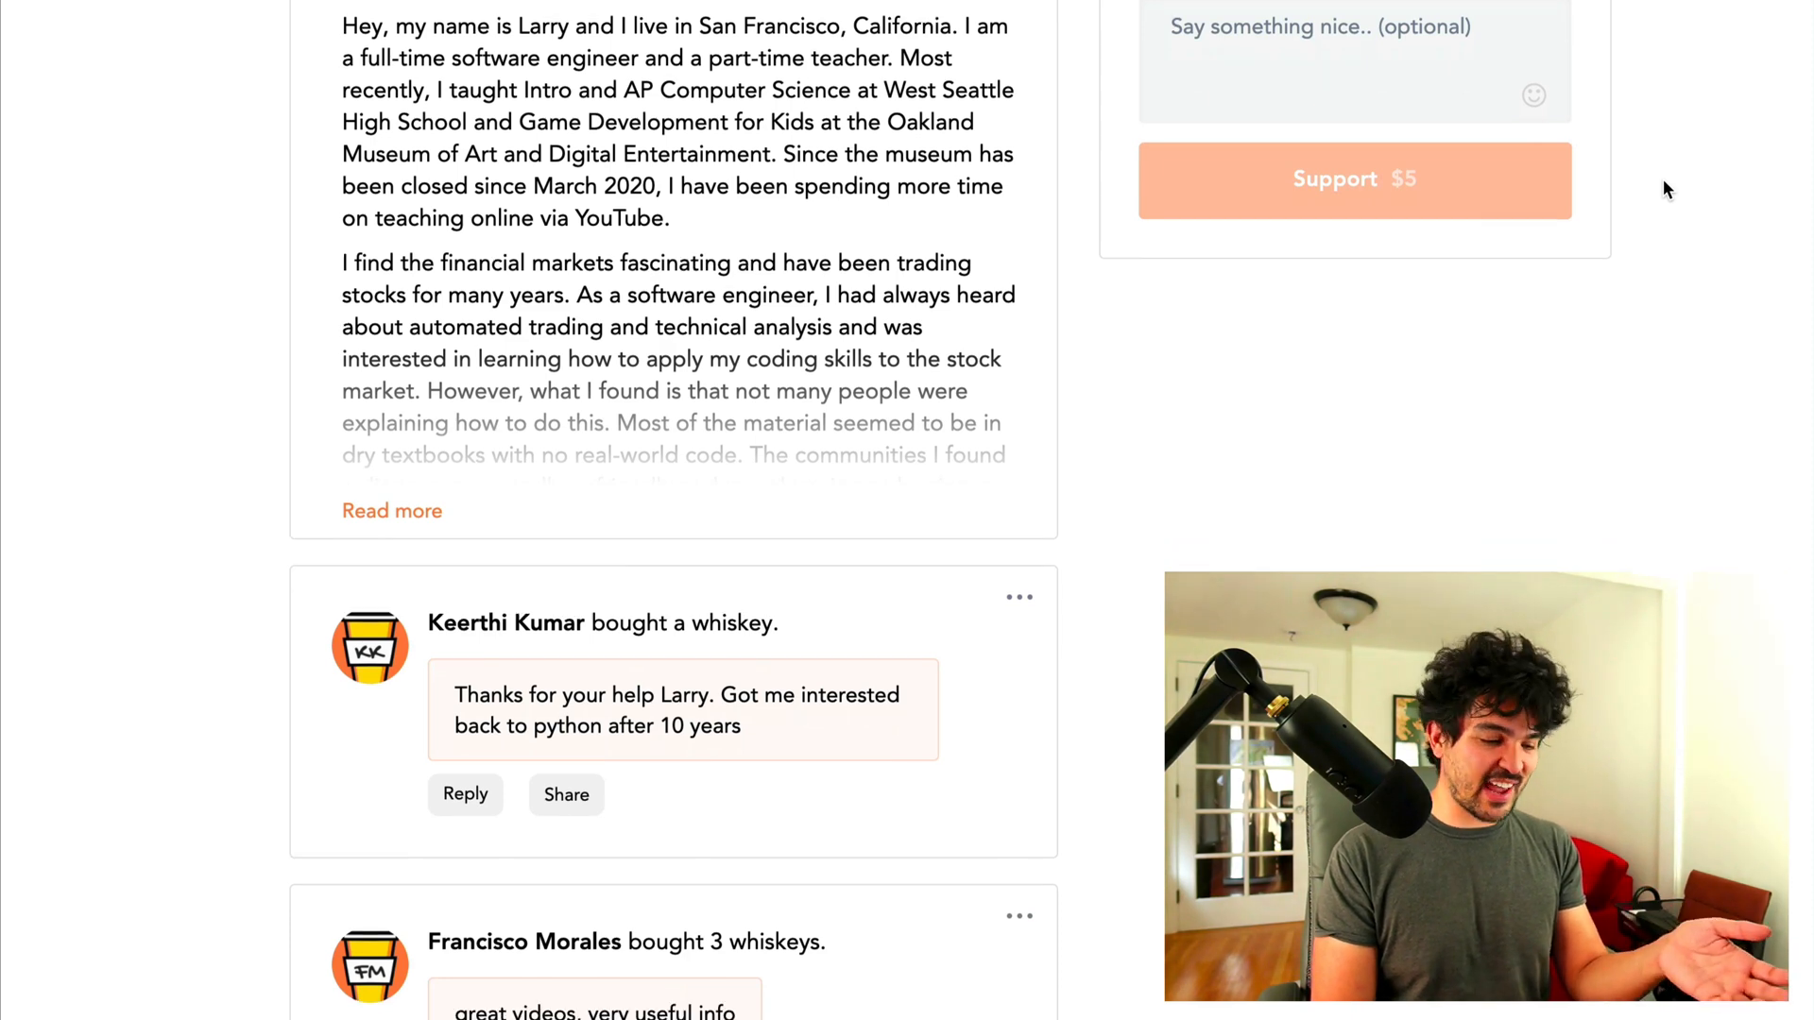
scroll("down", 3)
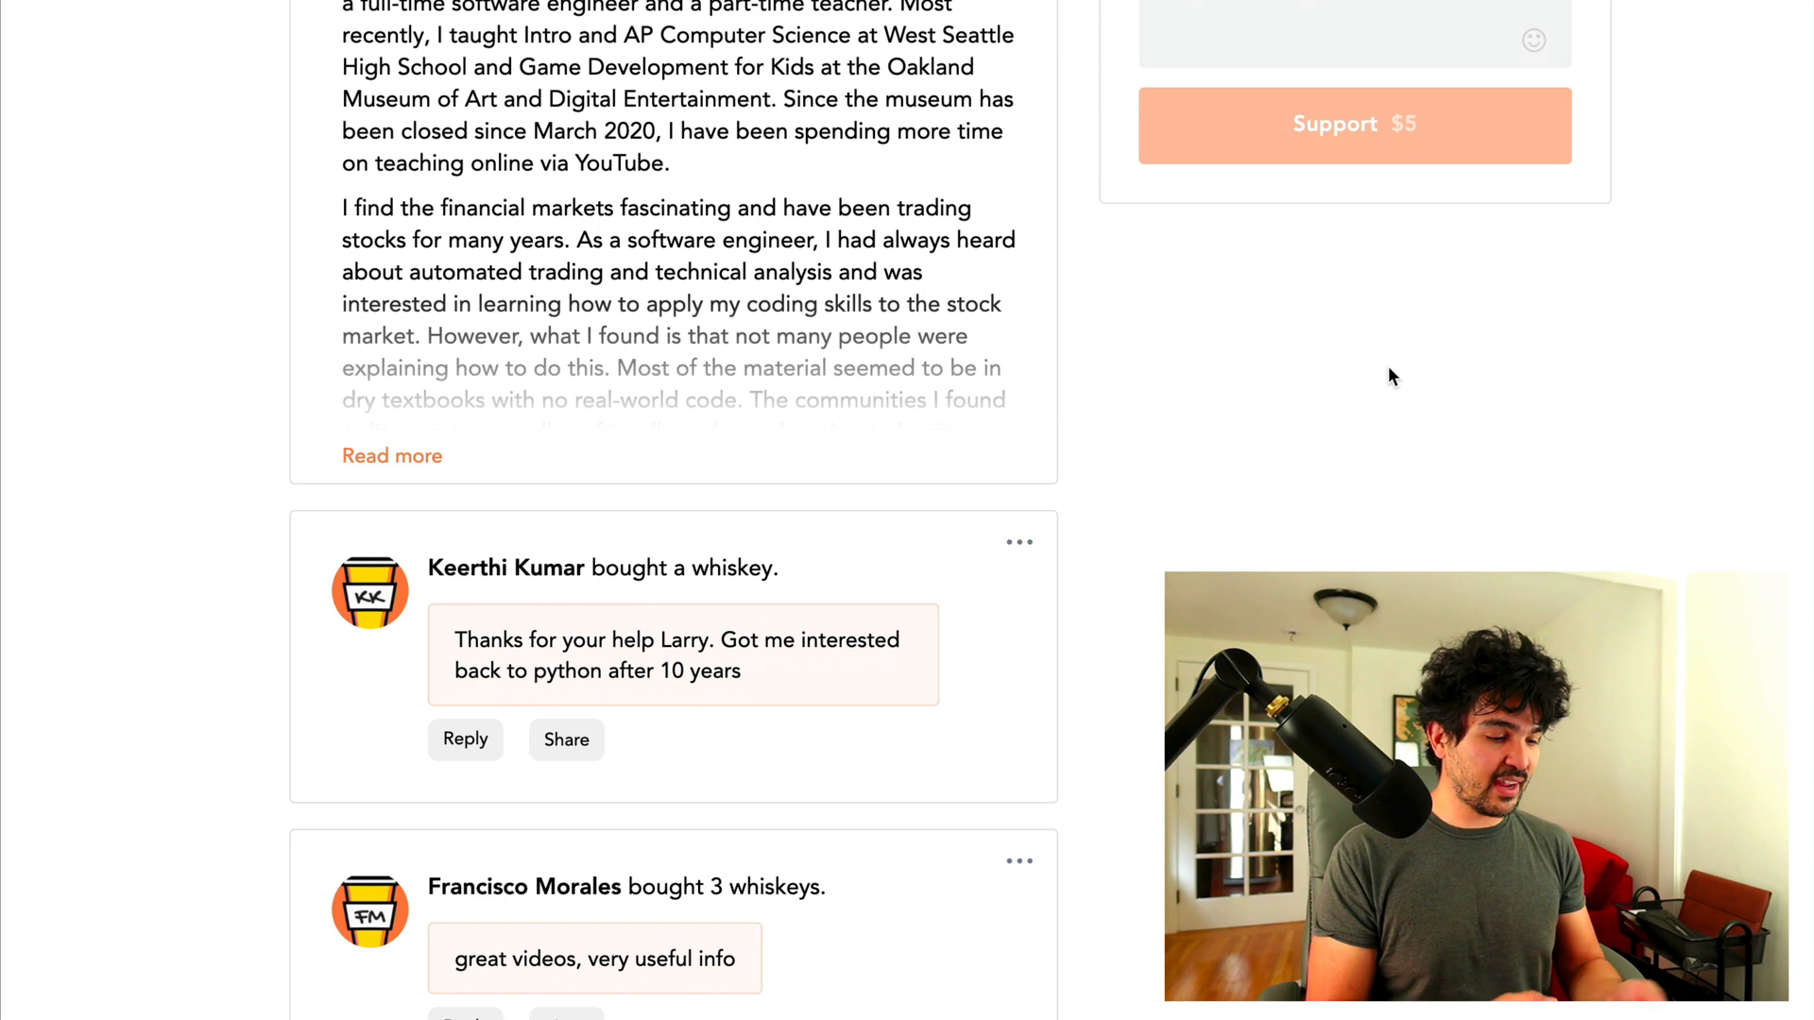
mouse_move(1355, 479)
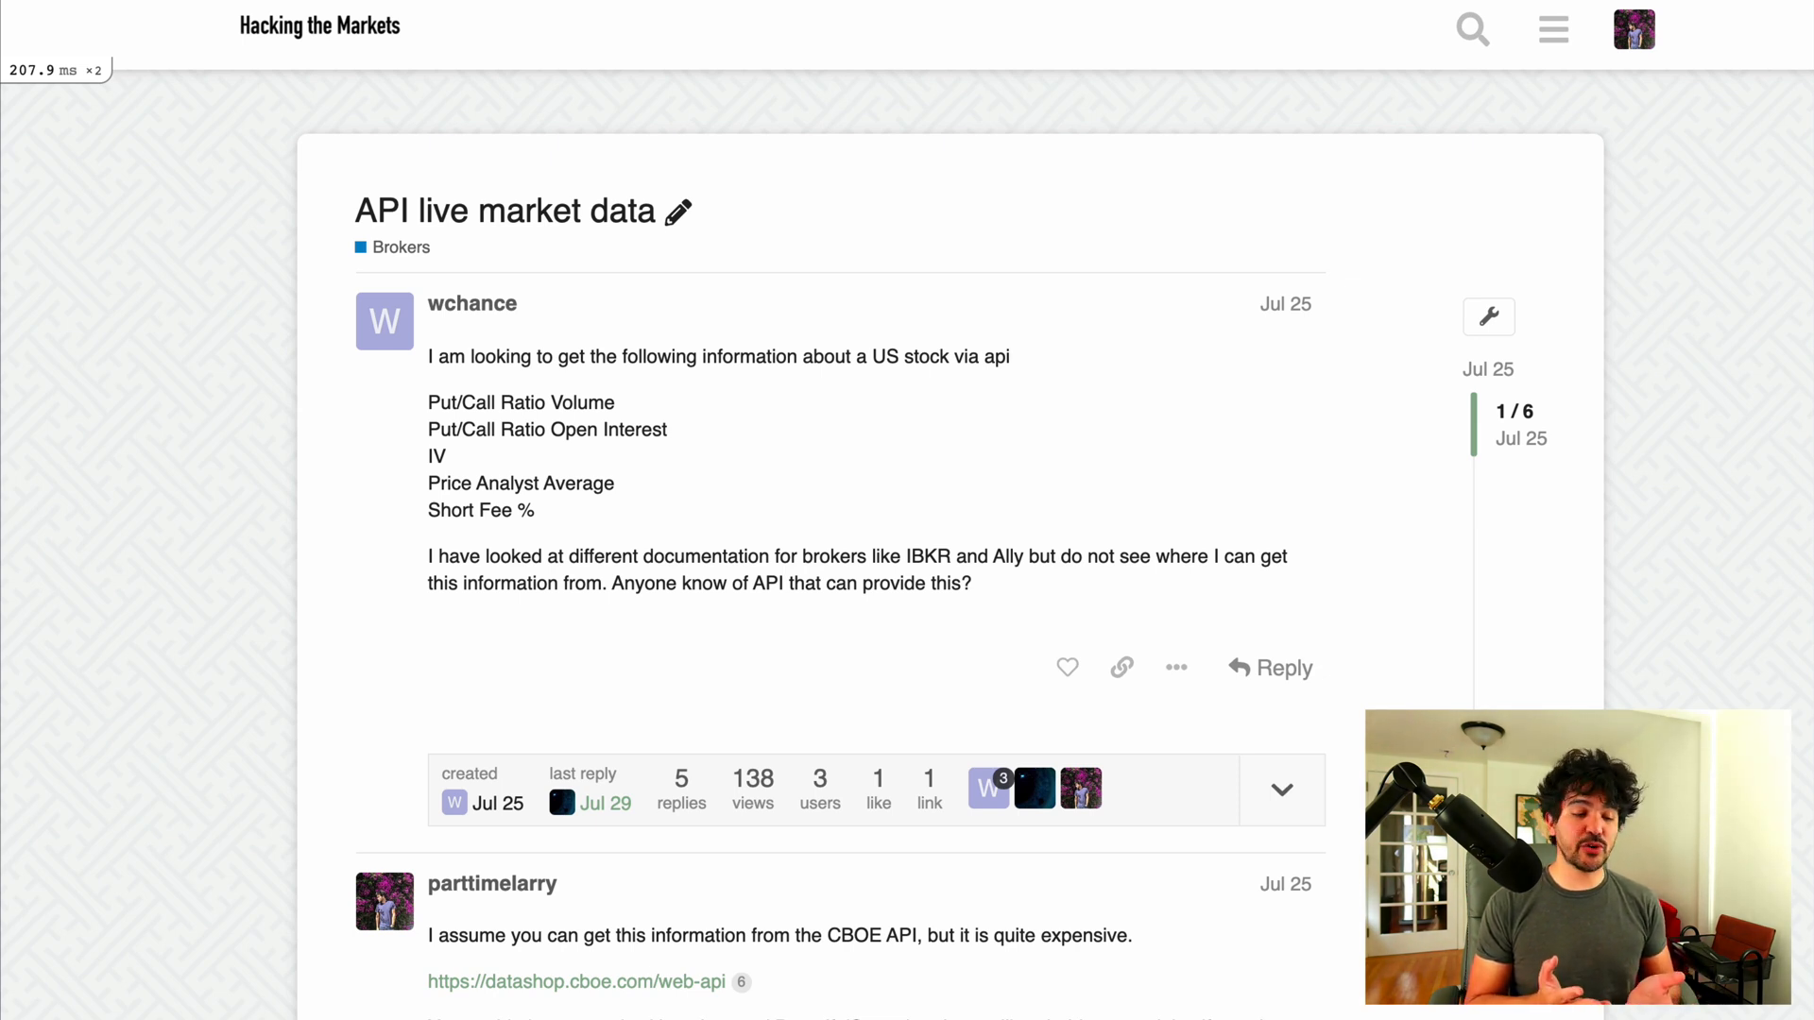
mouse_move(1326, 304)
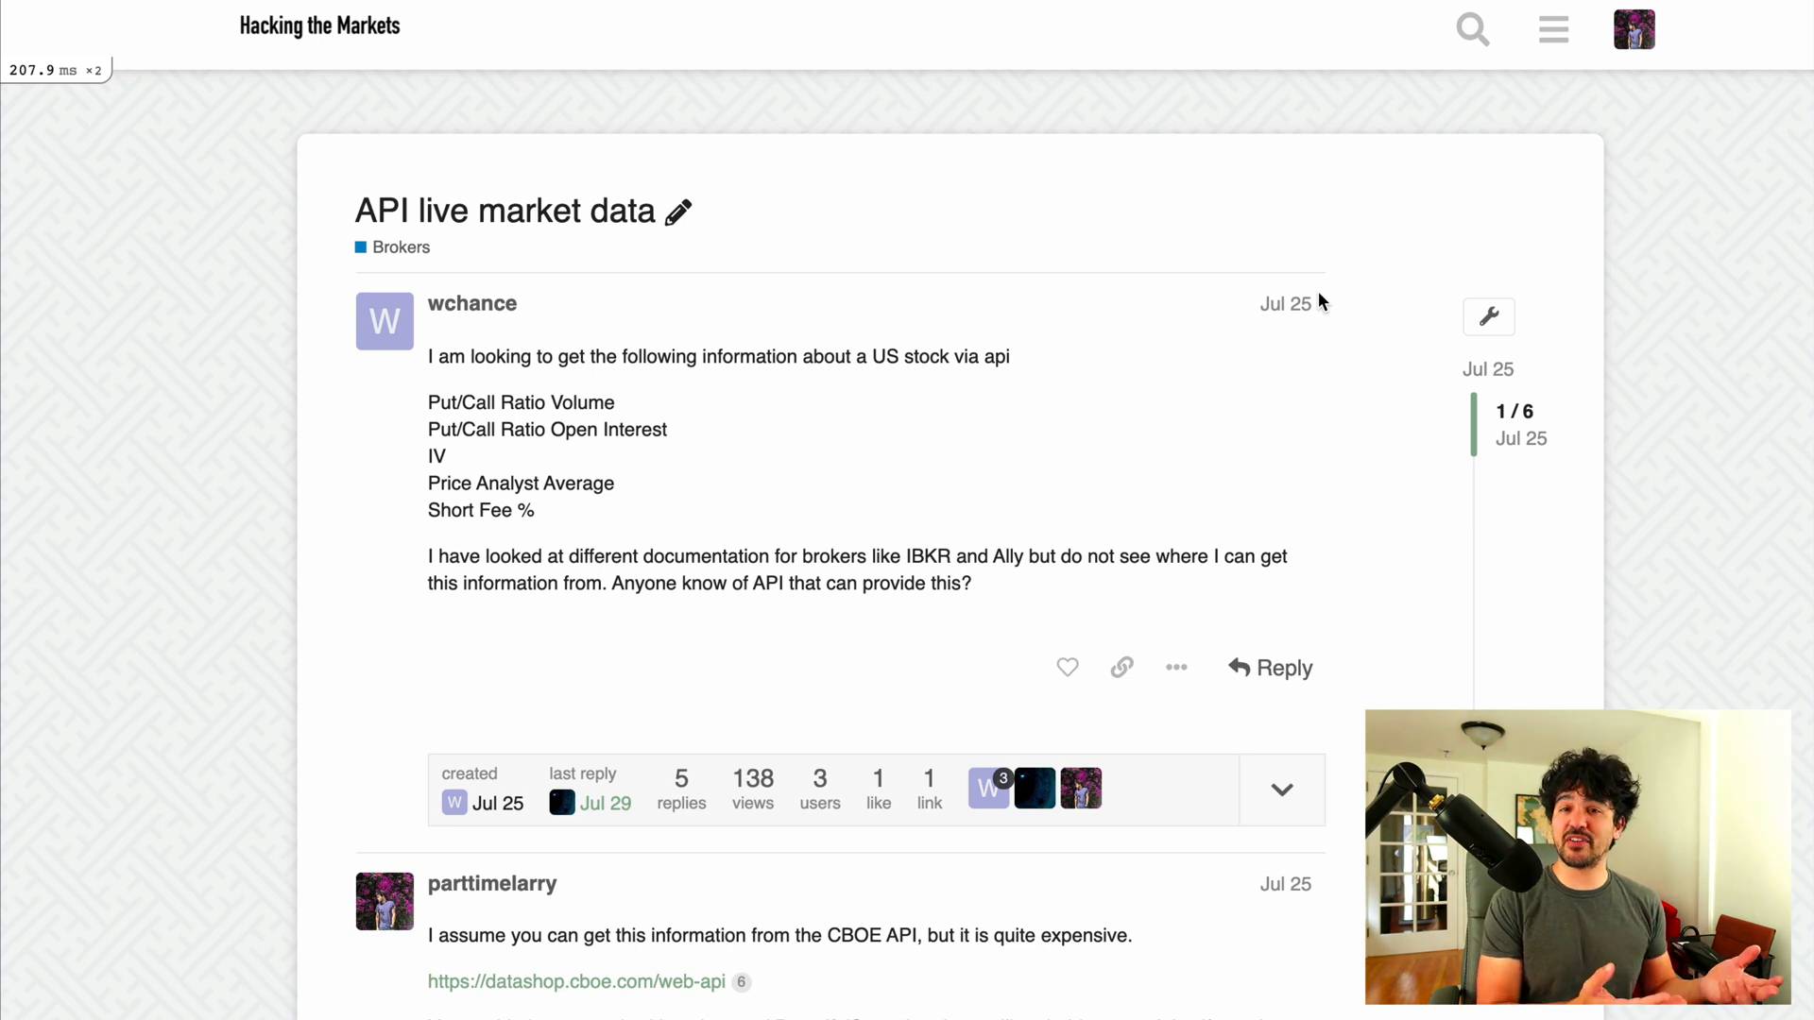
mouse_move(544, 340)
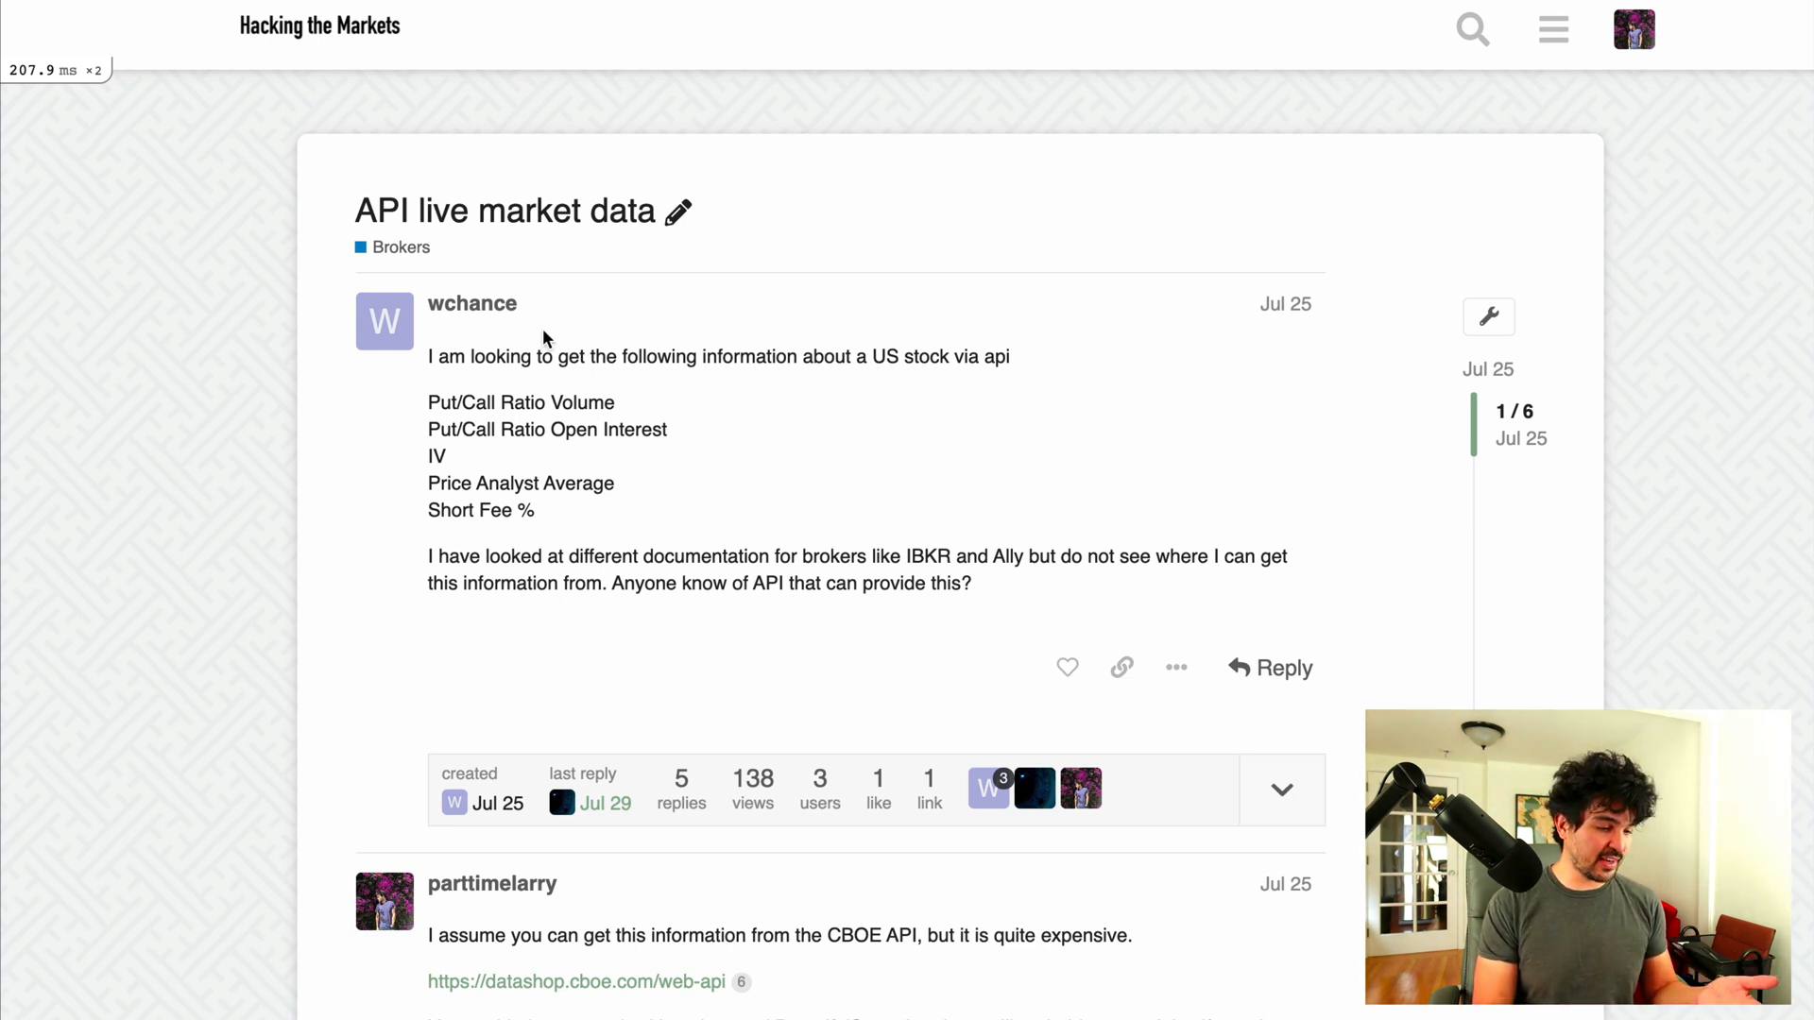
mouse_move(654, 377)
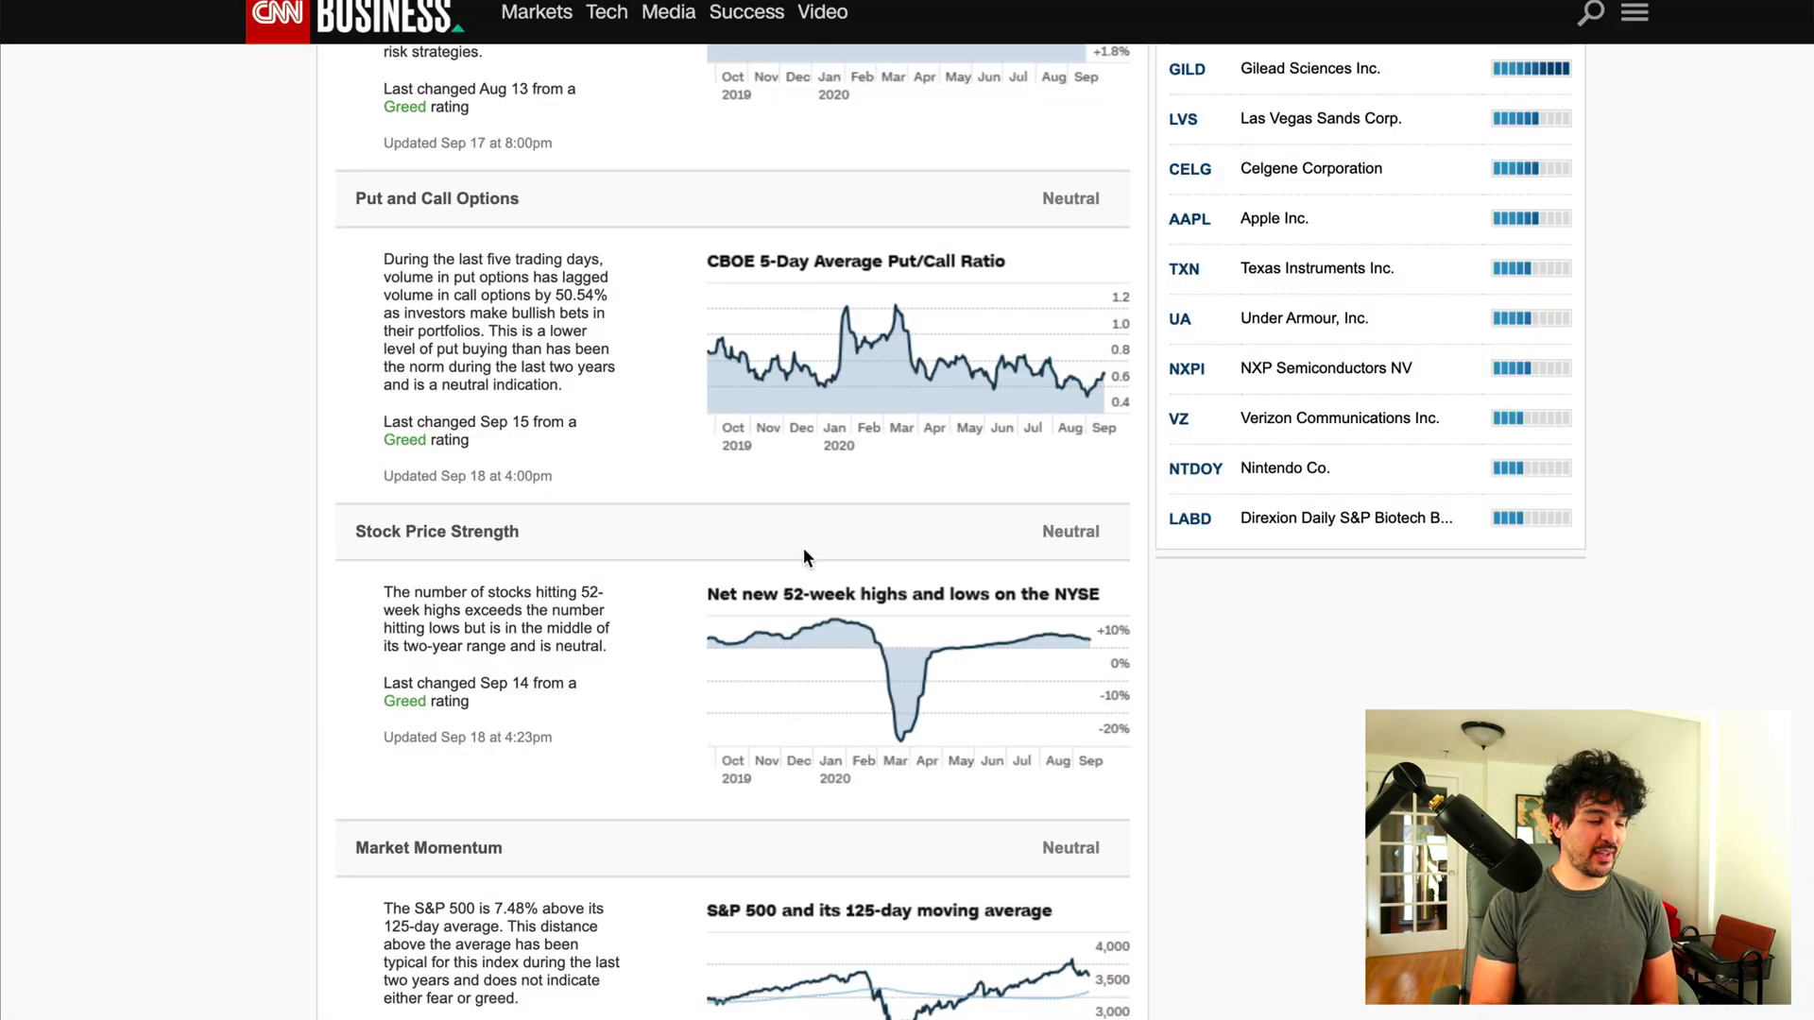
mouse_move(801, 340)
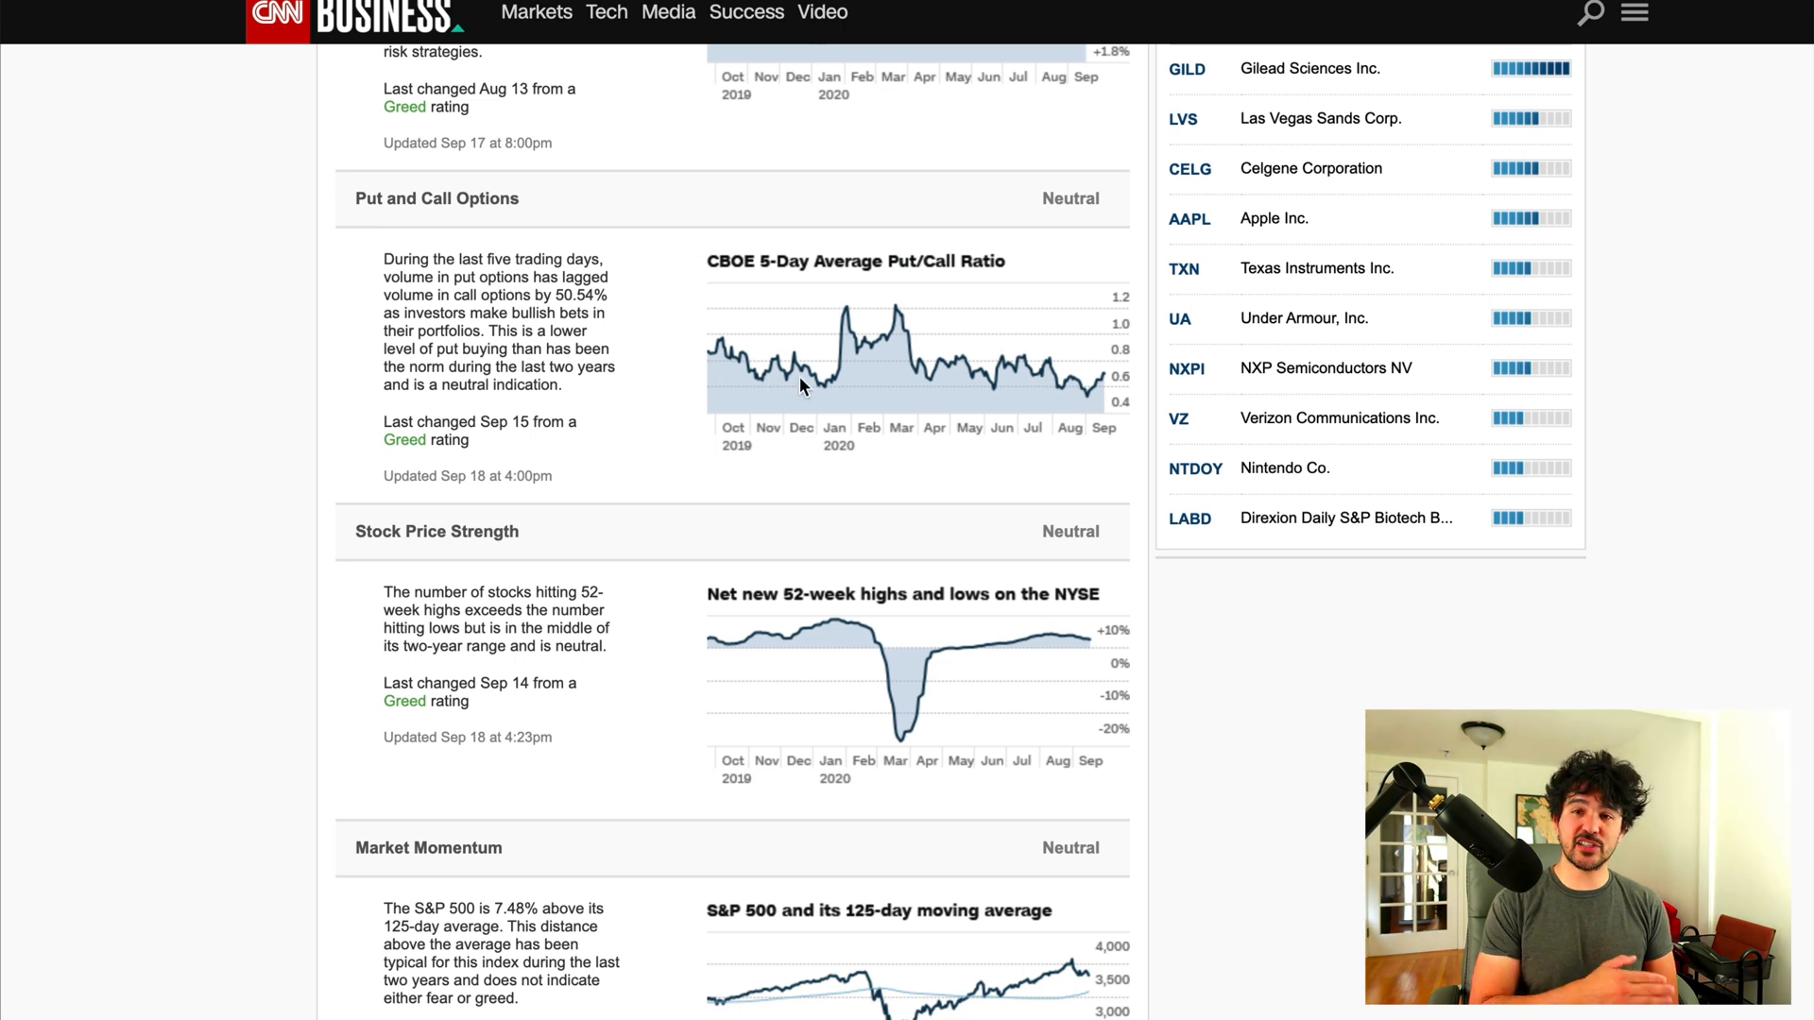
mouse_move(820, 388)
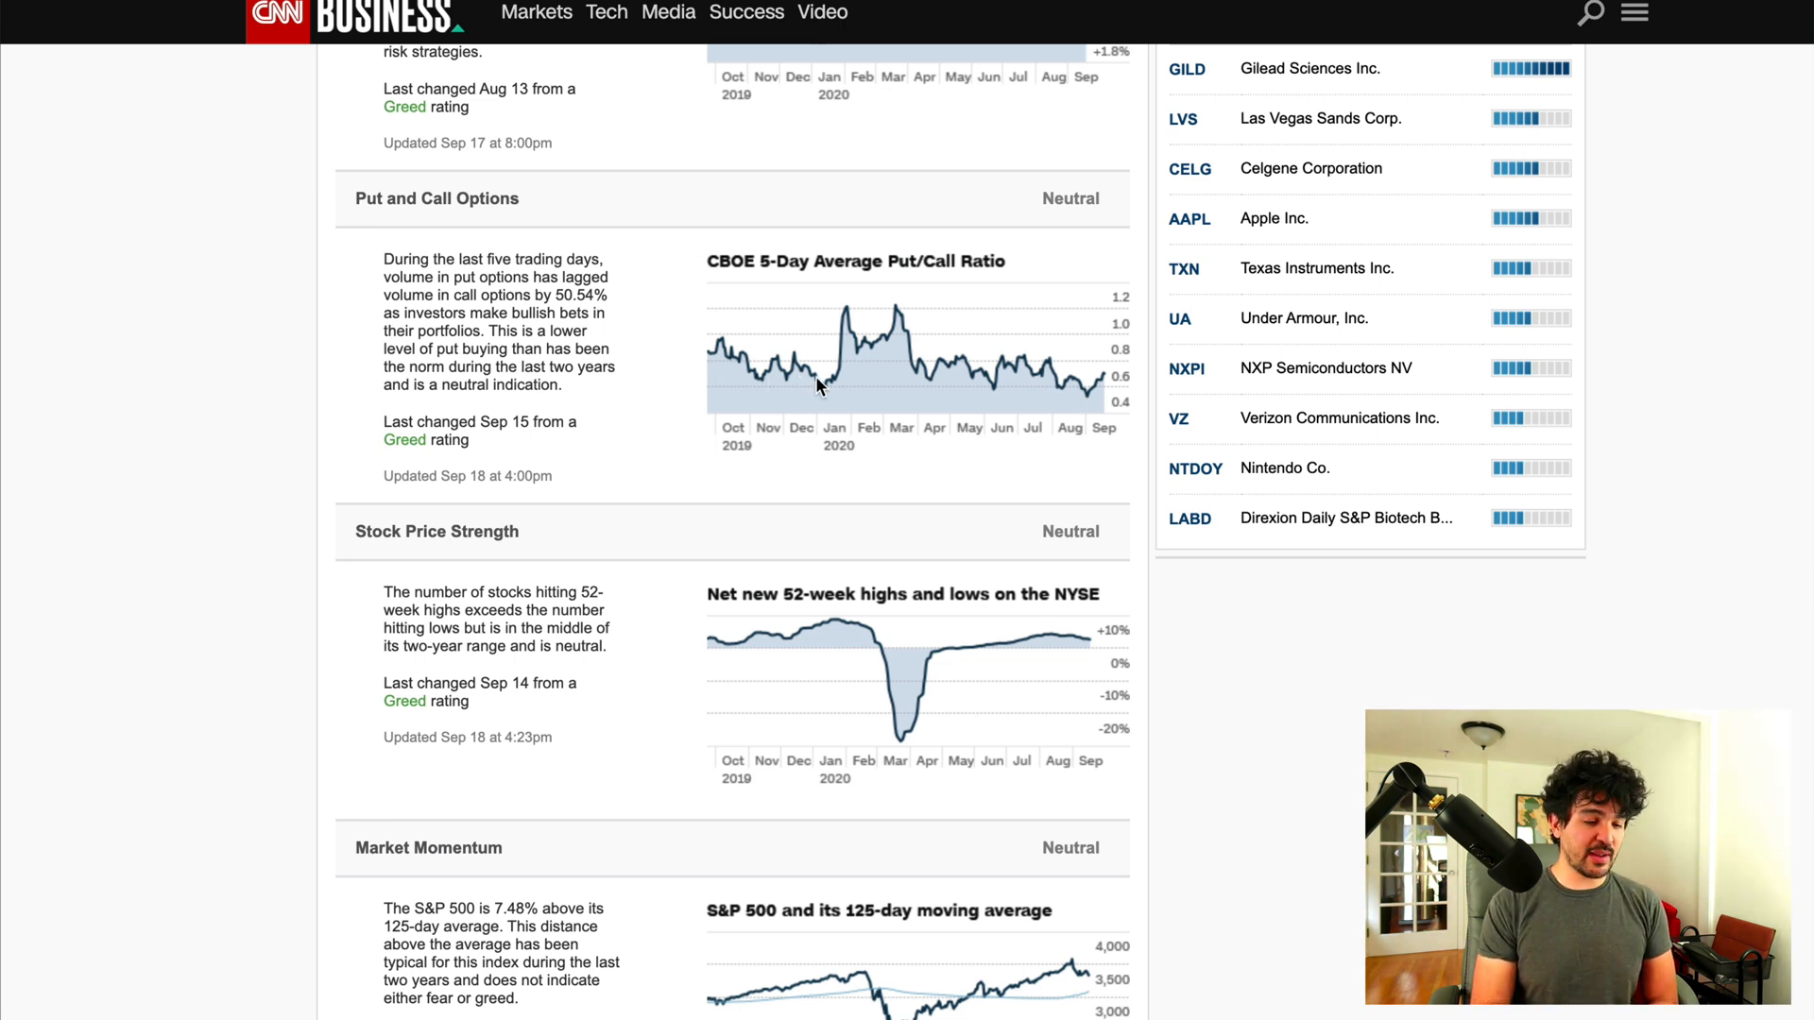
mouse_move(858, 318)
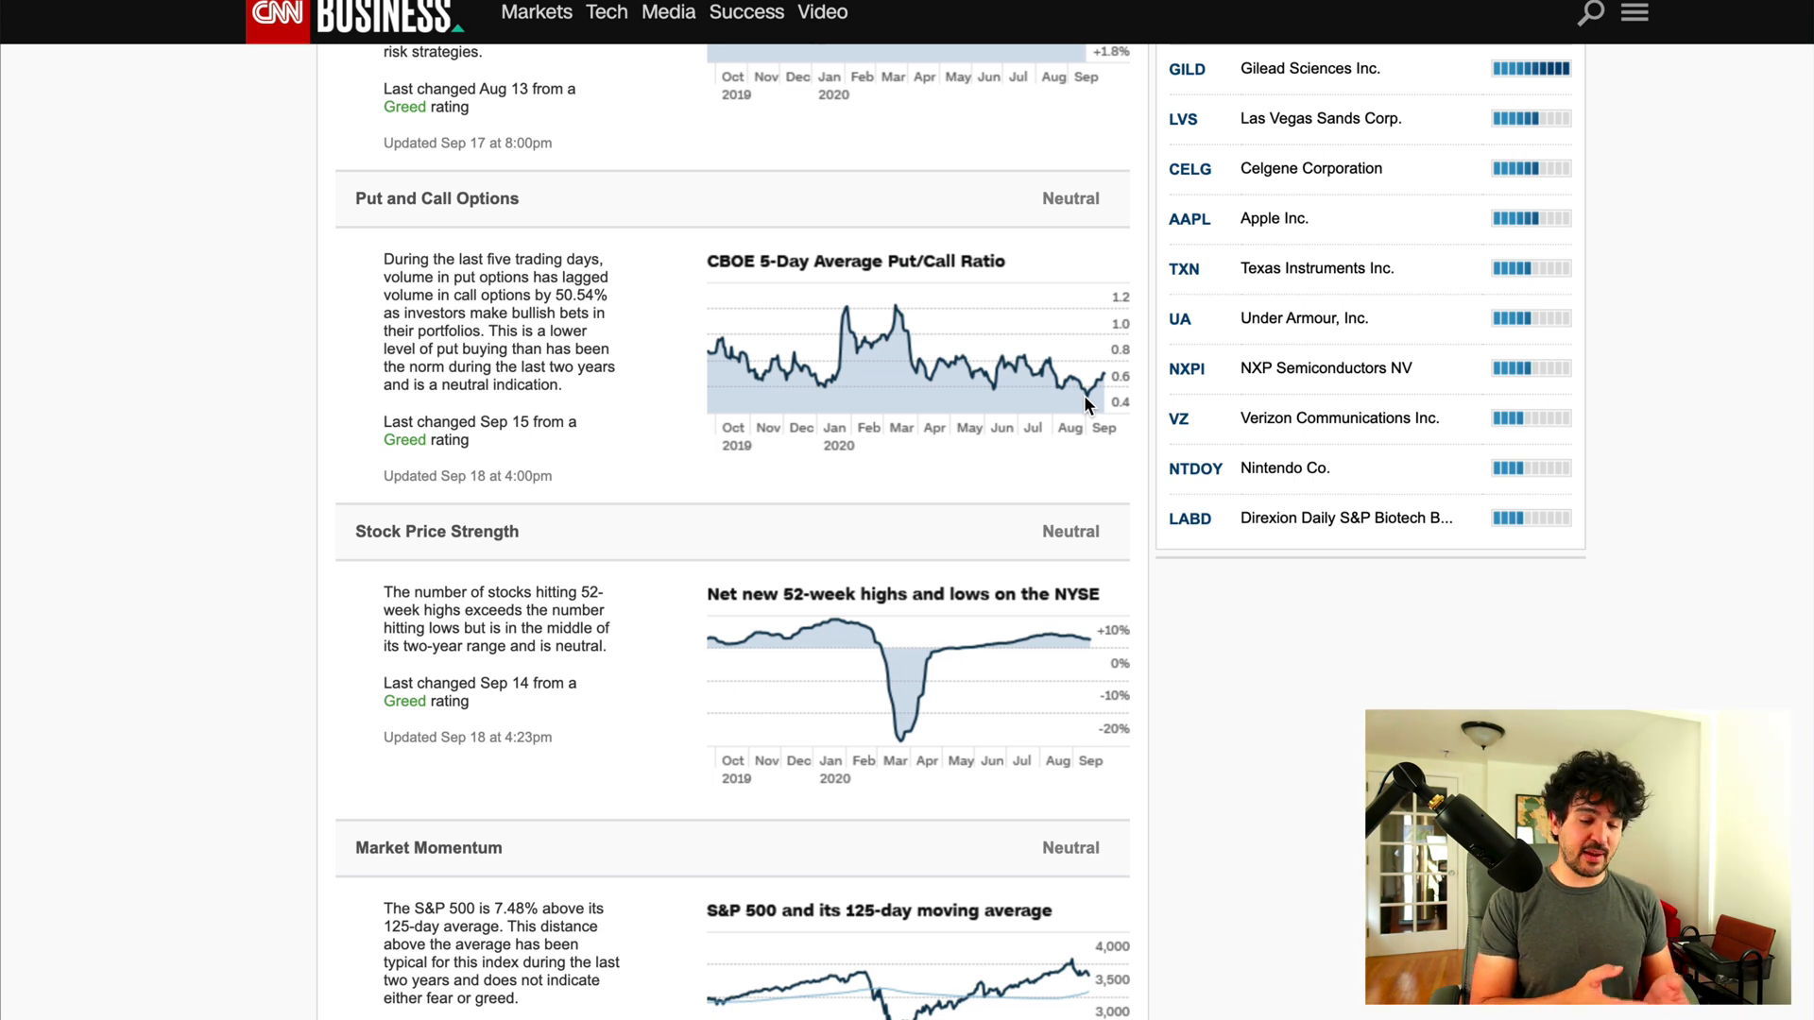
mouse_move(878, 384)
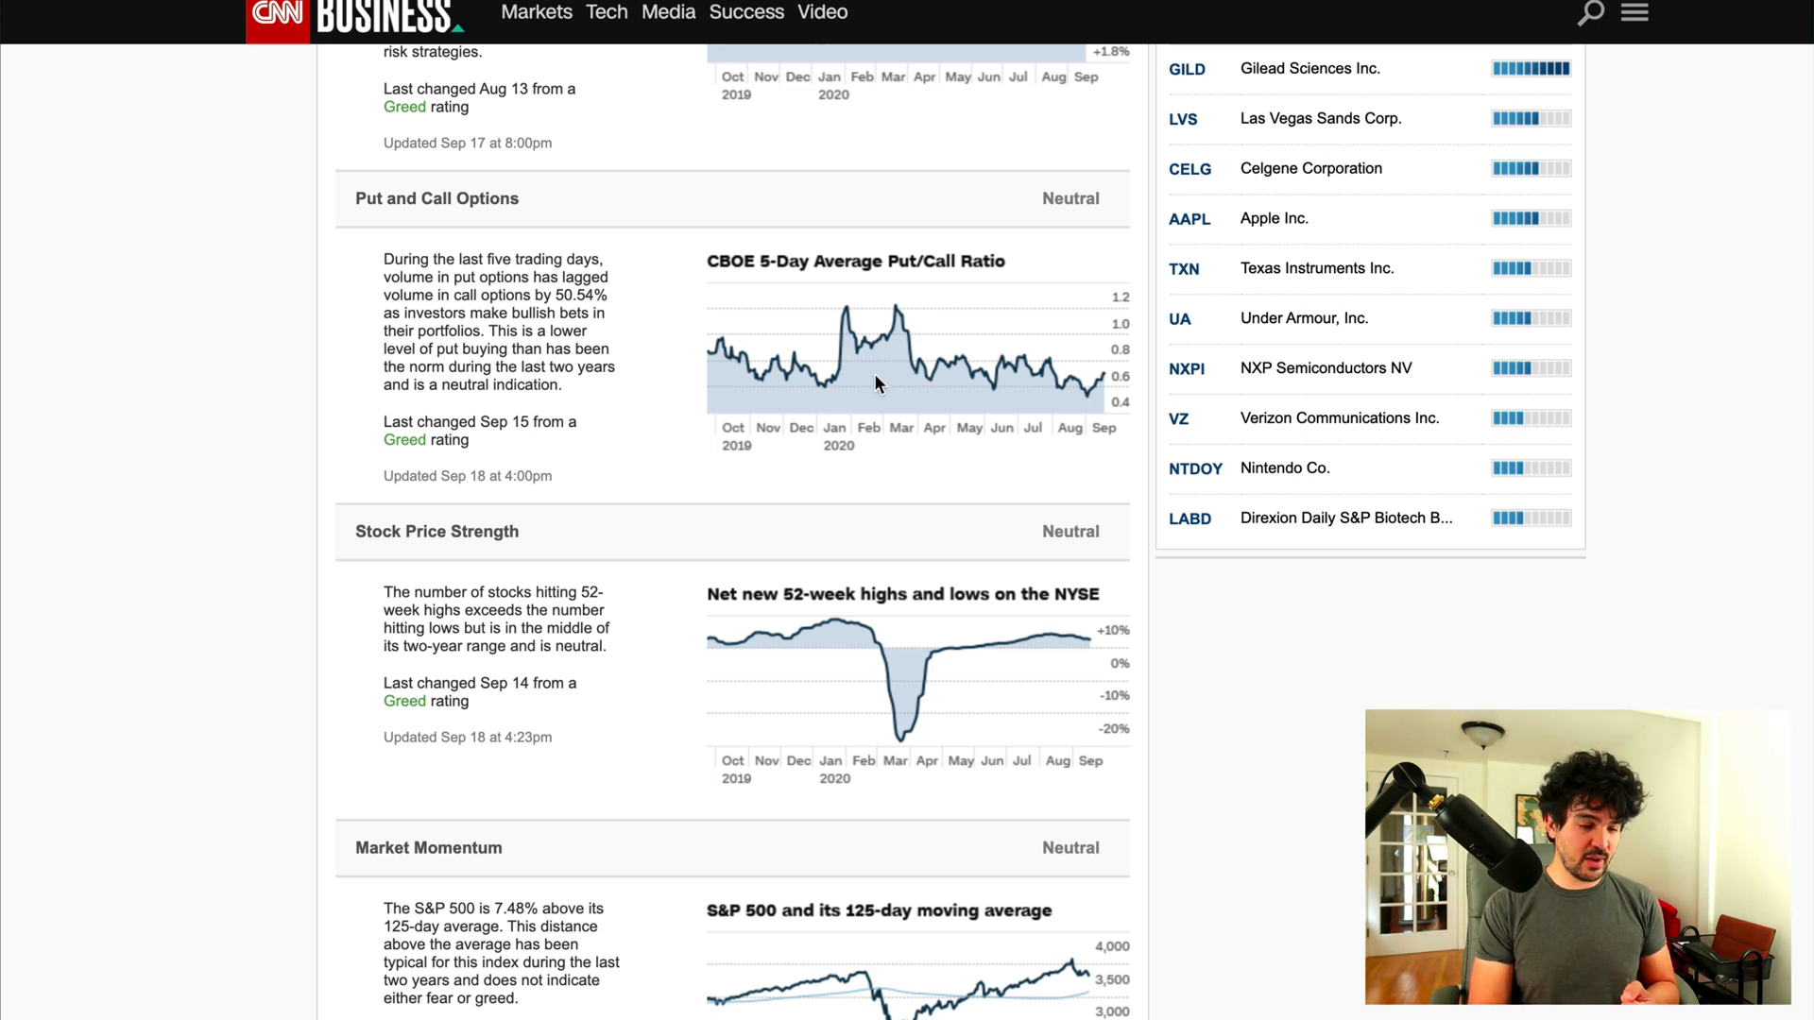
mouse_move(1086, 406)
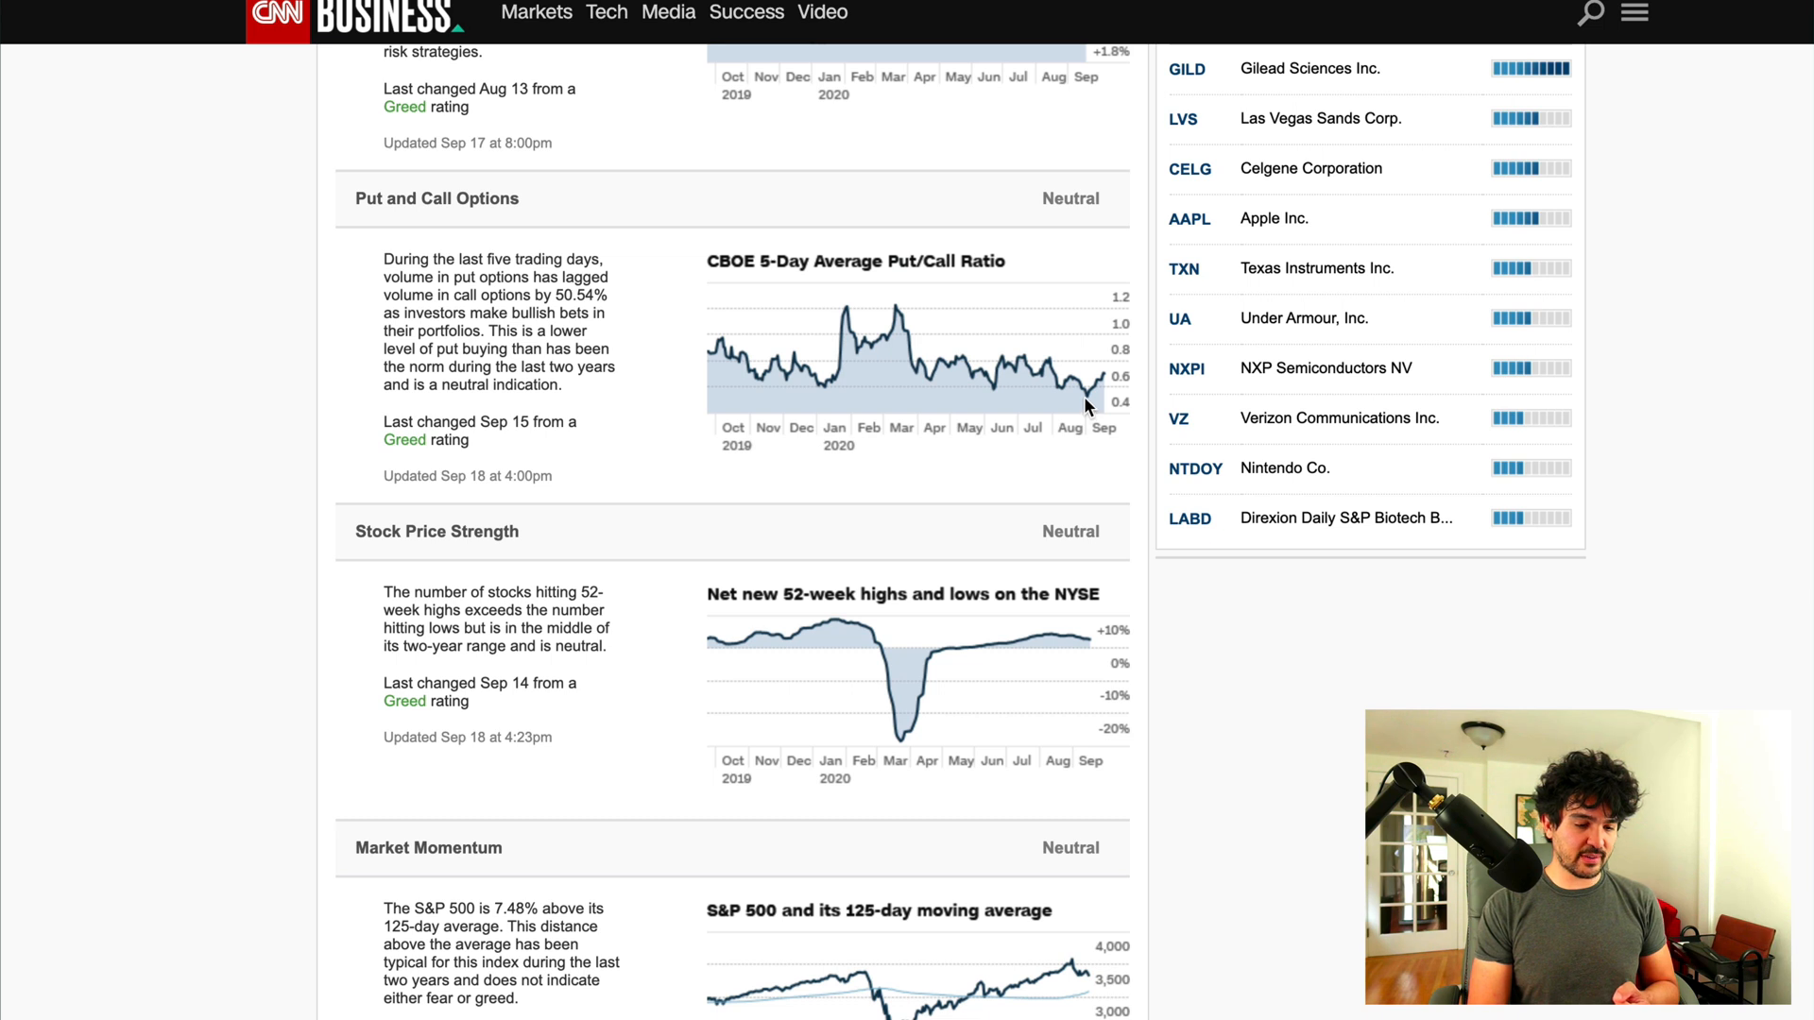
mouse_move(1079, 397)
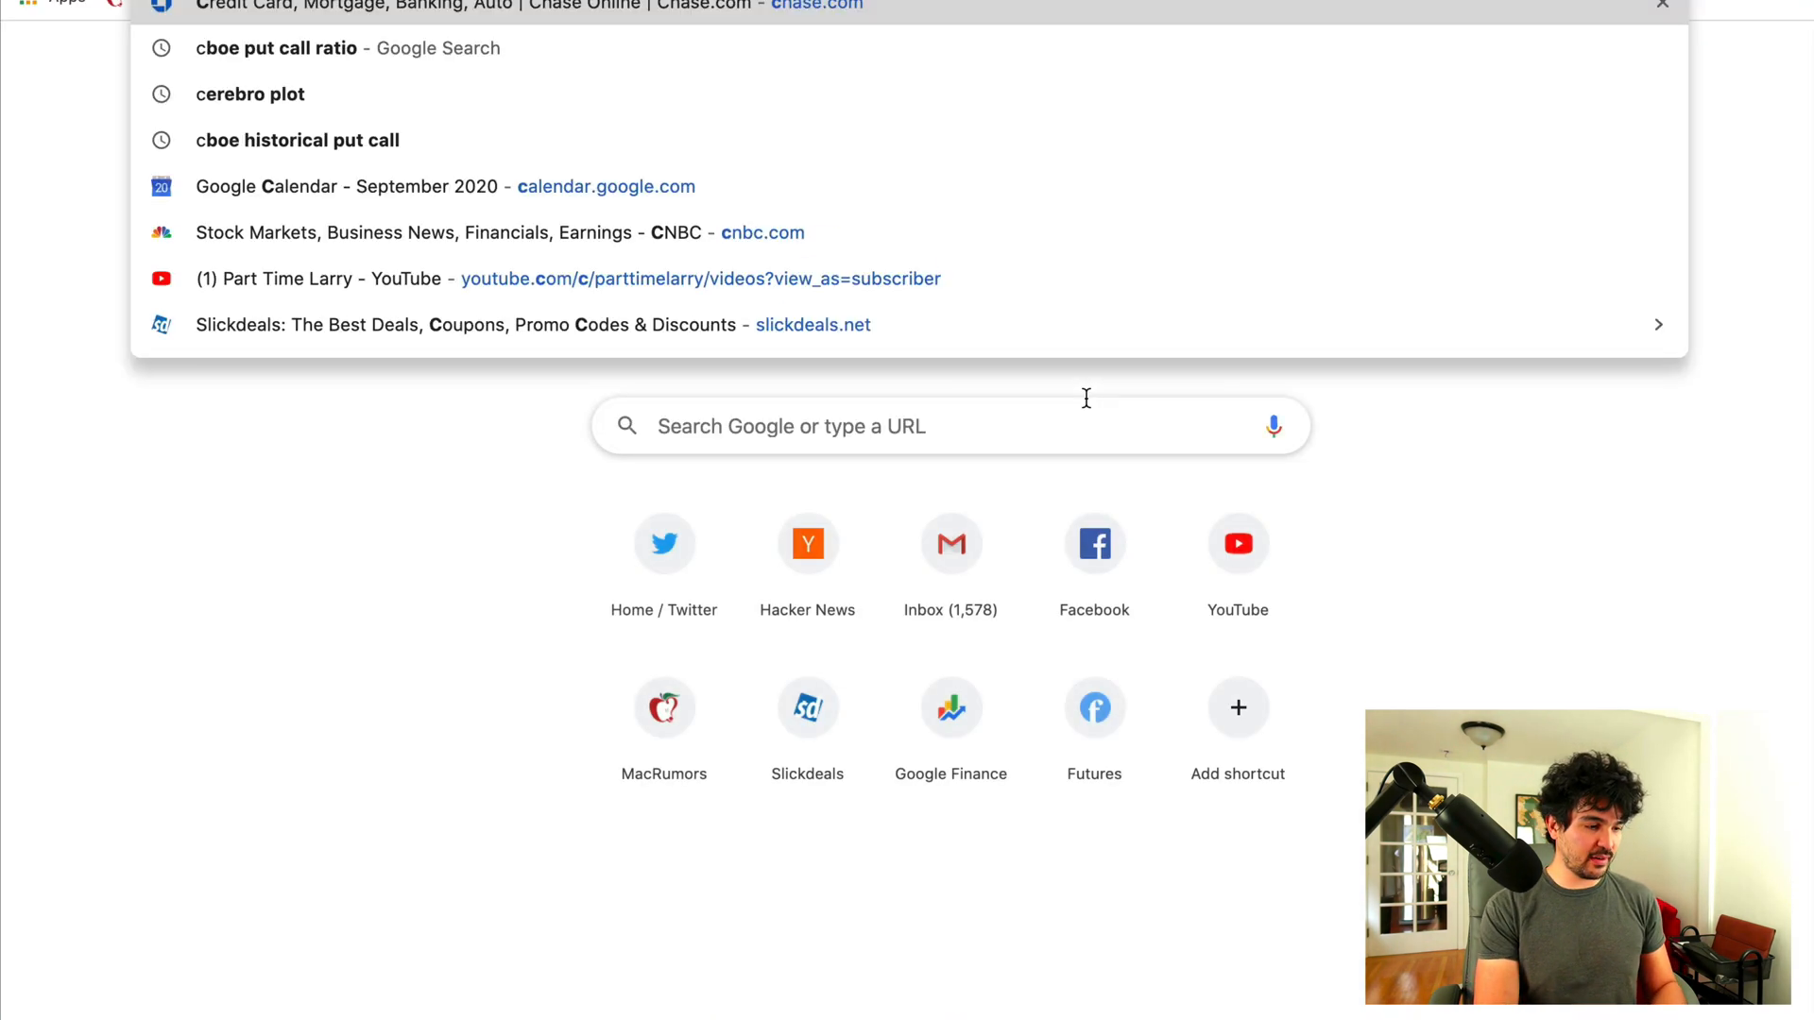
Step: Search Google for 'cboe put call ratio' and scan the result listings
left_click(277, 49)
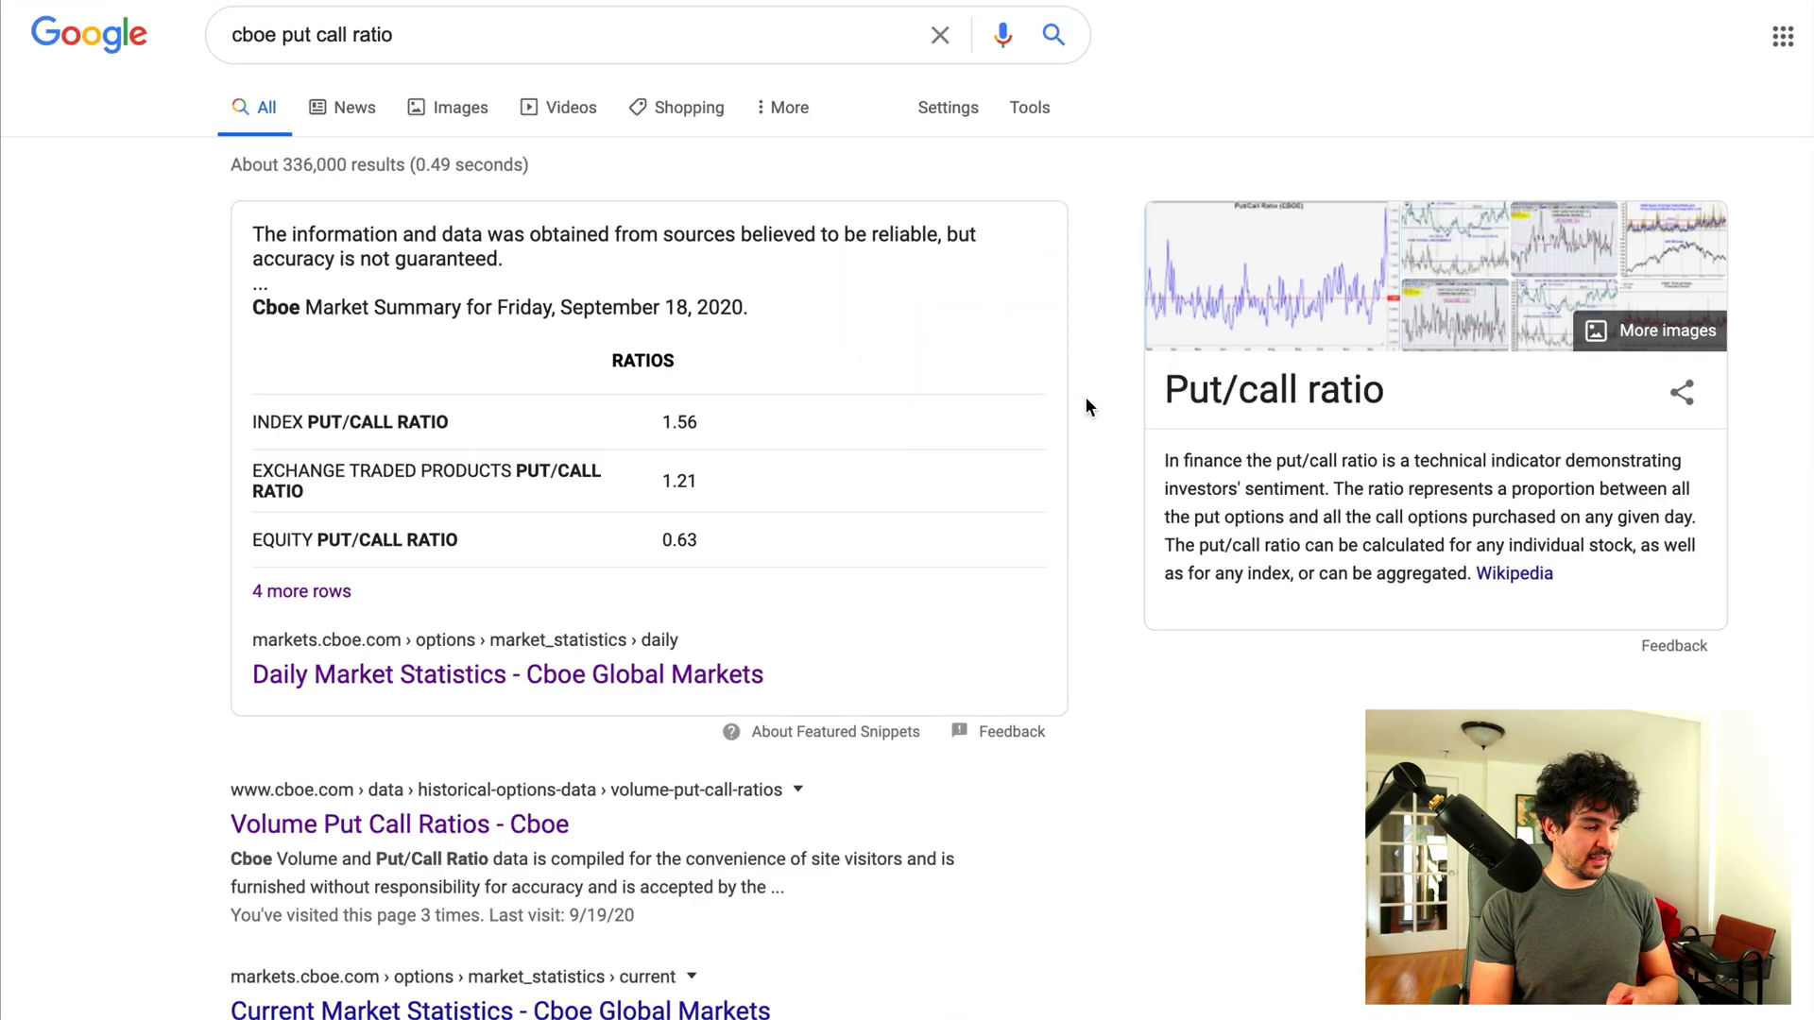
scroll("down", 3)
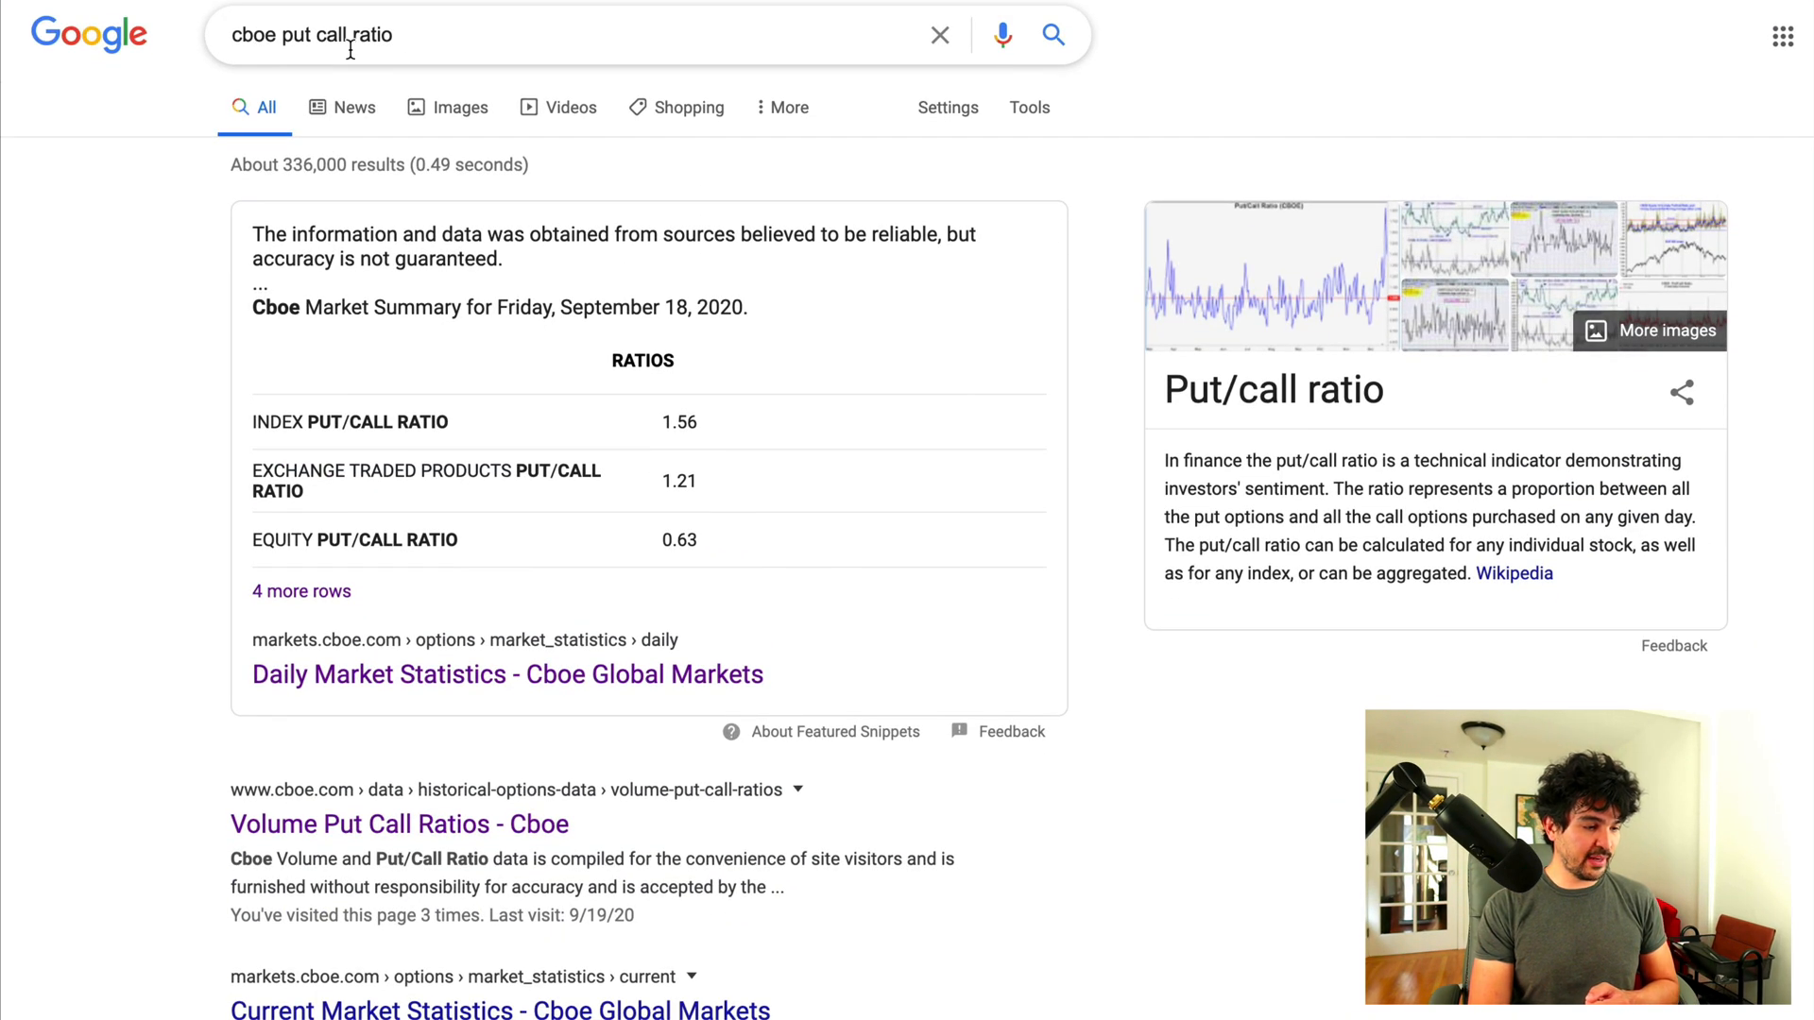
scroll("down", 3)
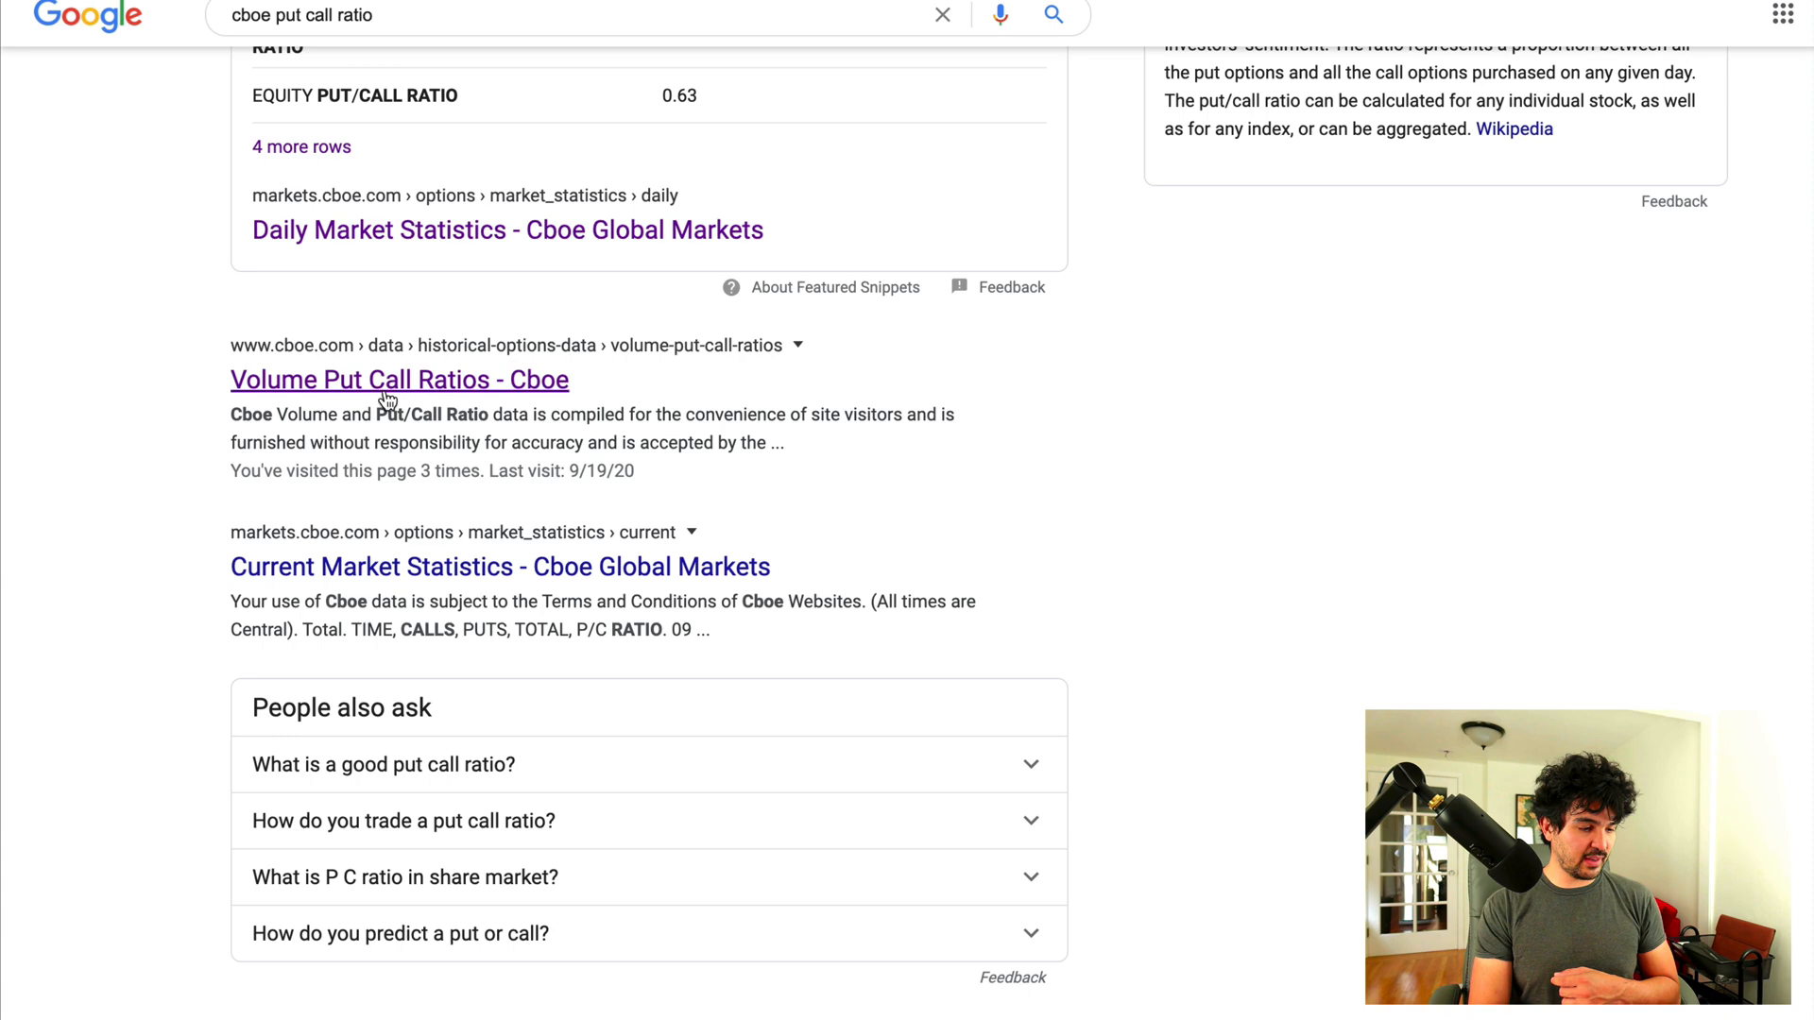
Step: Open the Cboe Volume & Put/Call Ratios result and reach the Recent and Archive link lists
left_click(399, 380)
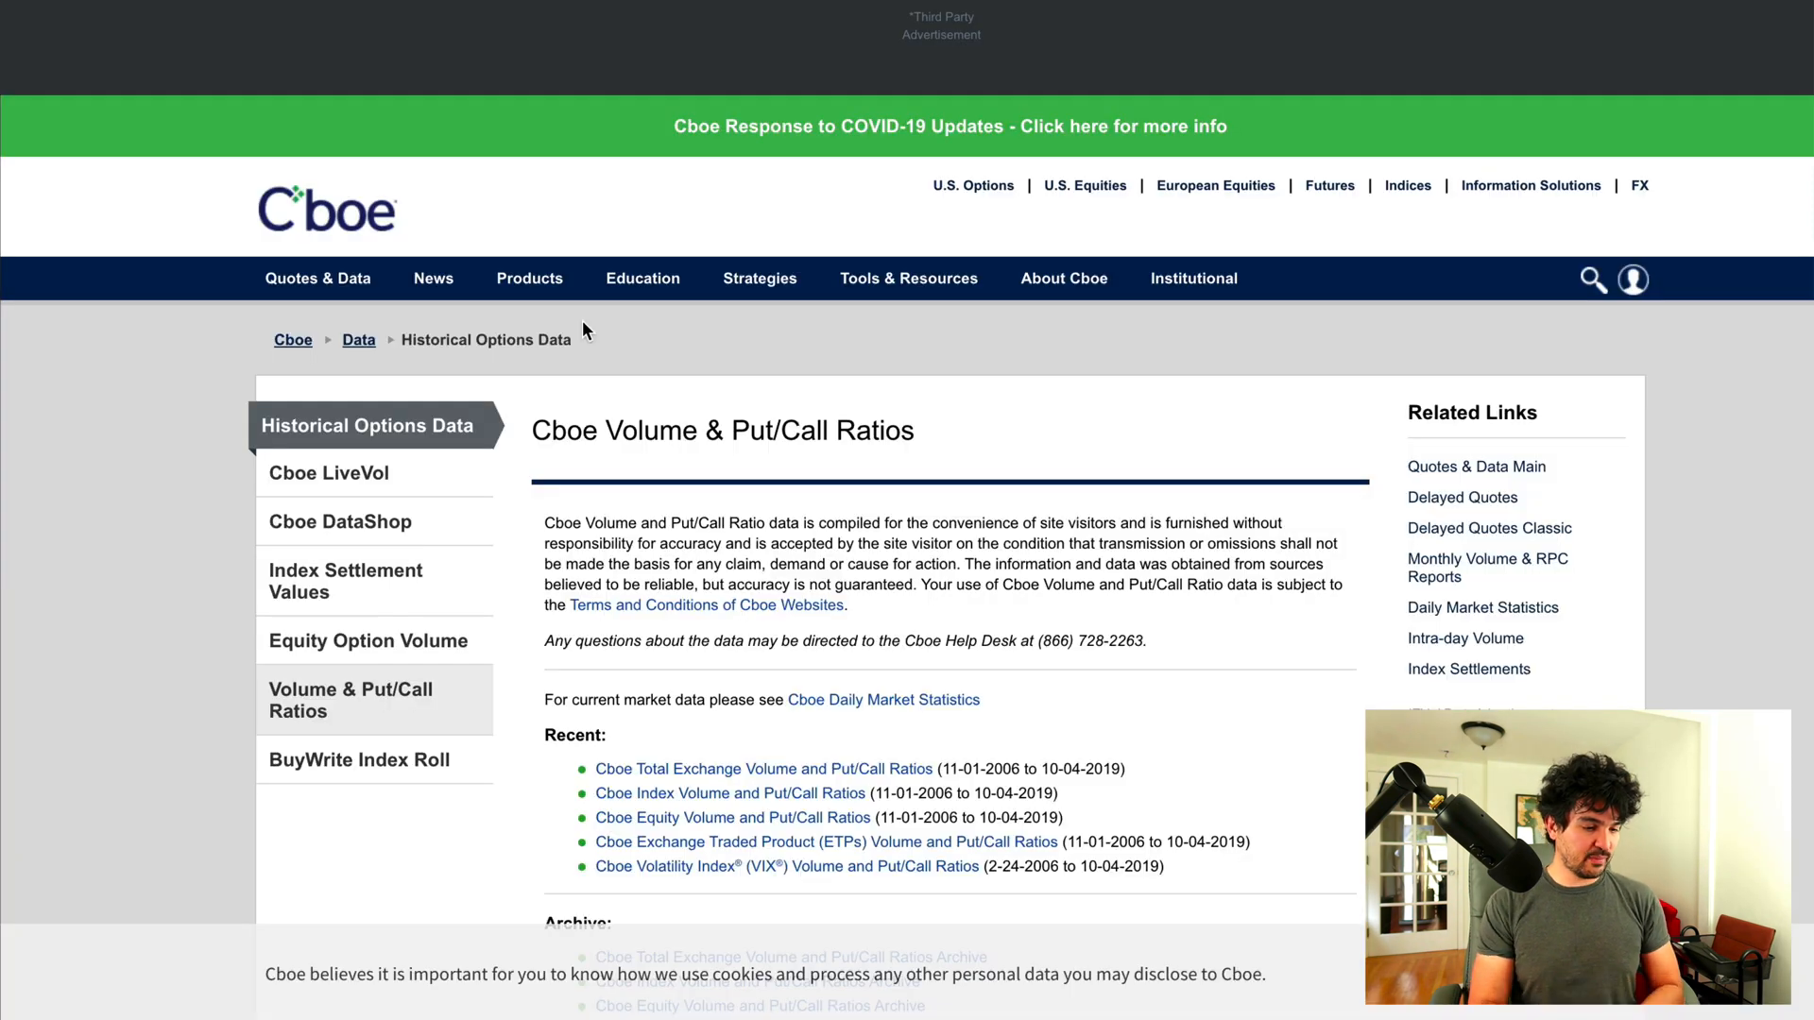
scroll("down", 3)
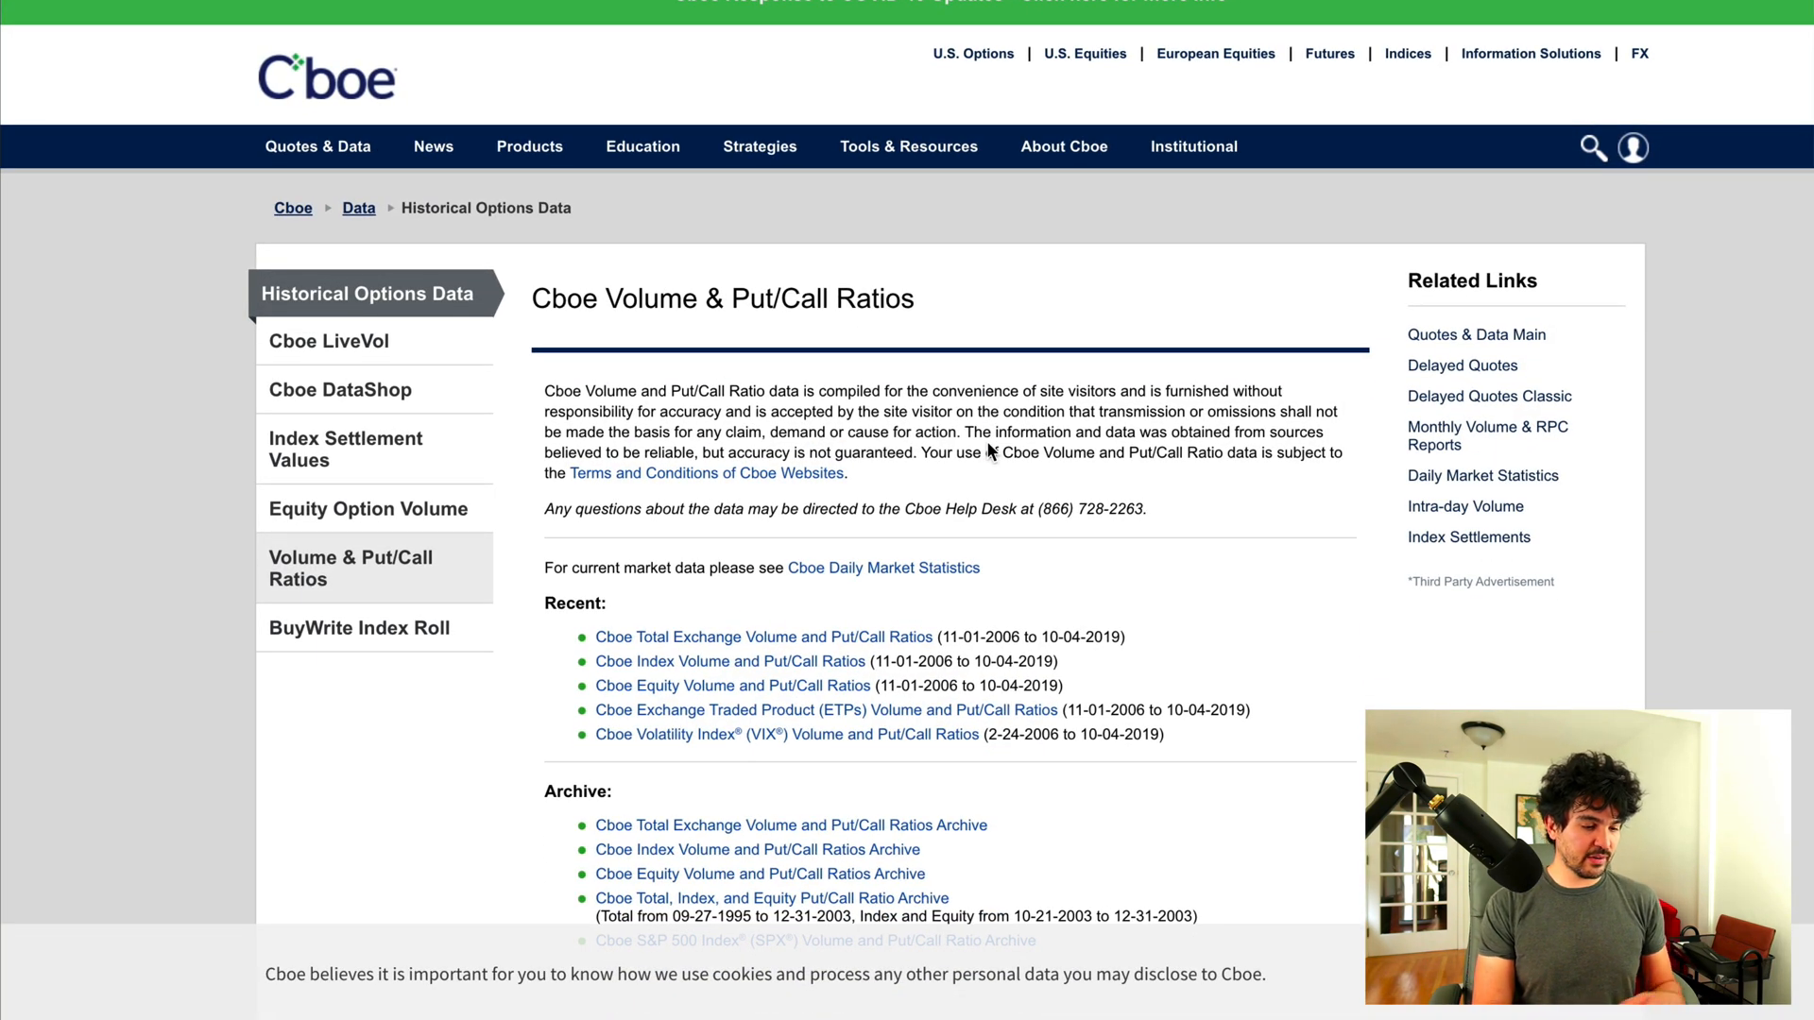
scroll("down", 3)
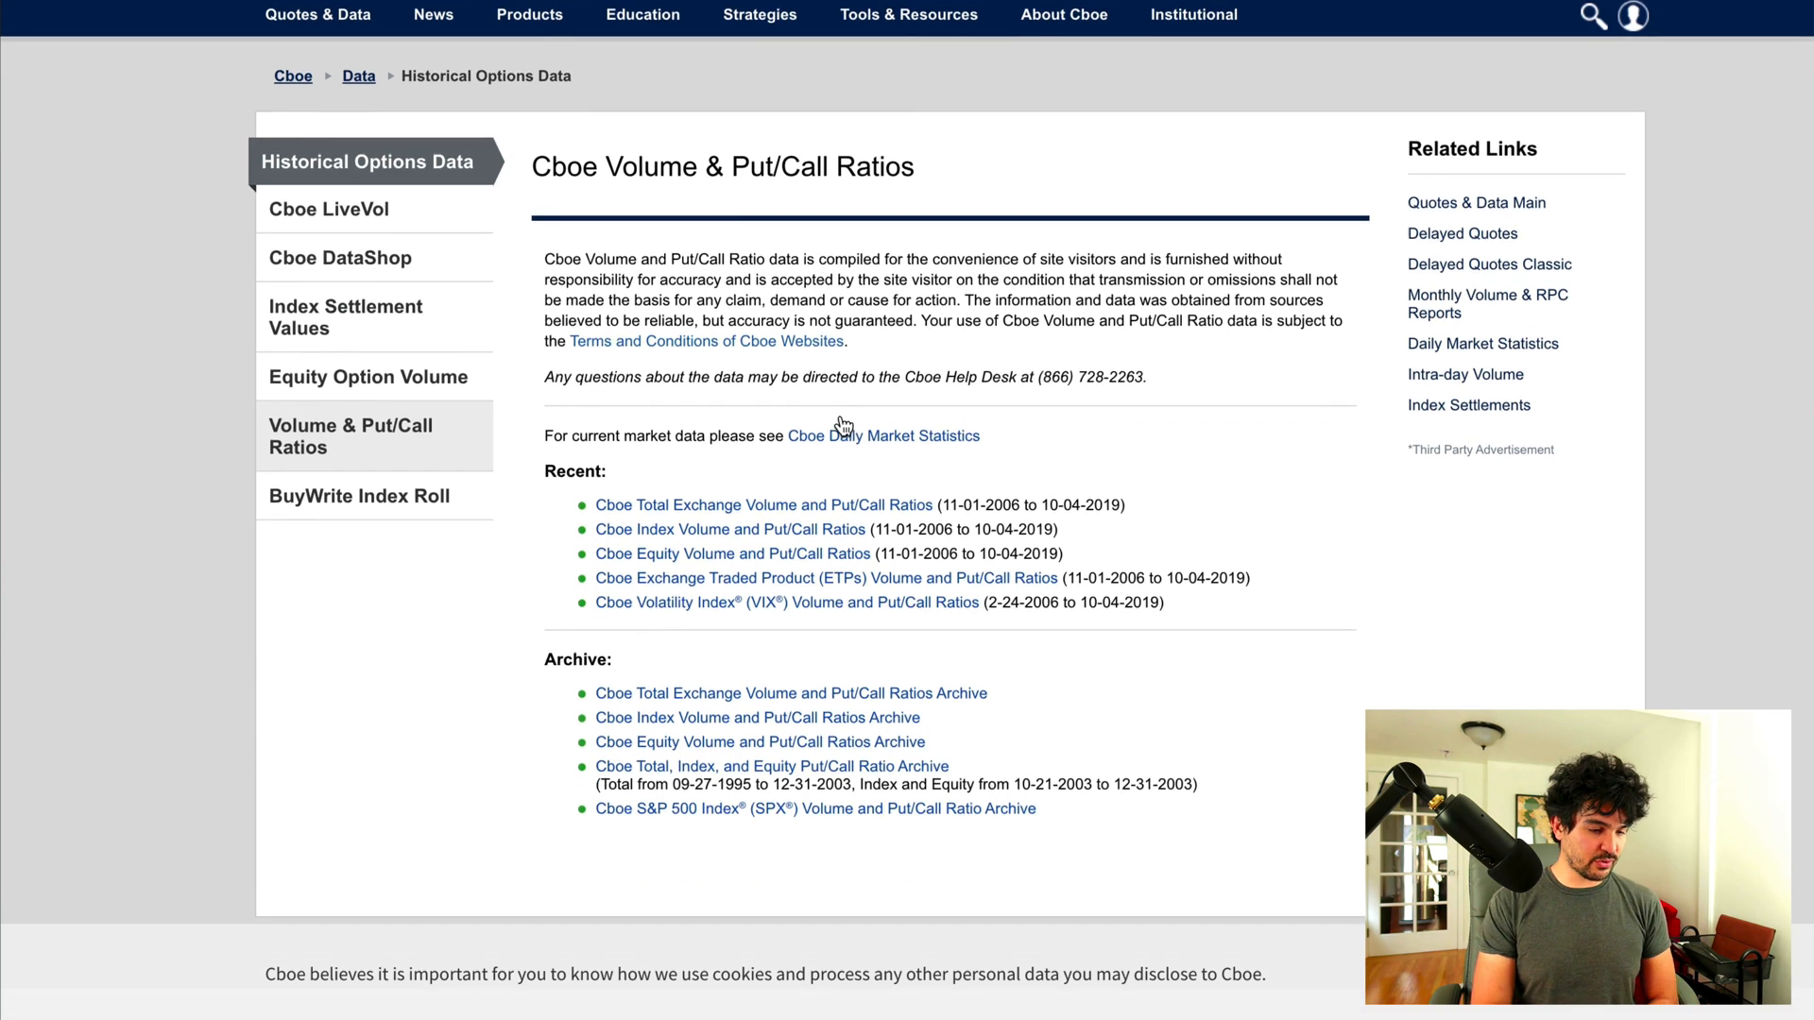
scroll("down", 3)
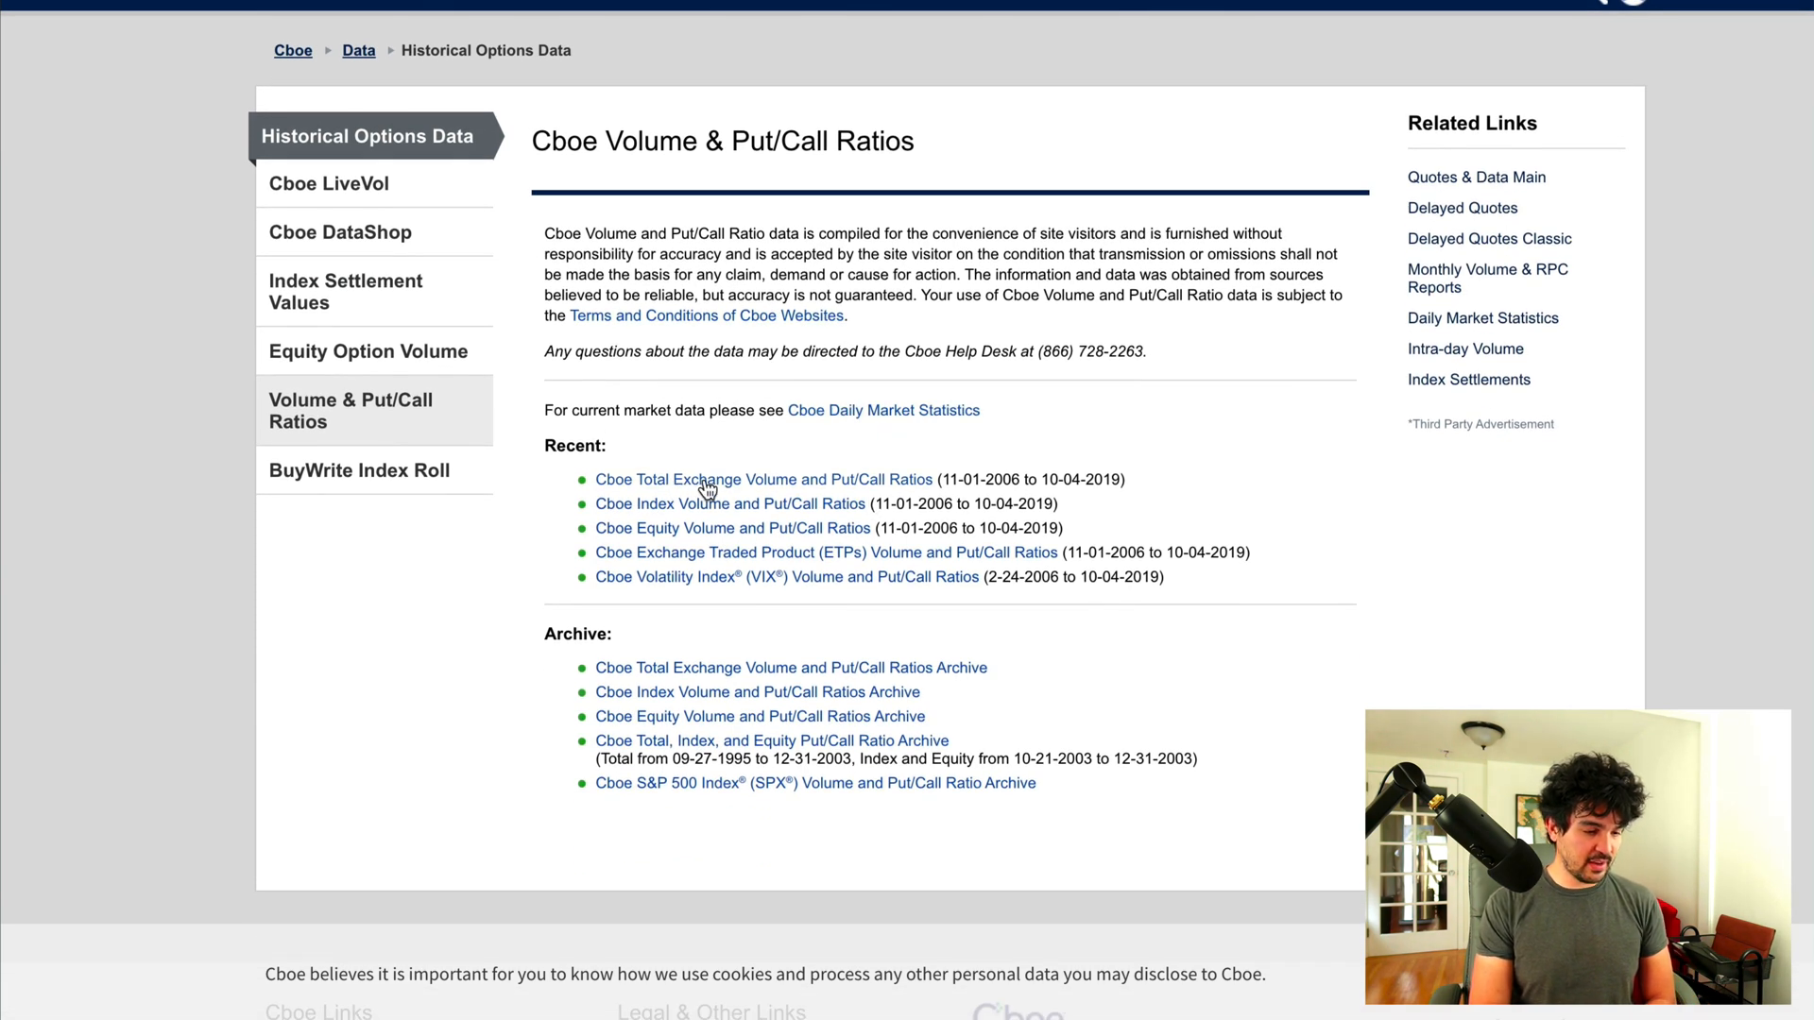
mouse_move(824, 497)
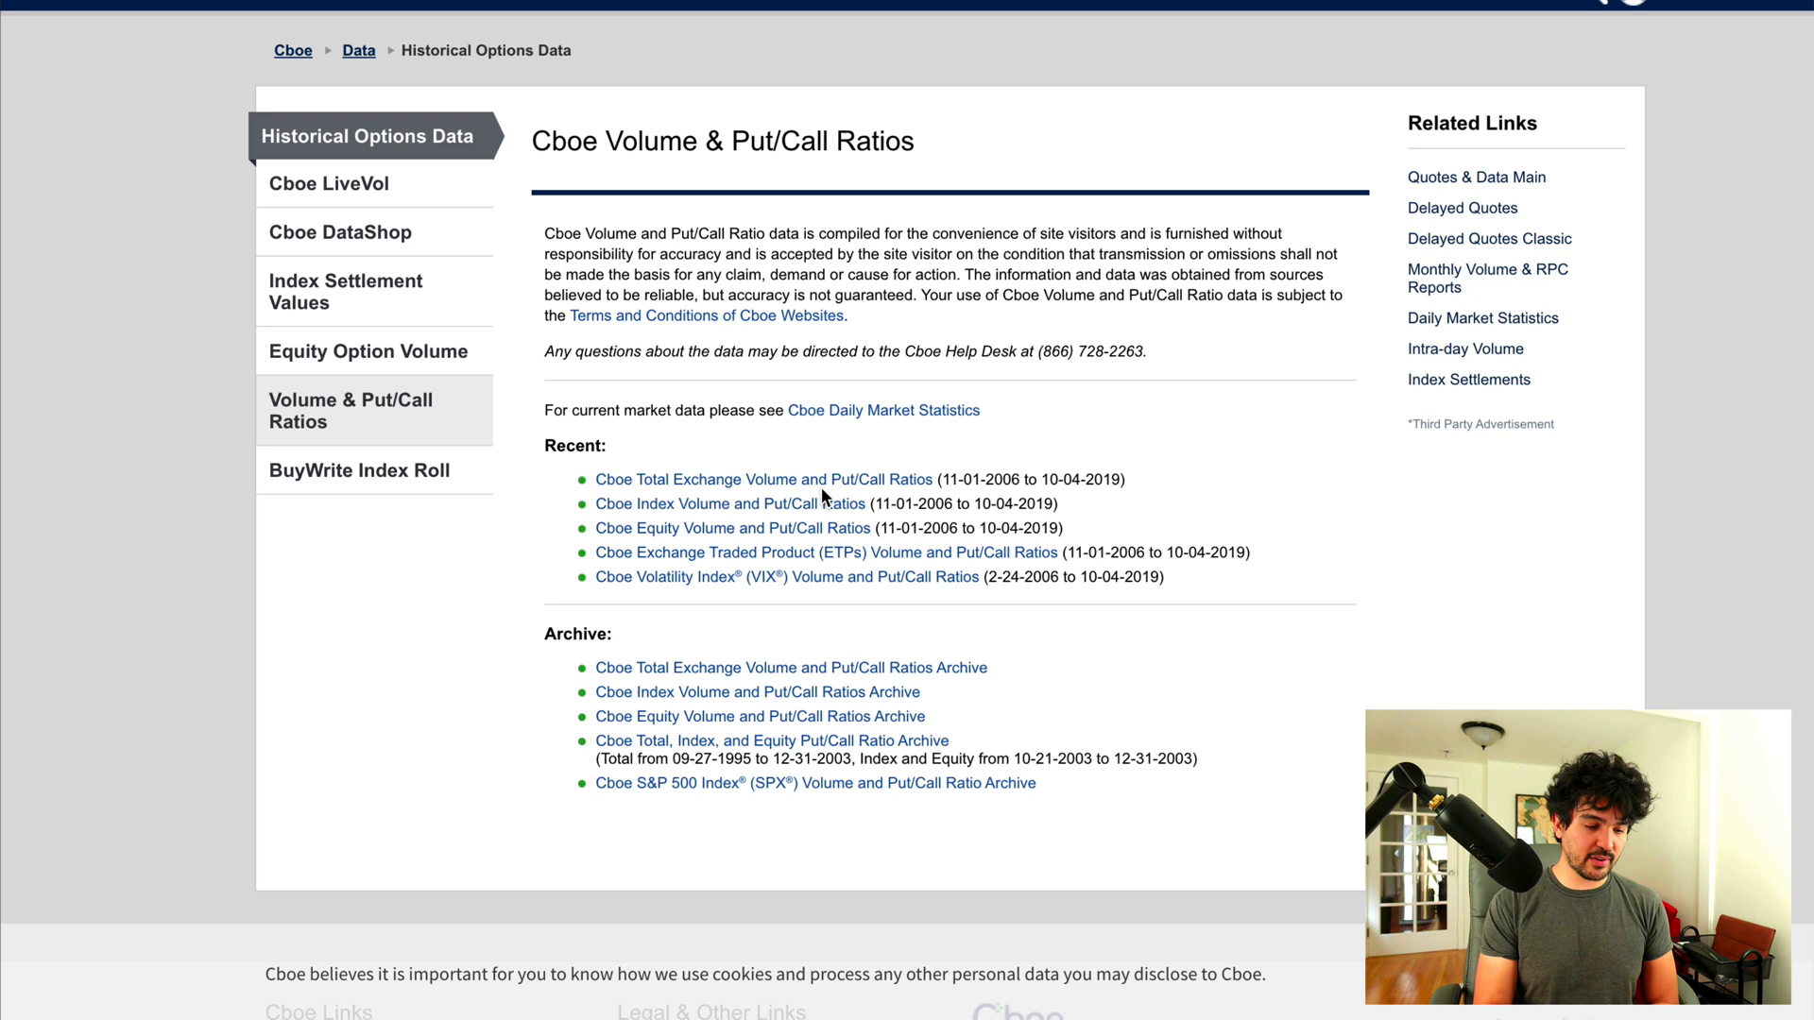
mouse_move(726, 512)
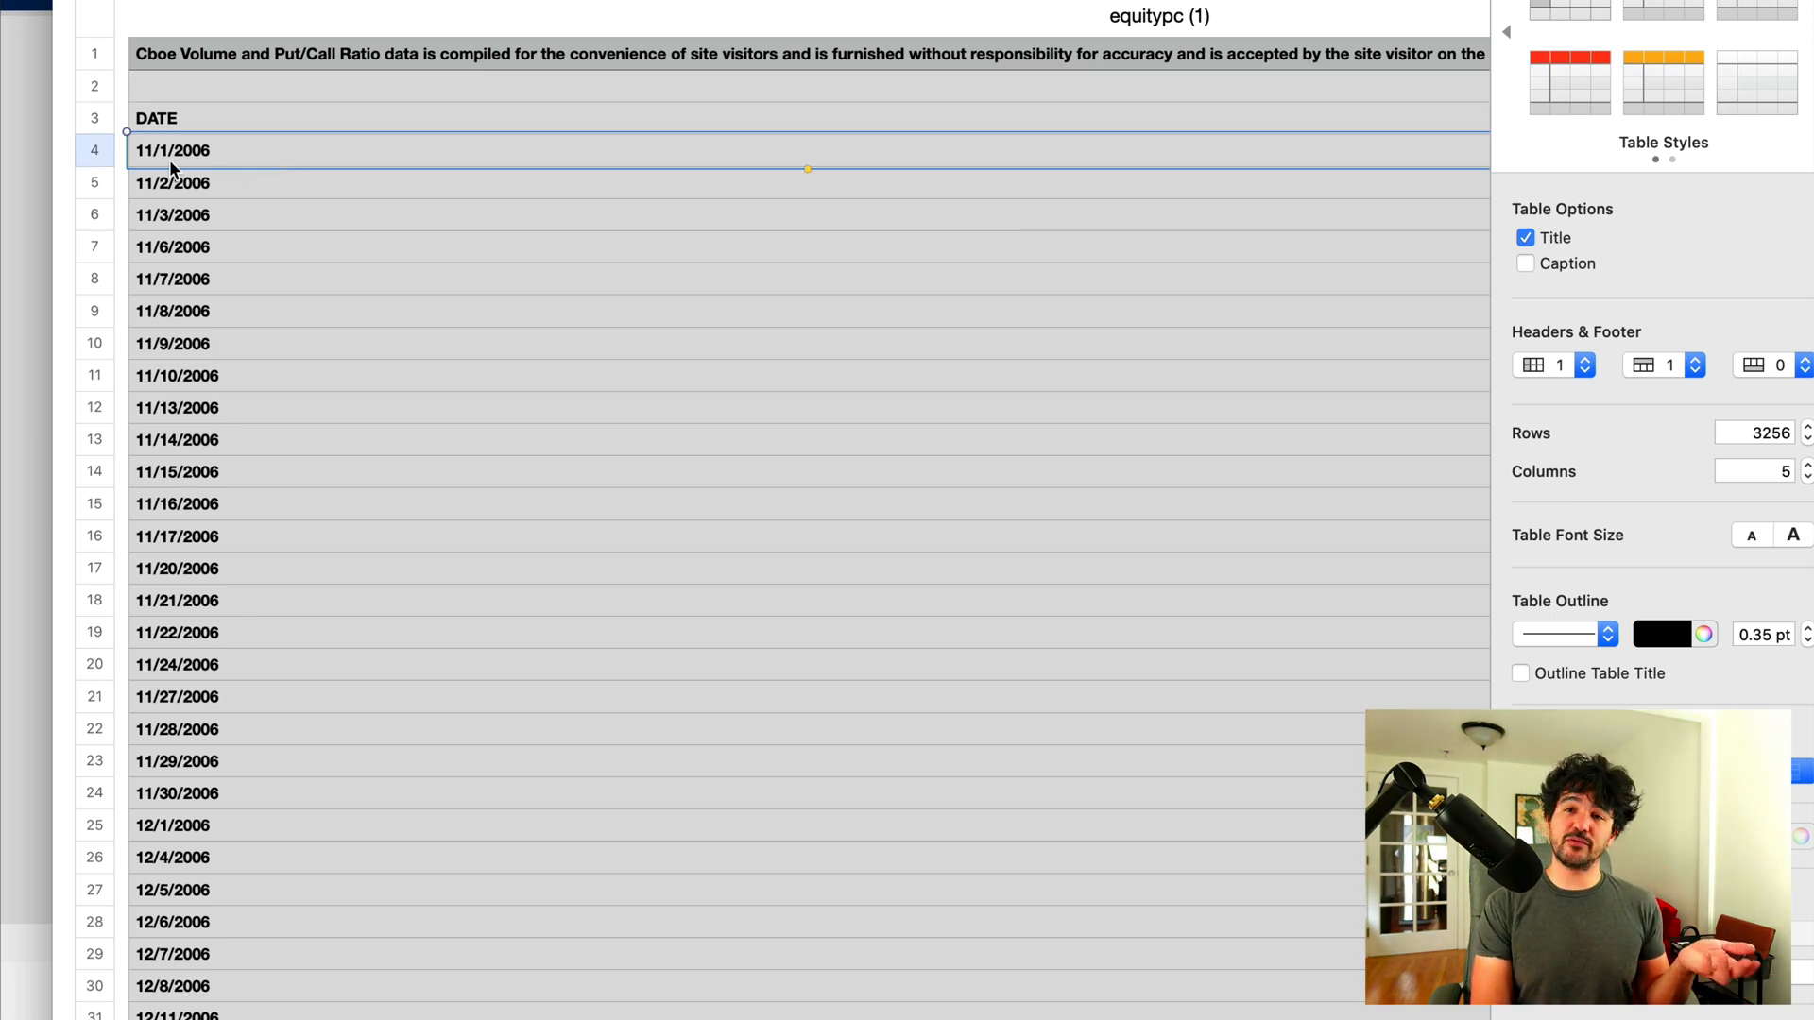
mouse_move(1065, 168)
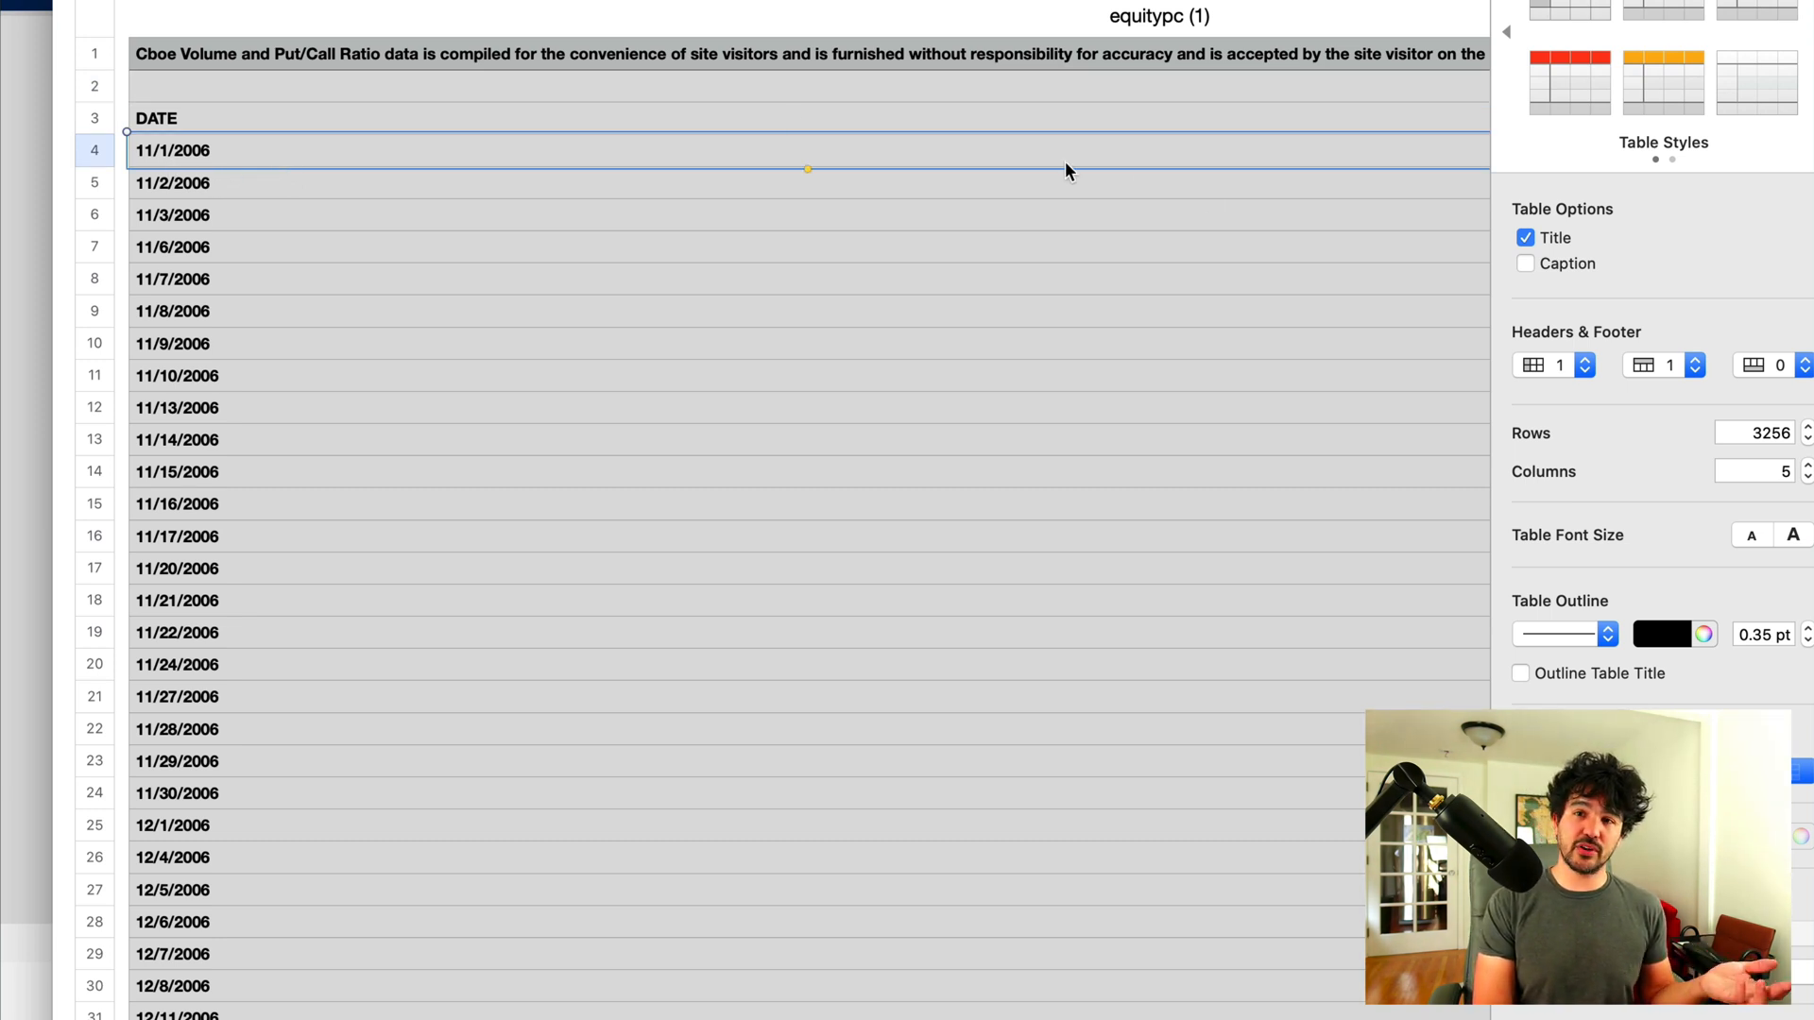
Step: Review the equitypc table in Numbers, noting the PUT and P/C Ratio columns
scroll("down", 3)
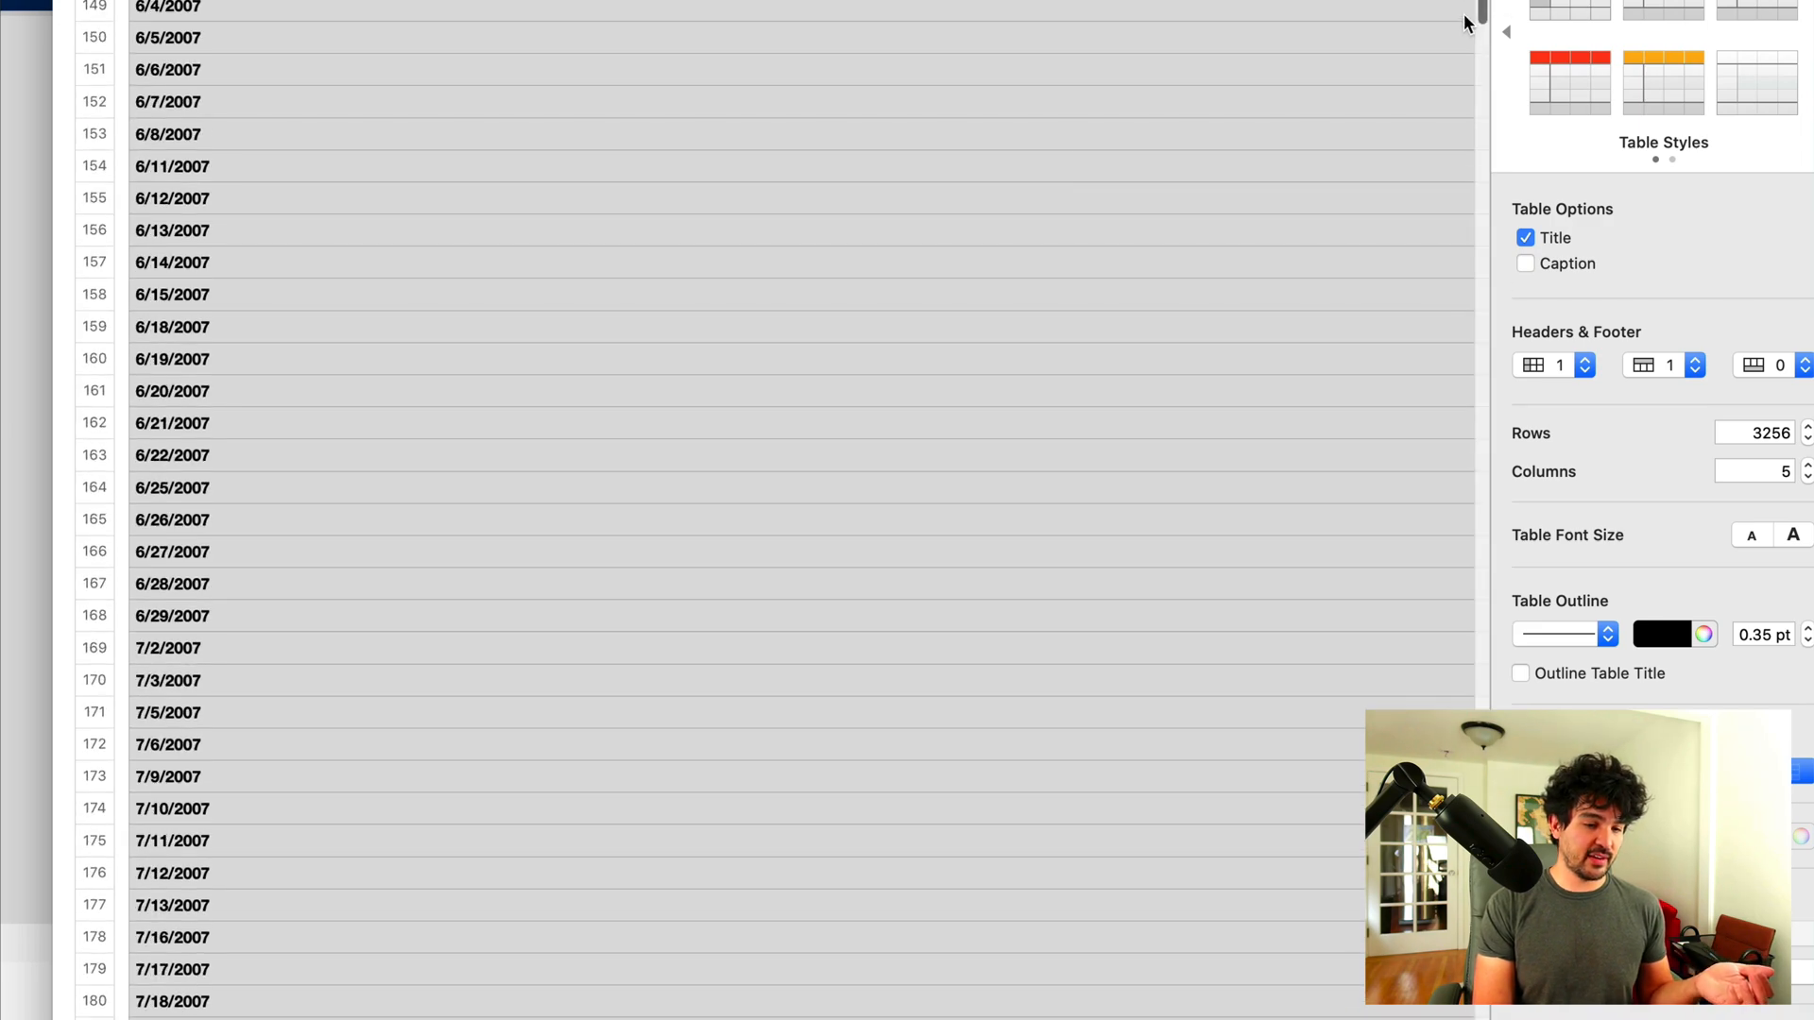
scroll("down", 3)
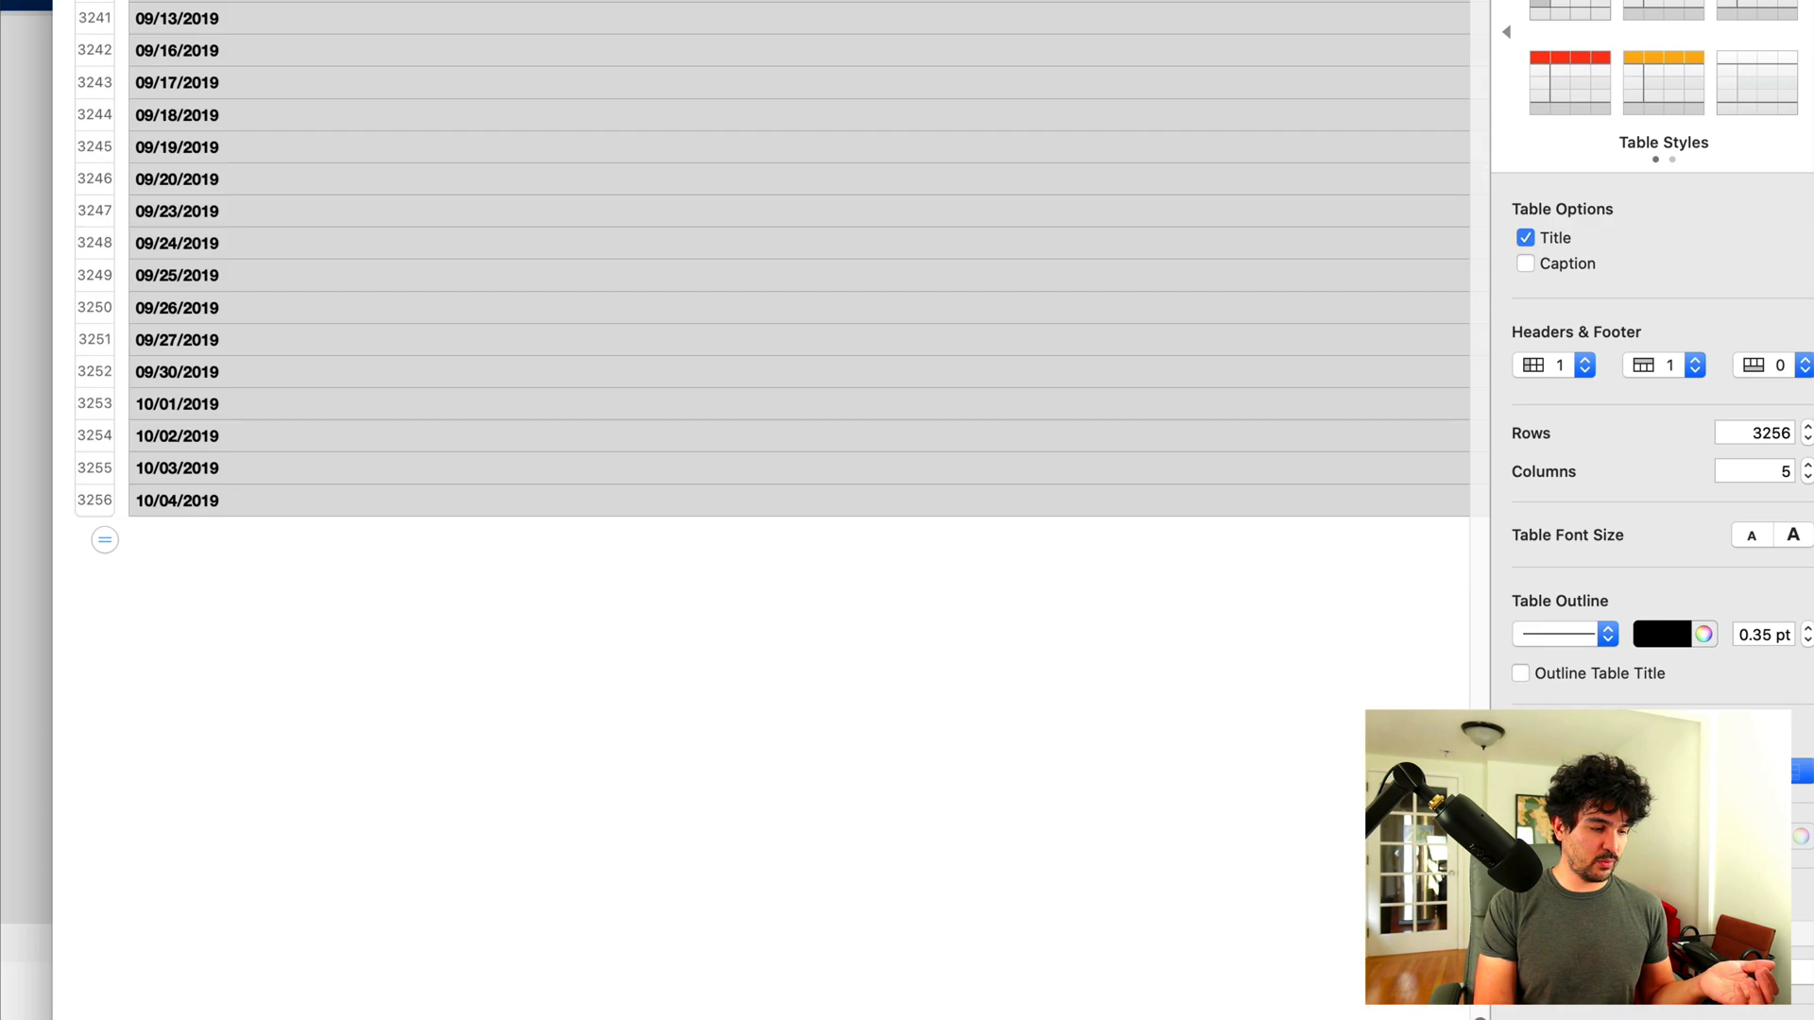
left_click(212, 500)
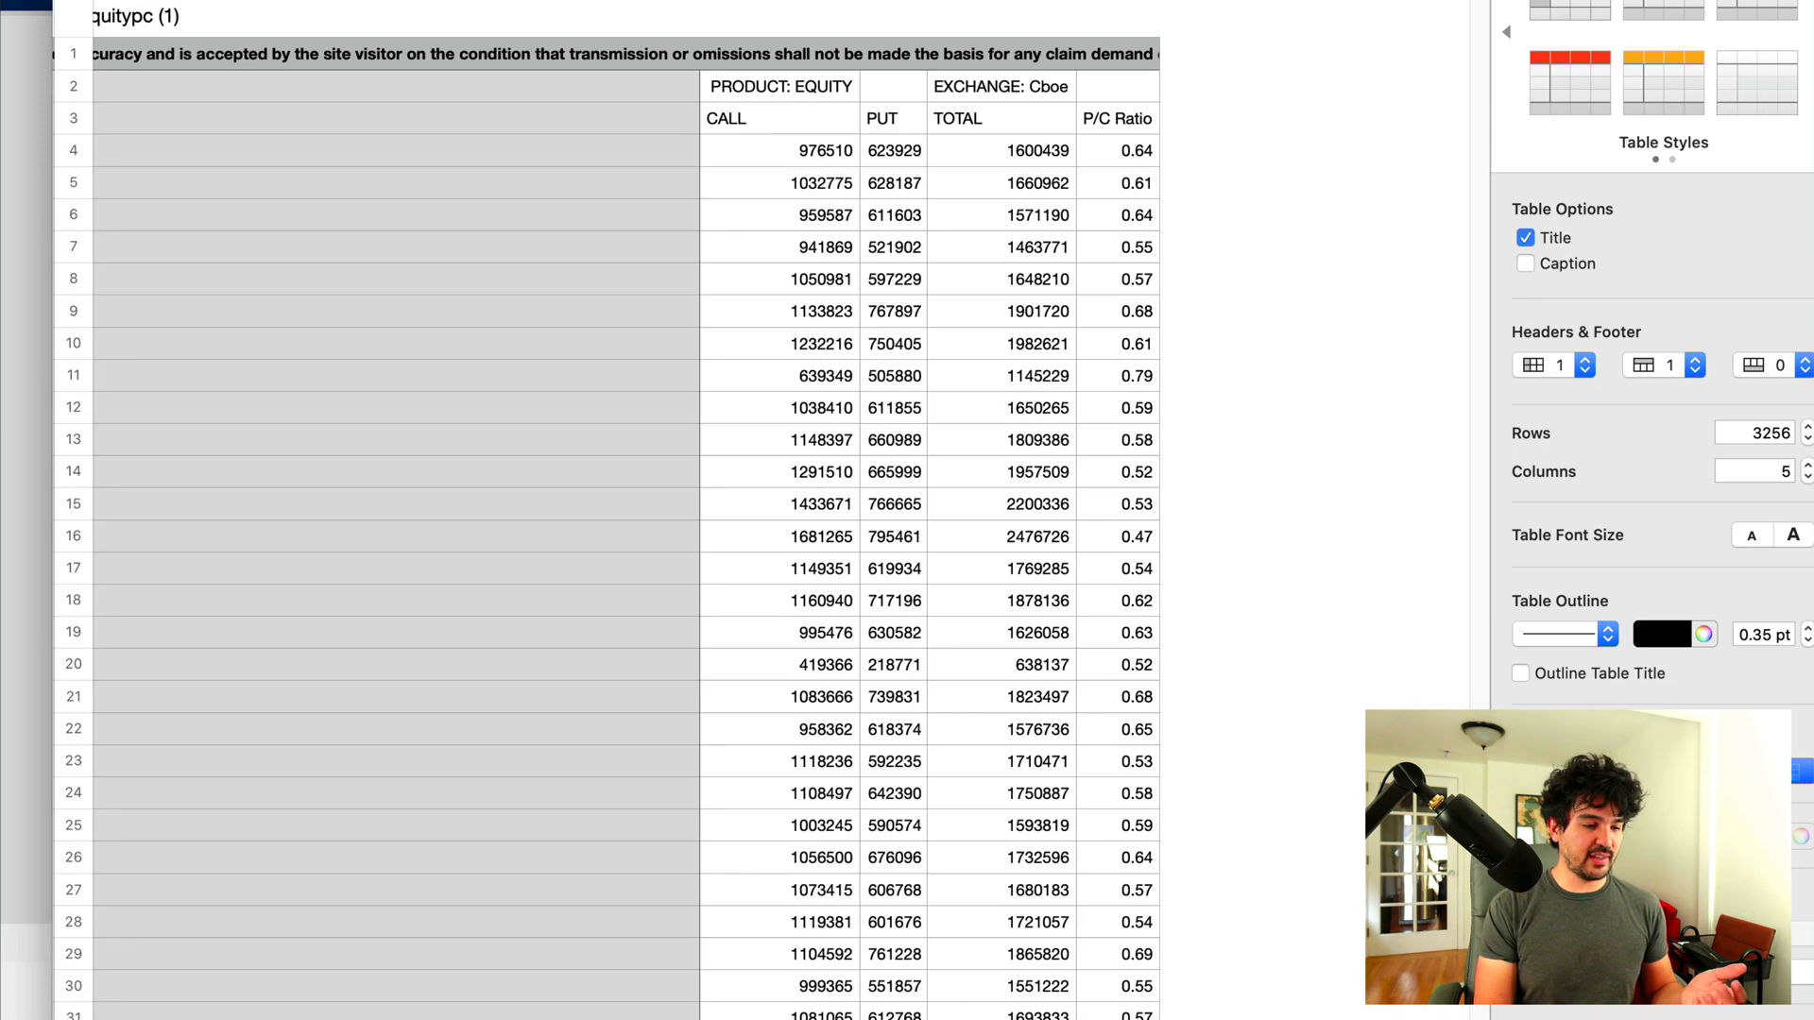
left_click(885, 117)
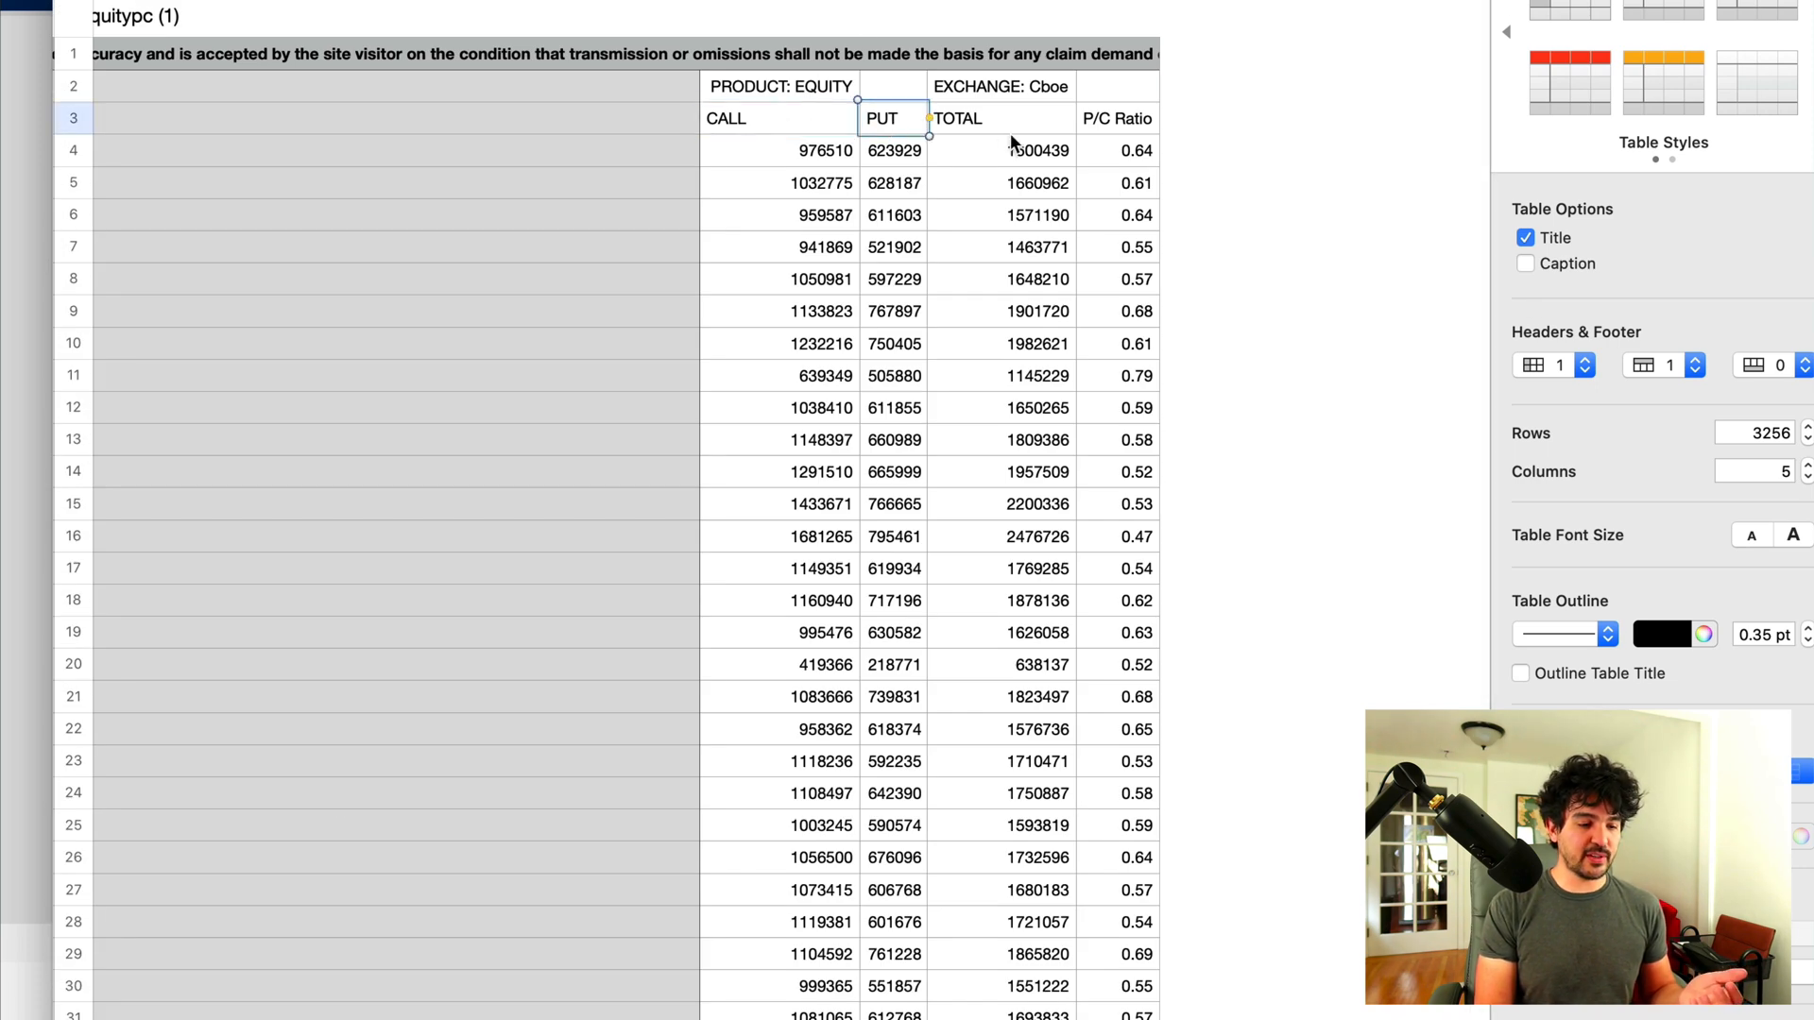
left_click(1113, 117)
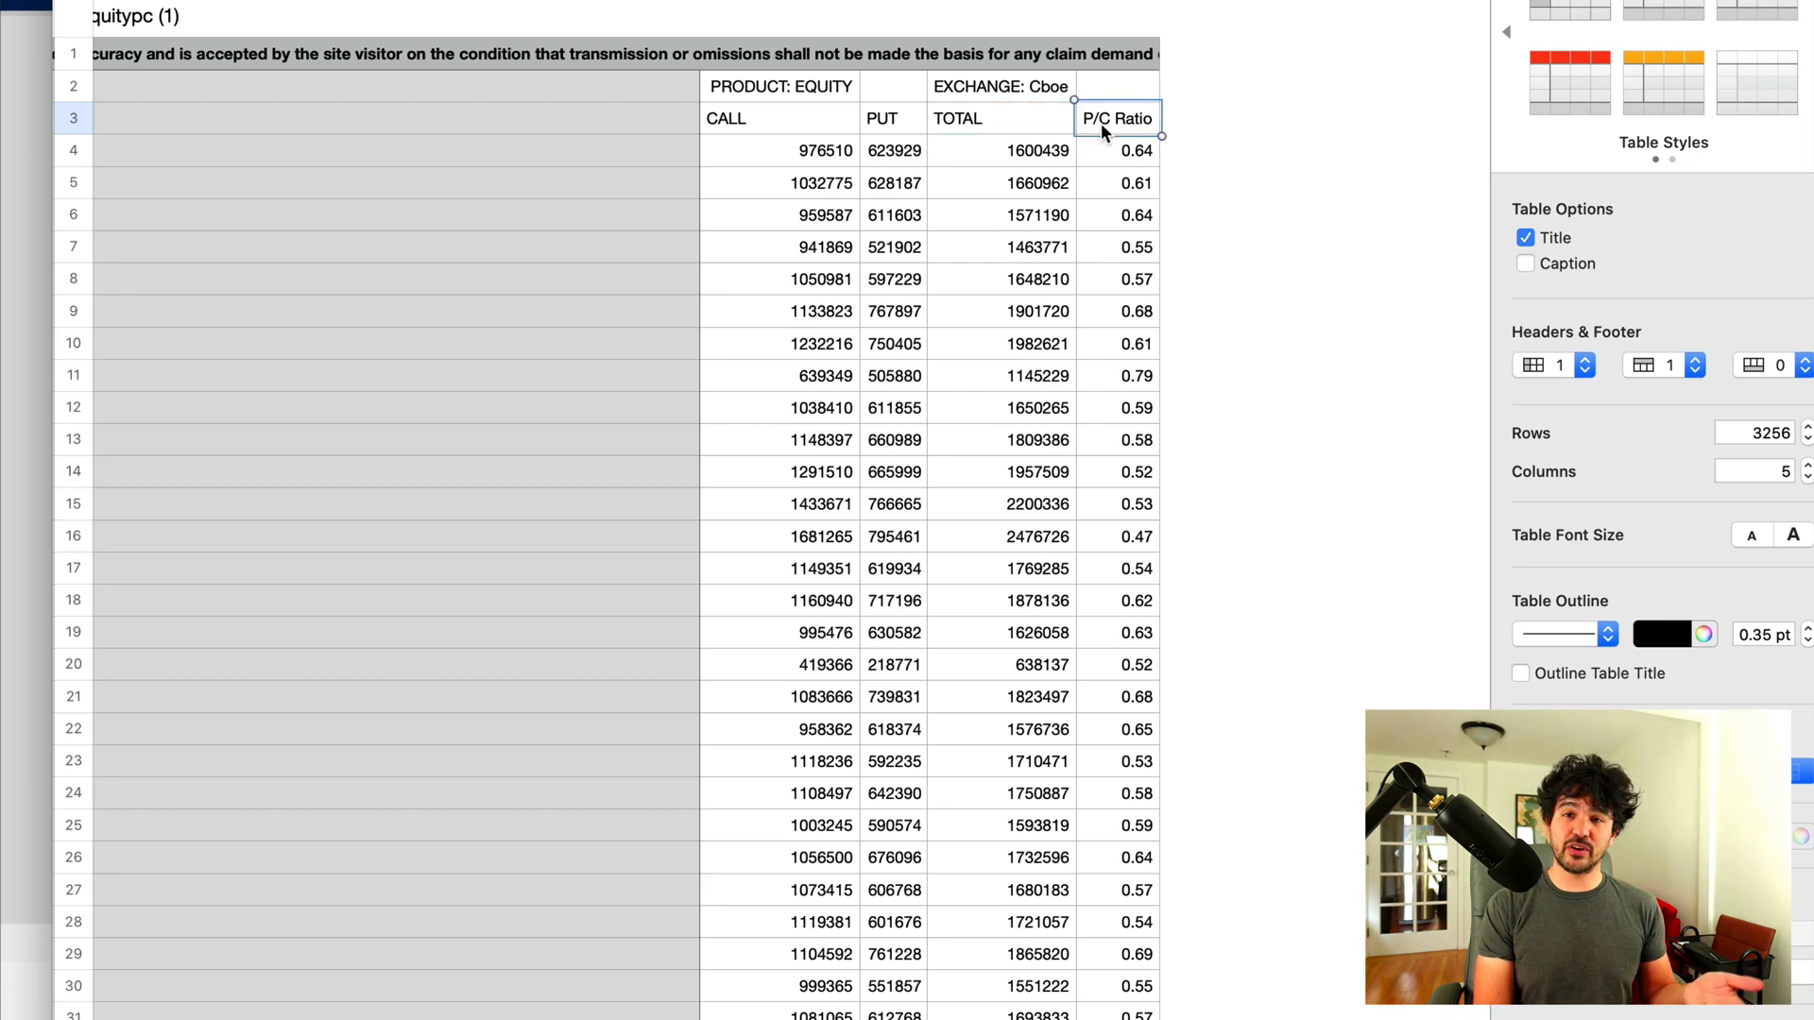
Step: Scroll down the daily rows and pick out the 1.06 P/C ratio in row 491
scroll("down", 3)
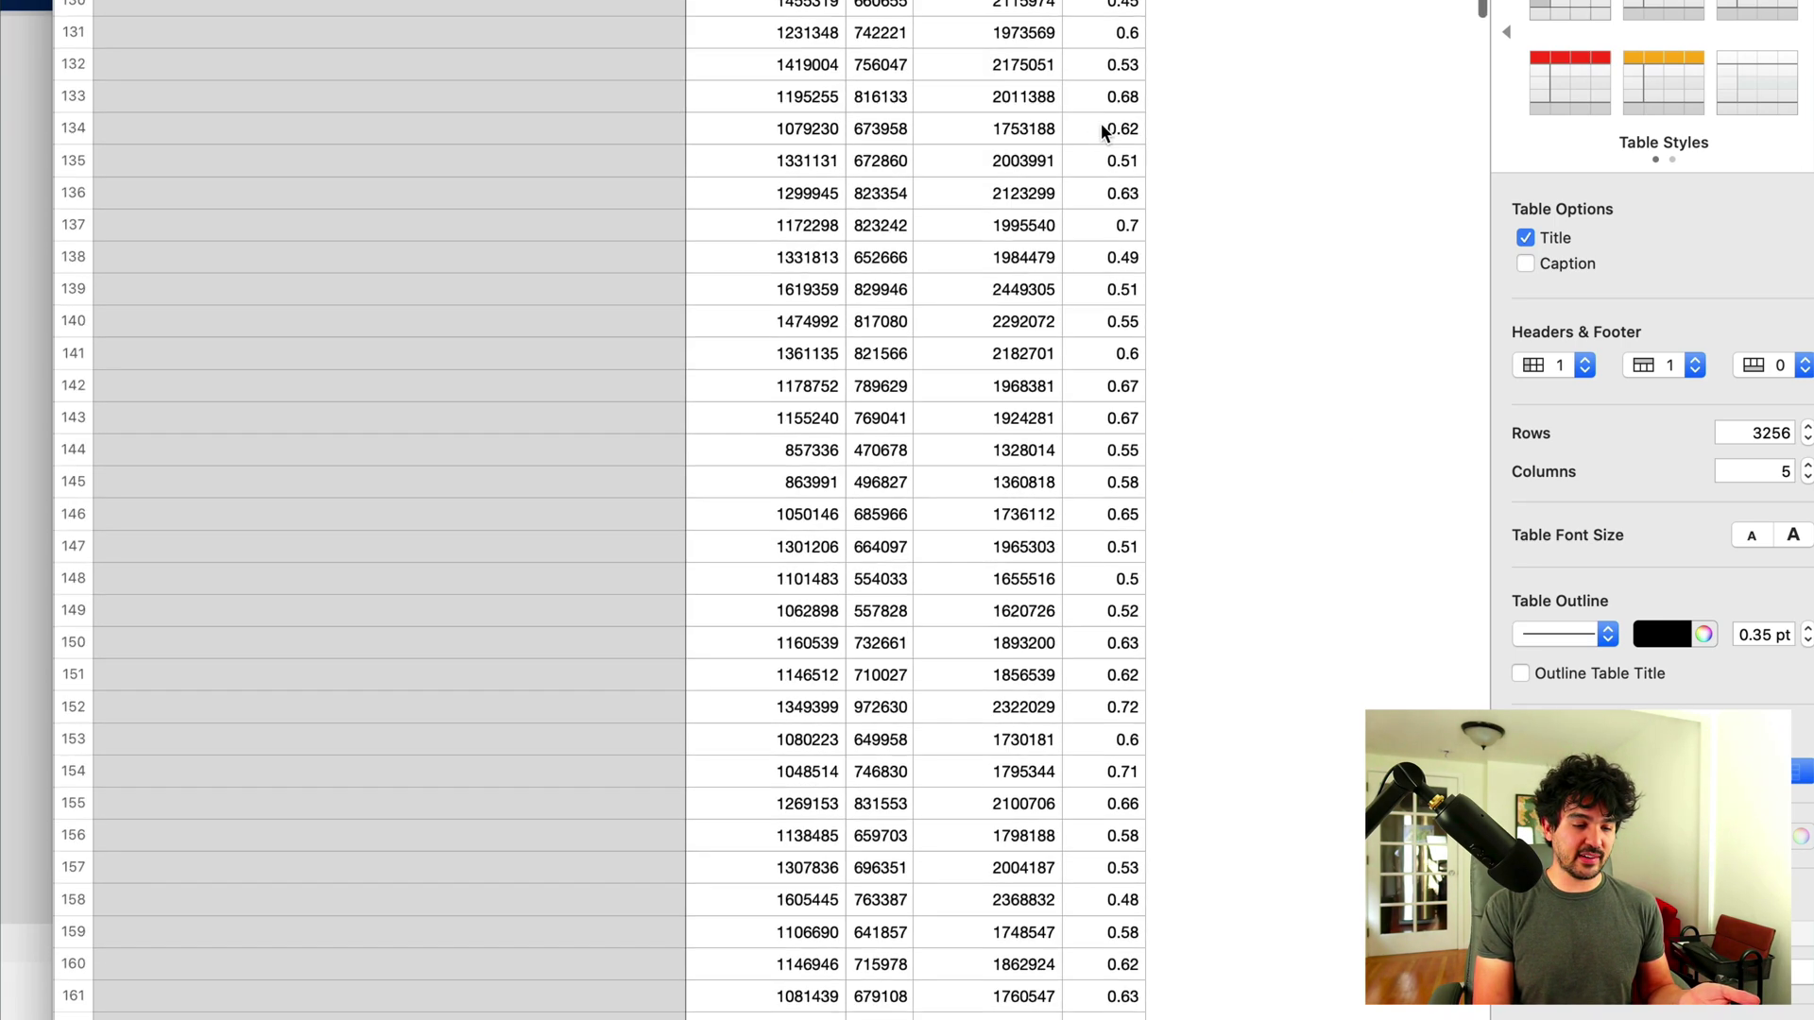
scroll("down", 3)
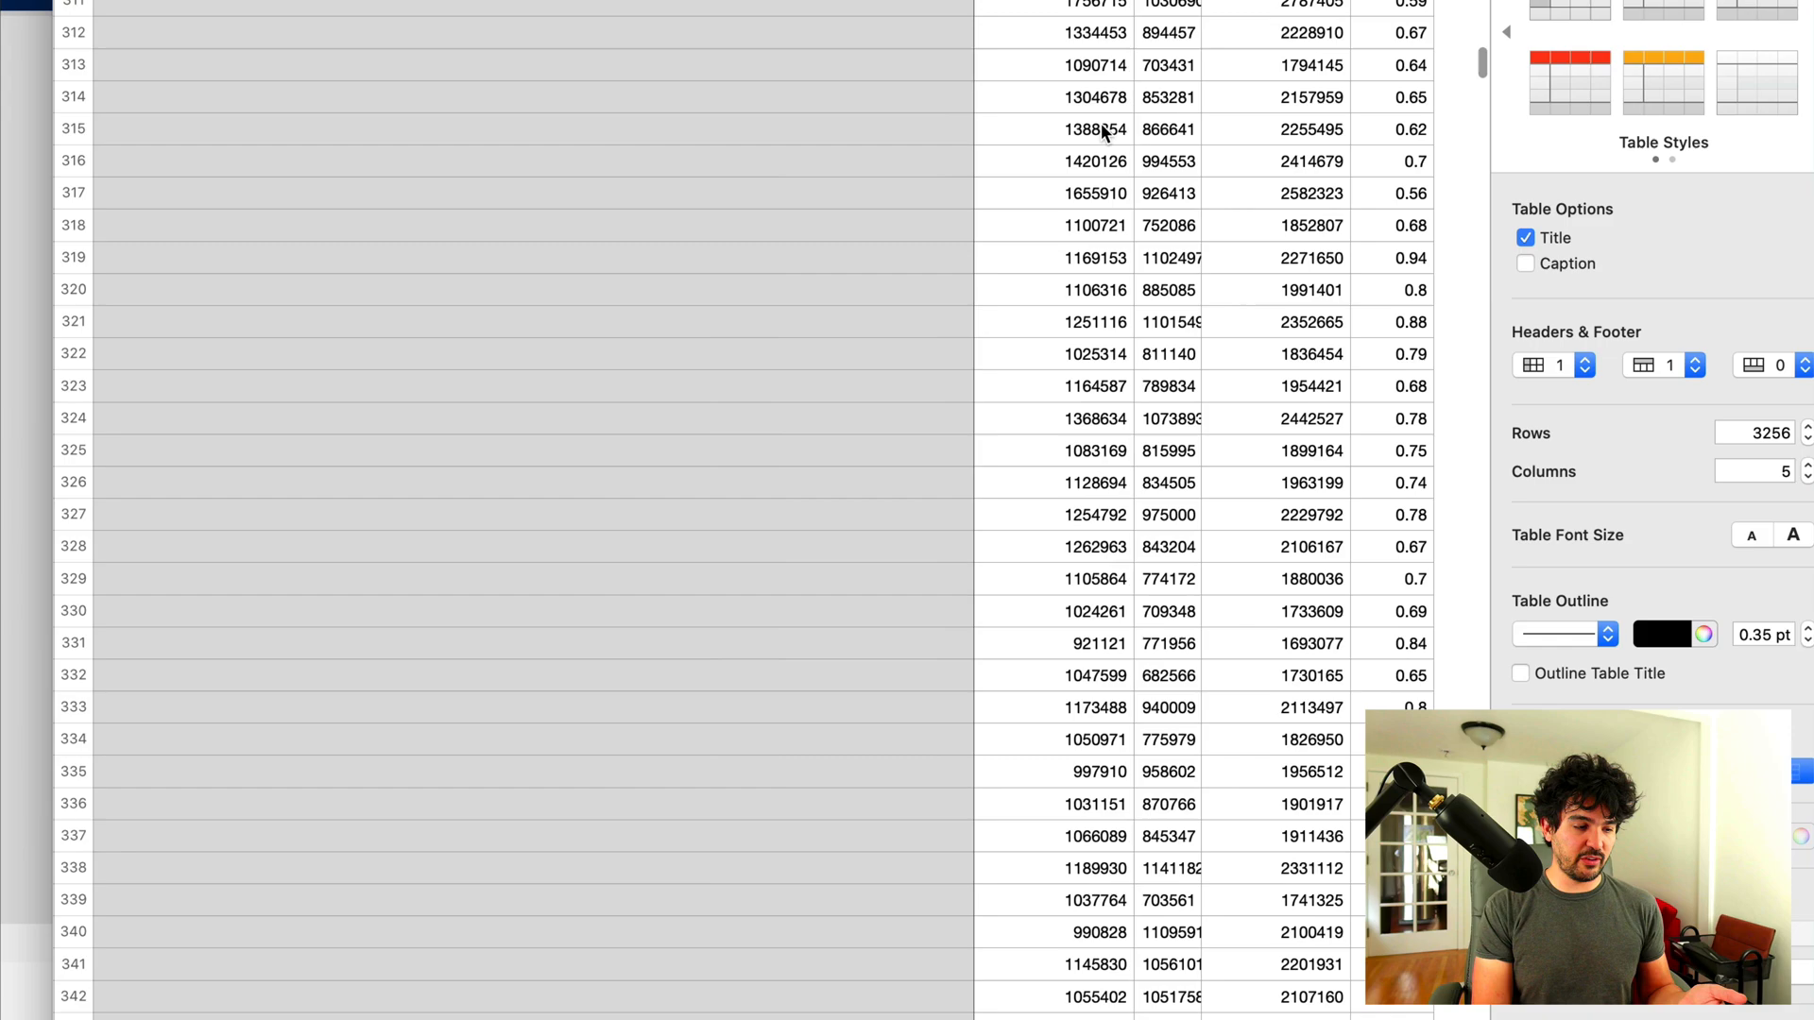
scroll("down", 3)
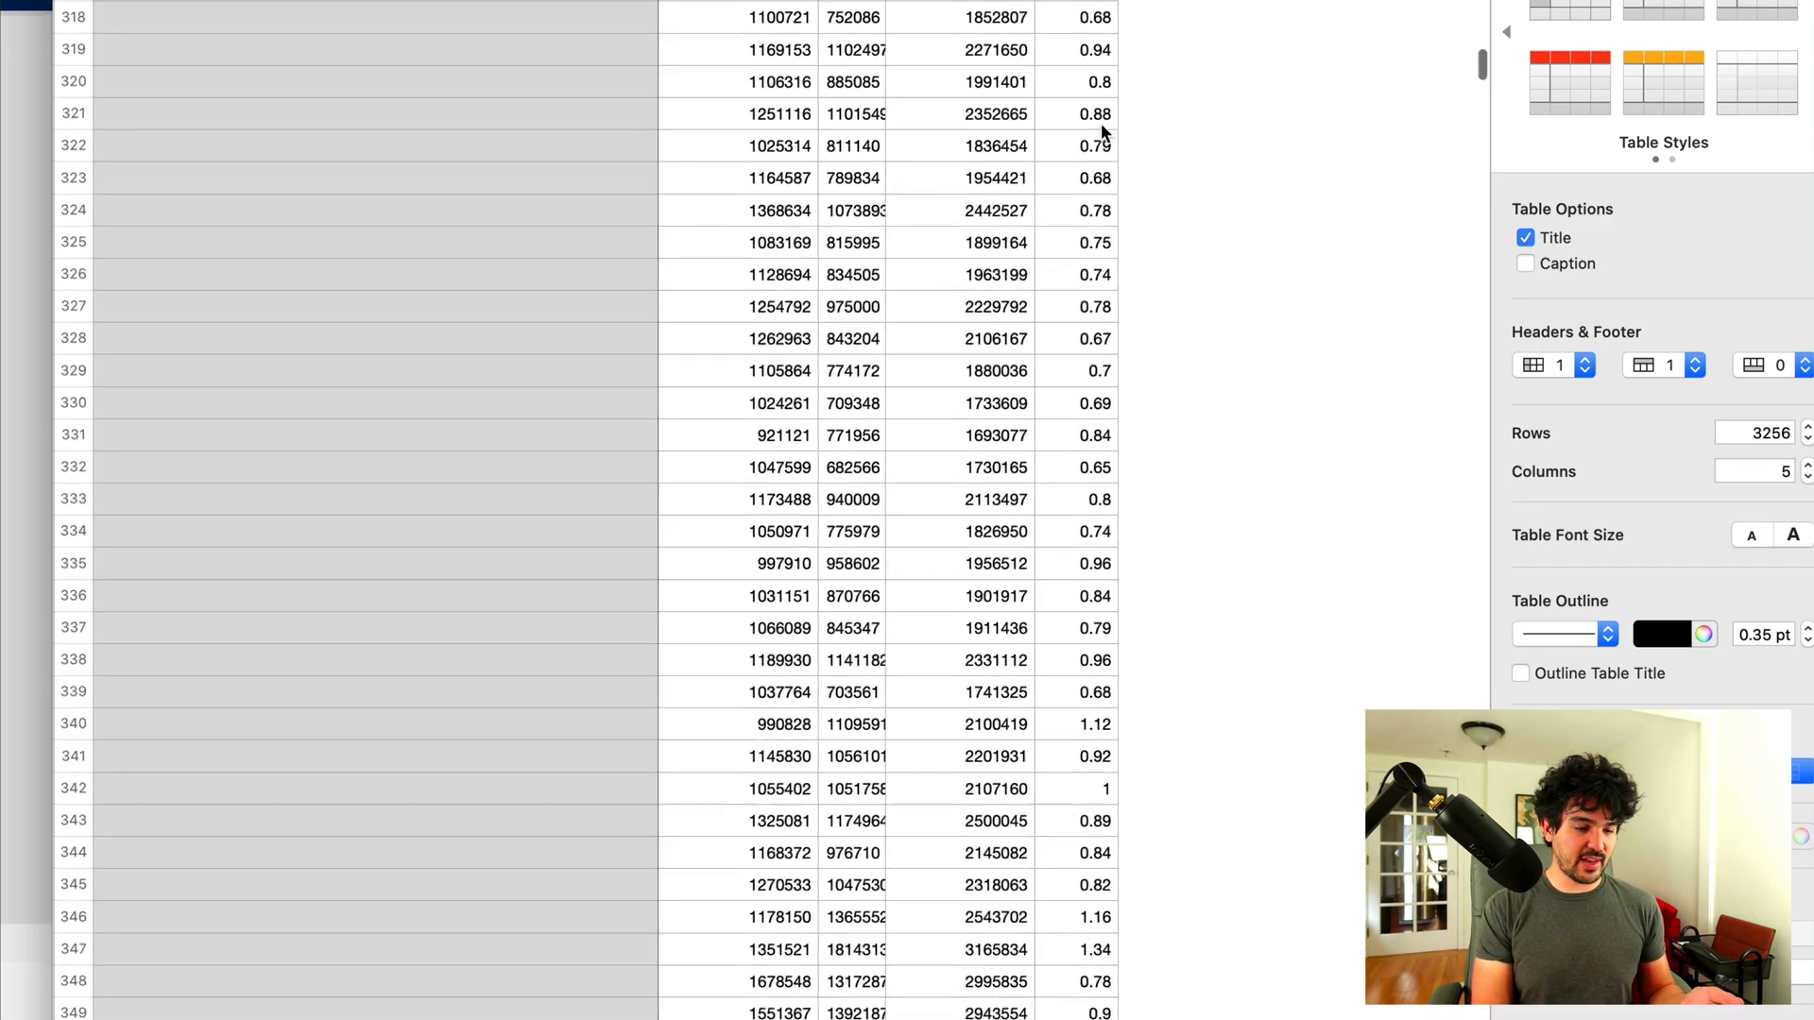
scroll("down", 3)
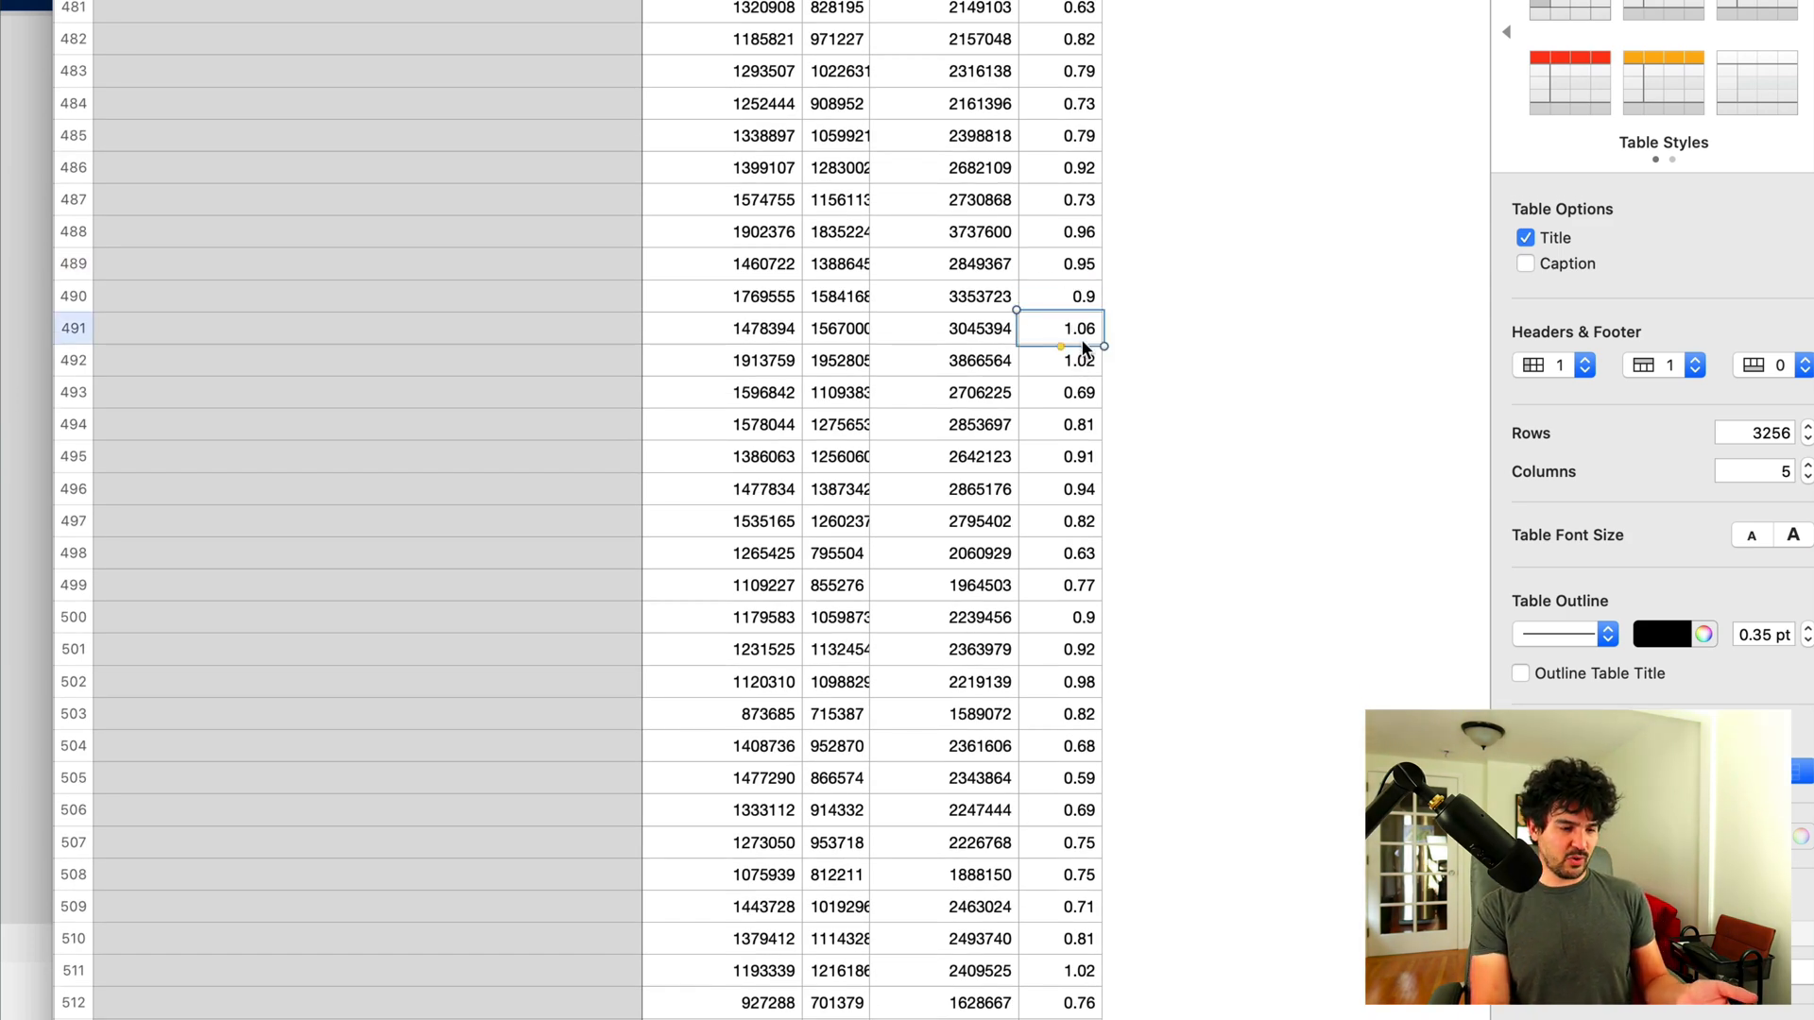
left_click(949, 329)
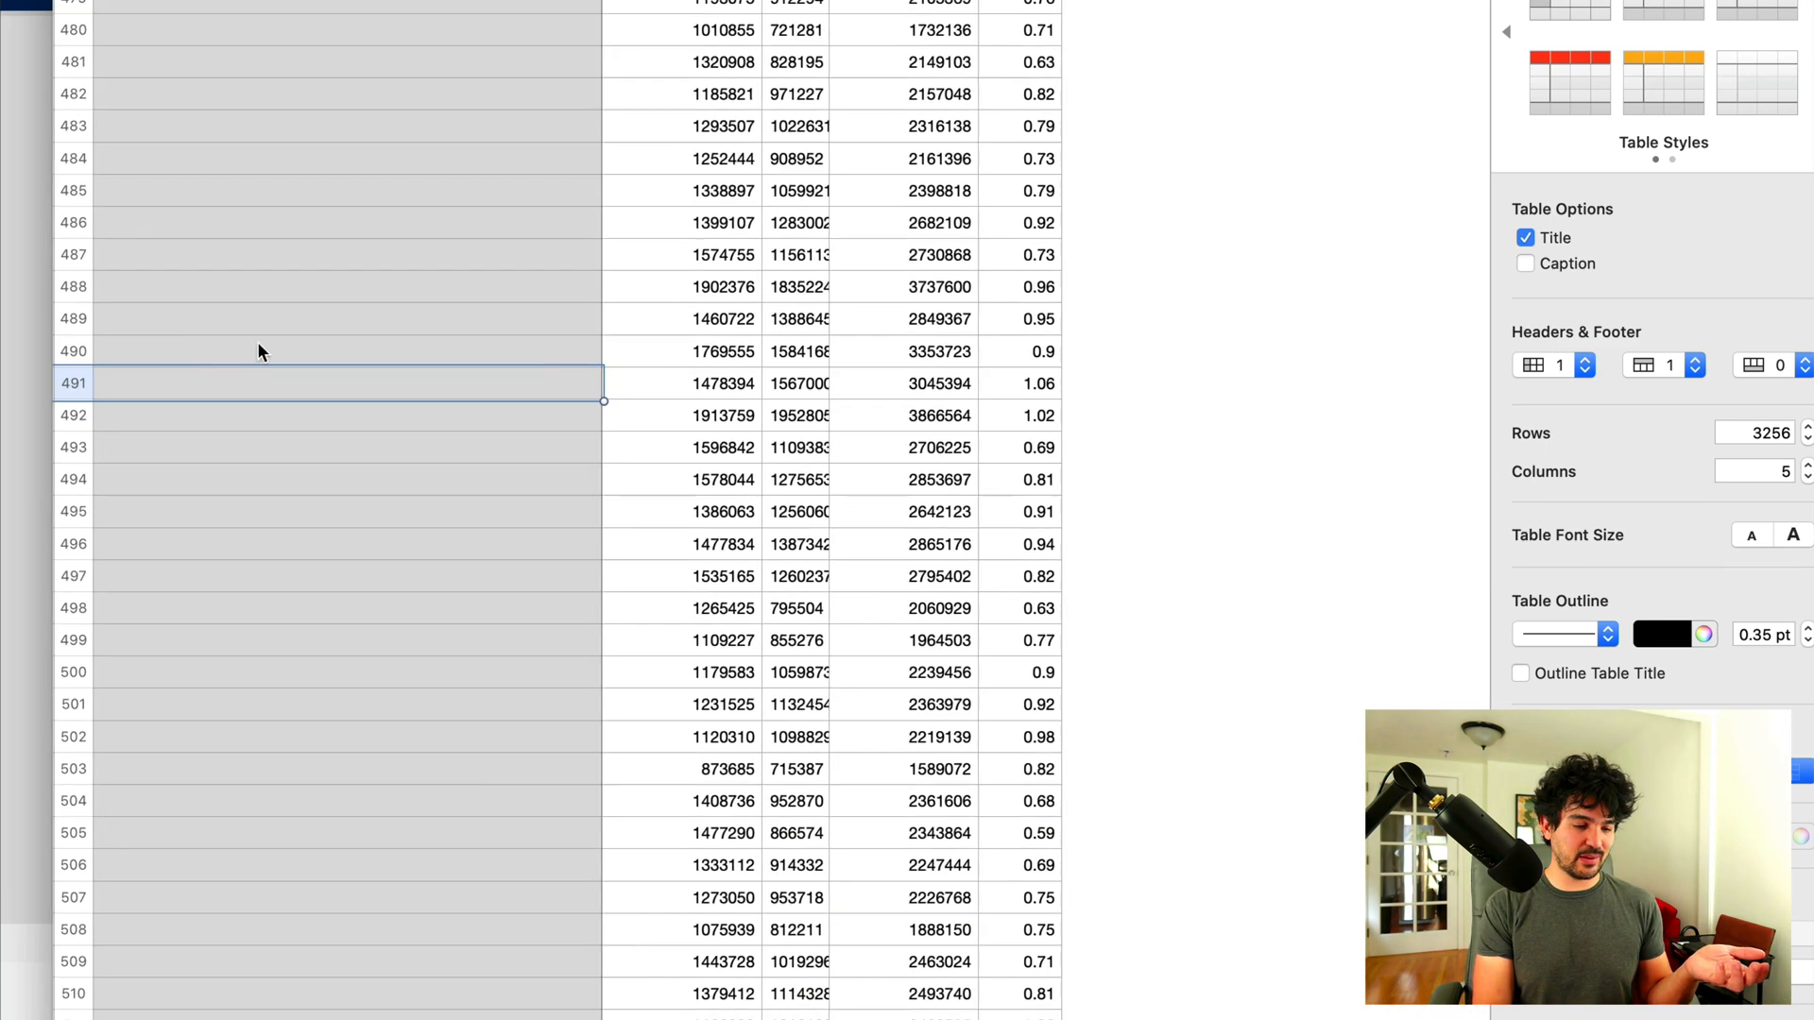
left_click(1035, 383)
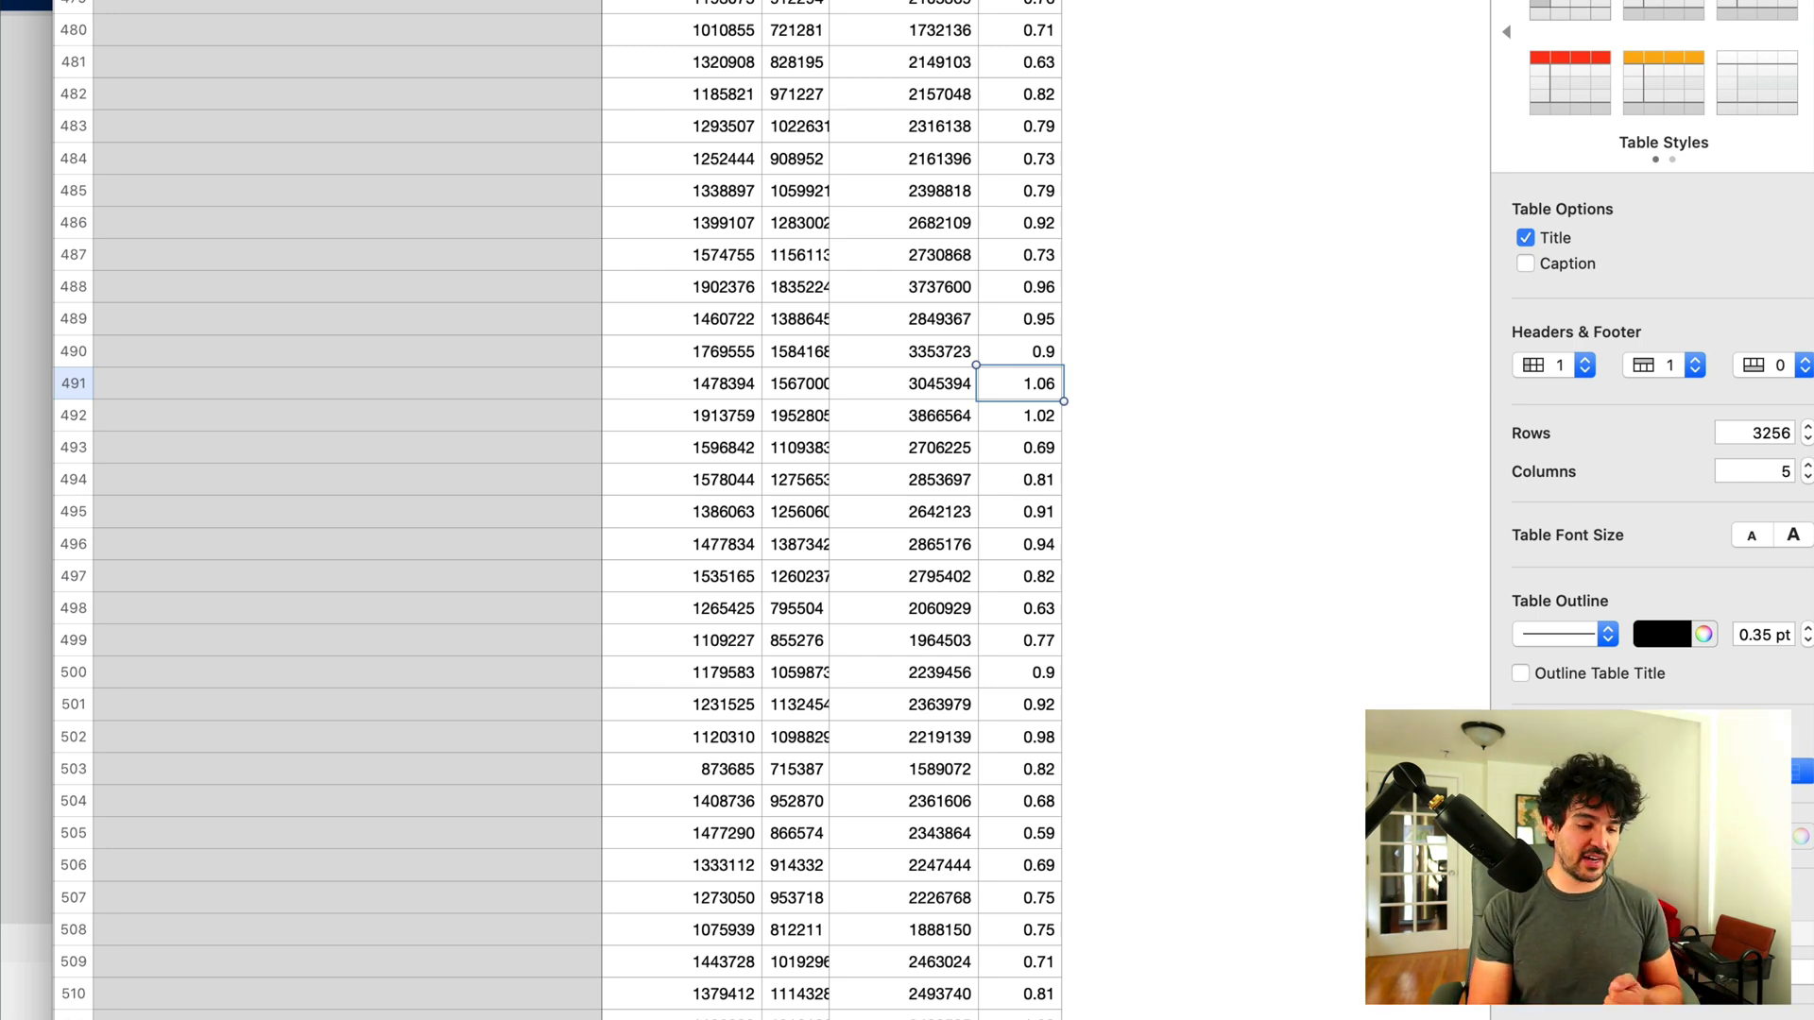
scroll("down", 3)
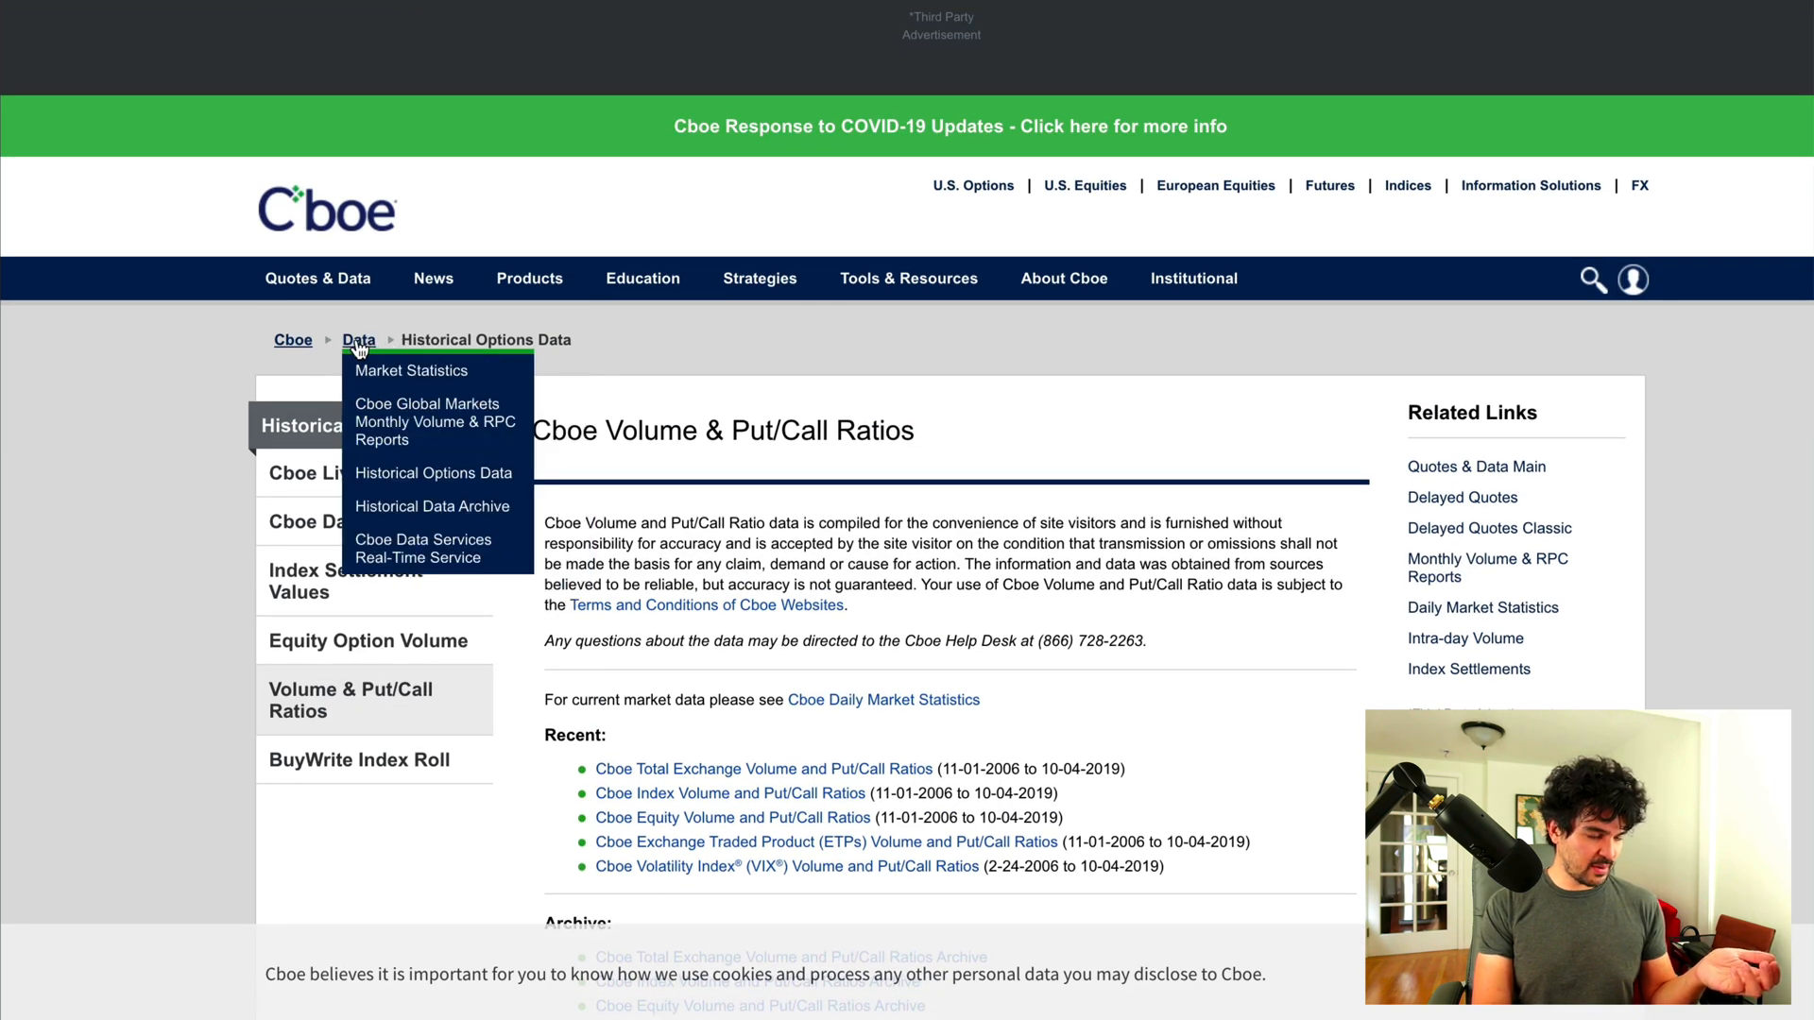
mouse_move(412, 370)
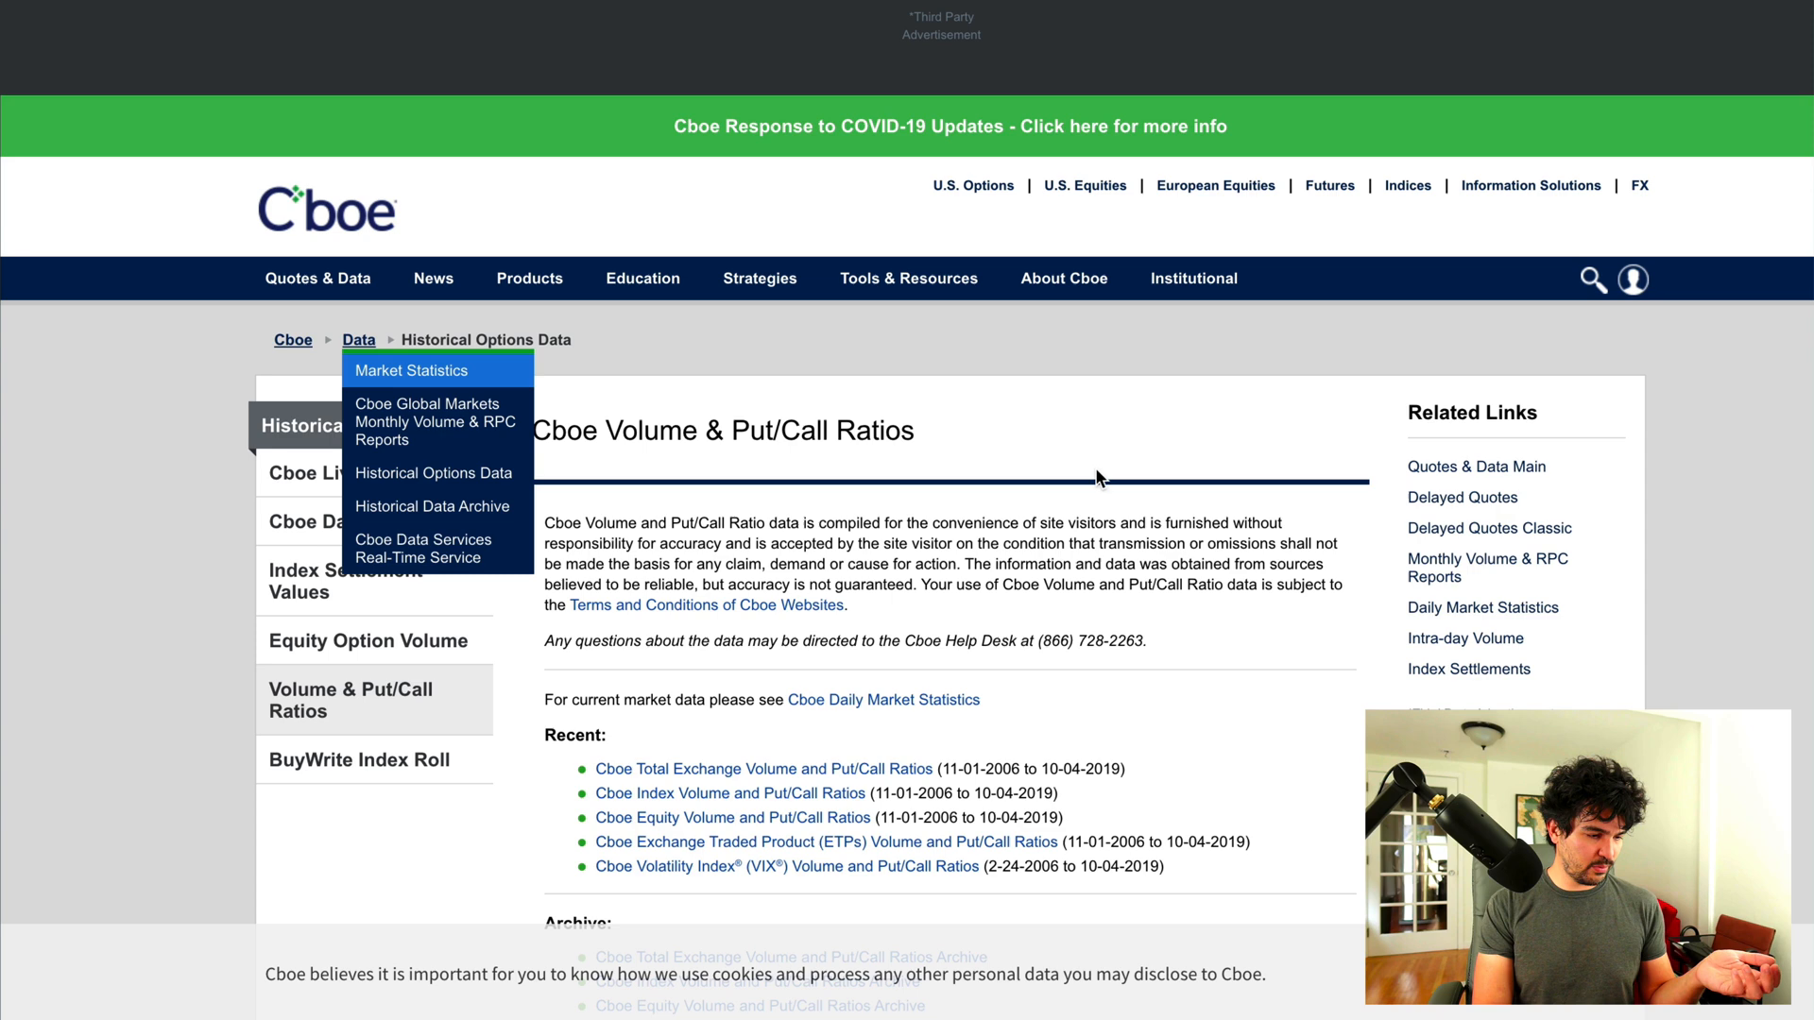
Step: Go to Market Statistics, then Current Market Statistics, and review the intraday Total table
left_click(410, 370)
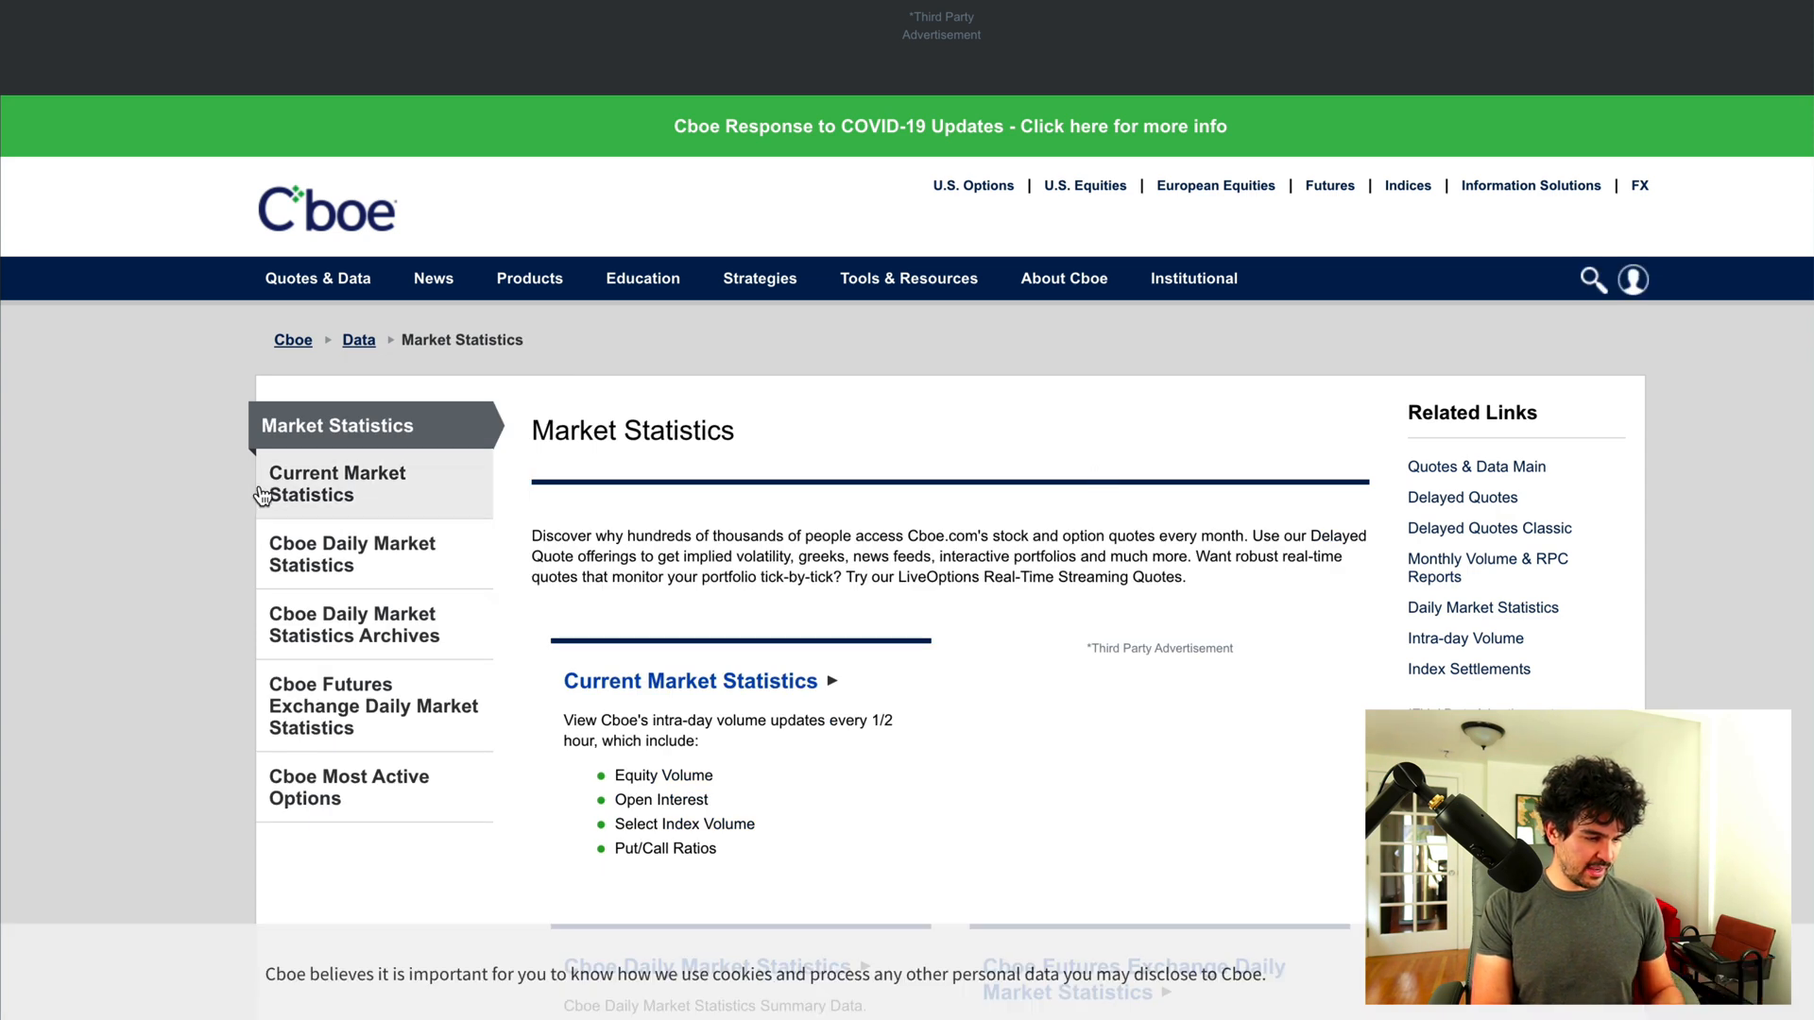
left_click(337, 483)
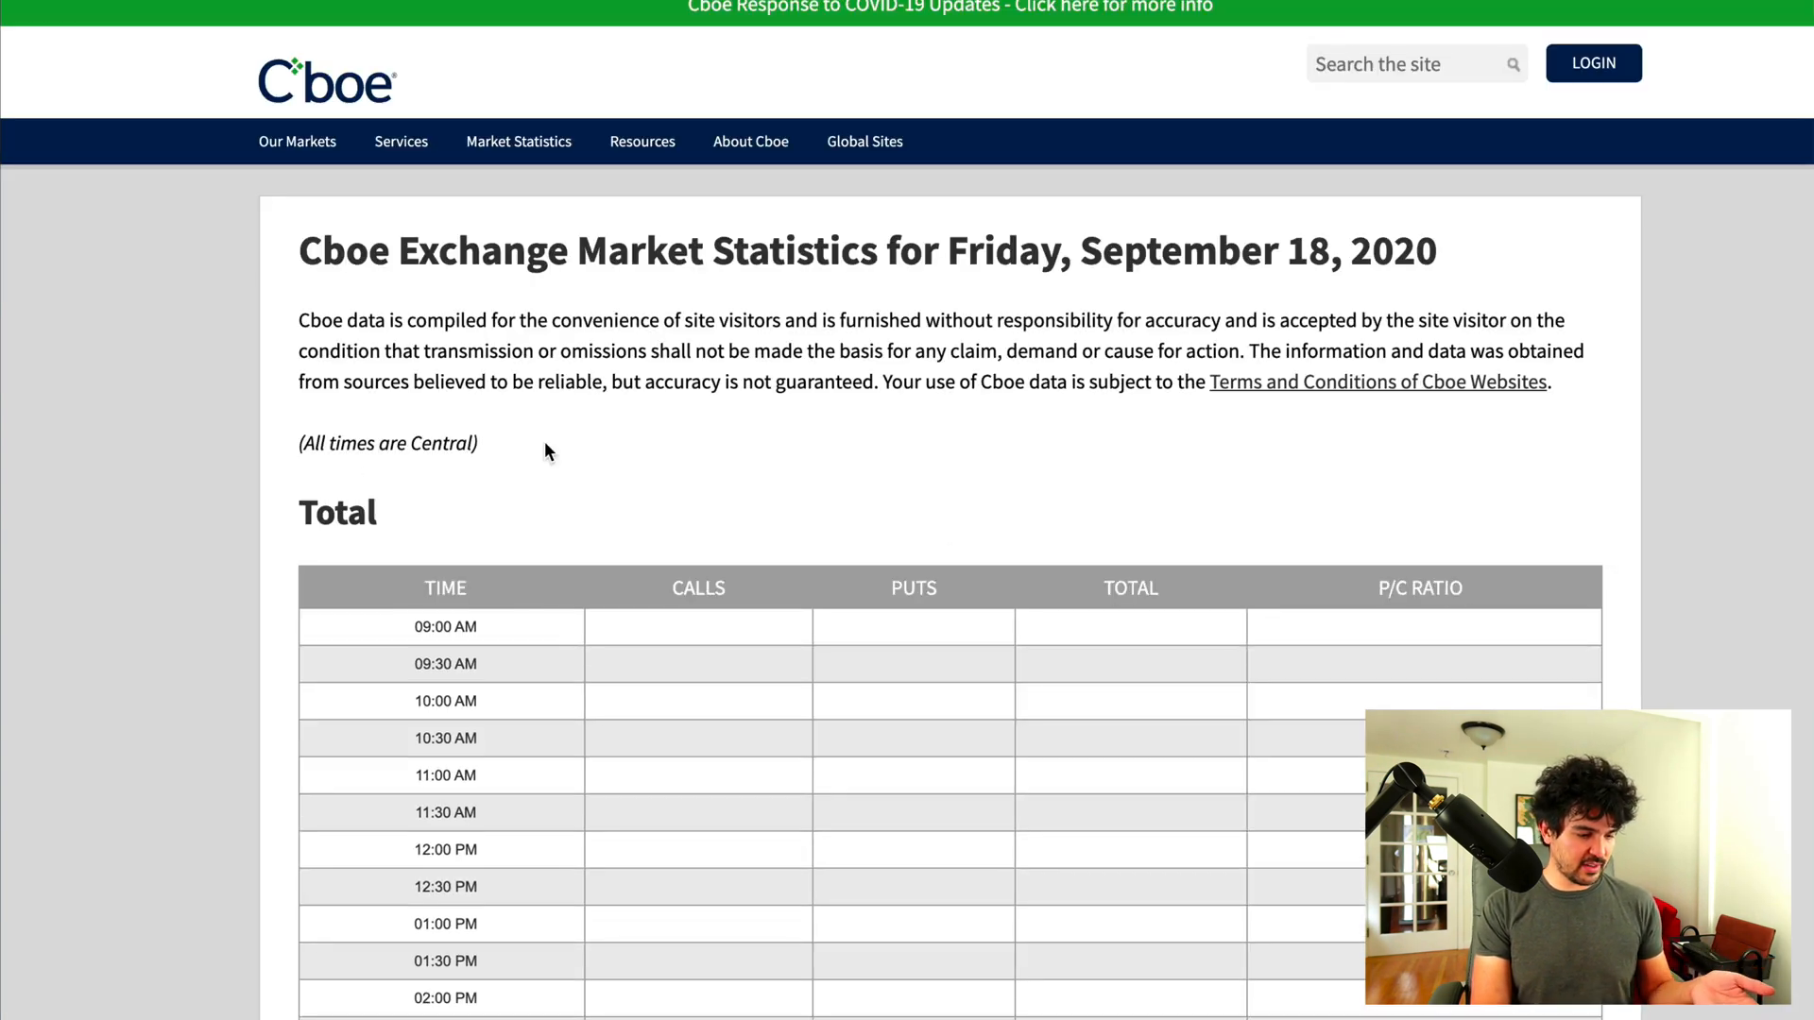
scroll("down", 3)
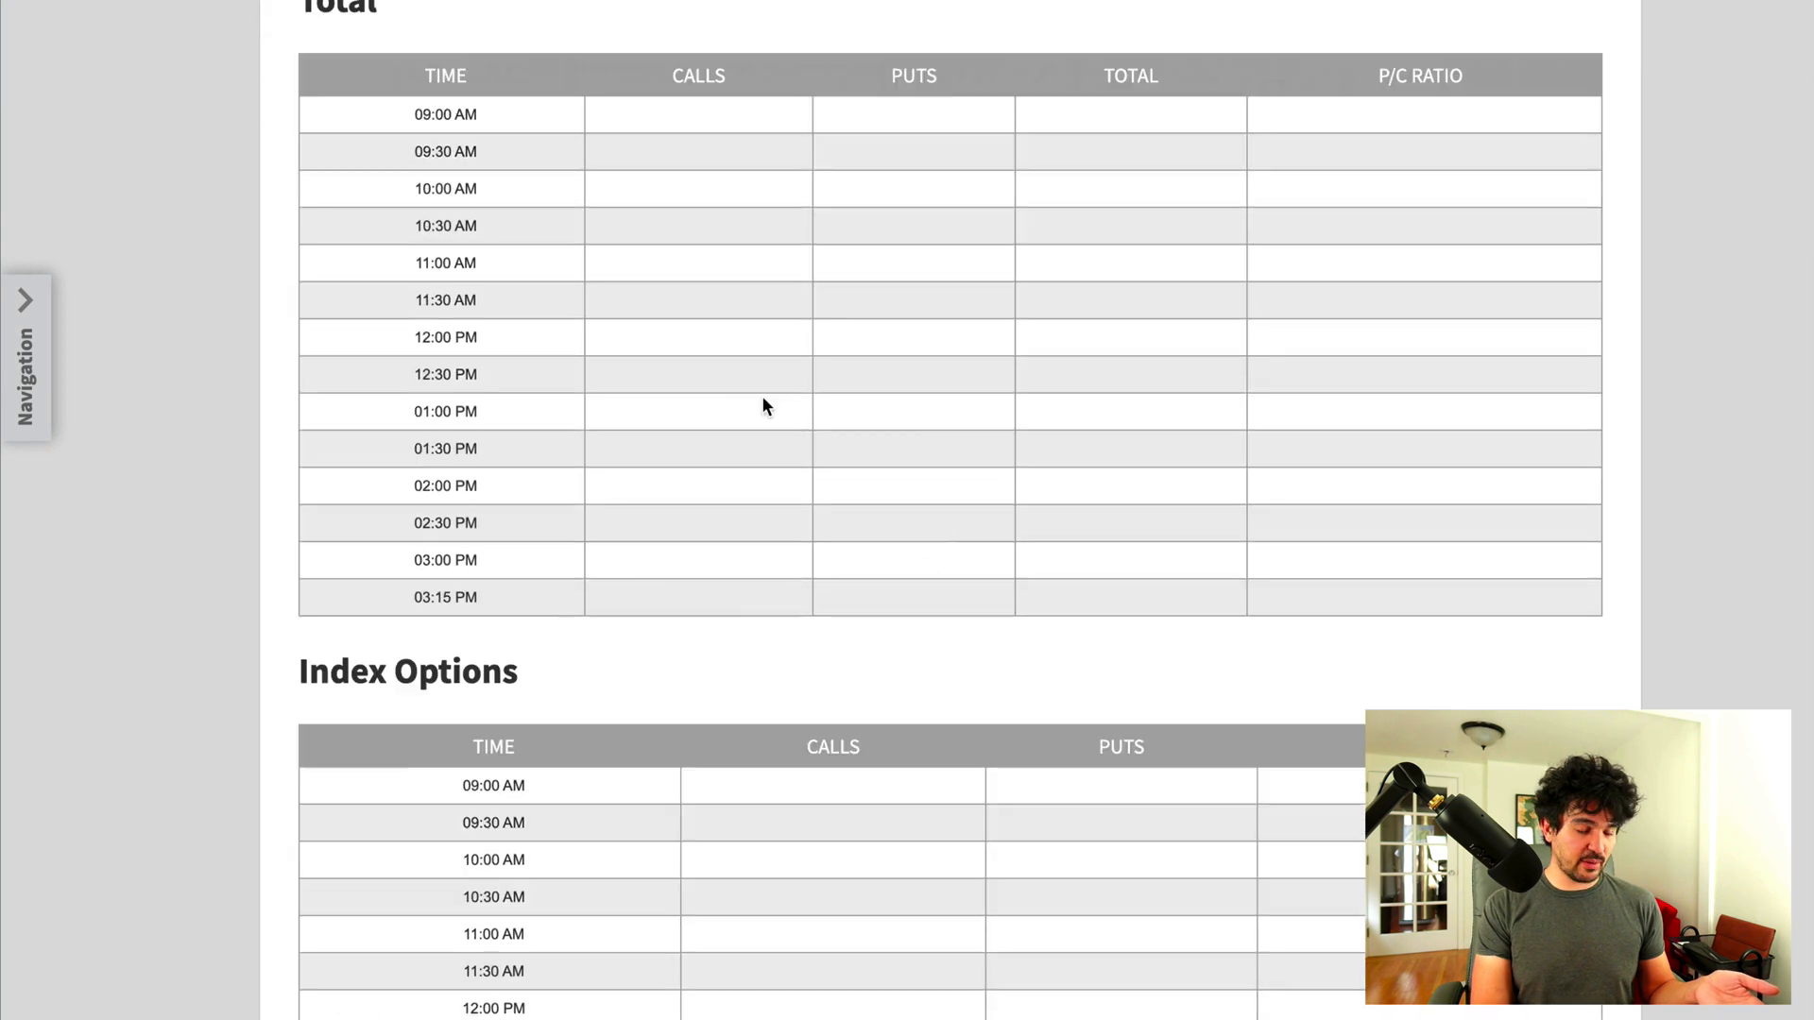
mouse_move(449, 229)
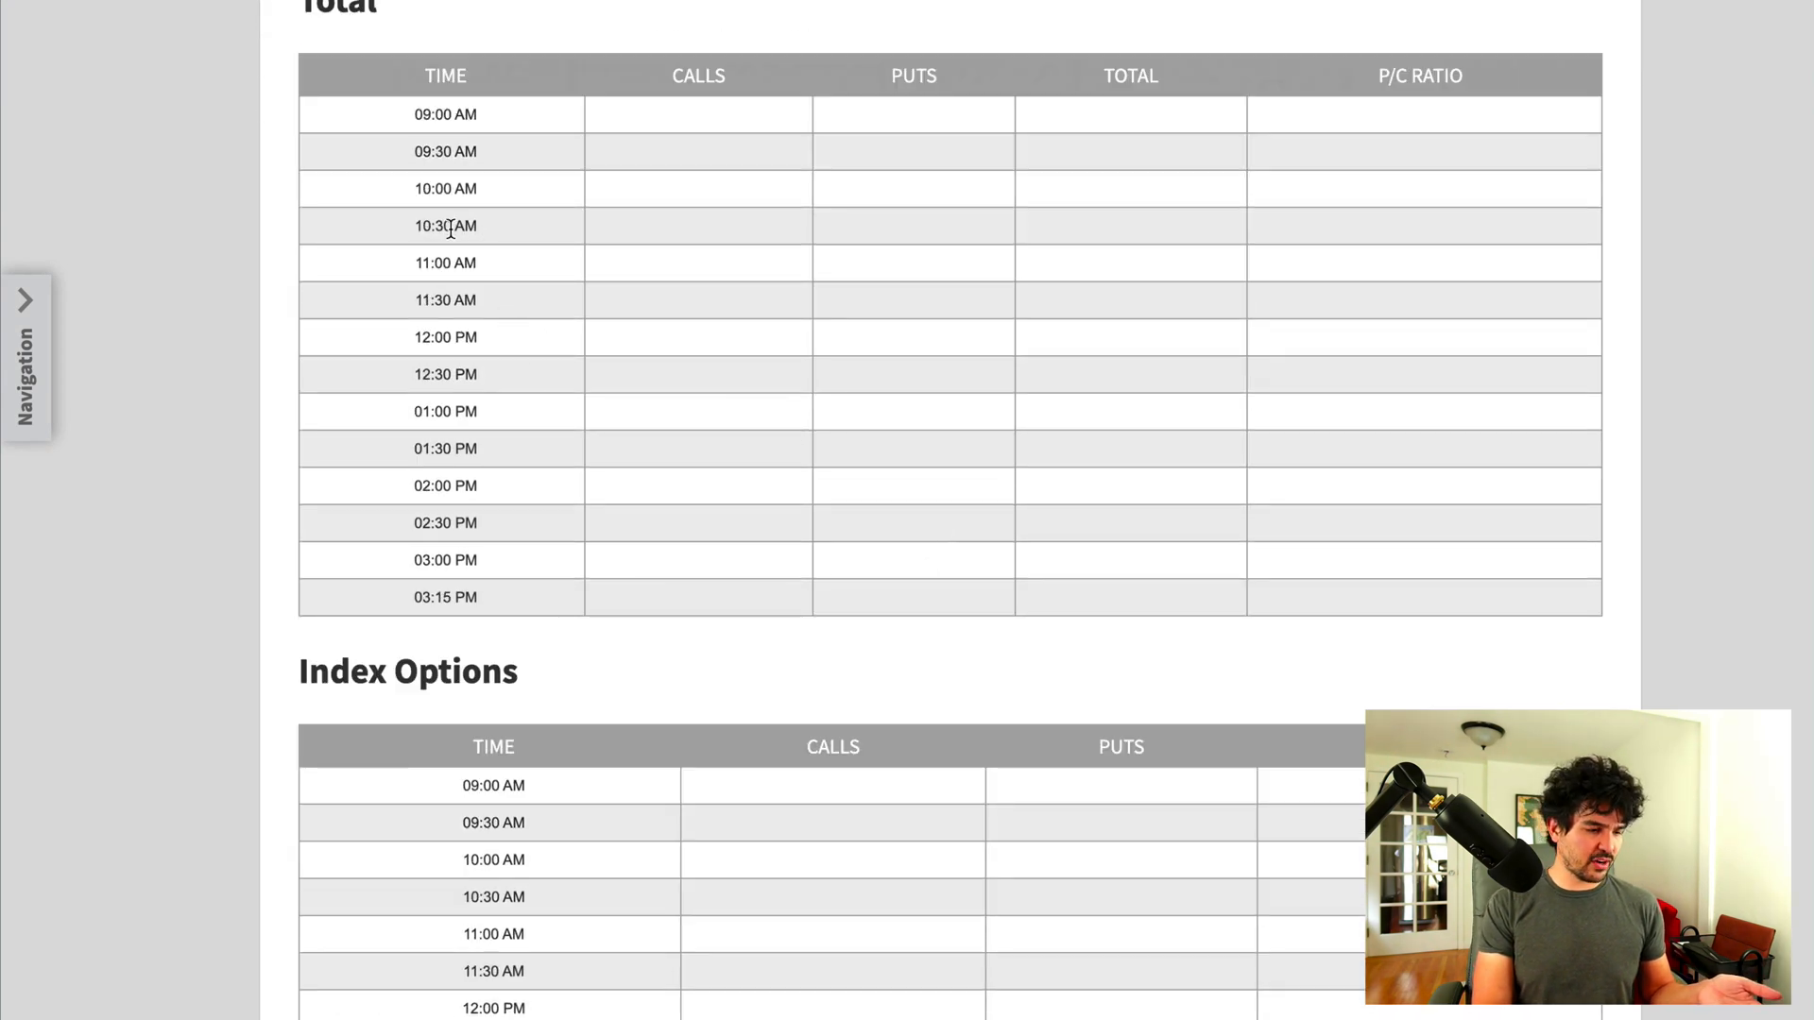
scroll("down", 3)
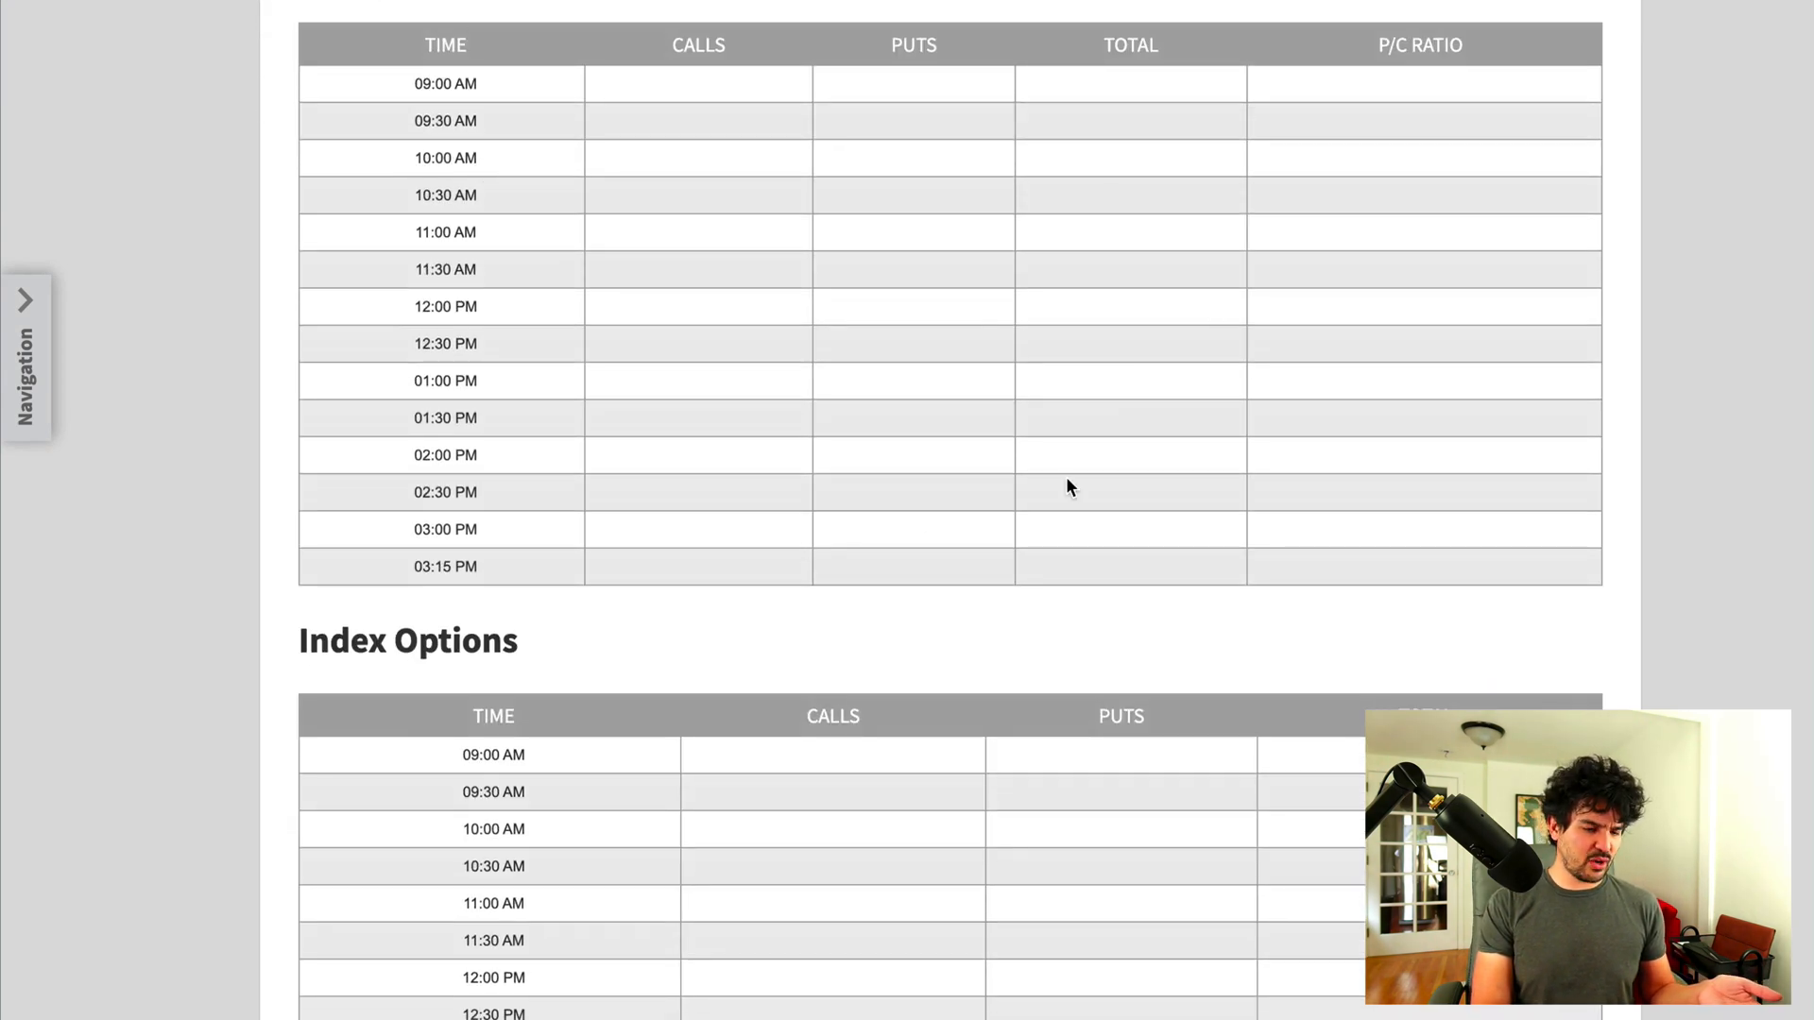
scroll("down", 3)
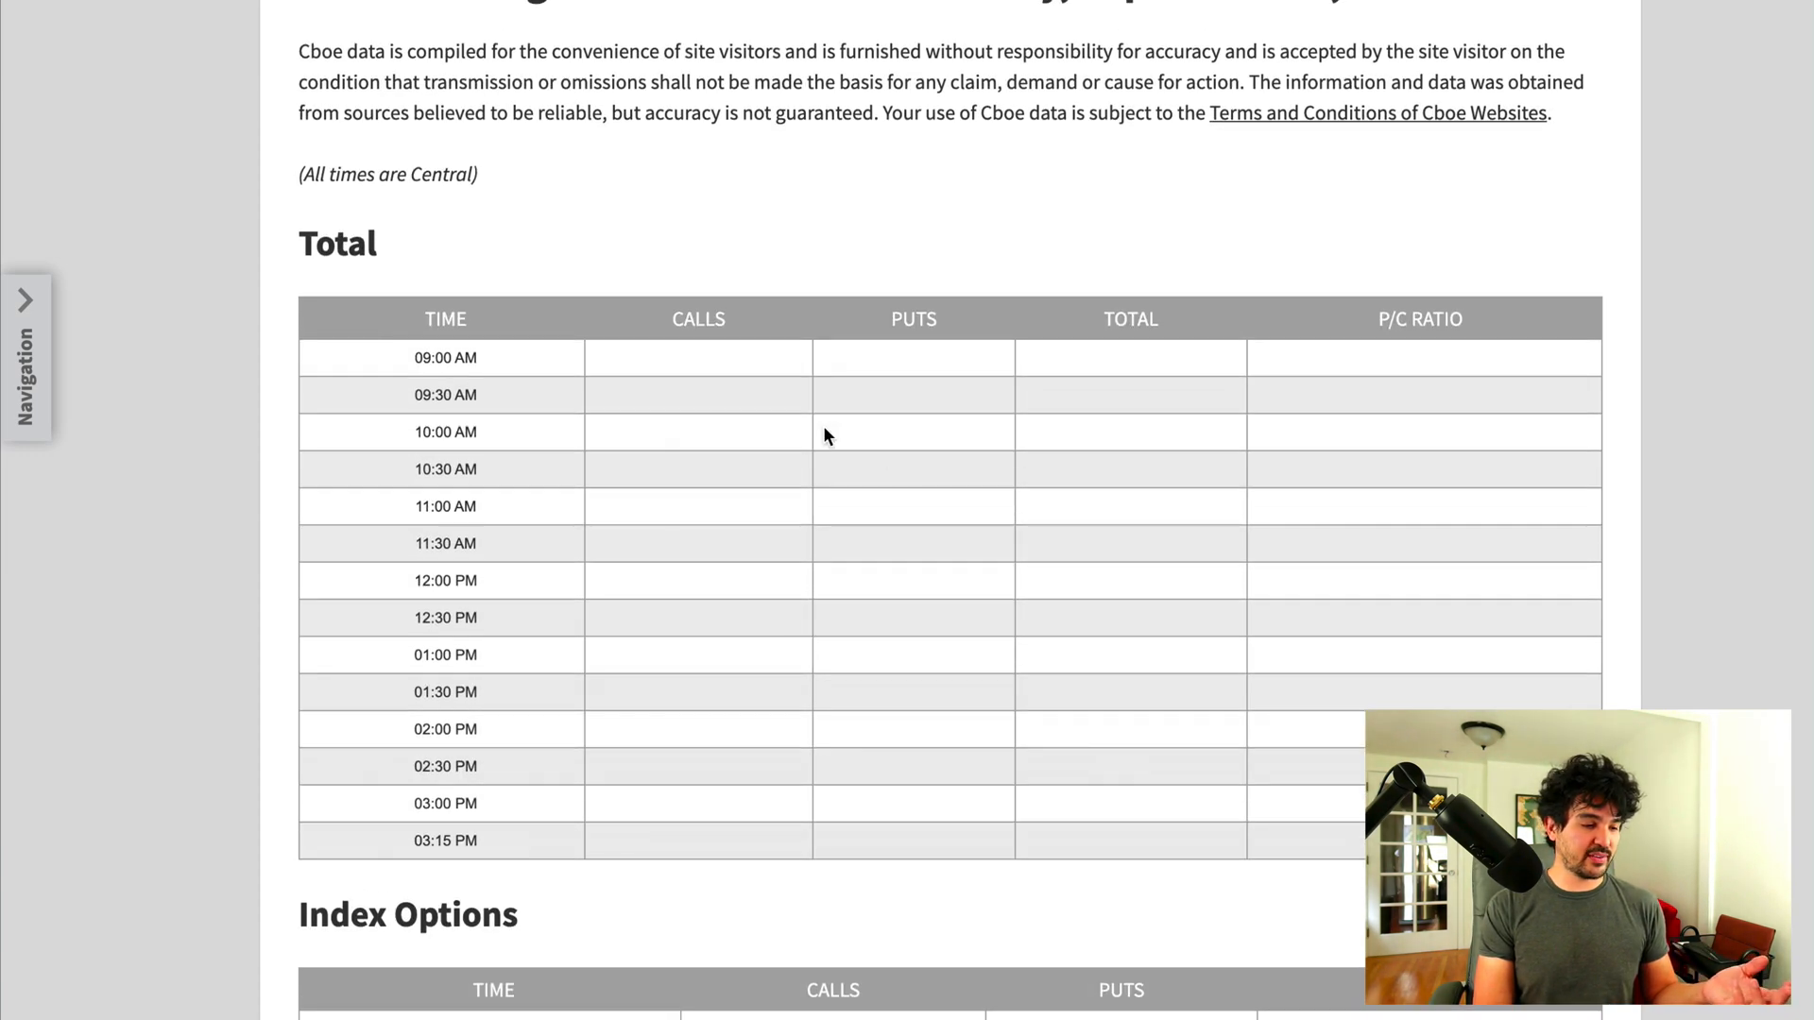
scroll("down", 3)
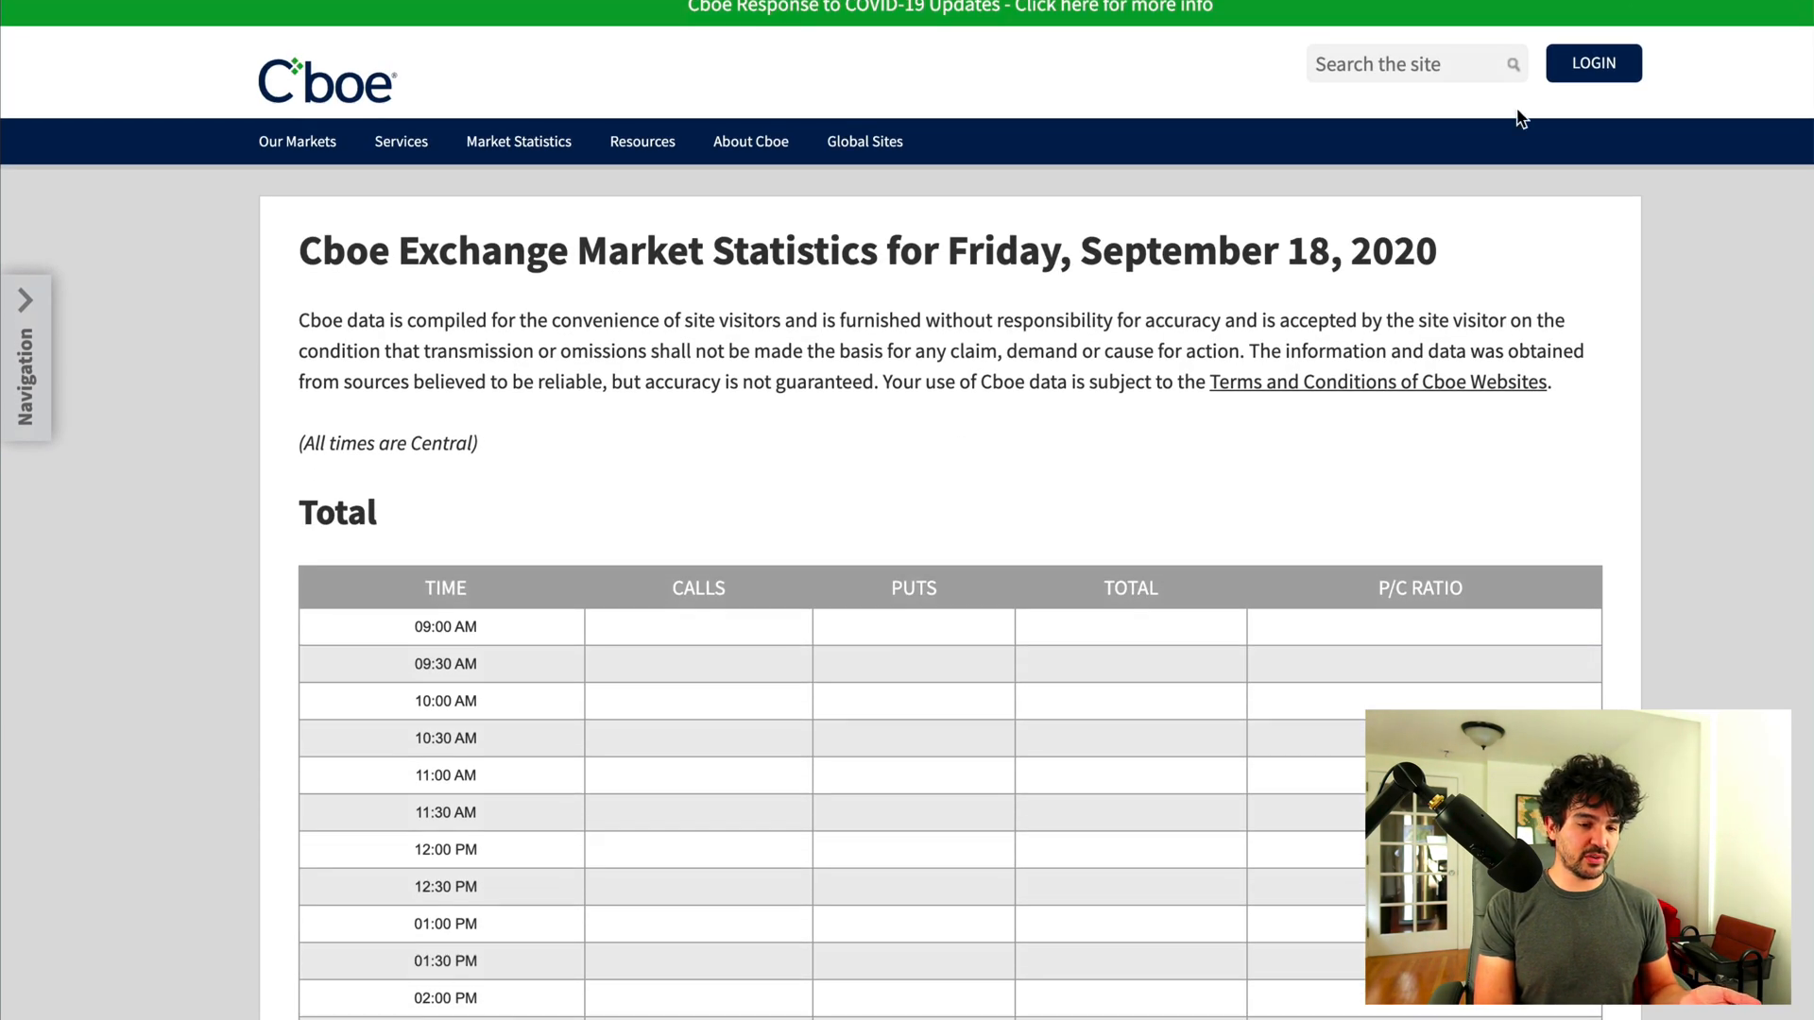
mouse_move(1174, 253)
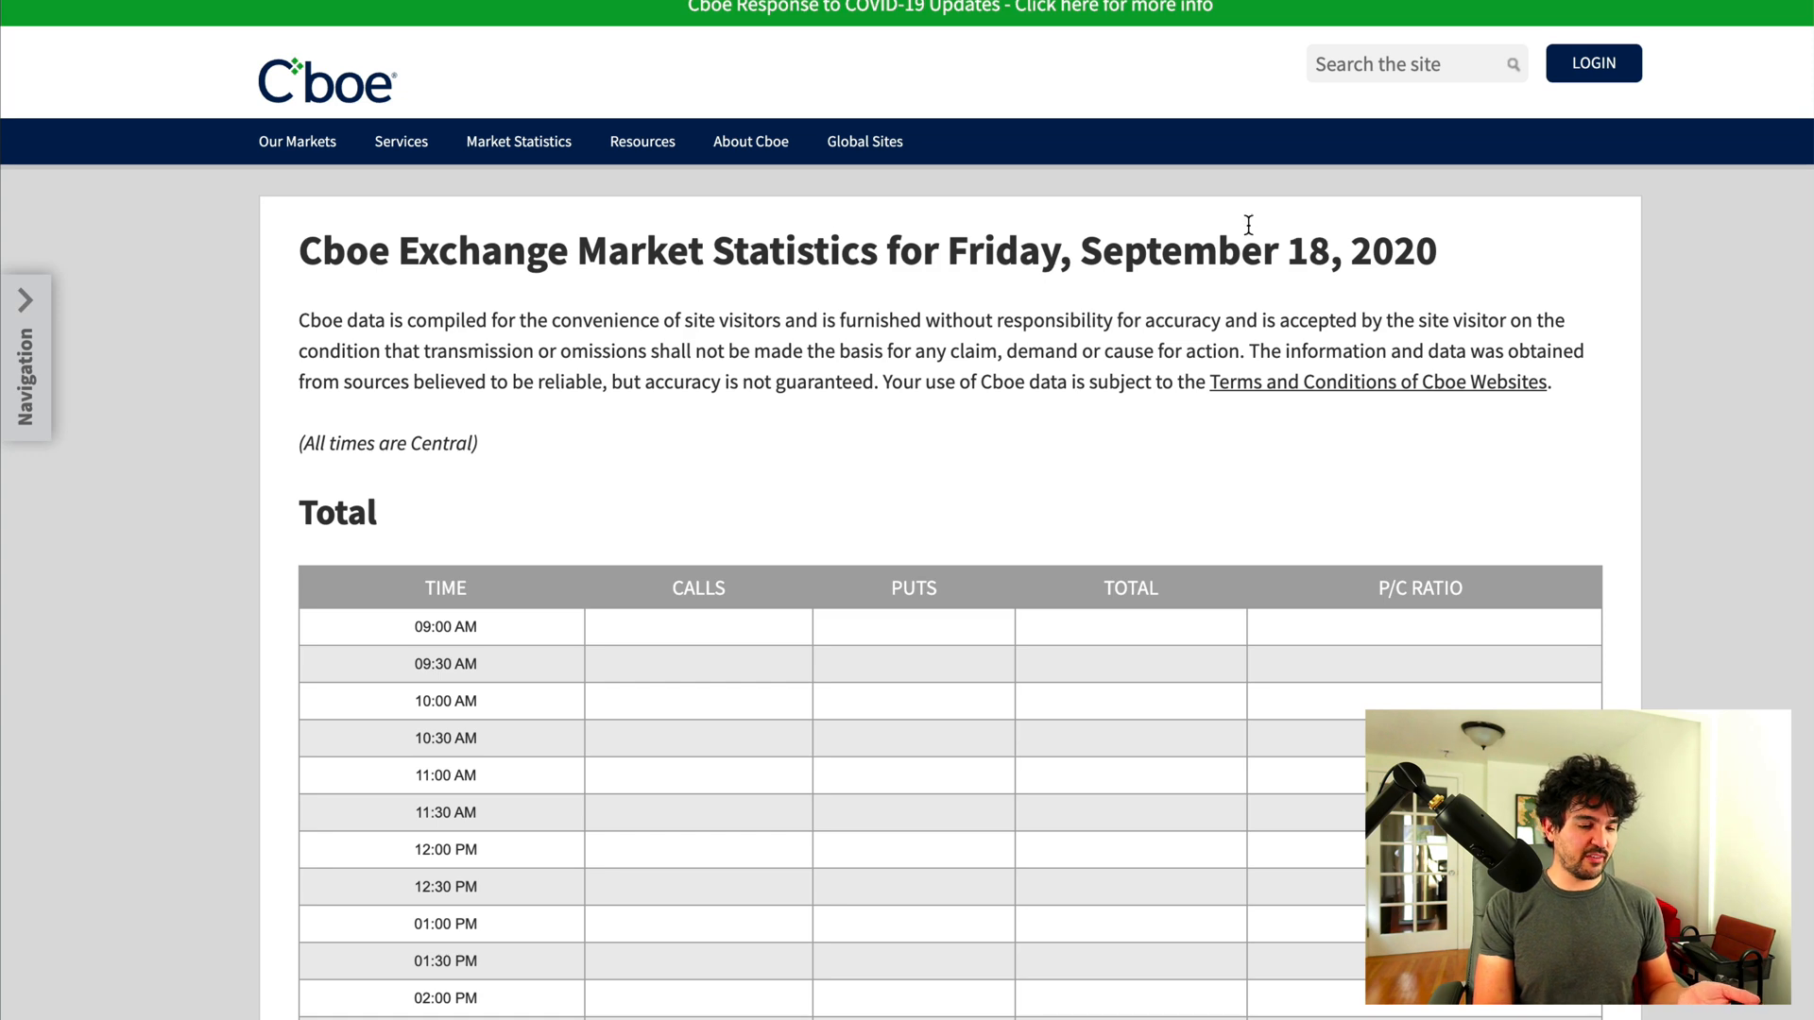
scroll("down", 3)
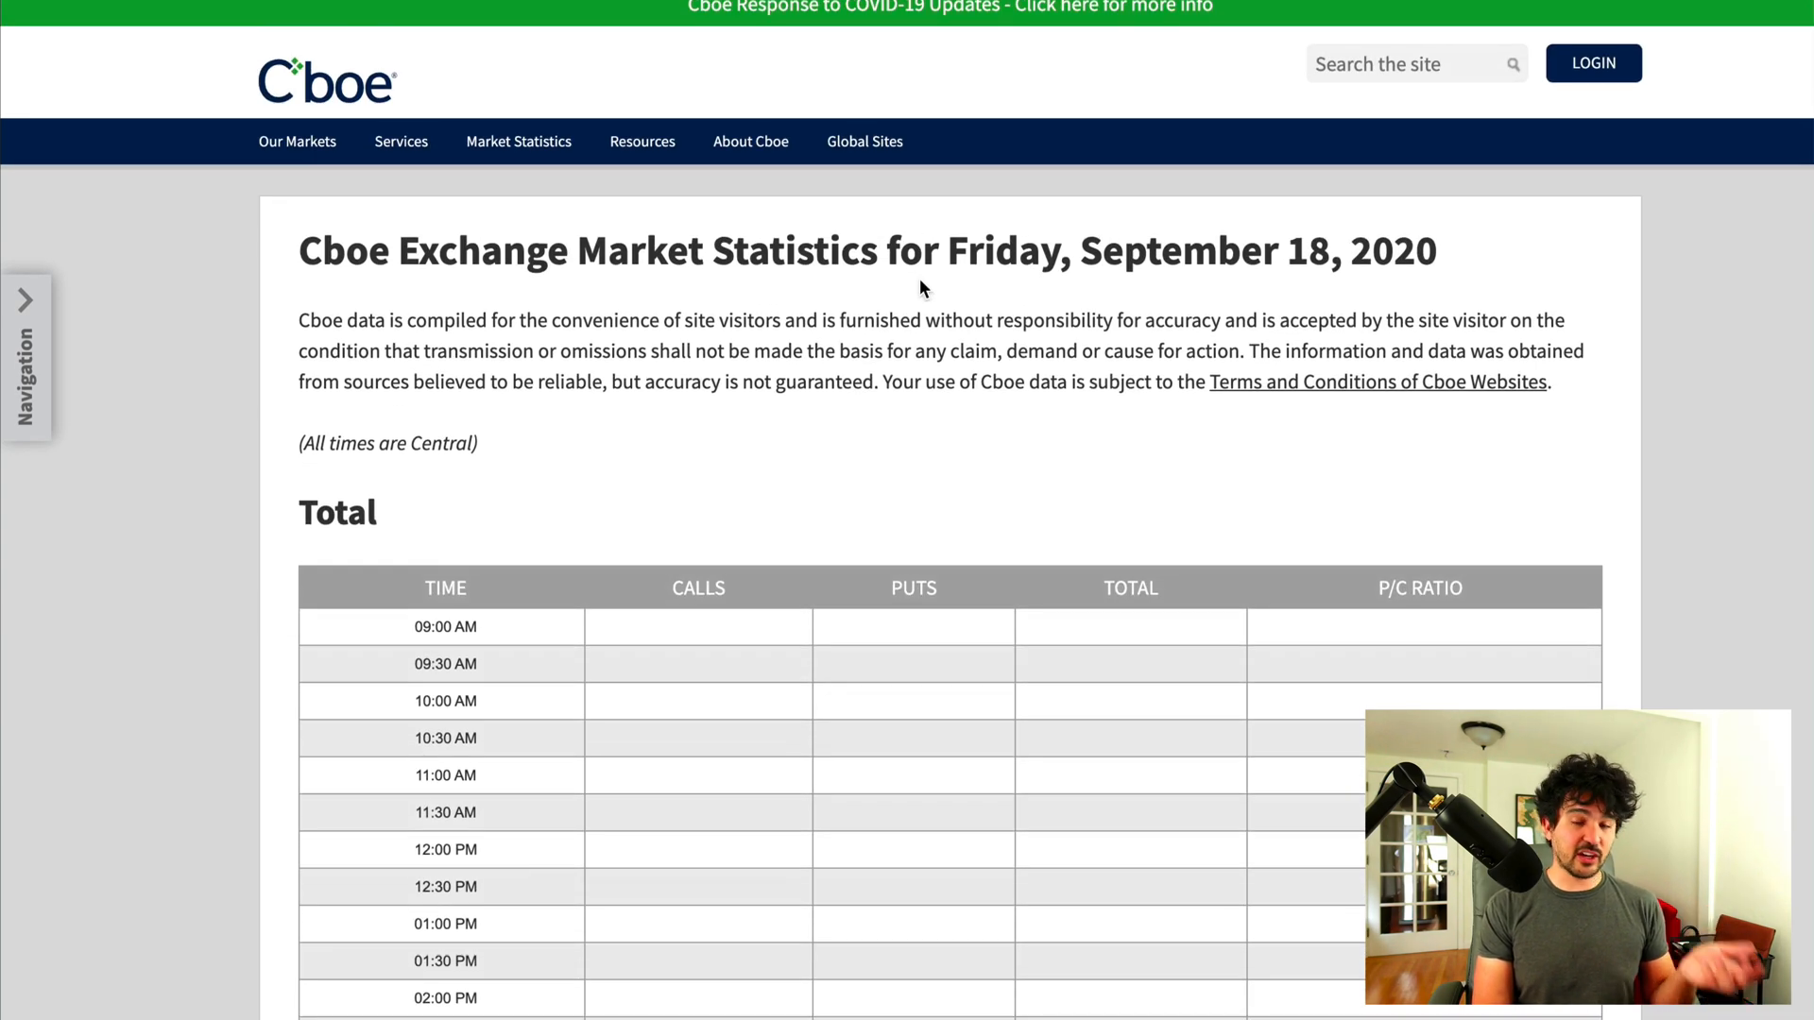
scroll("down", 3)
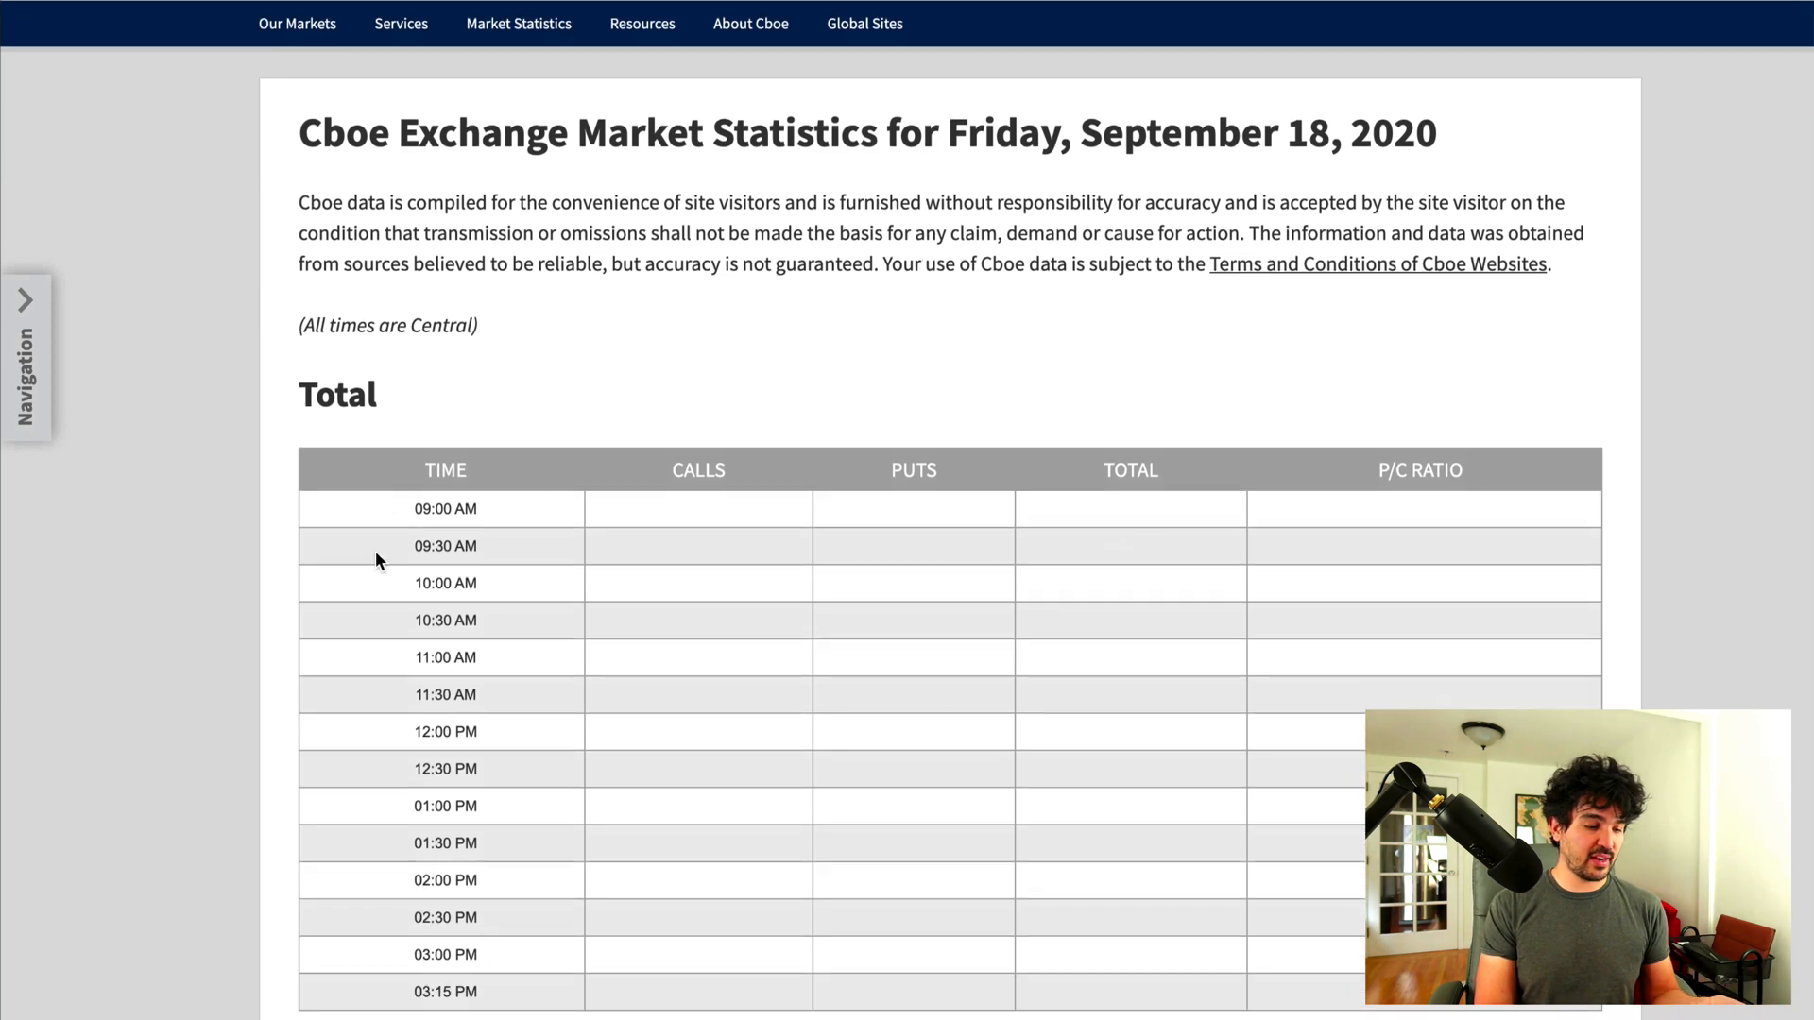
mouse_move(393, 566)
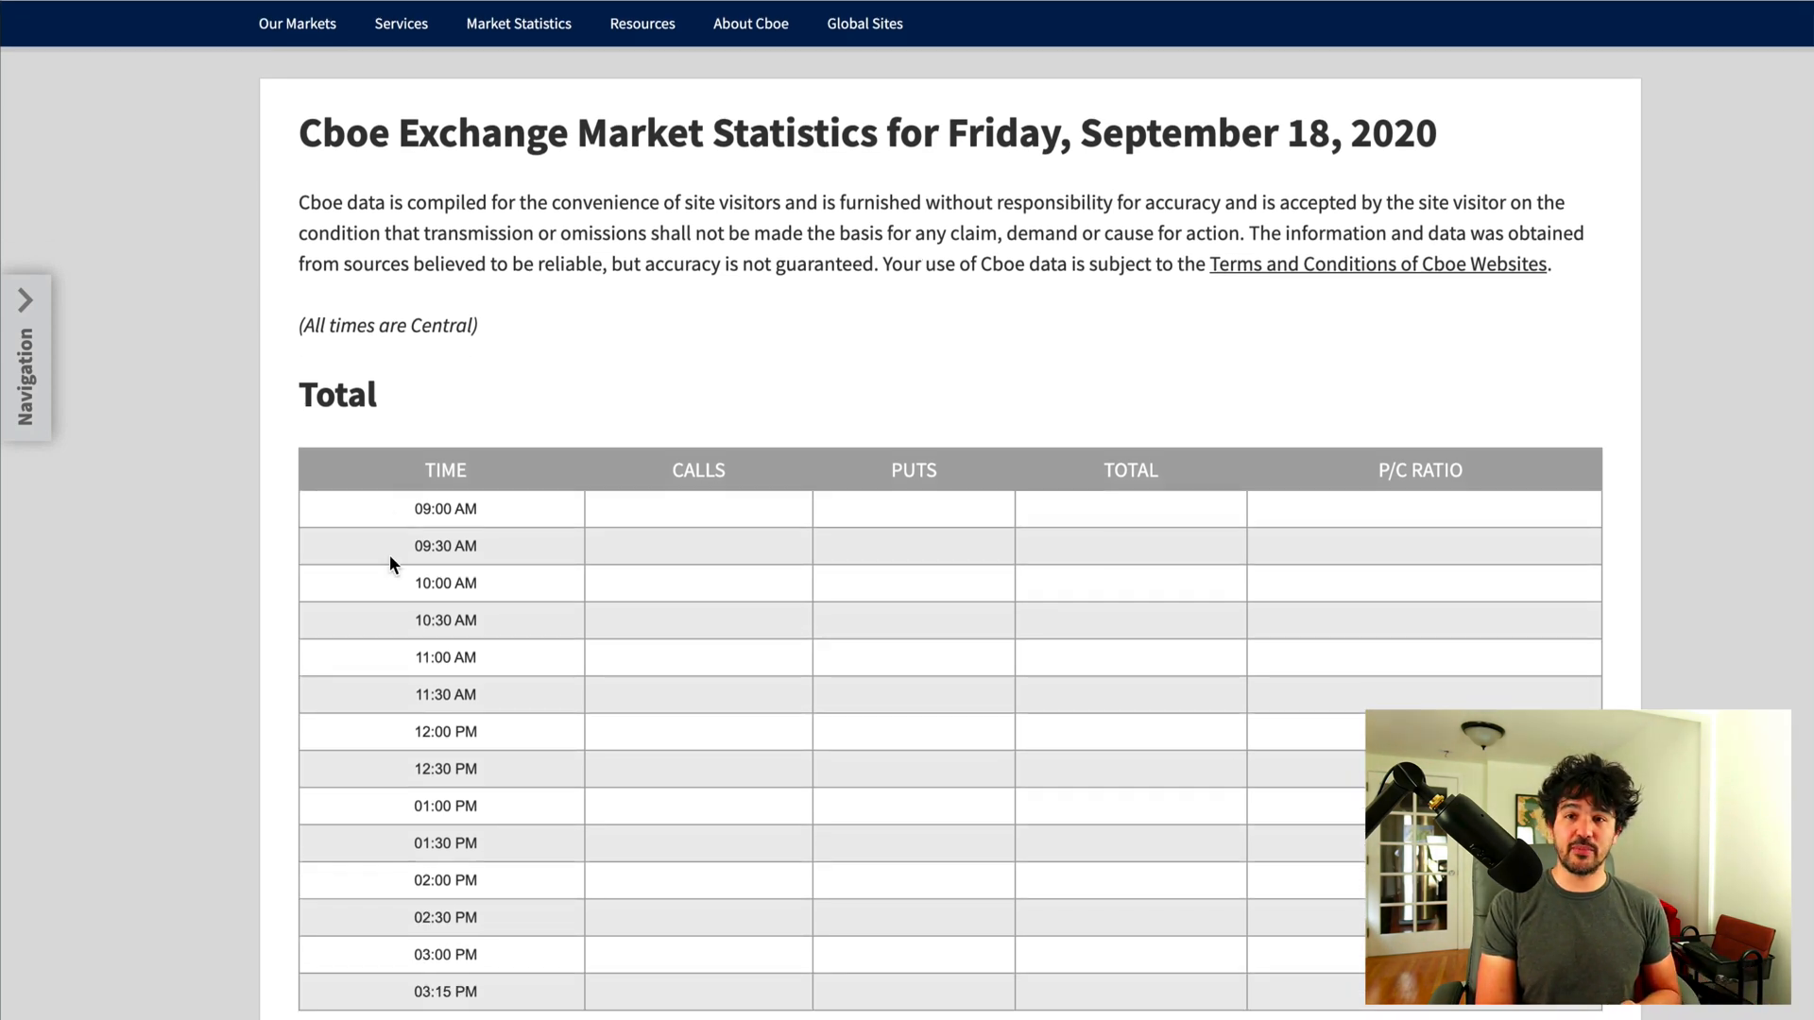
mouse_move(960, 264)
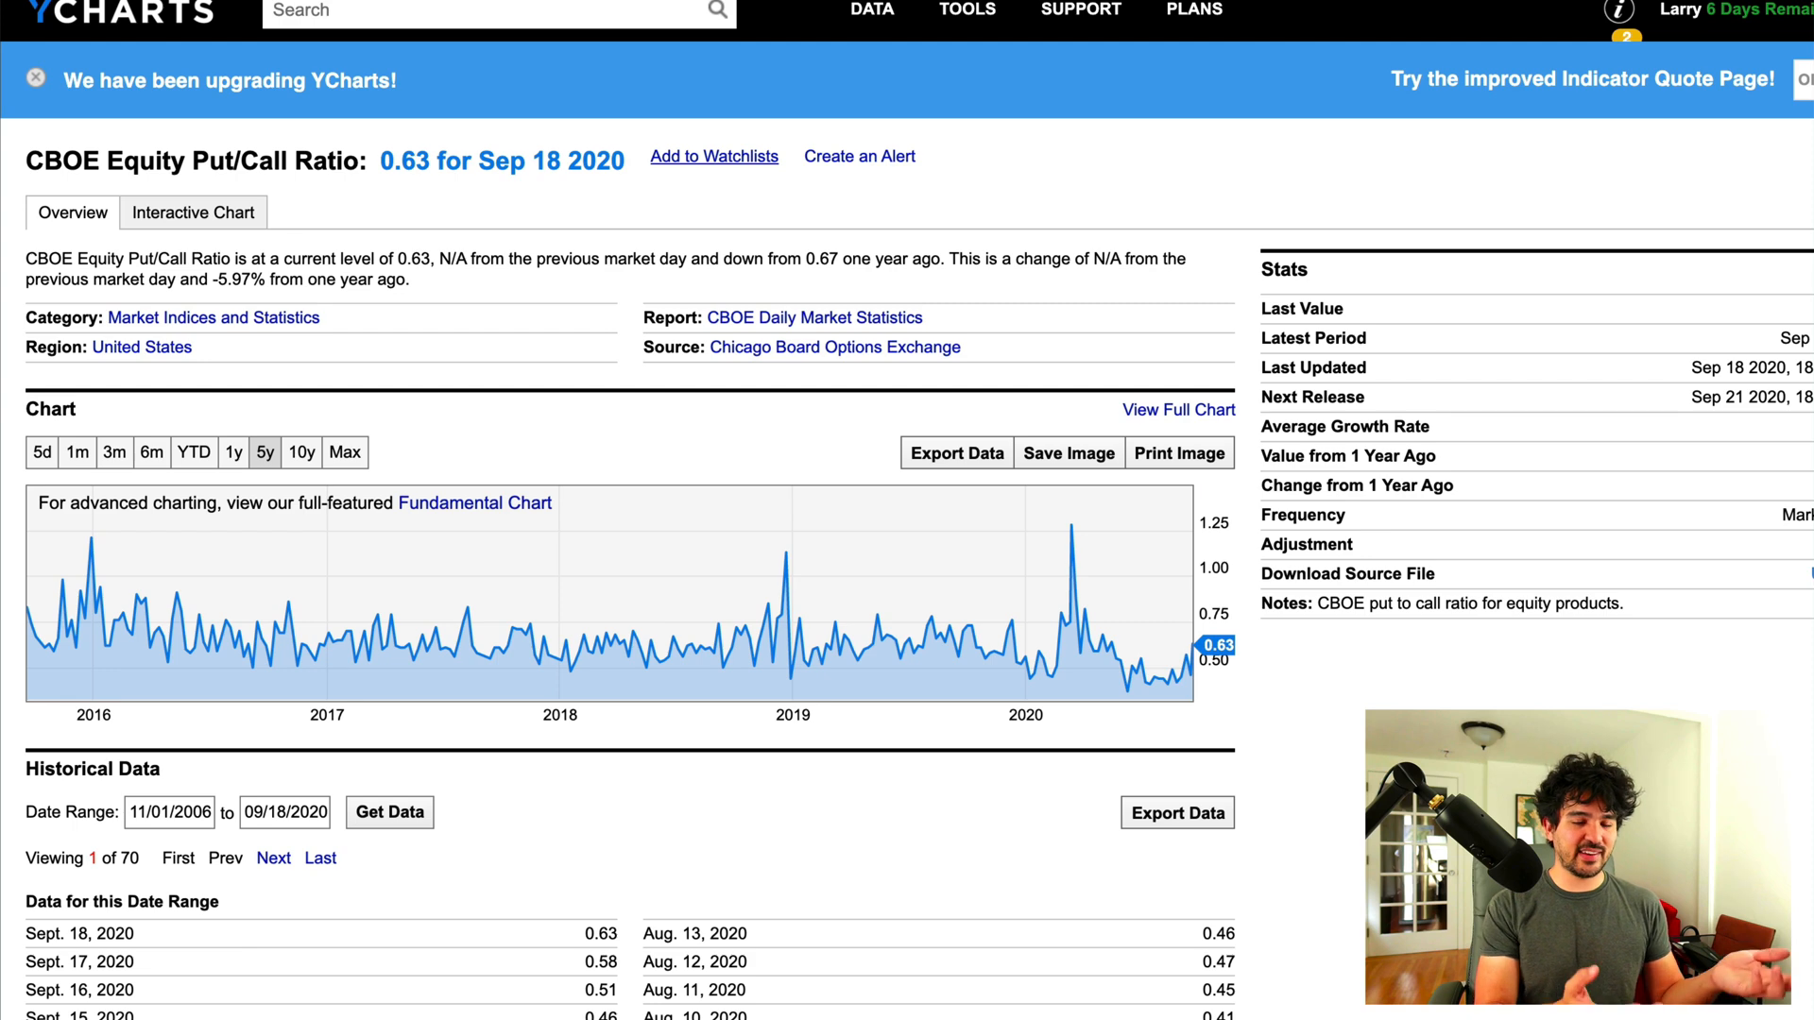
Step: Try exporting the YCharts historical put/call ratio data
scroll("down", 3)
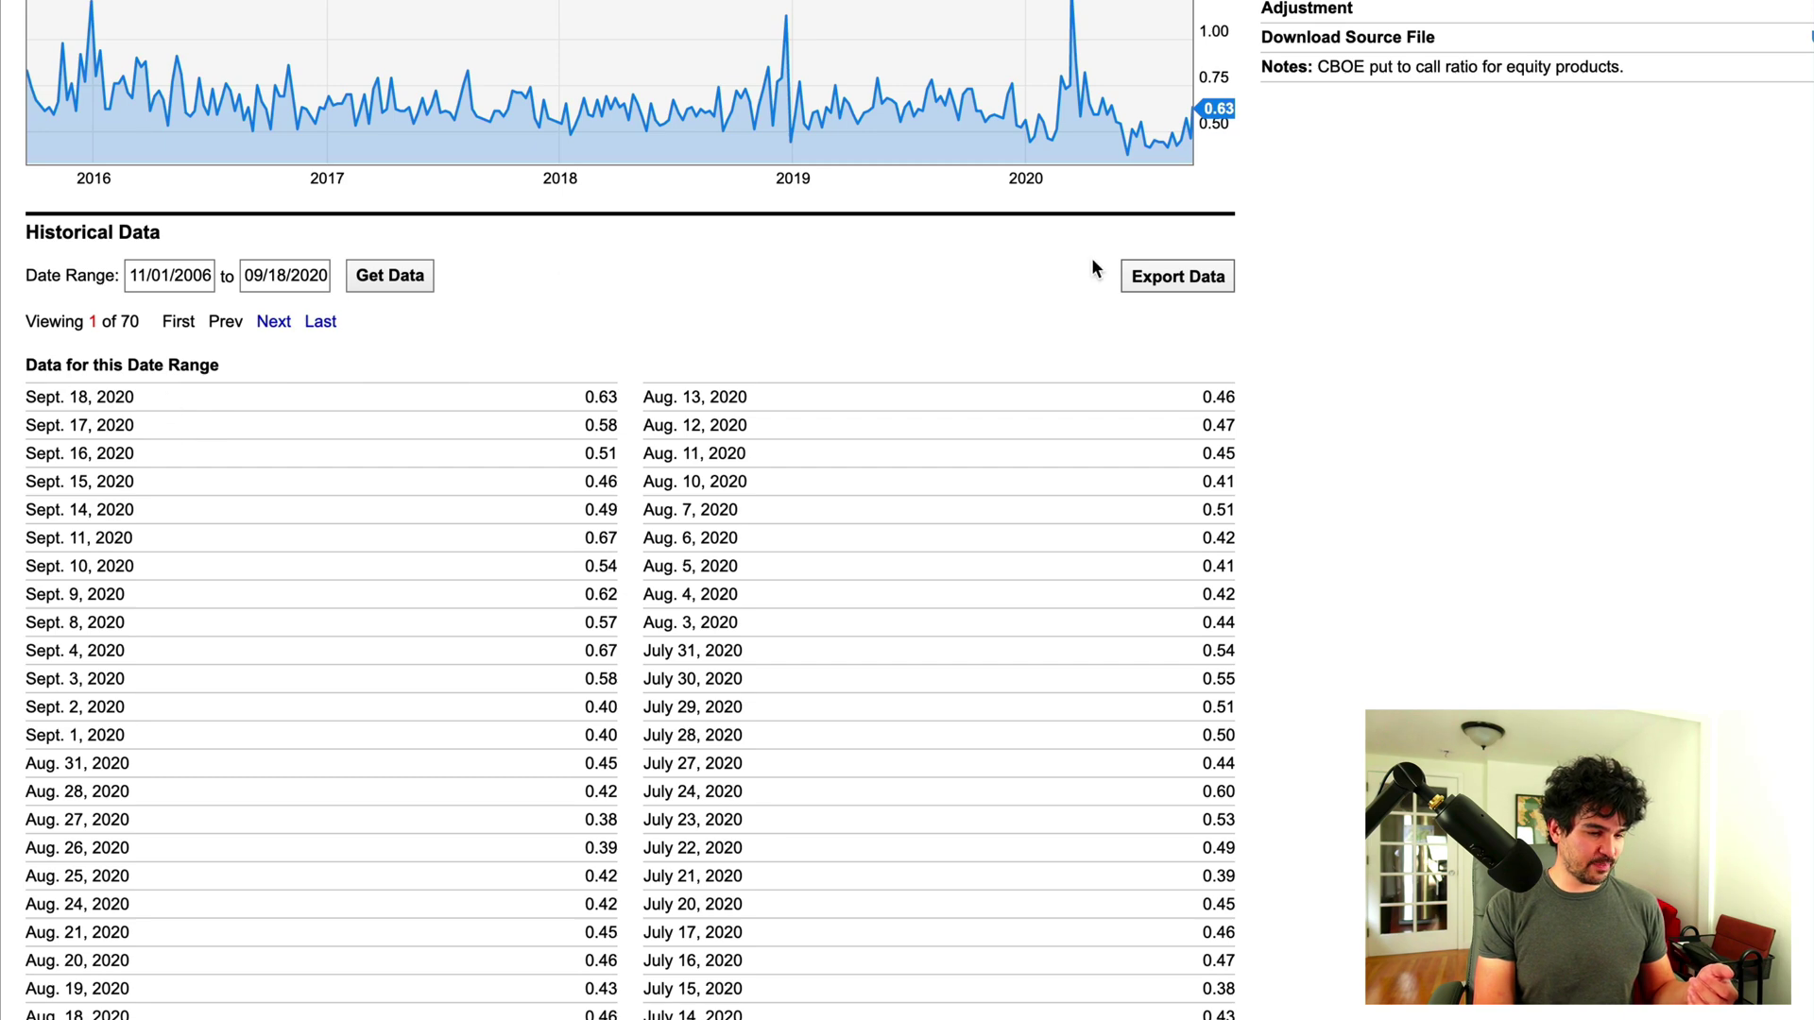
left_click(1177, 276)
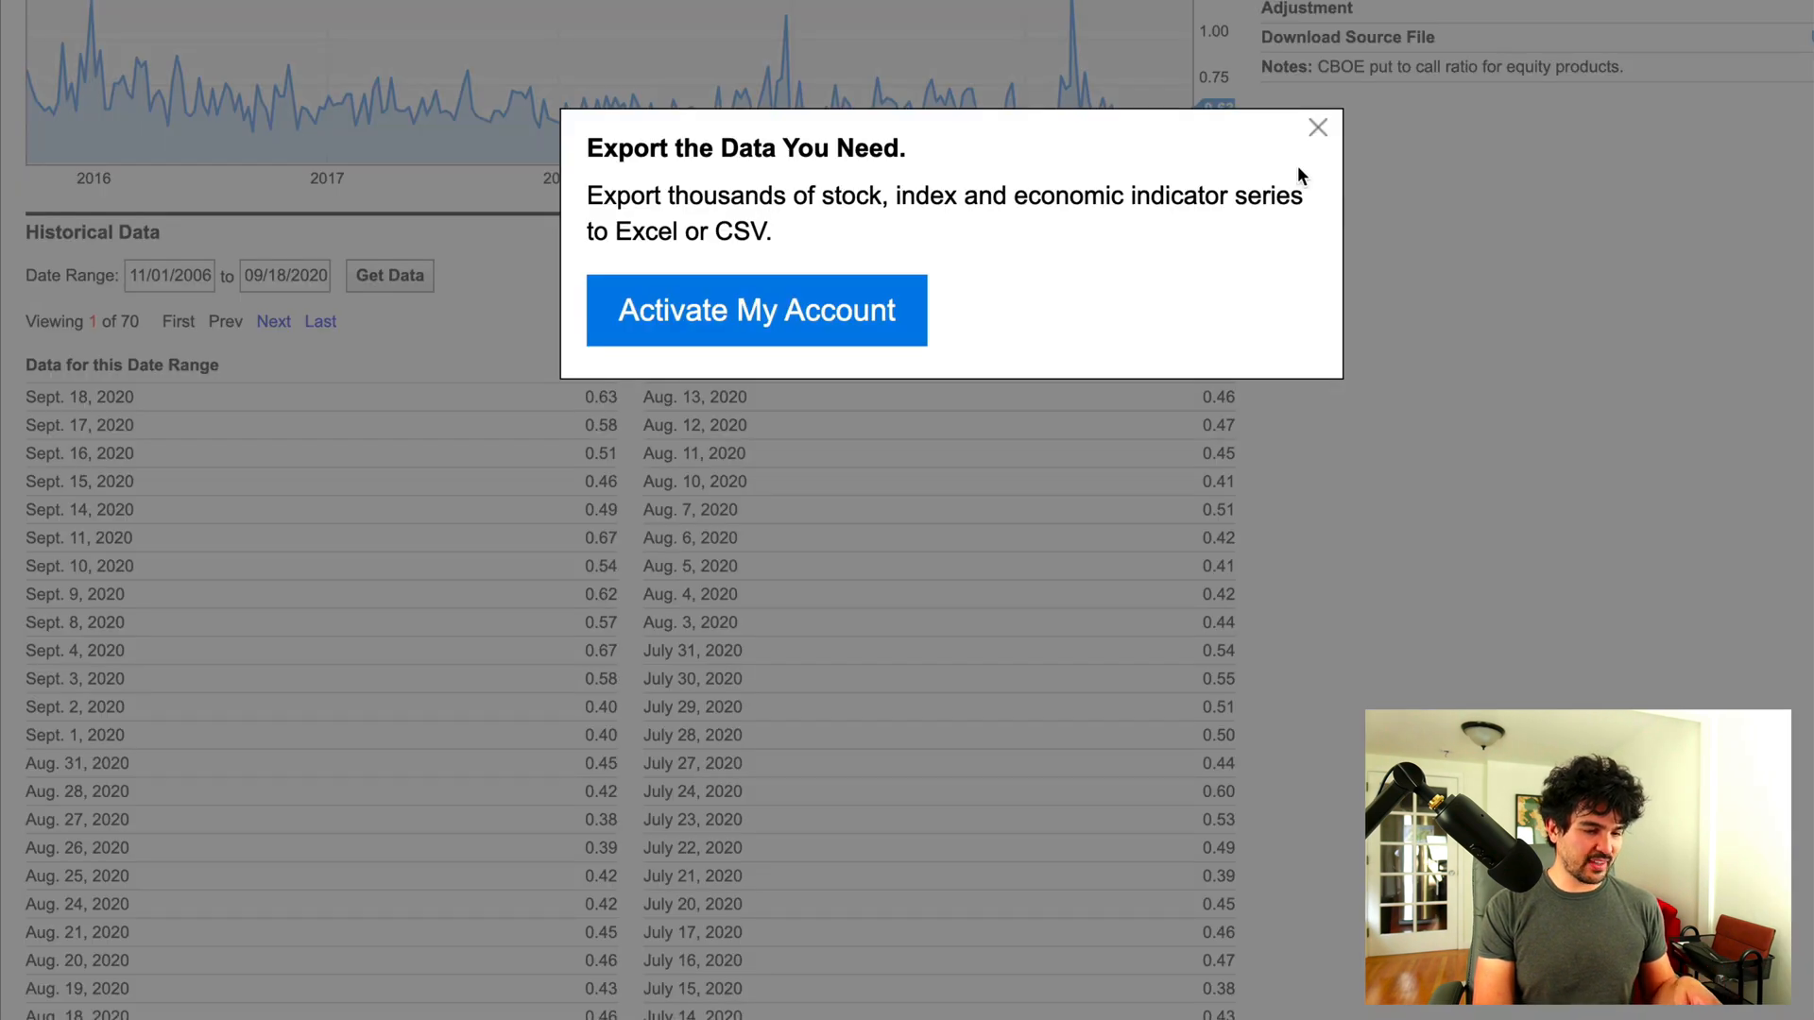
left_click(1317, 129)
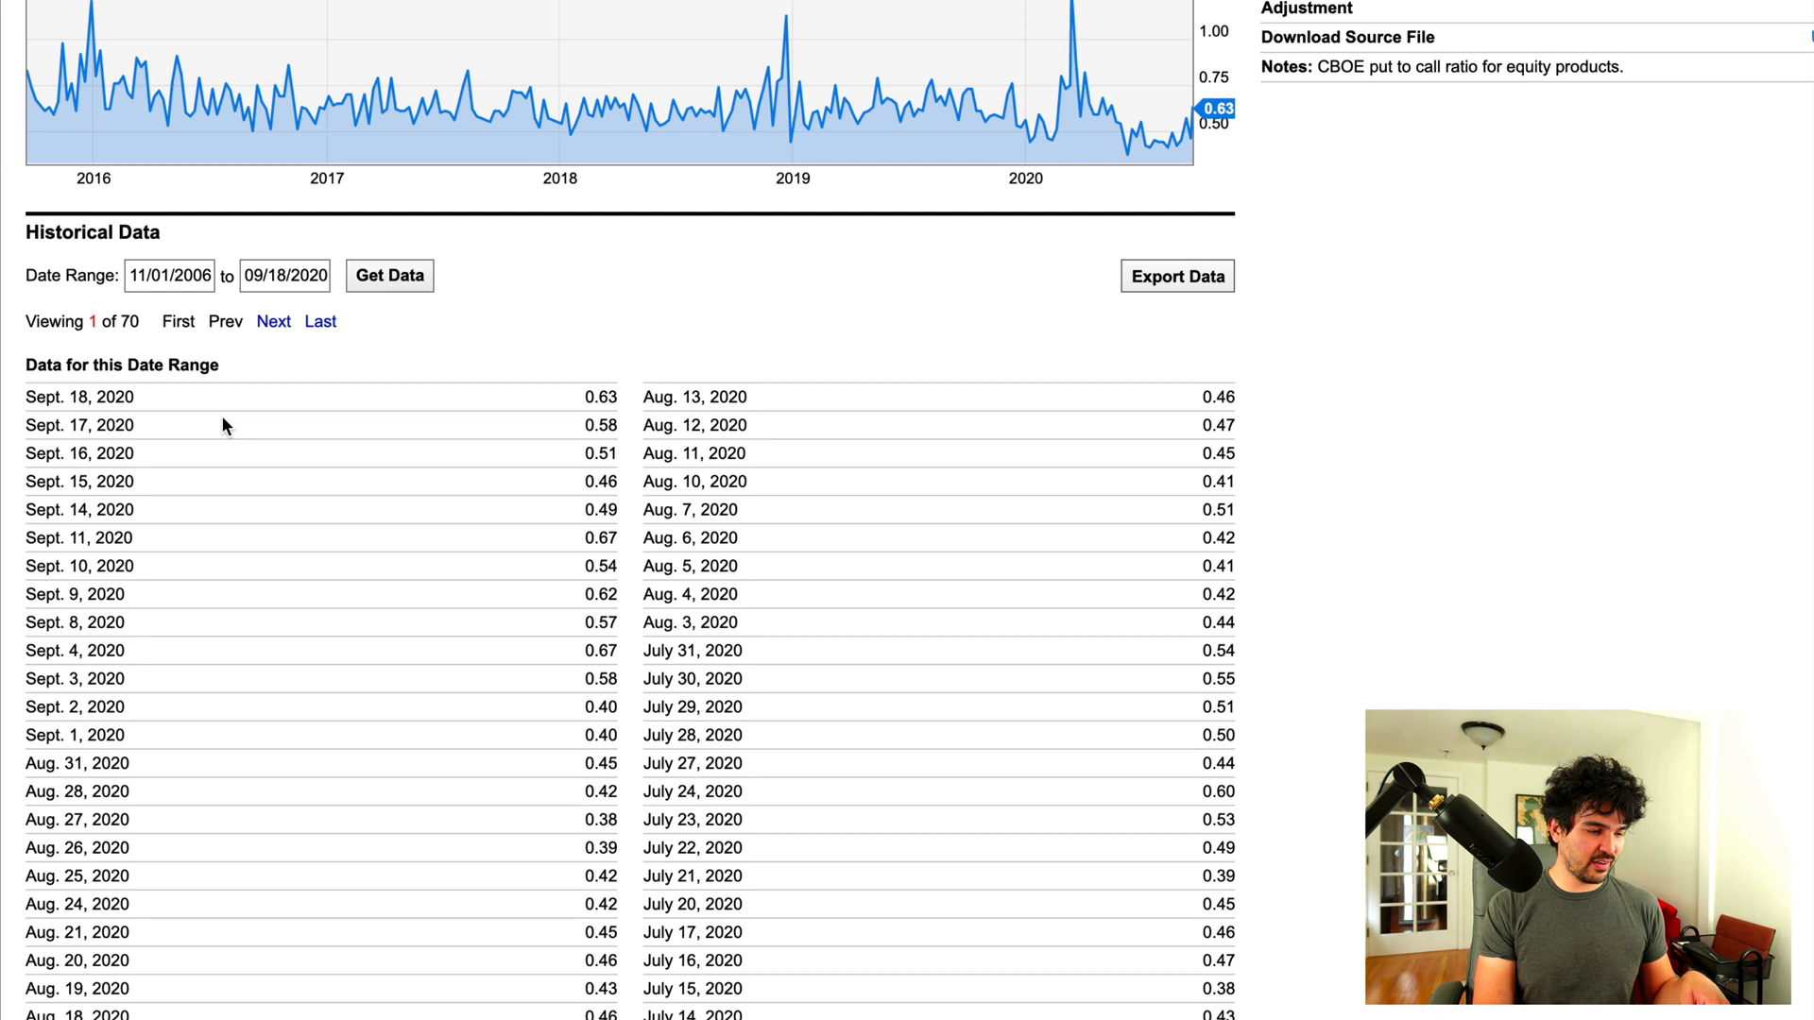
Step: Set the date range start to 11/01/2019, reload with Get Data, and select the table rows
left_click(287, 276)
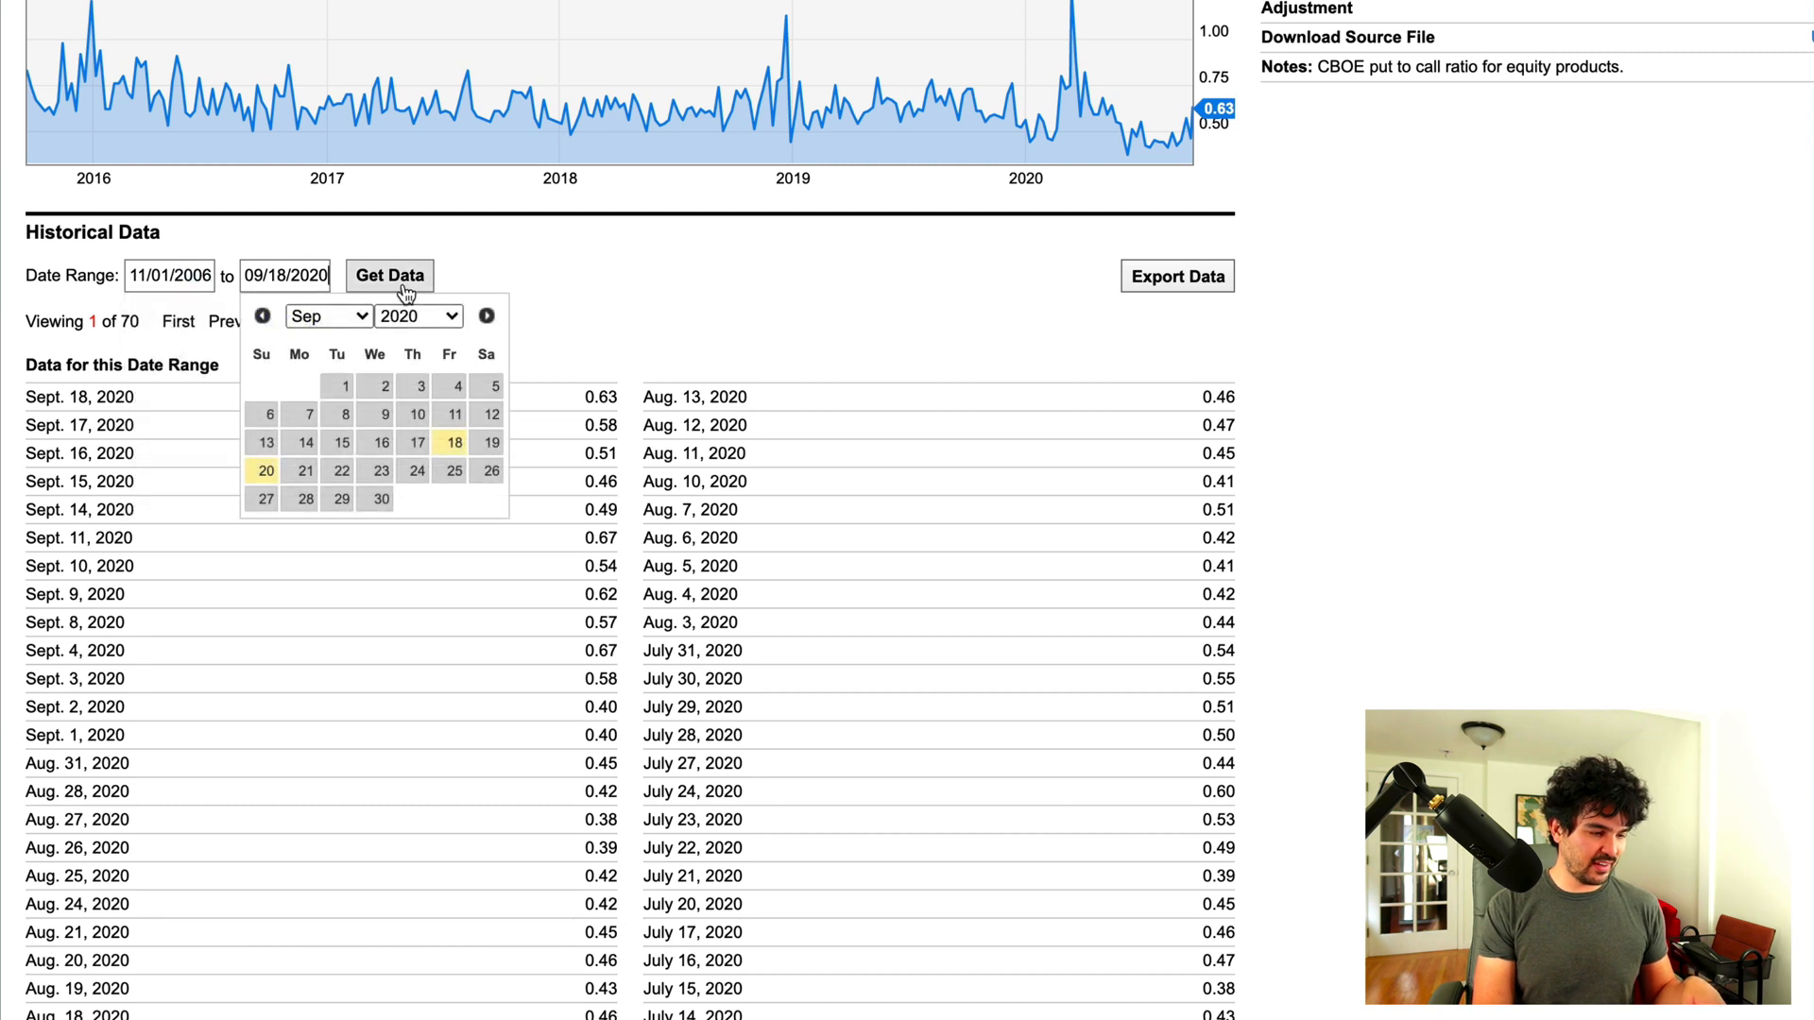
left_click(287, 276)
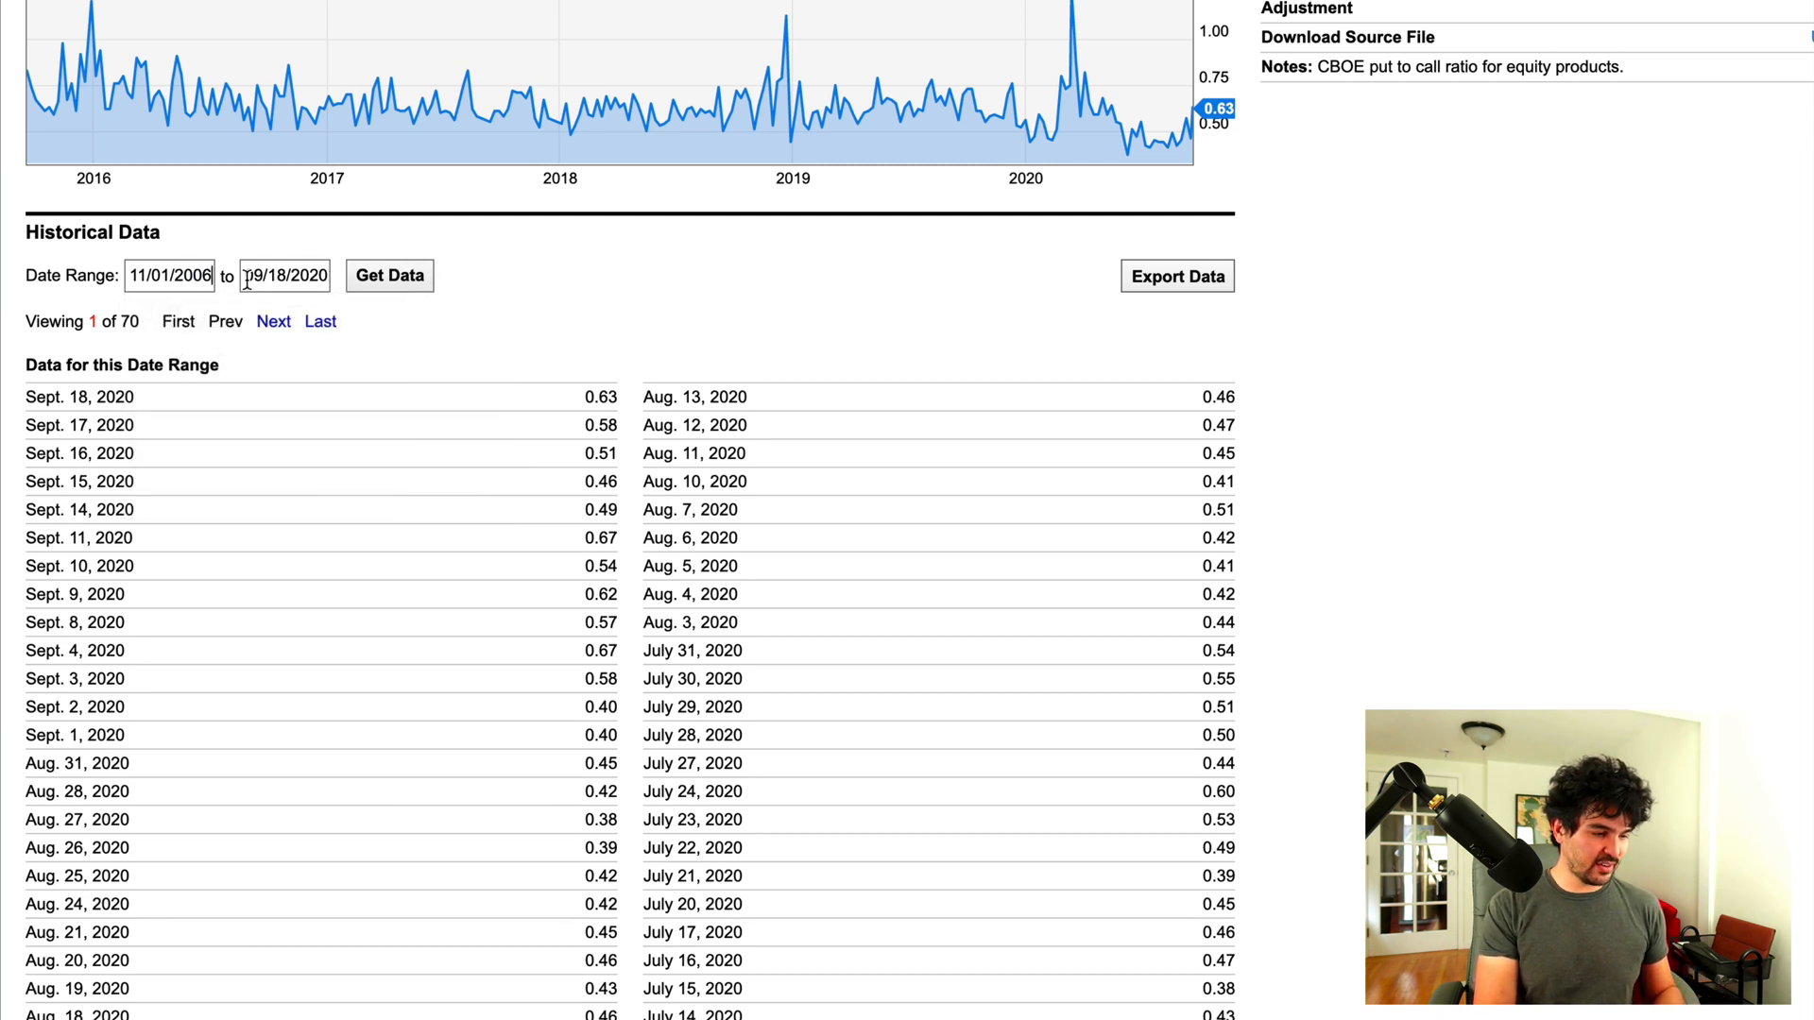
type("11/01/2019")
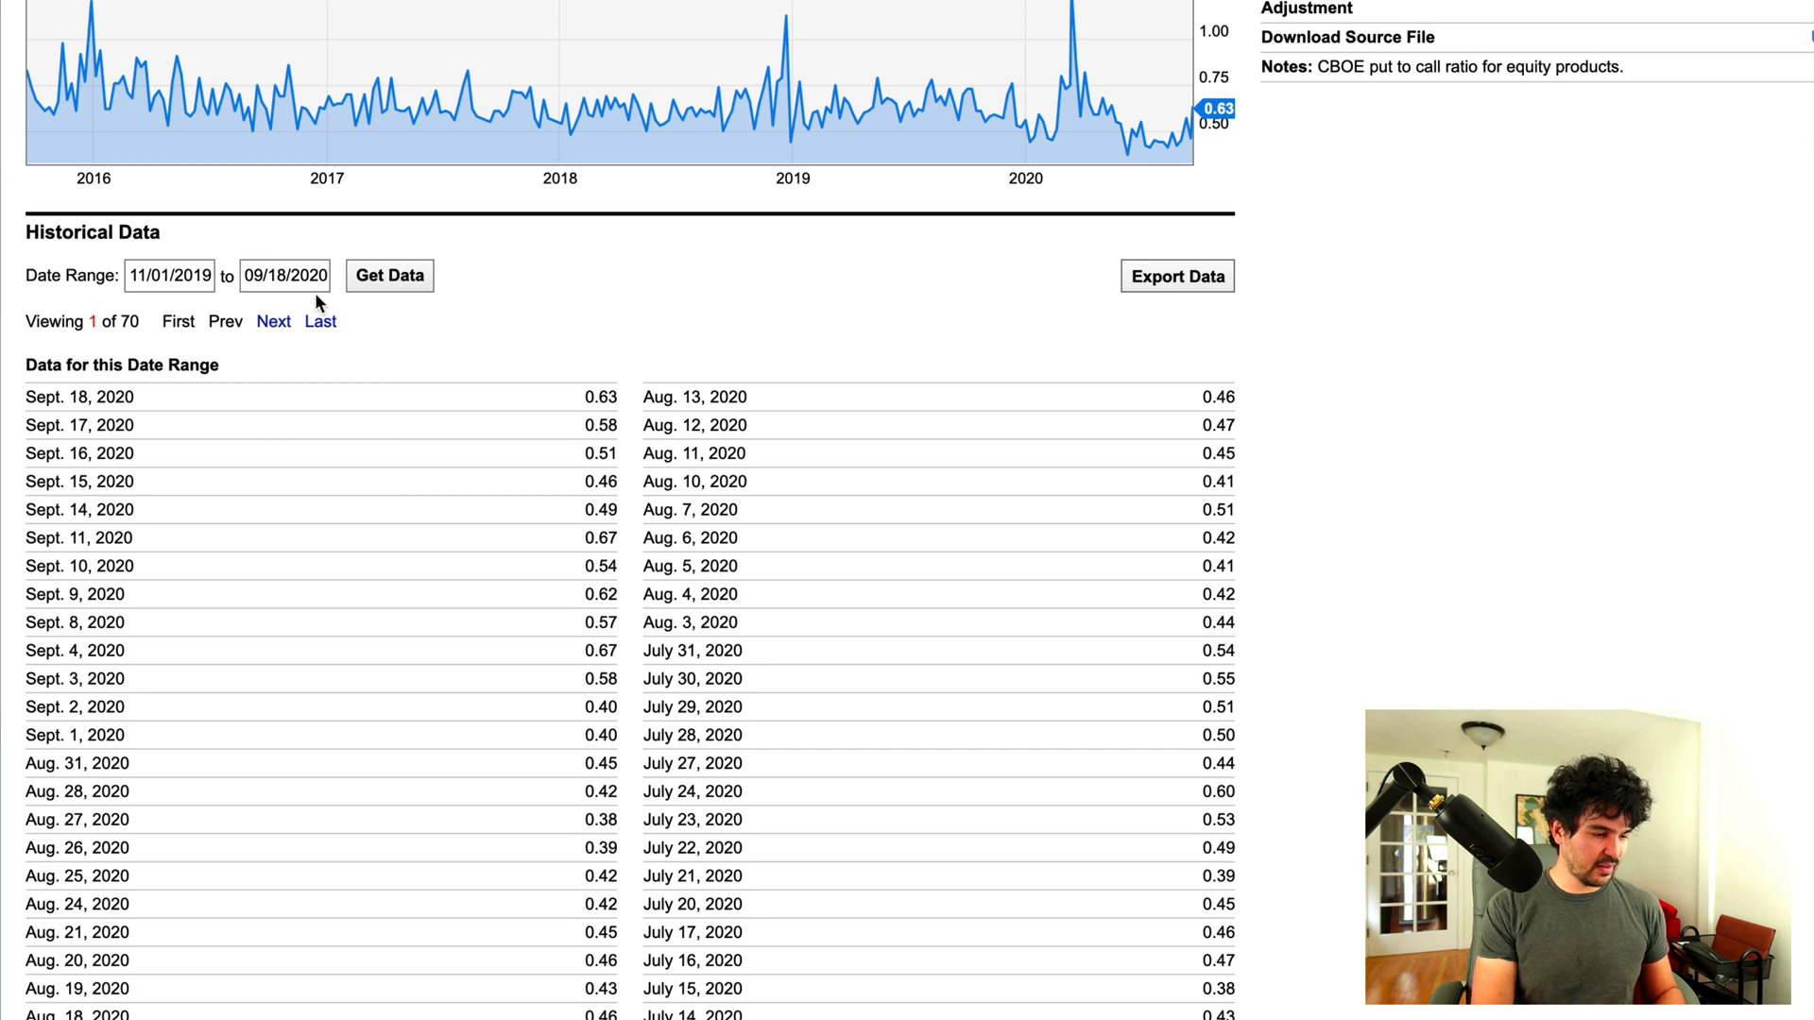
left_click(389, 275)
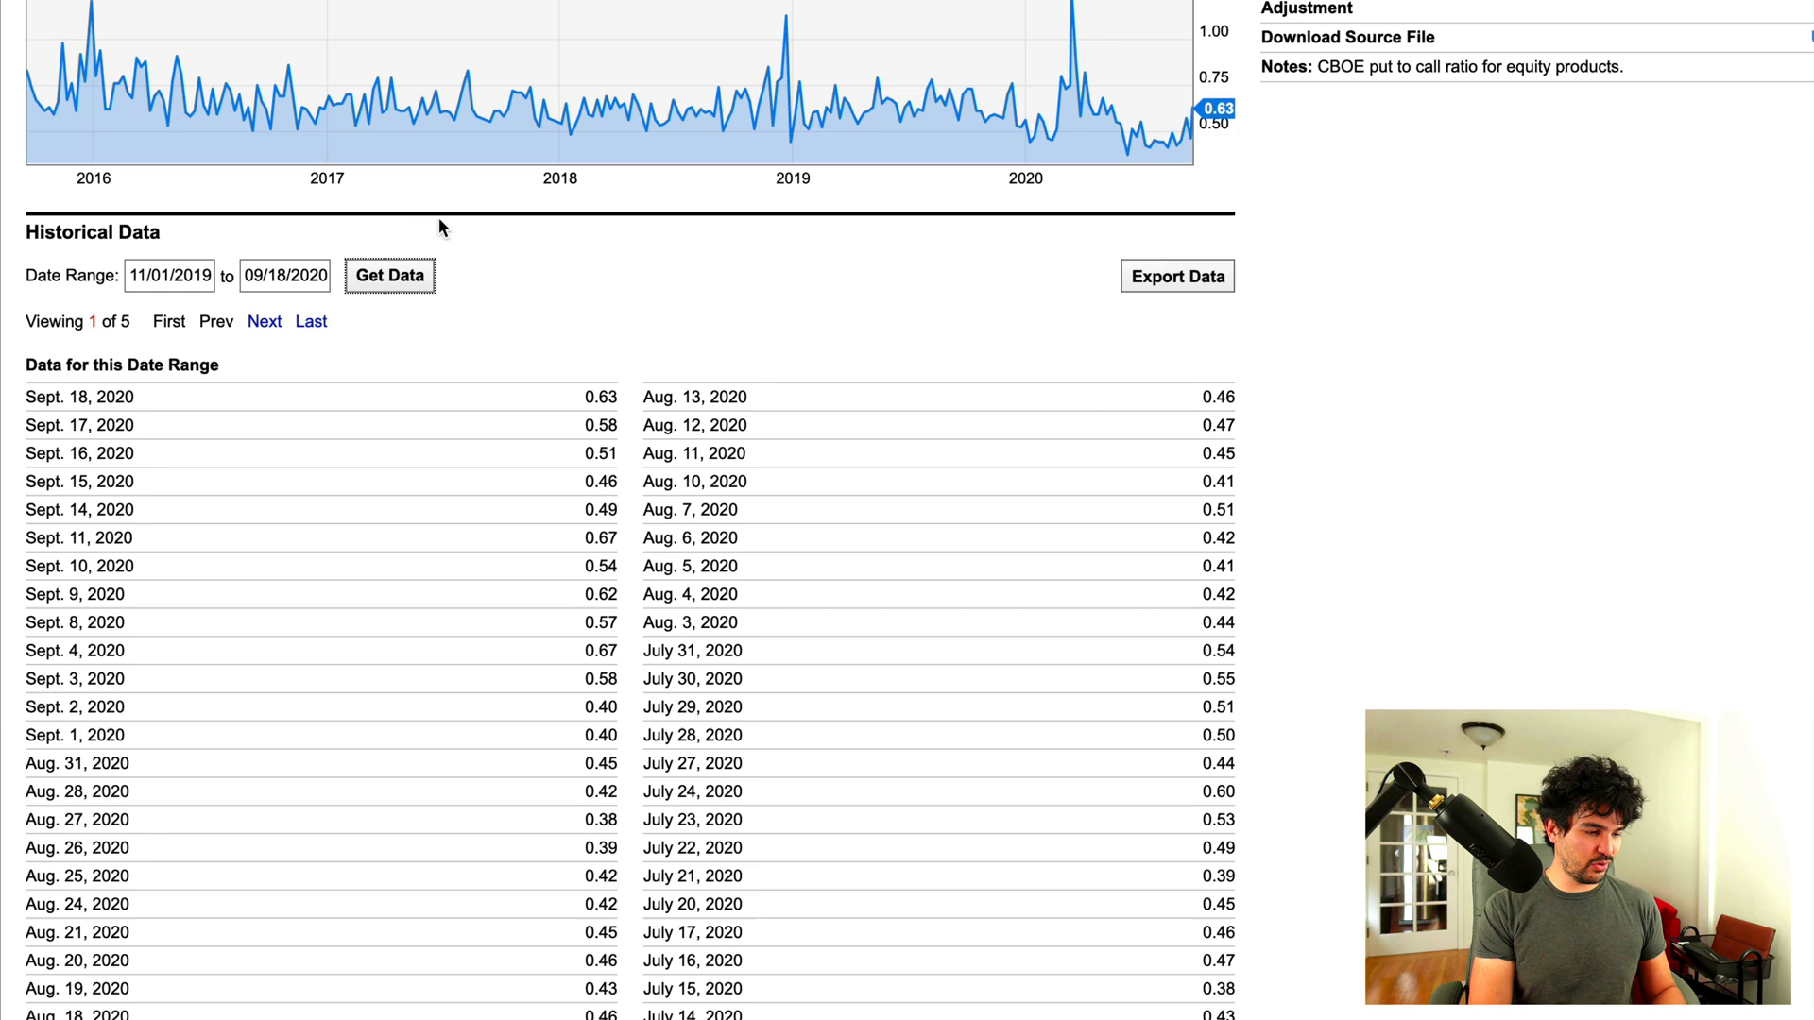
left_click(285, 276)
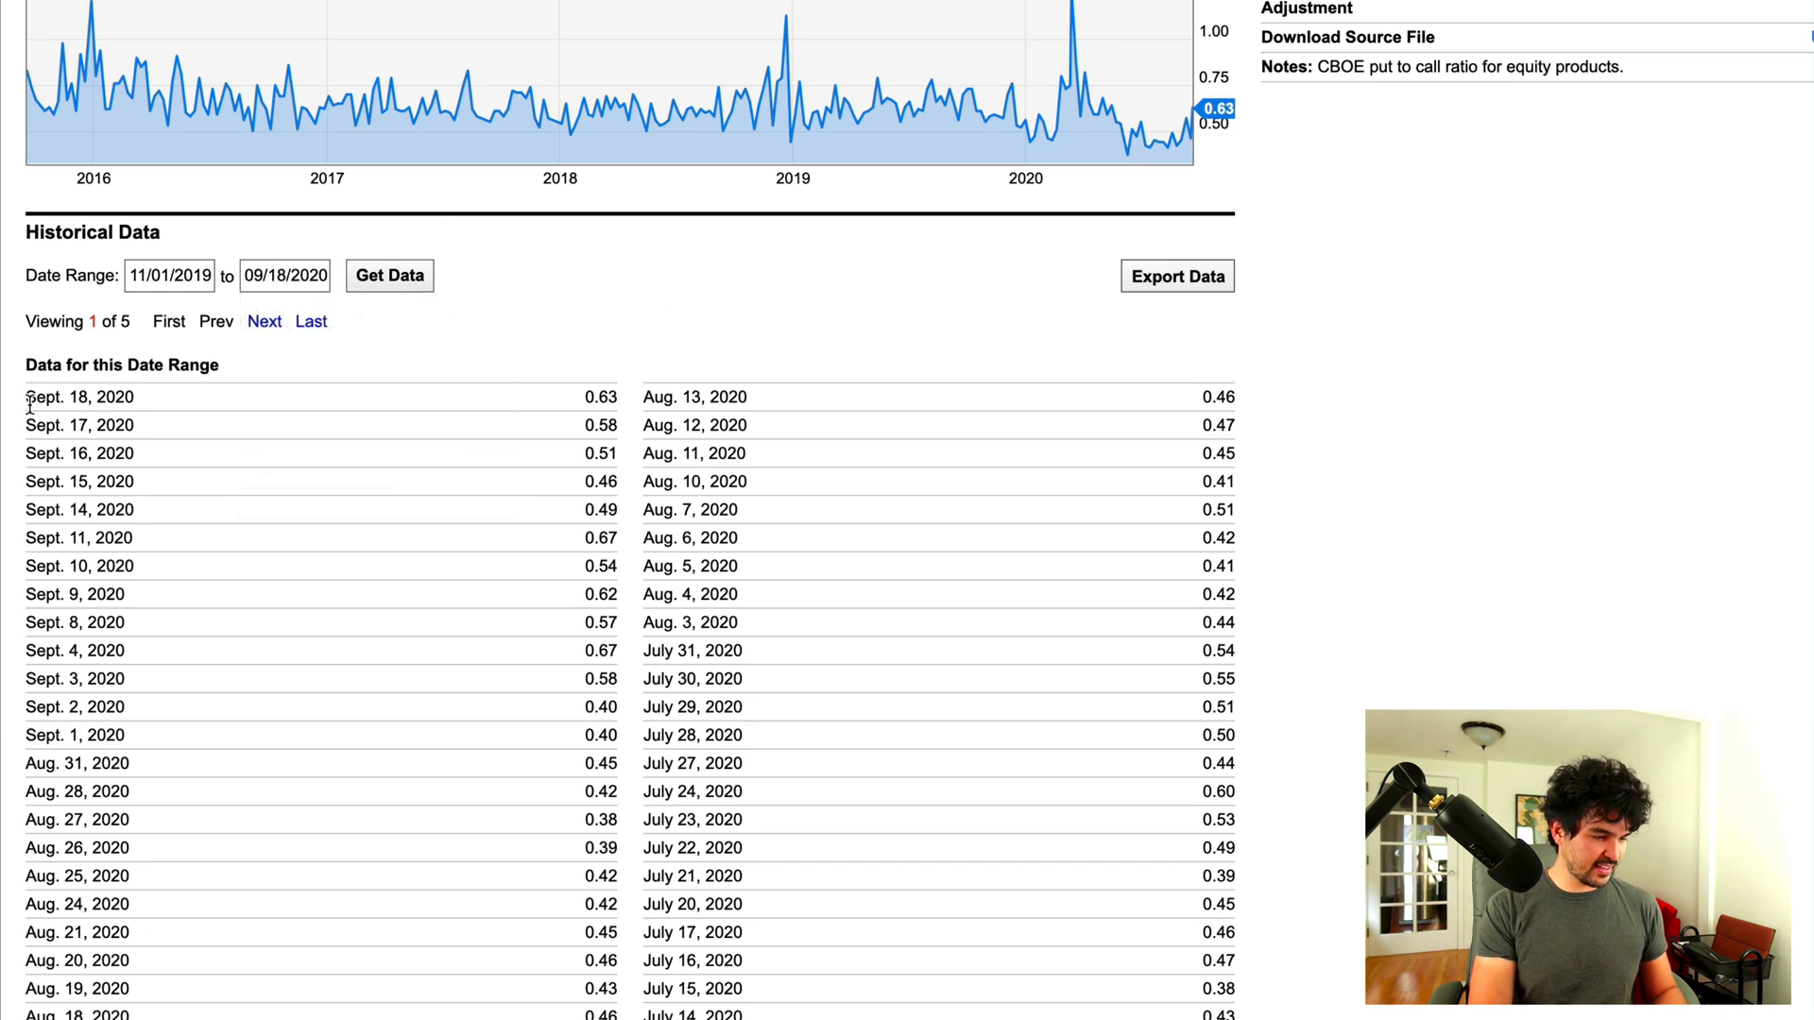
left_click_drag(22, 396, 1226, 1007)
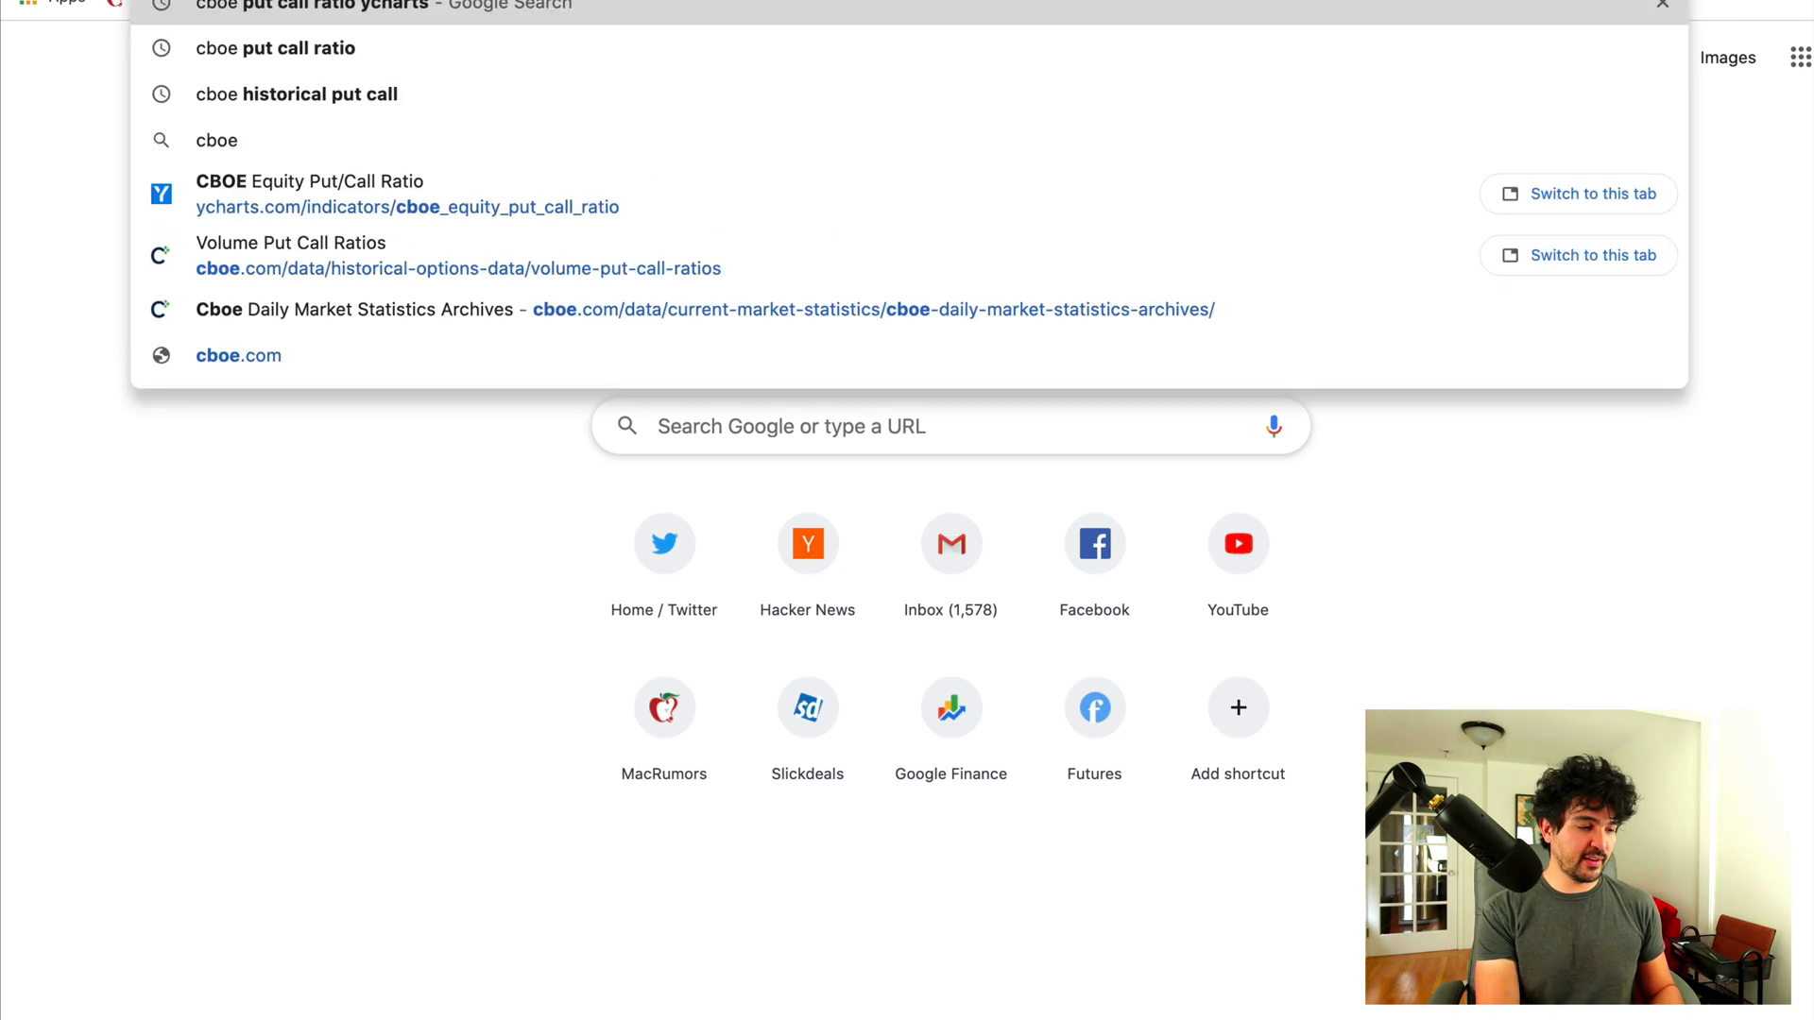
Step: Search 'cboe vix historical data' and open Cboe's VIX Index Historical Data page to its download links
type("cboe vix histori")
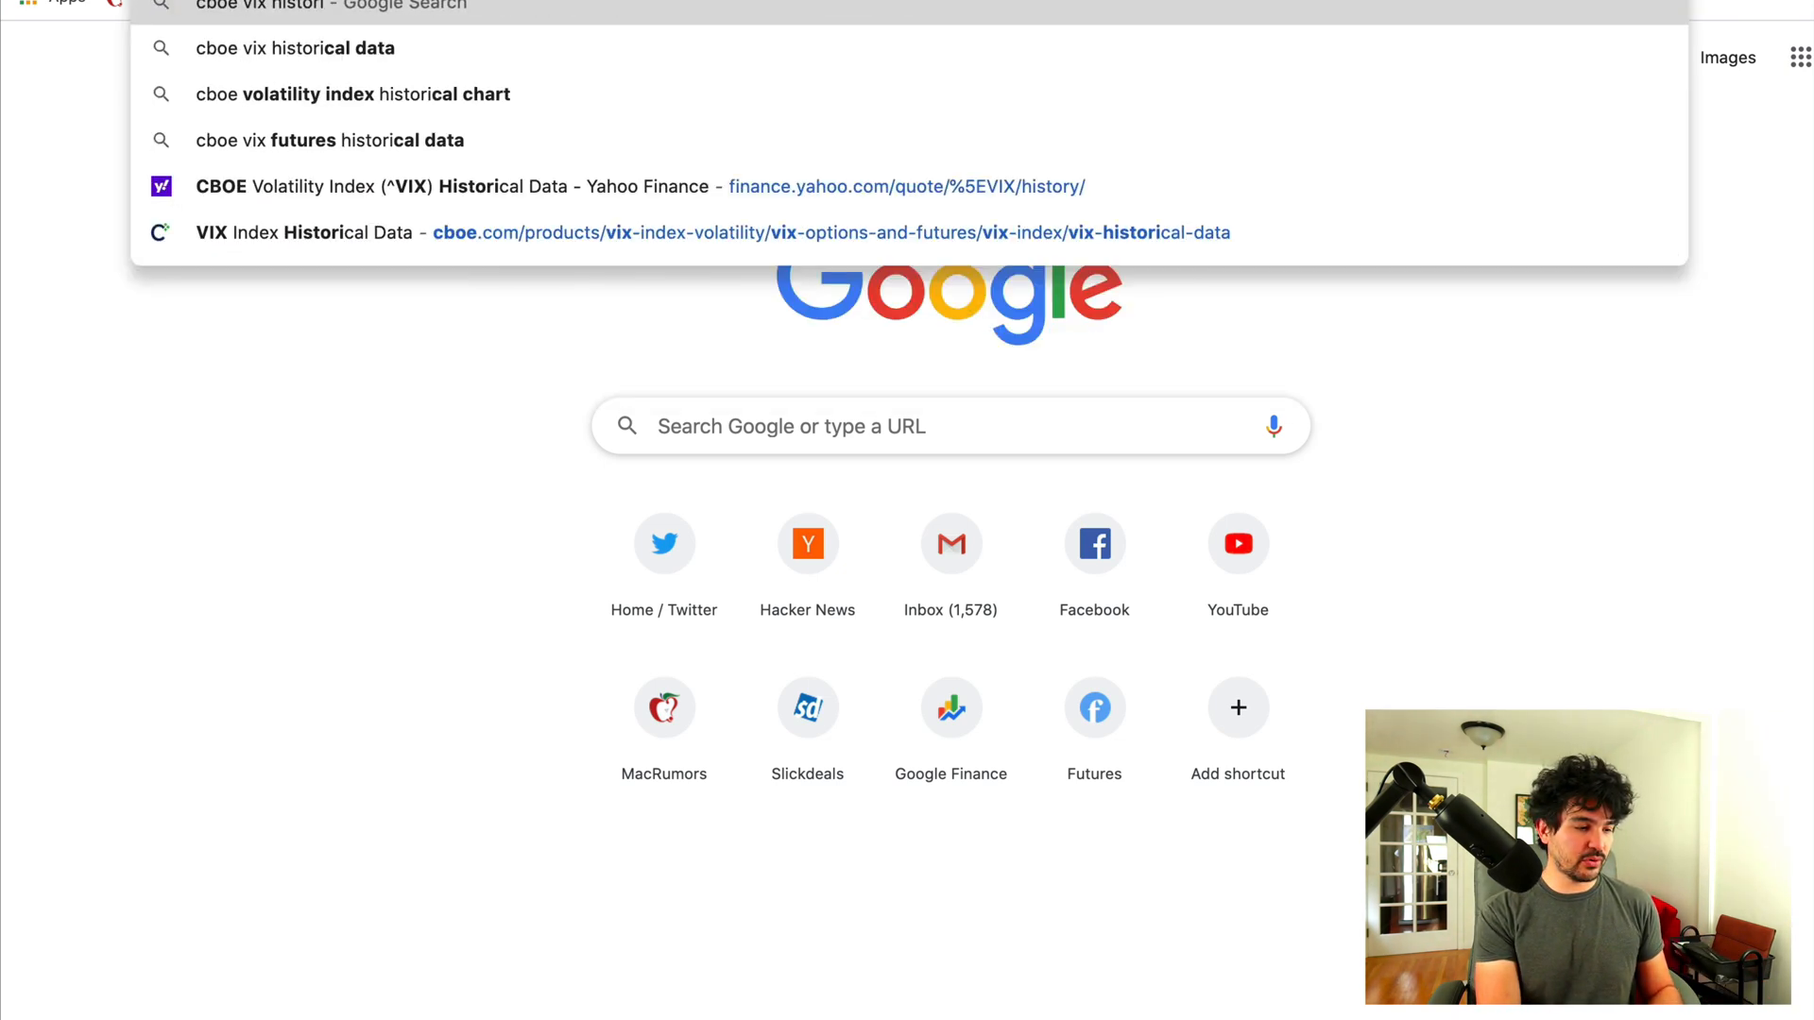
left_click(274, 48)
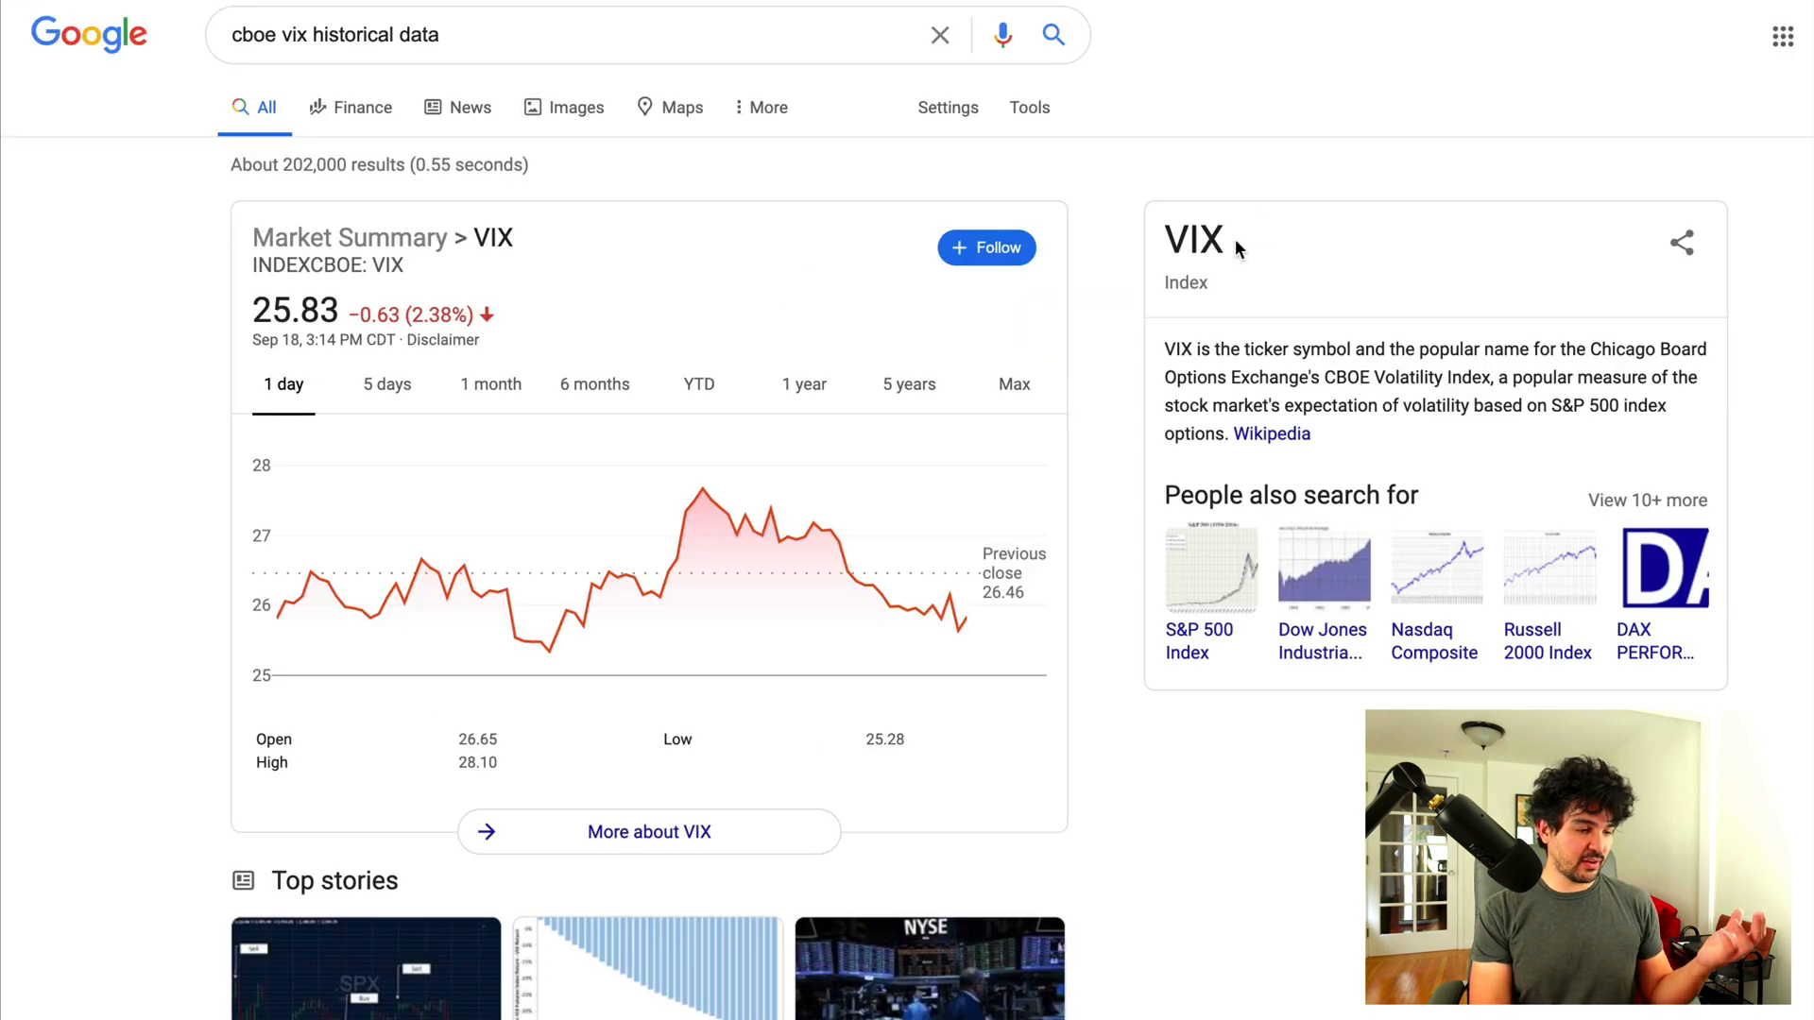
scroll("down", 3)
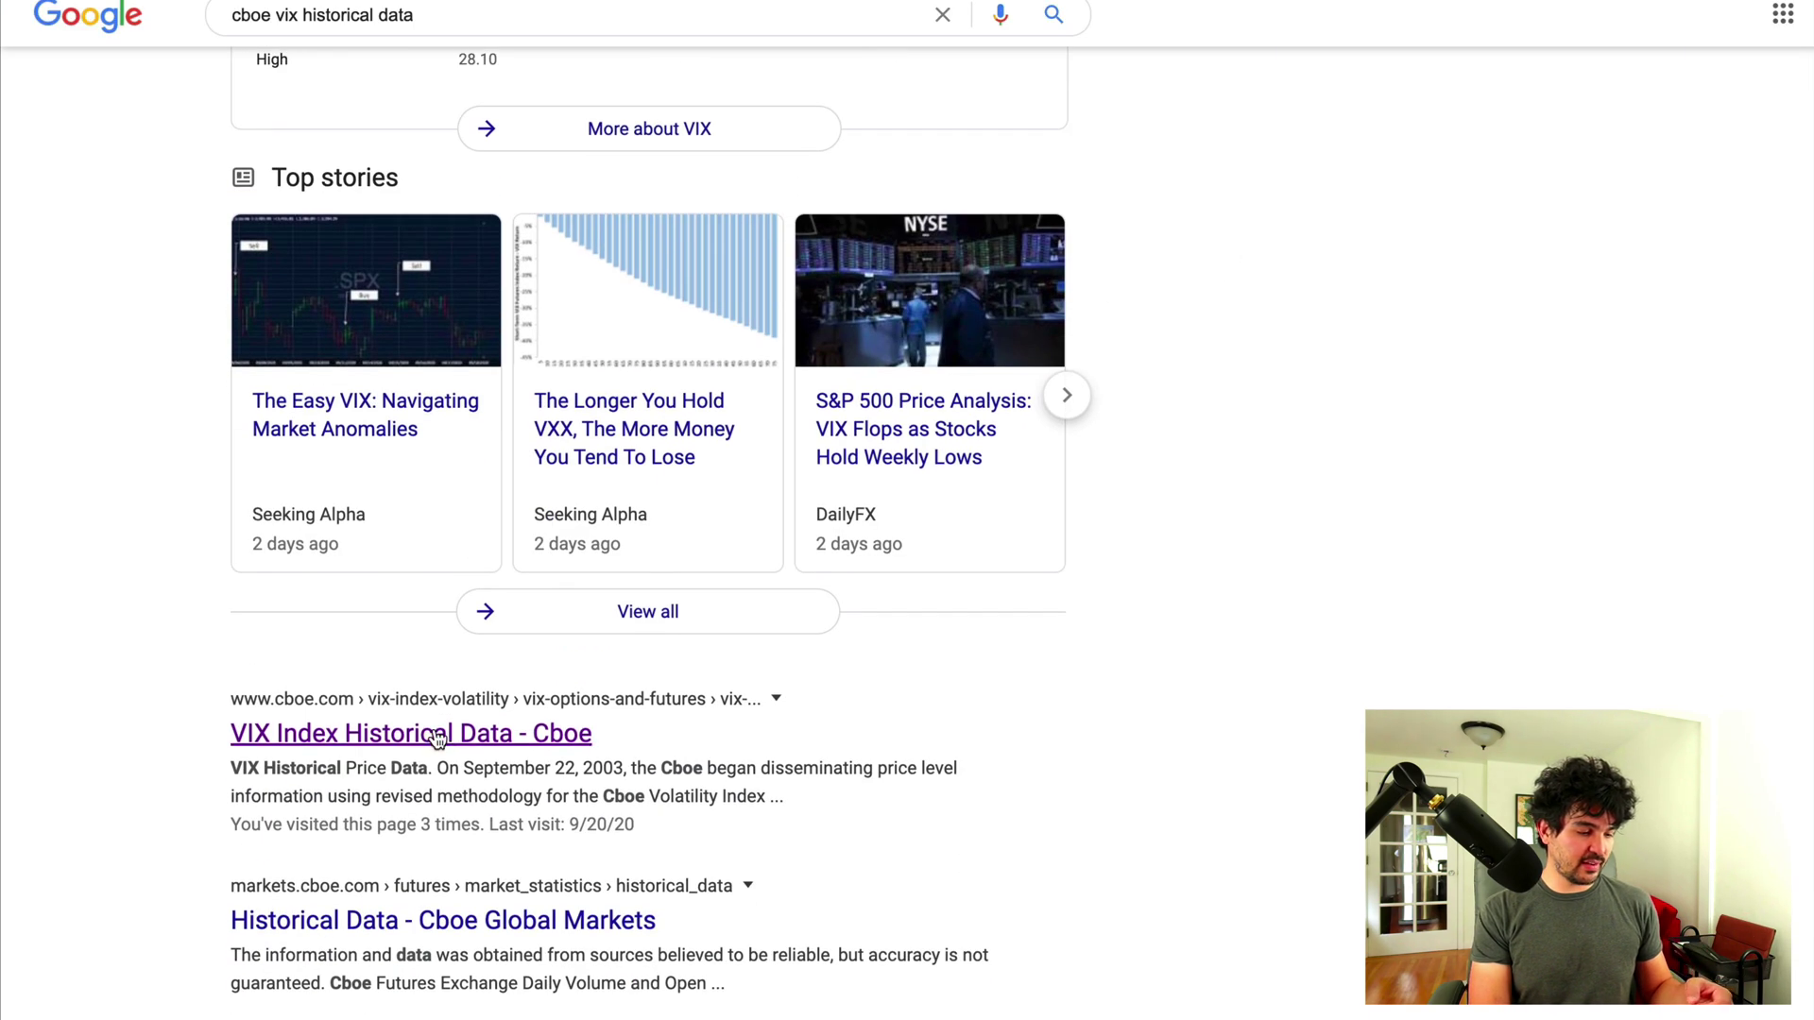
left_click(411, 733)
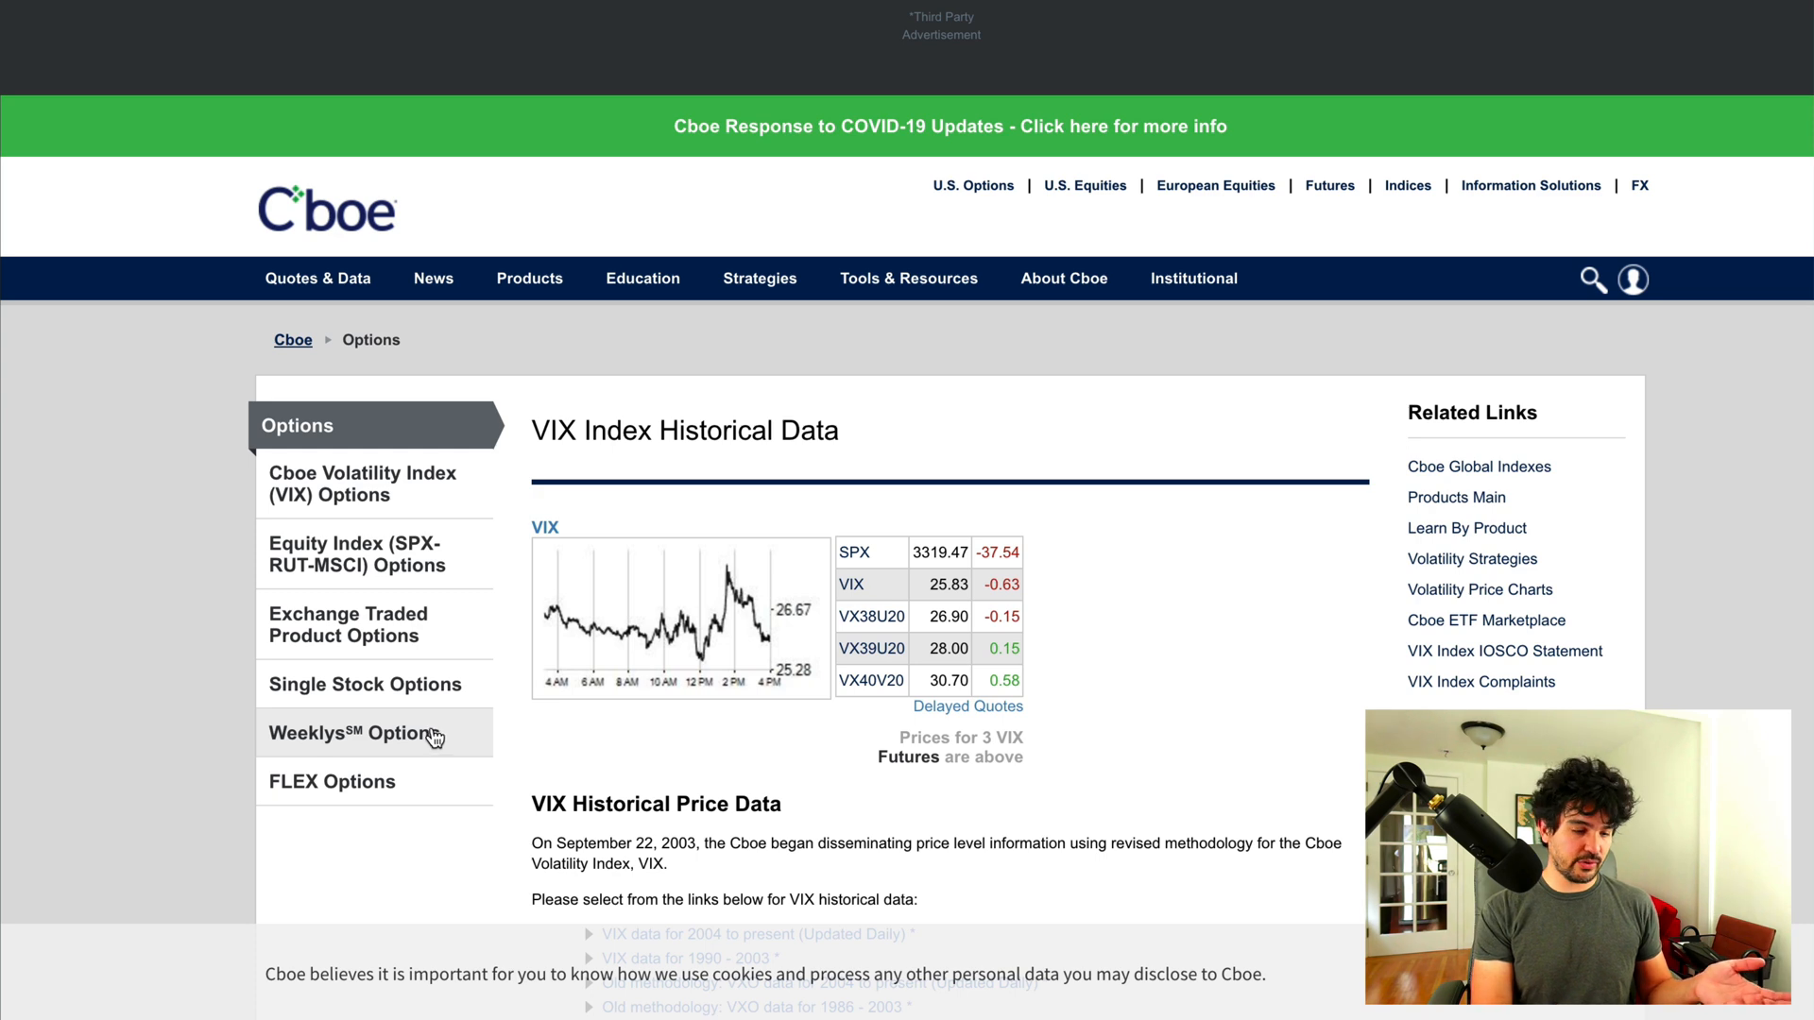
scroll("down", 3)
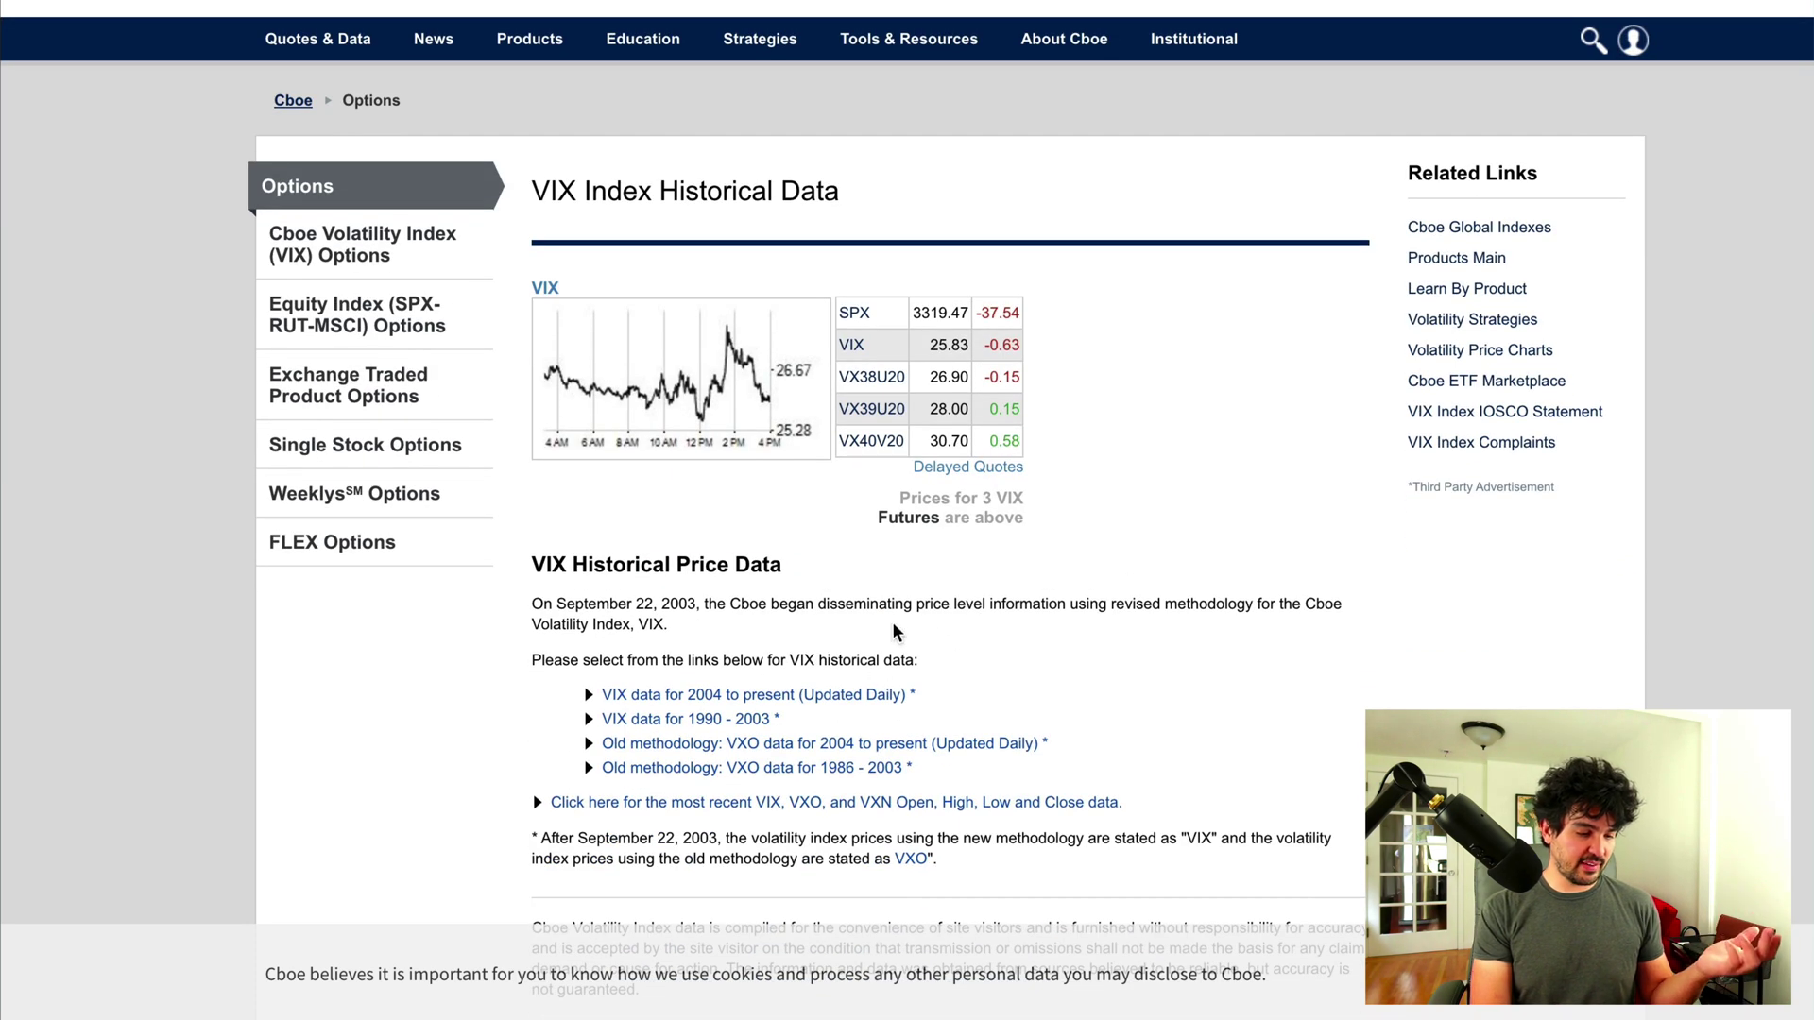
scroll("down", 3)
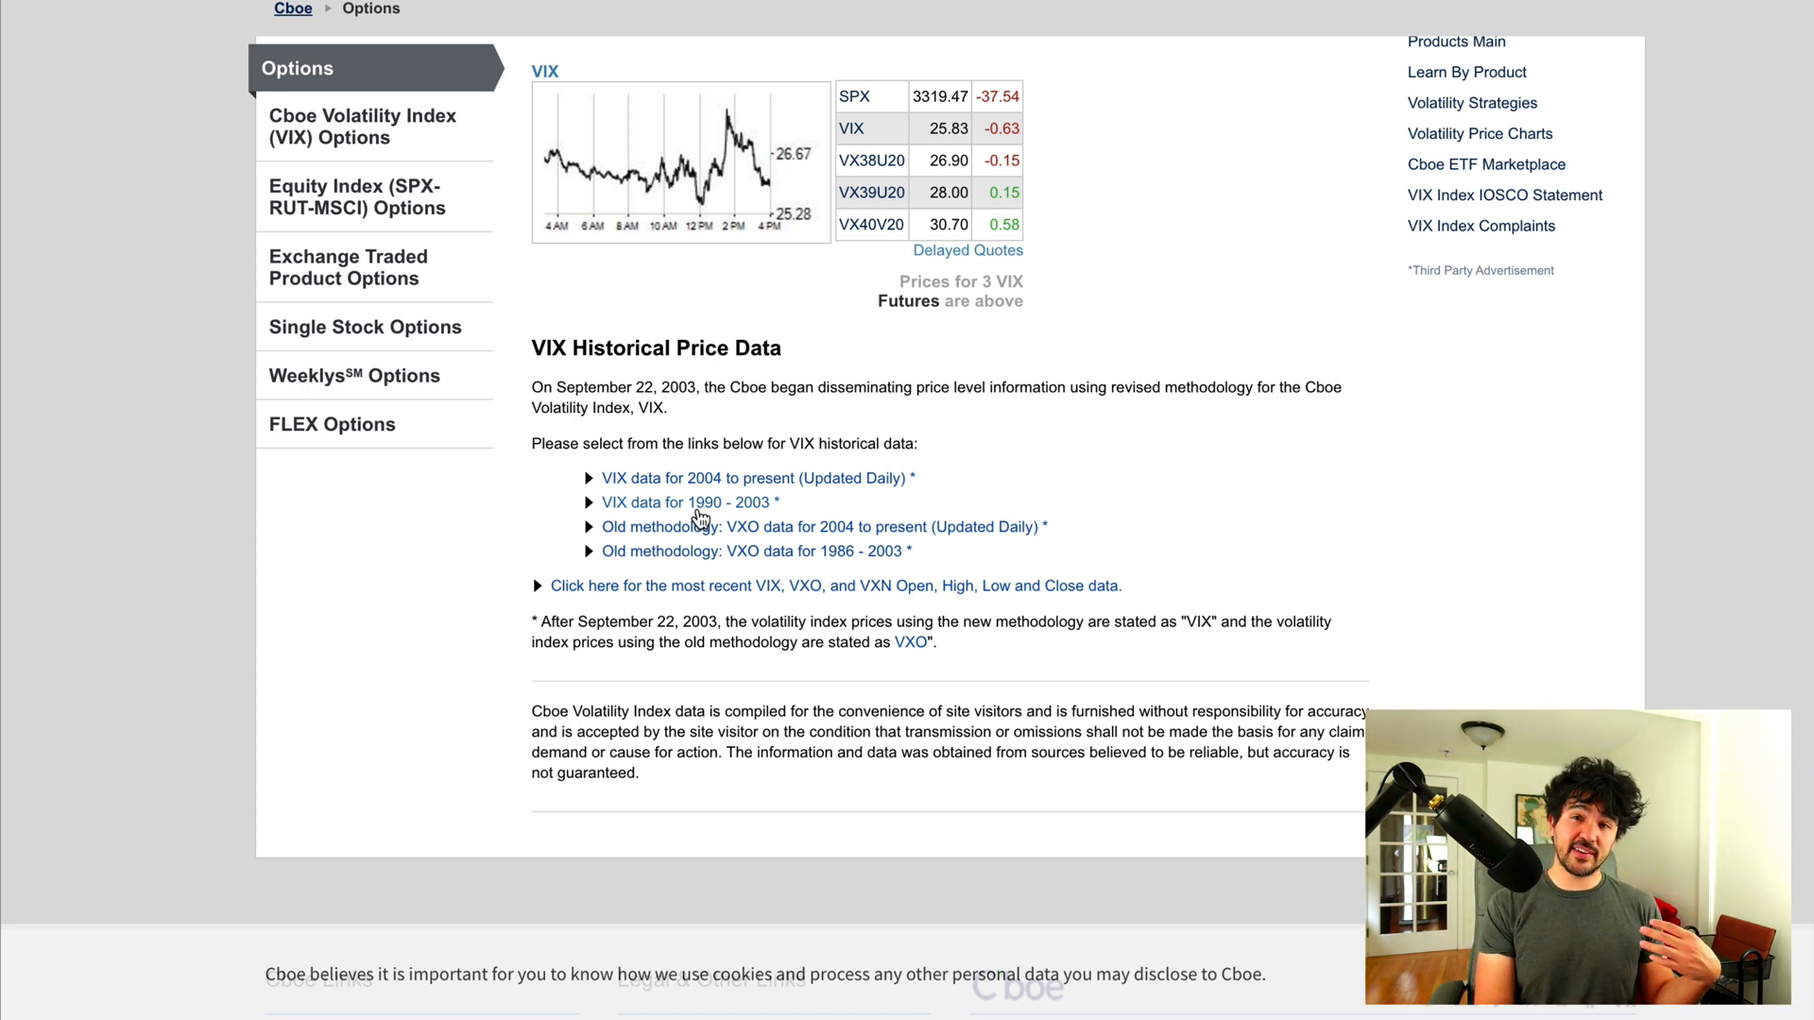
mouse_move(658, 480)
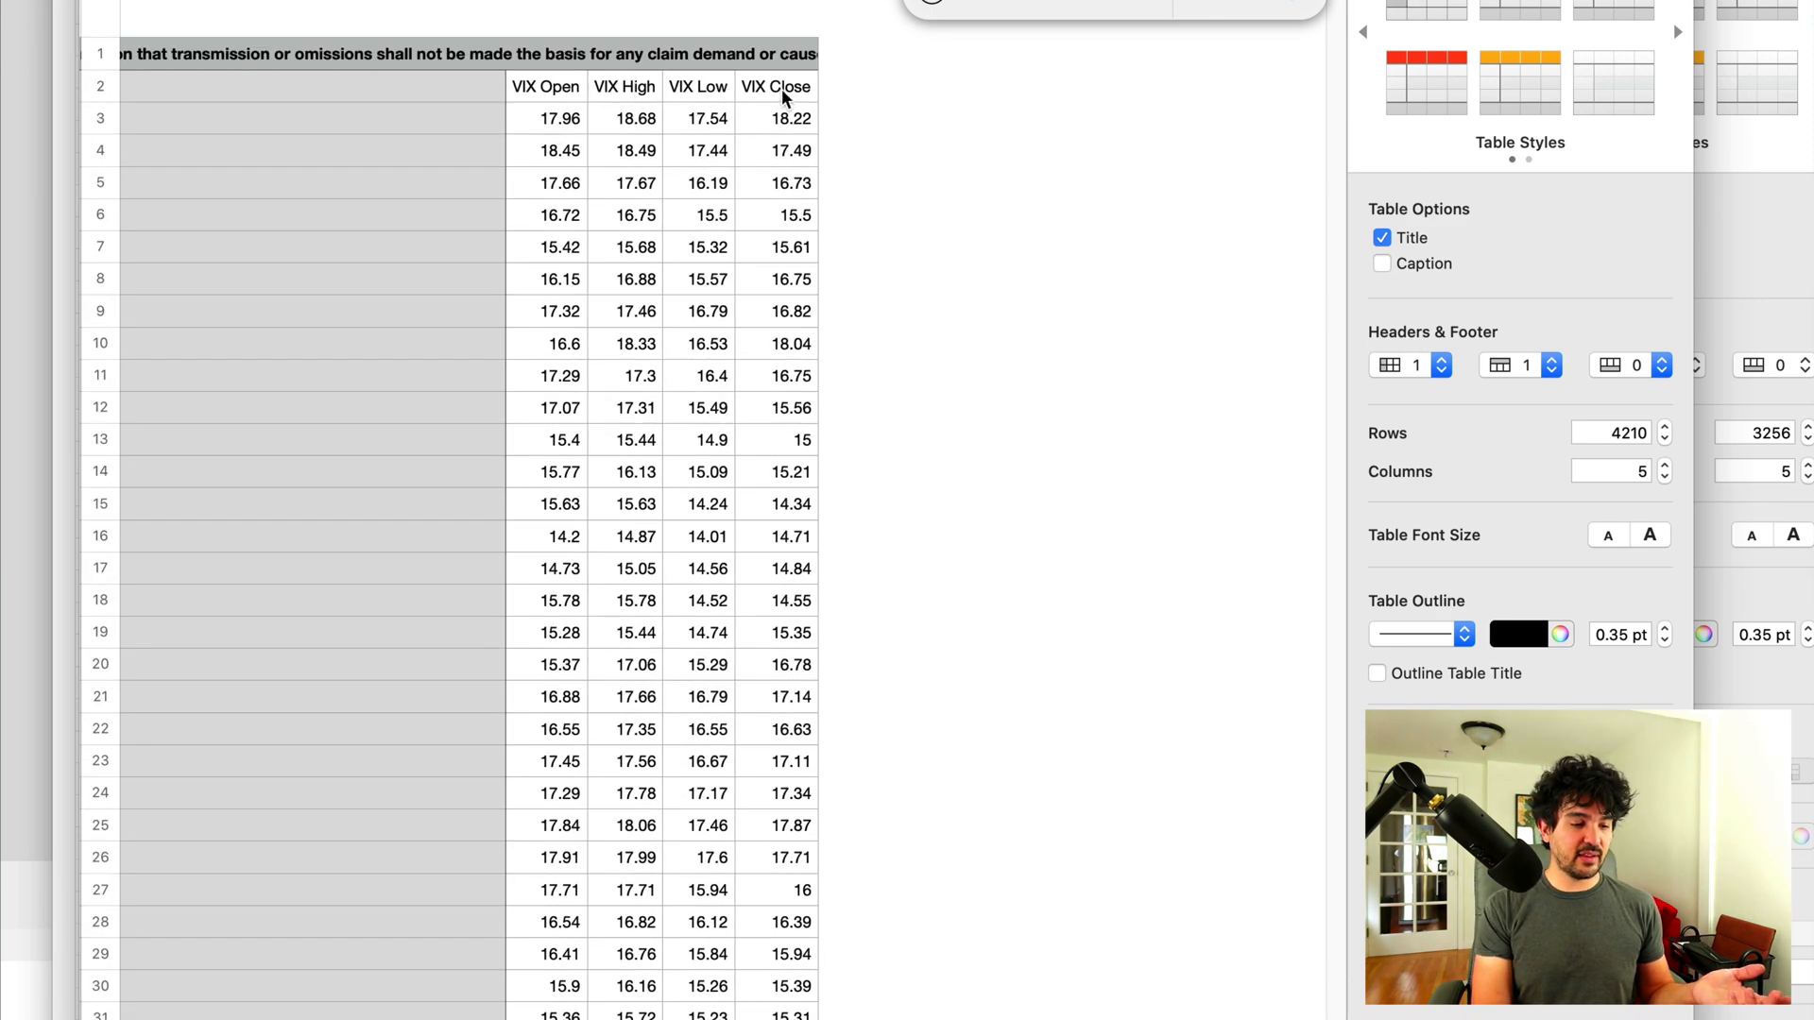
Step: Open the downloaded VIX CSV in Numbers with its Open, High, Low and Close columns
left_click(779, 87)
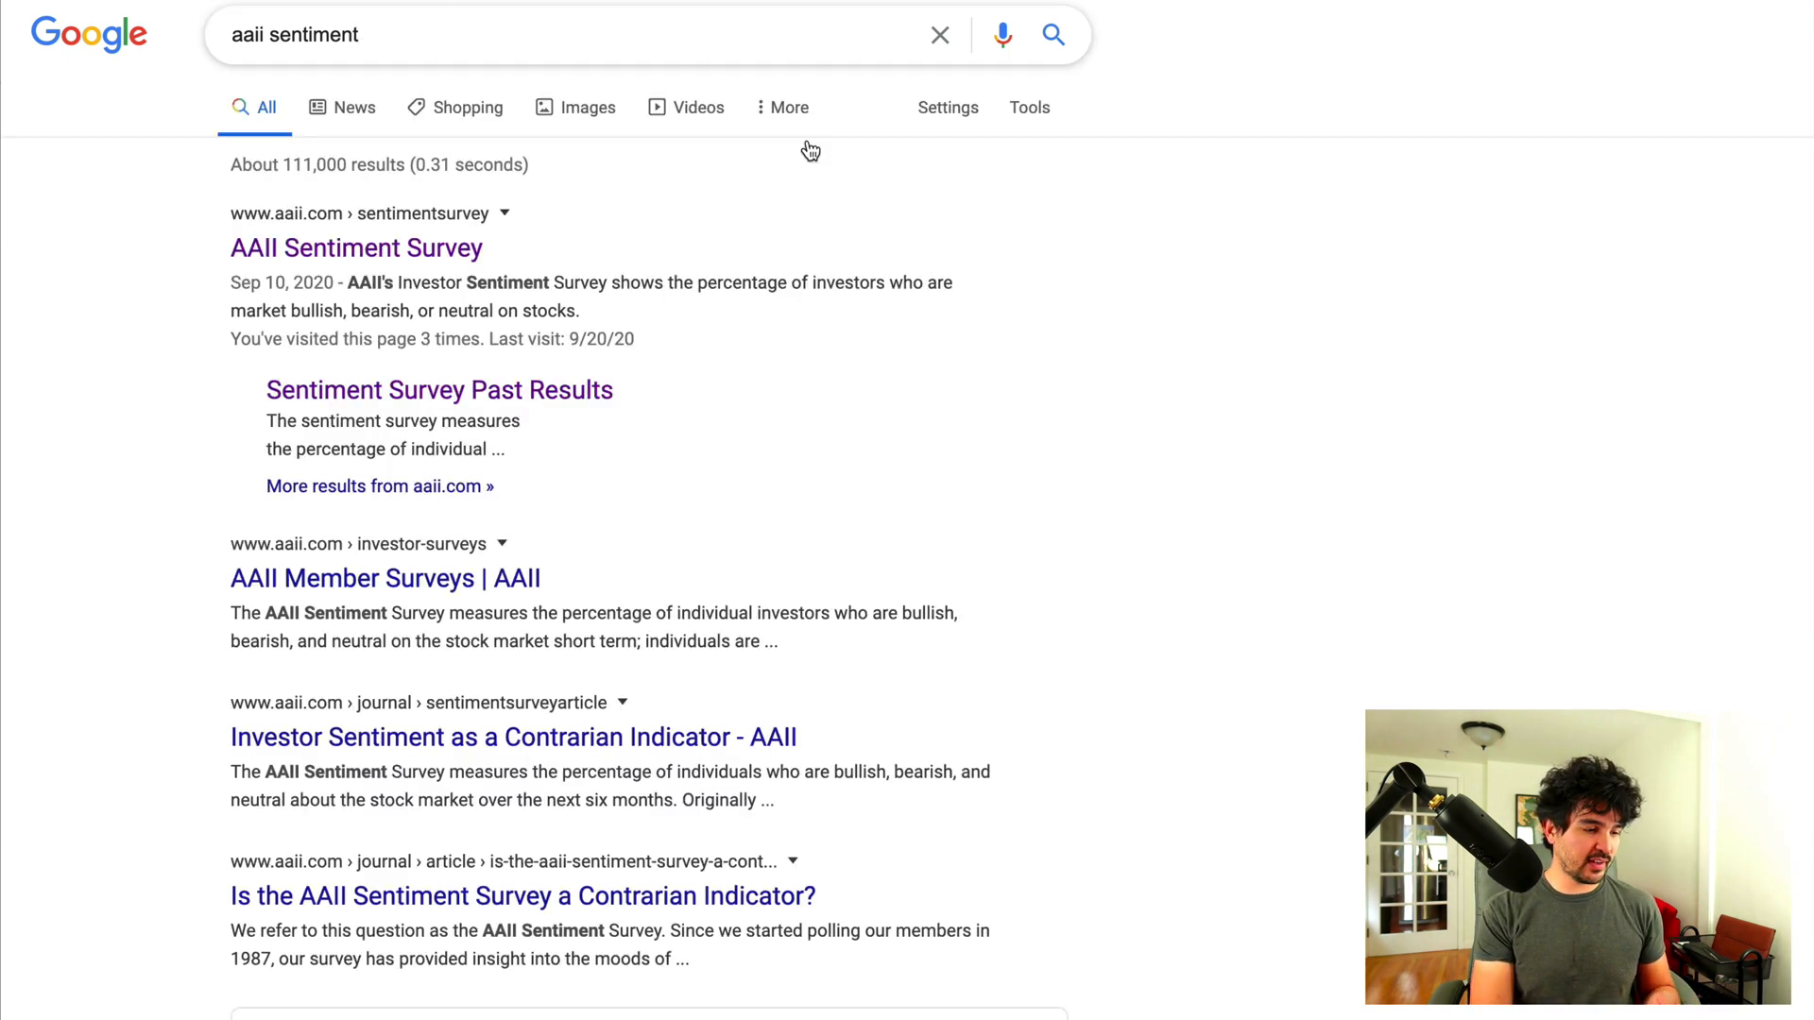
mouse_move(340, 117)
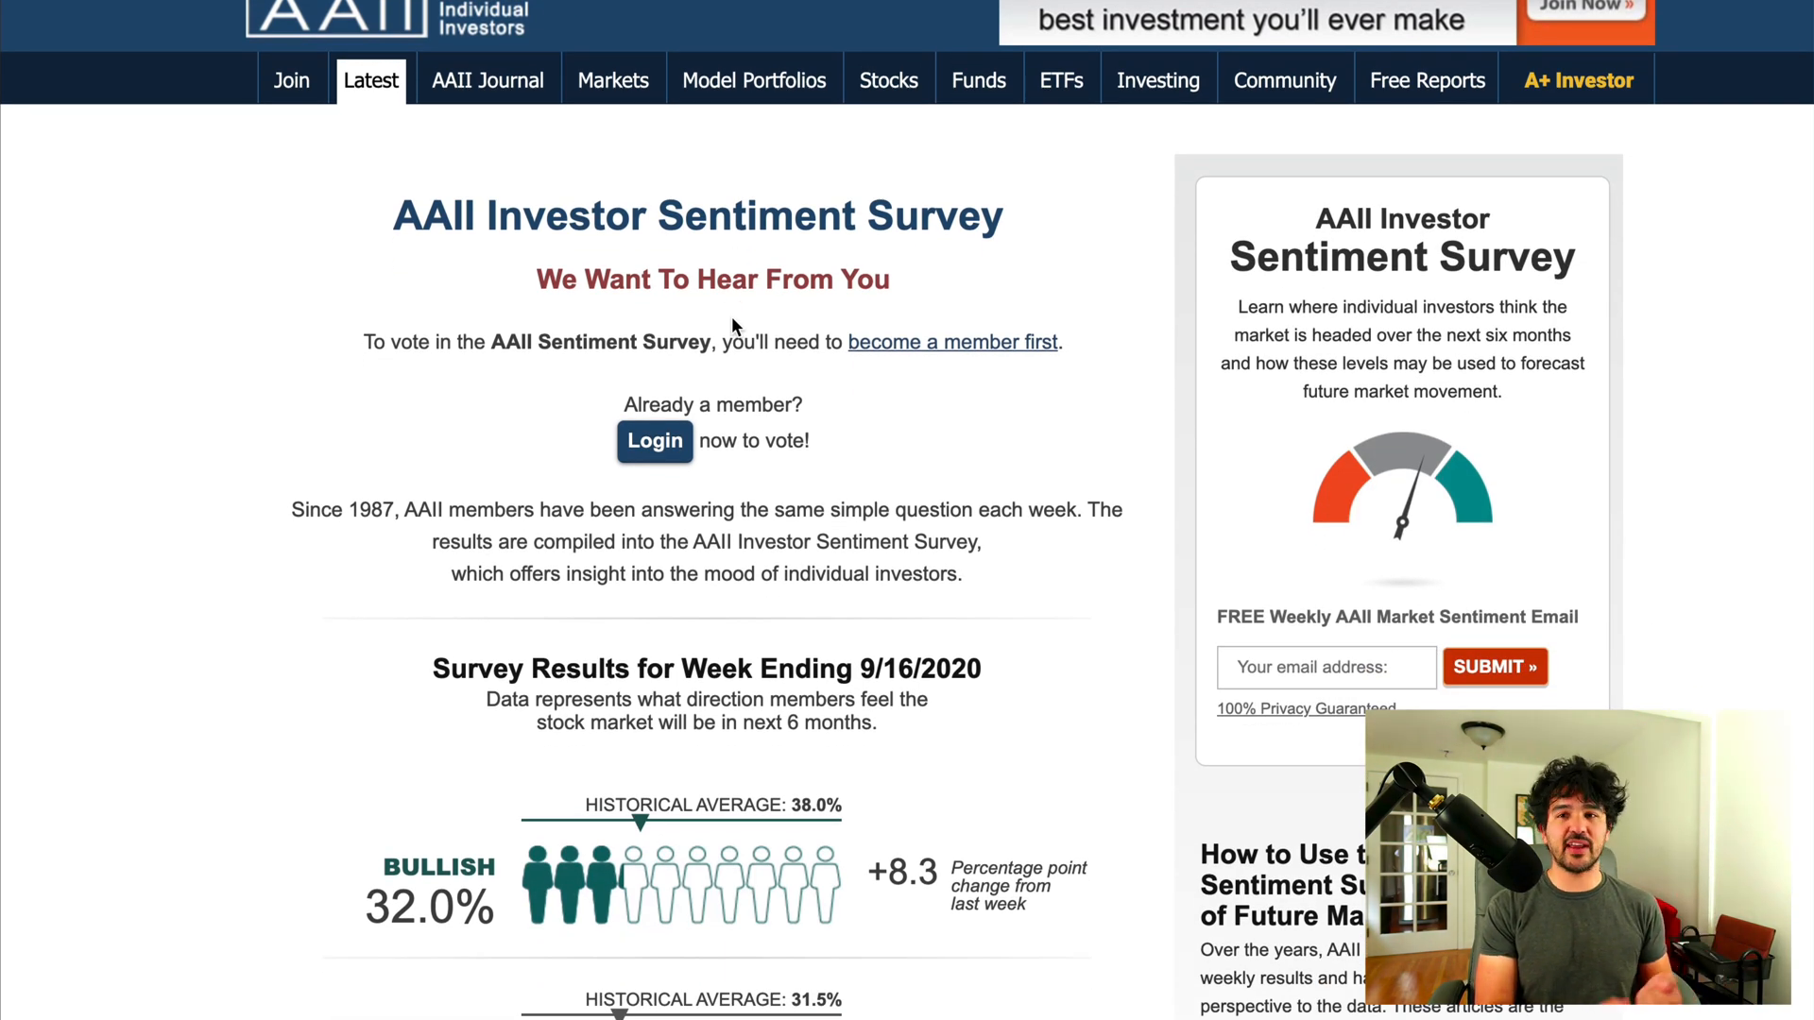
Step: Scroll the AAII Sentiment Survey page down to the weekly Bullish/Neutral/Bearish results
scroll("down", 3)
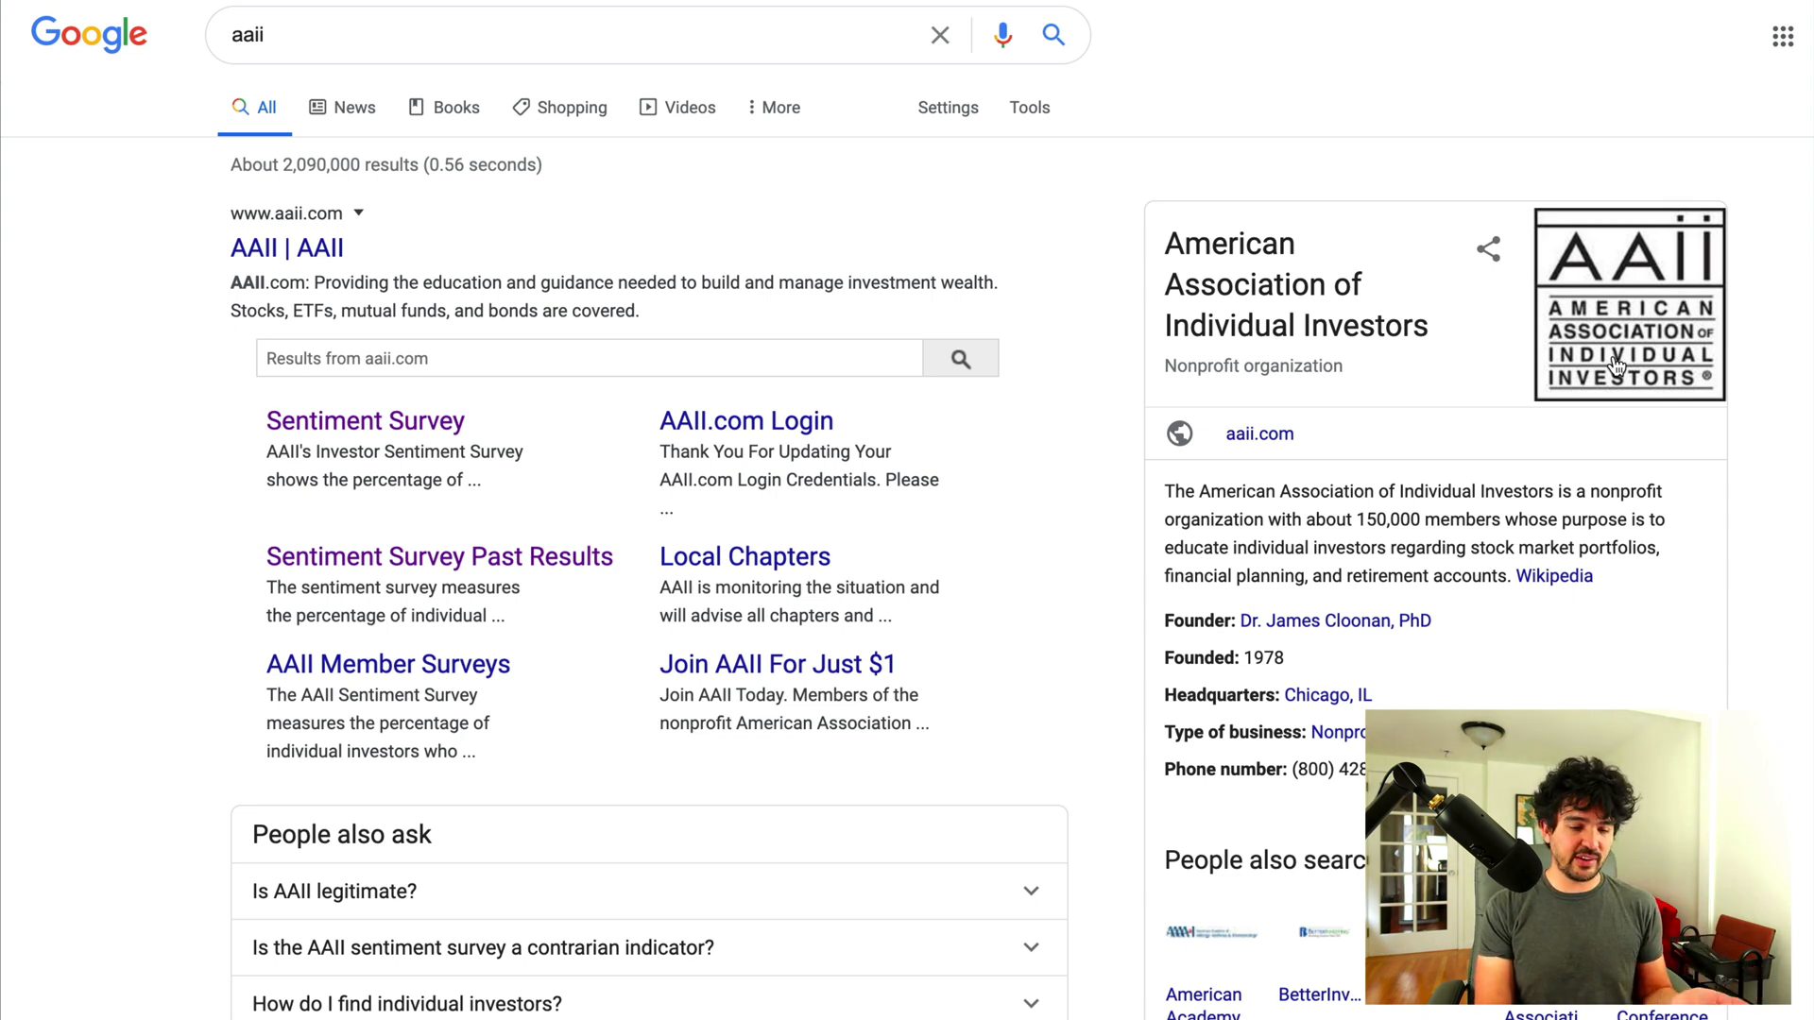
mouse_move(1530, 119)
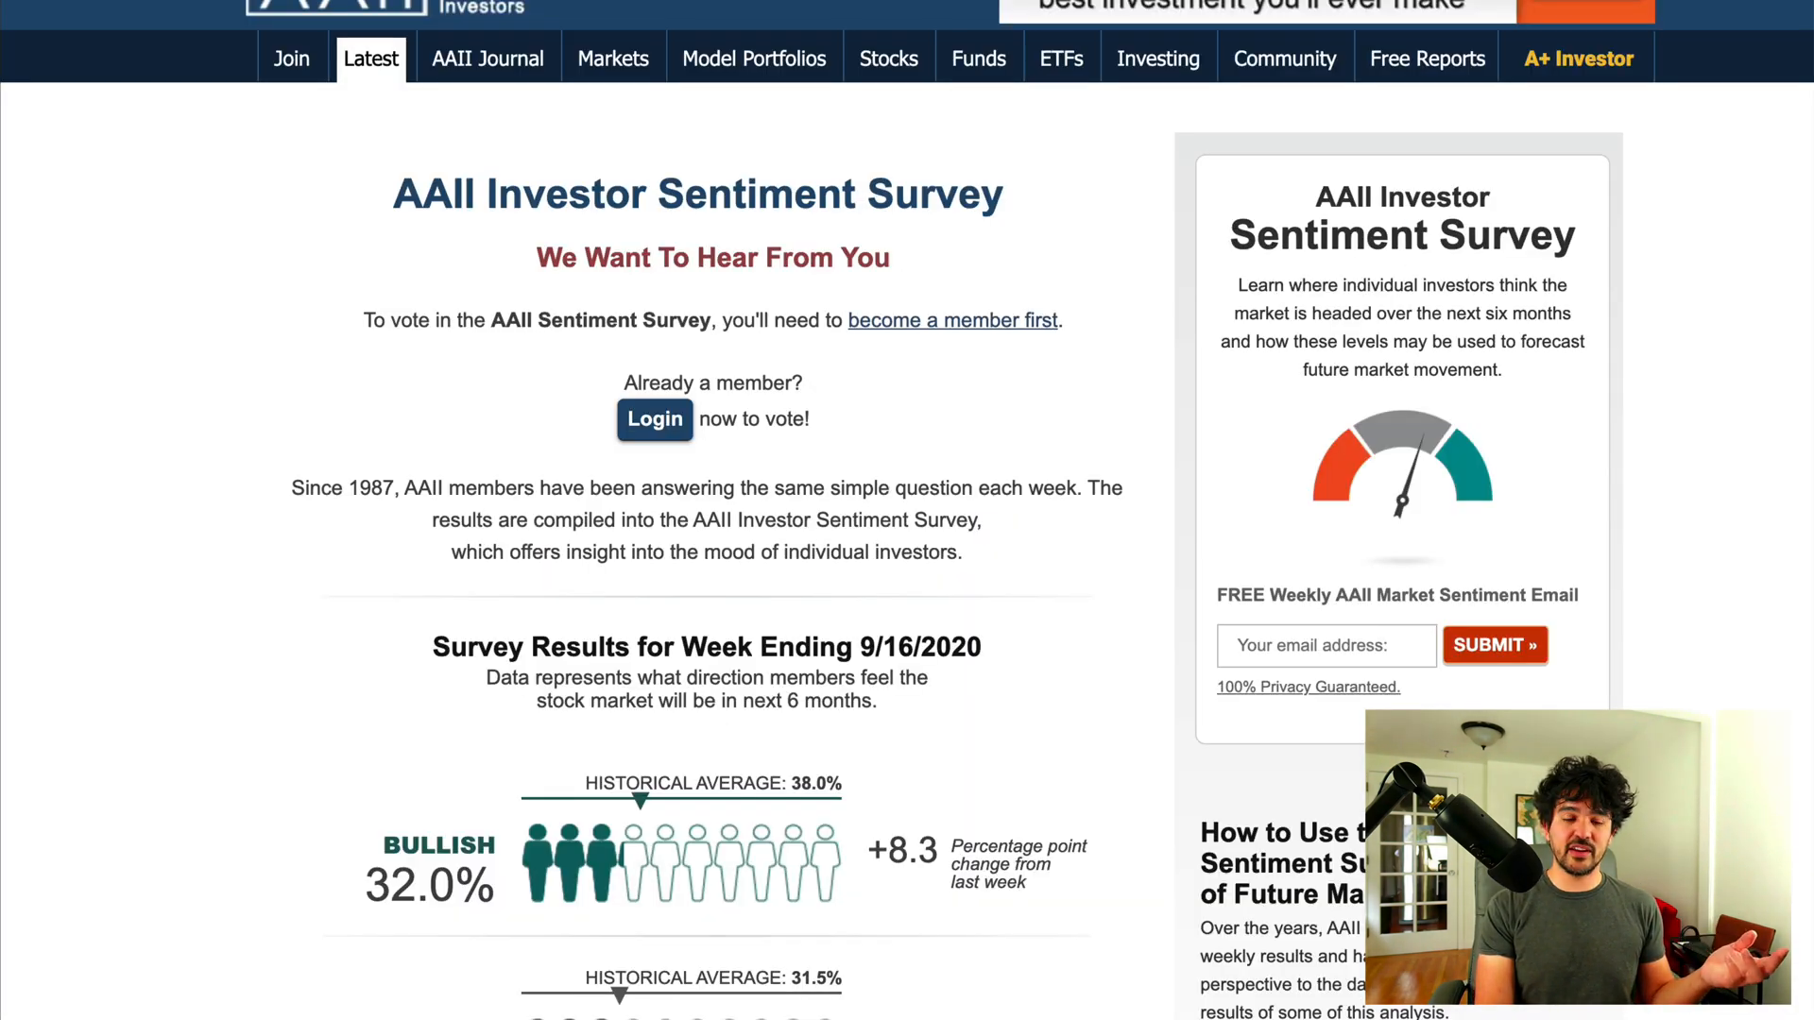
scroll("down", 3)
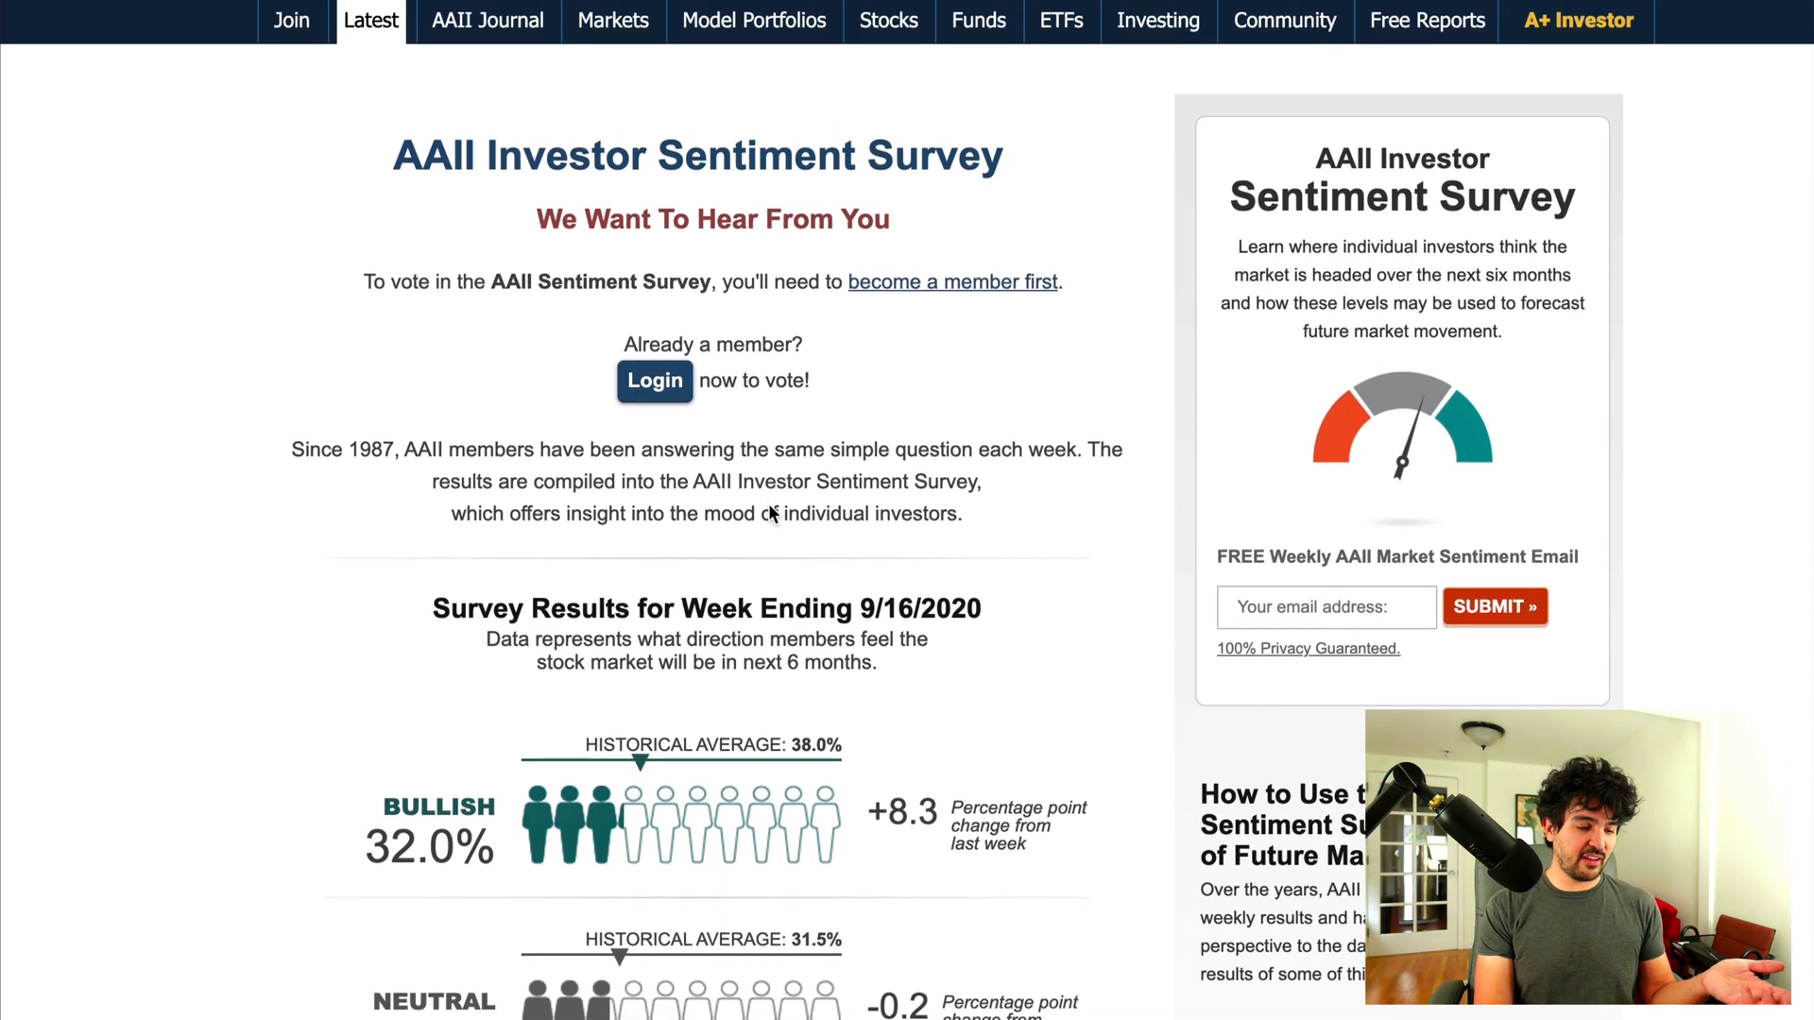
scroll("down", 3)
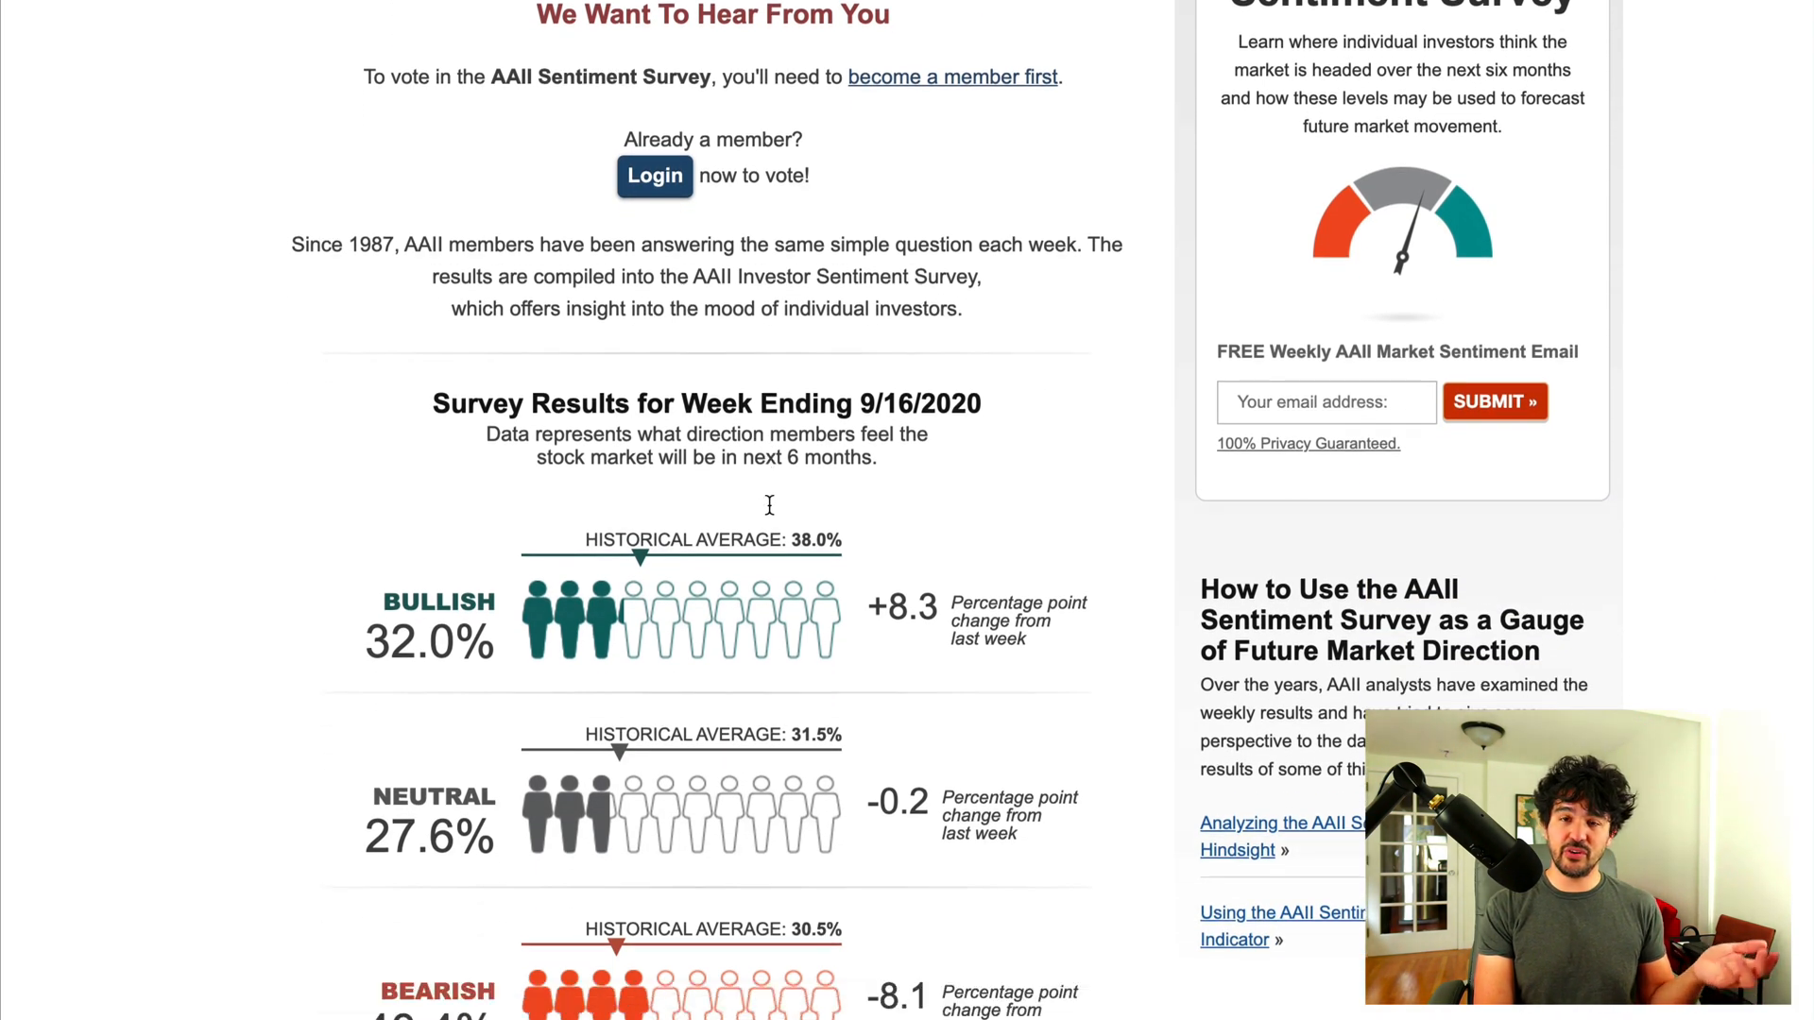
scroll("down", 3)
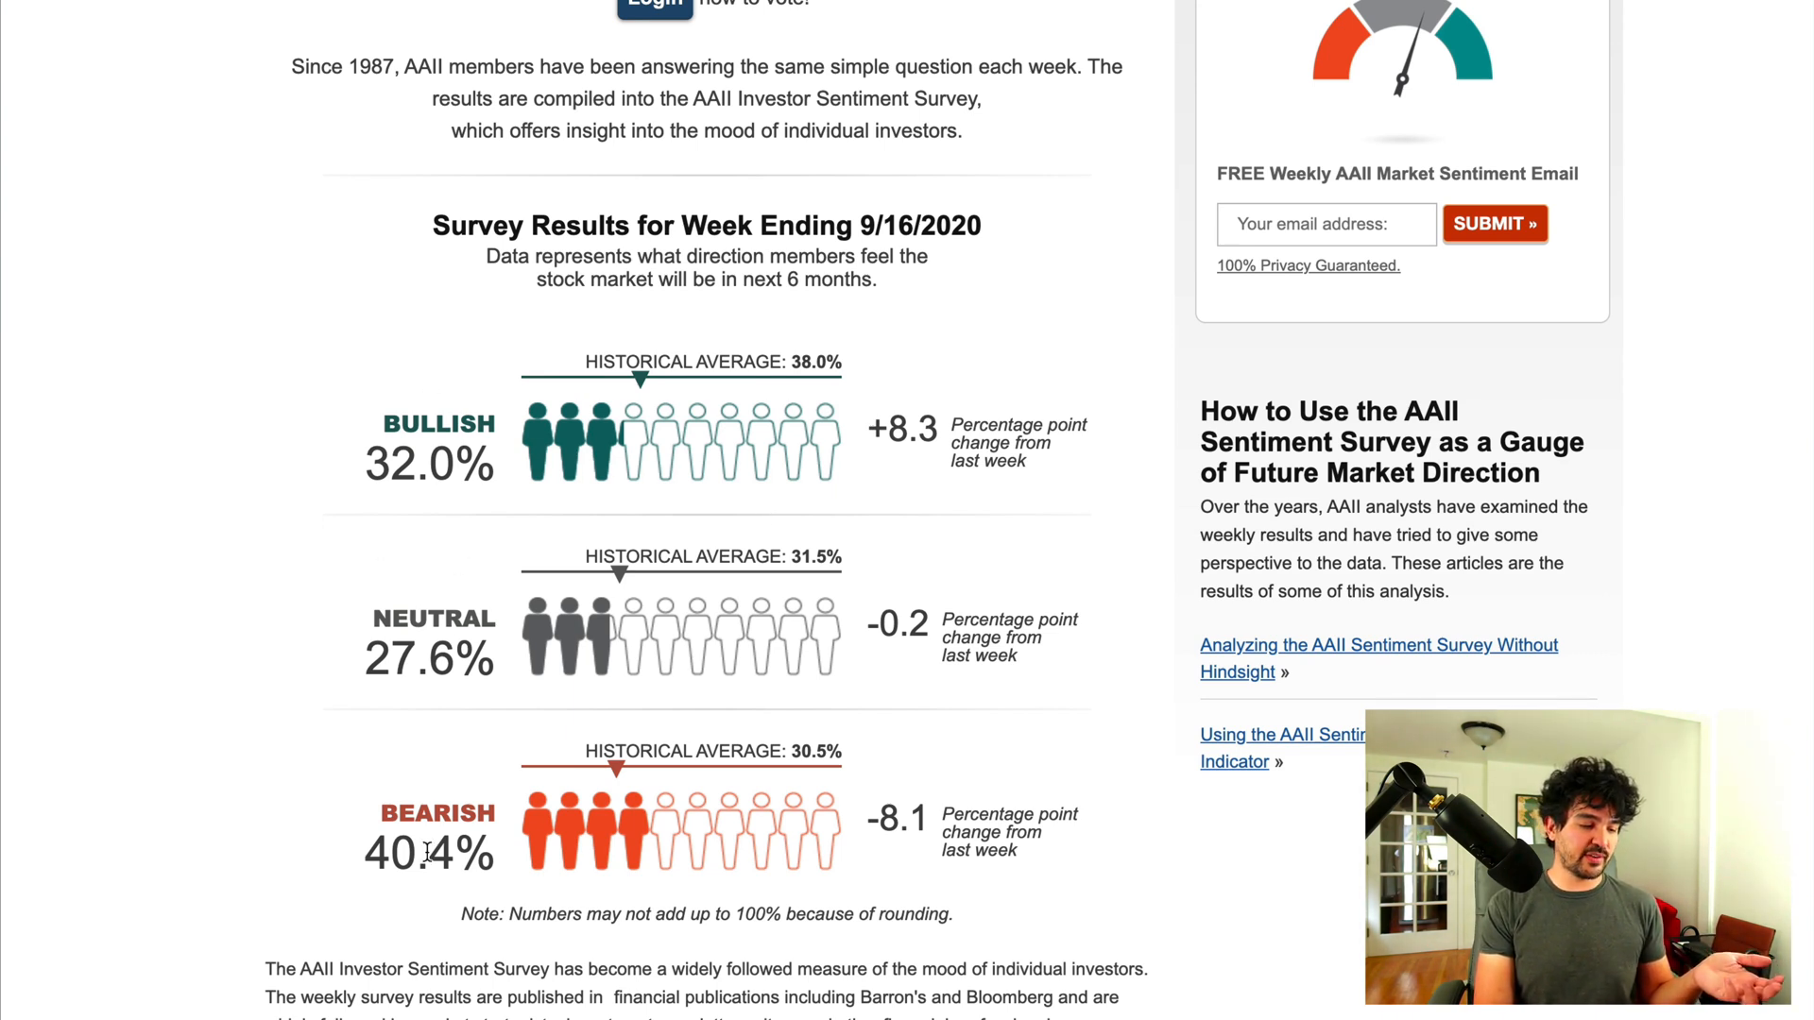
scroll("down", 3)
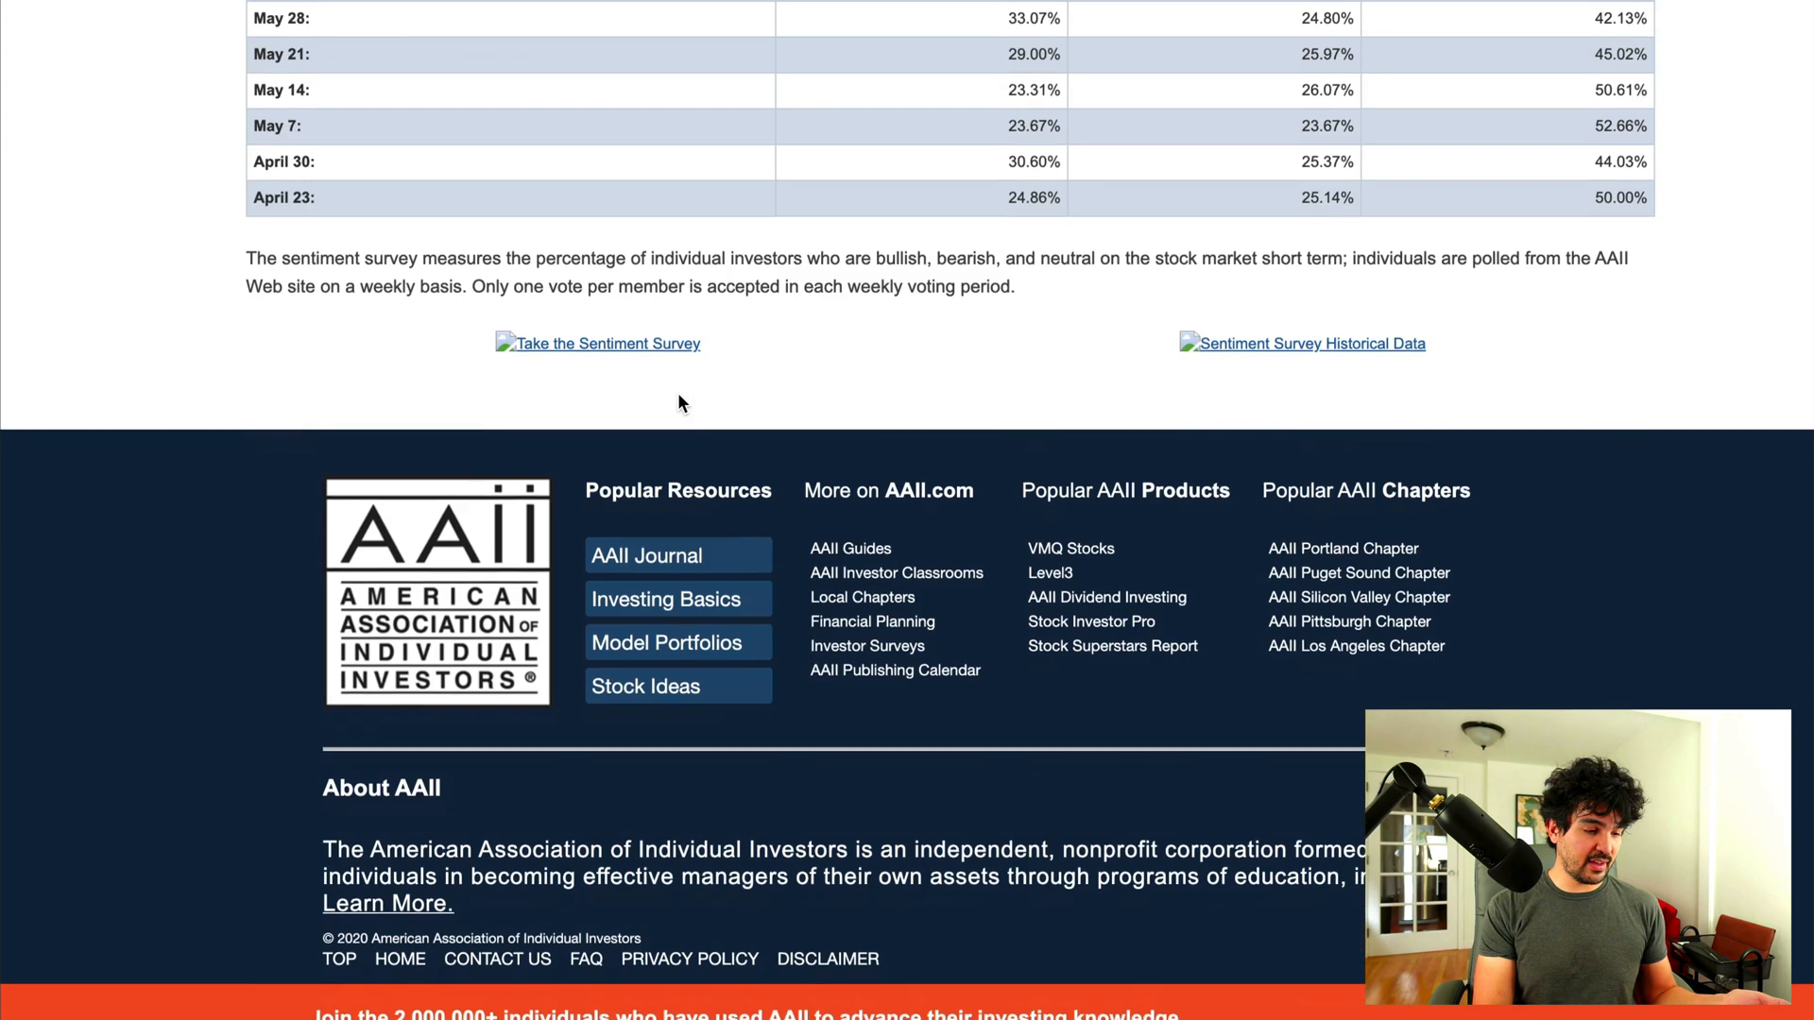
Step: Scan the Past Results table and download the Sentiment Survey Historical Data spreadsheet
scroll("up", 3)
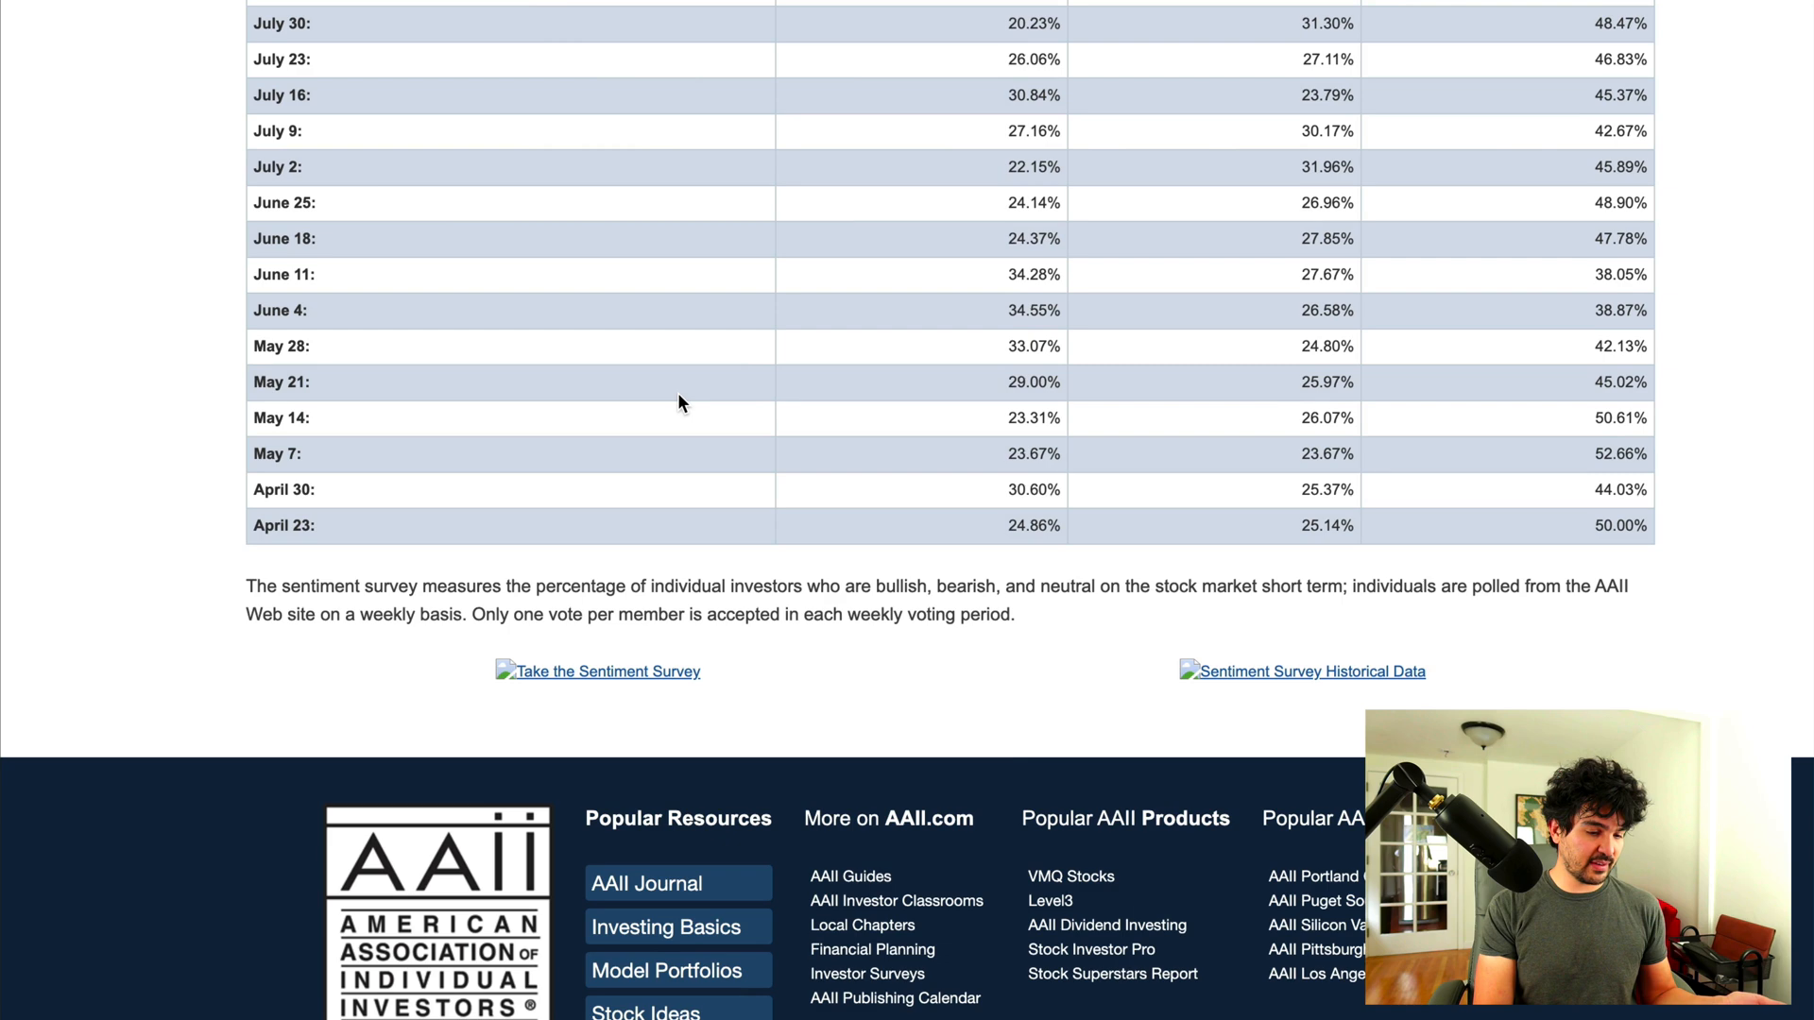
scroll("up", 3)
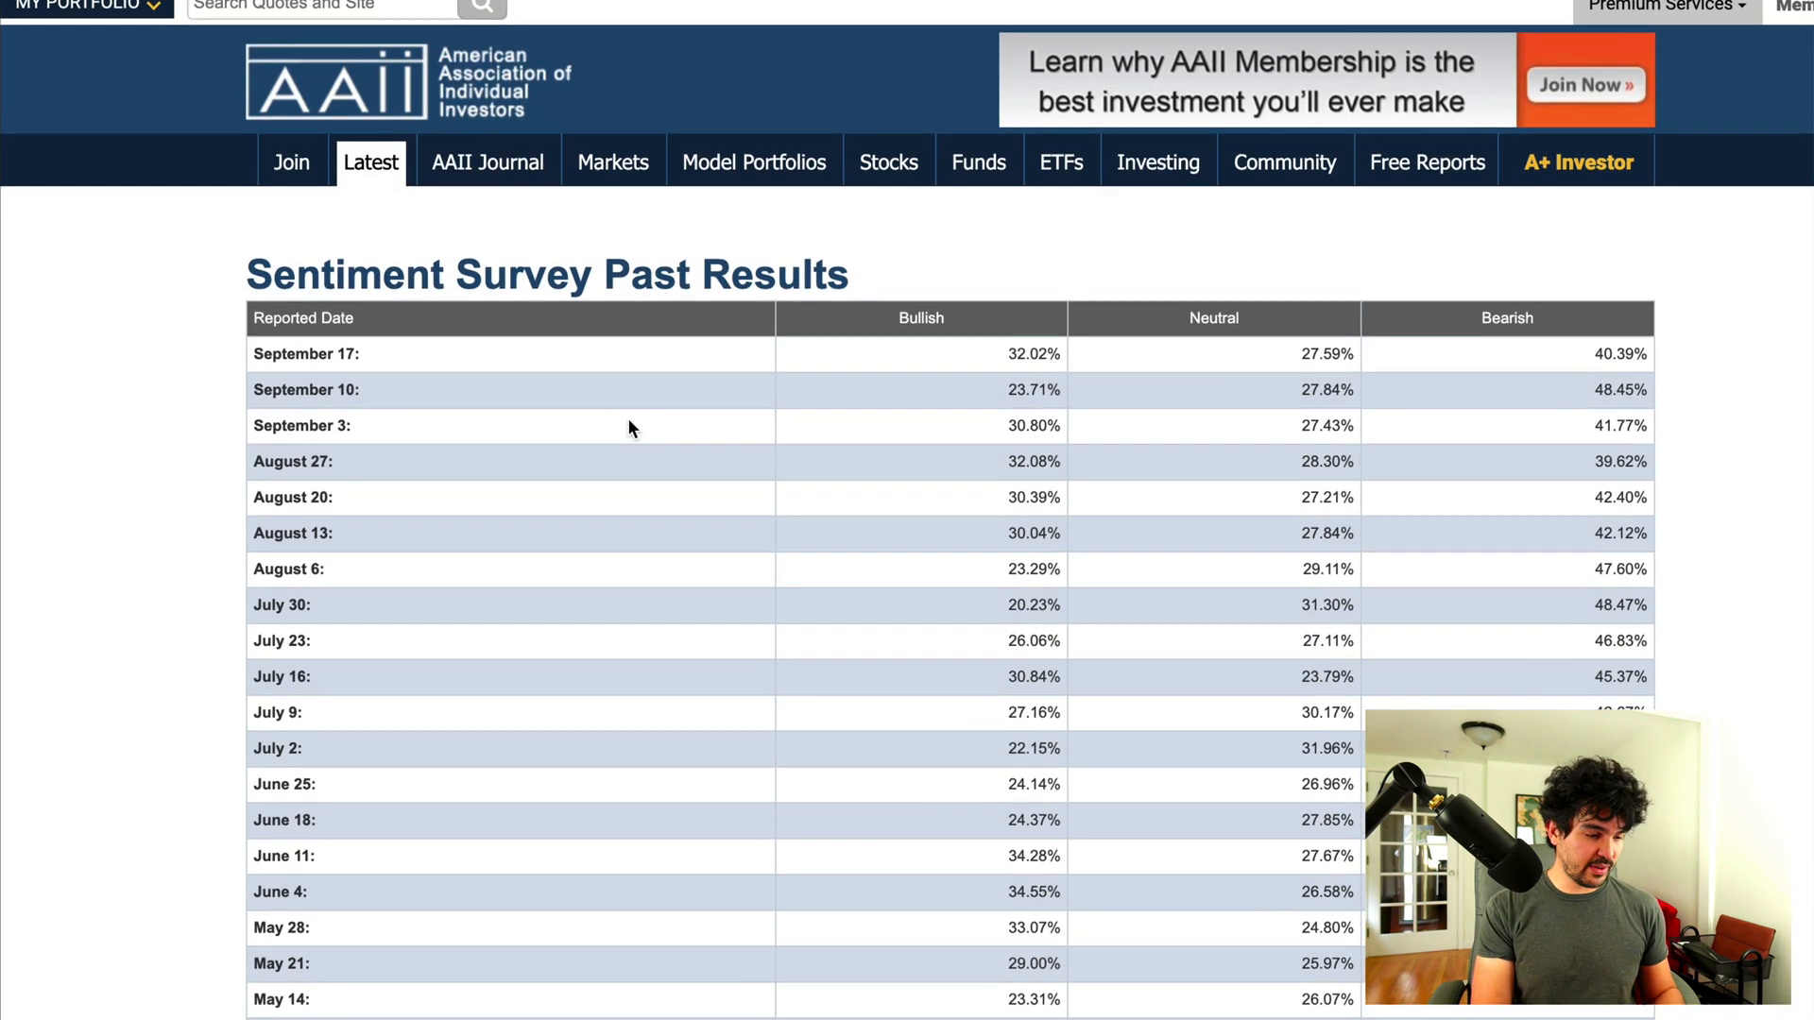
scroll("down", 3)
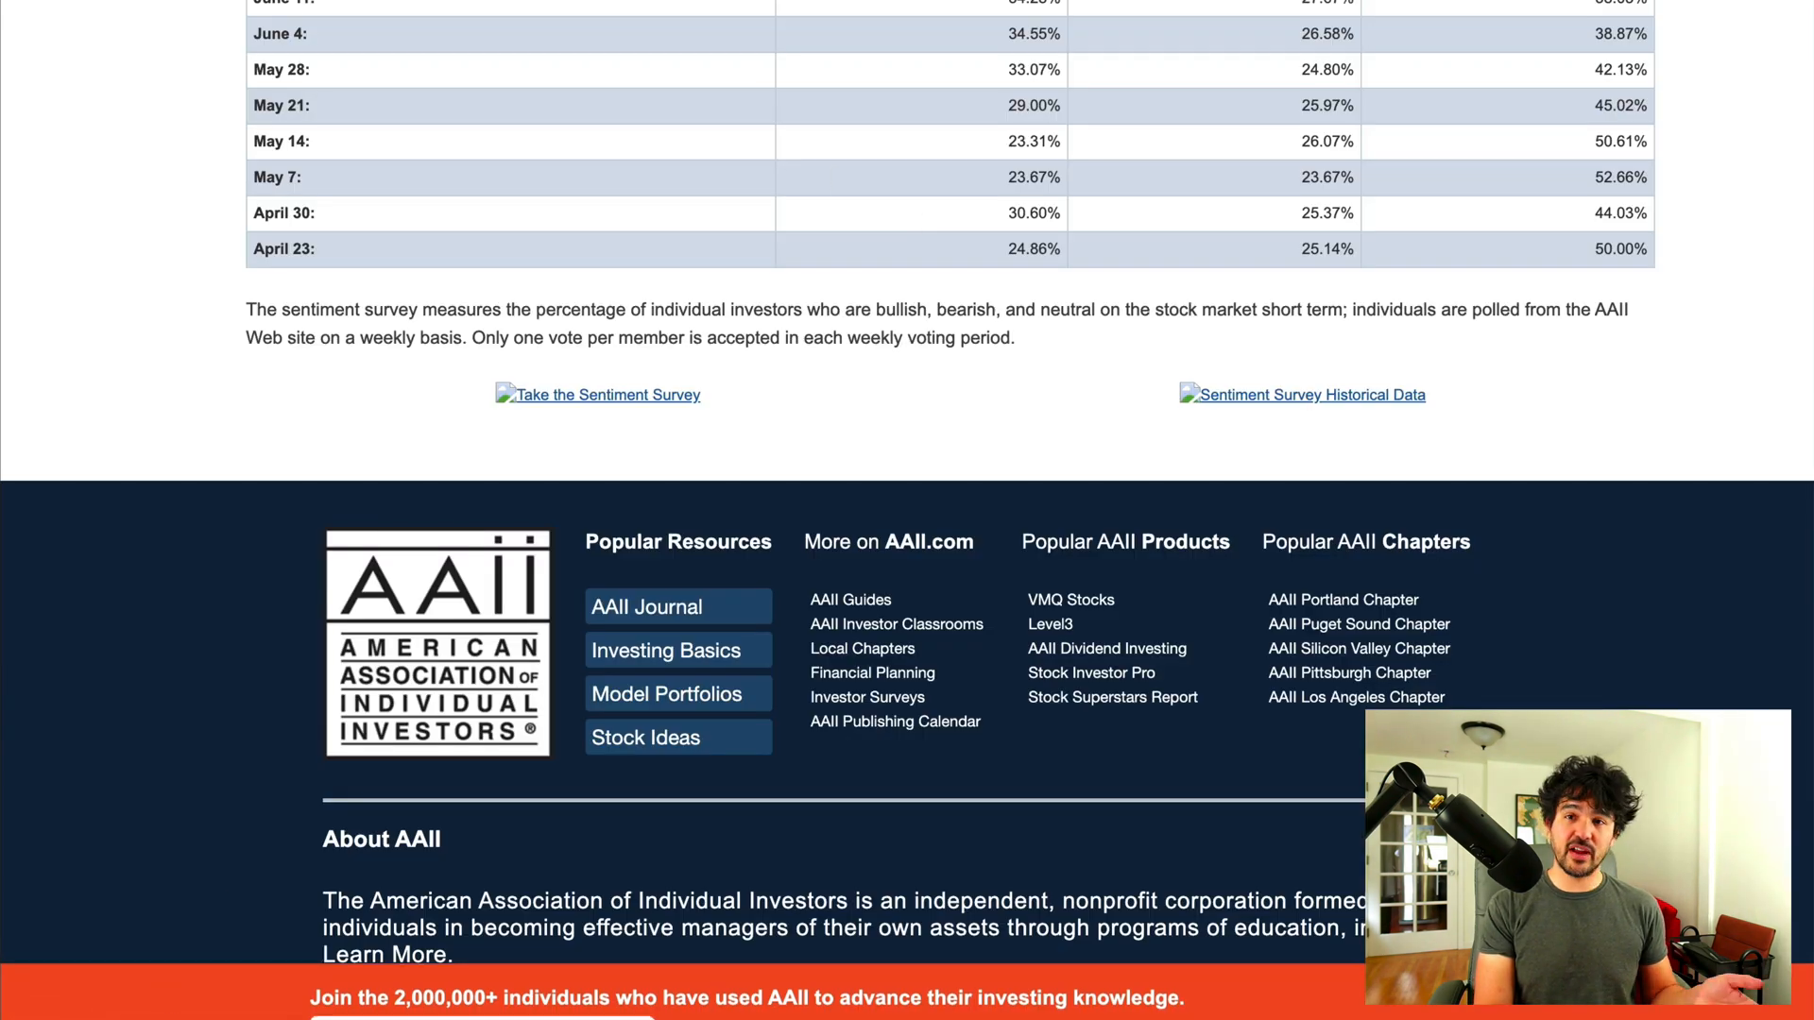
left_click(1310, 395)
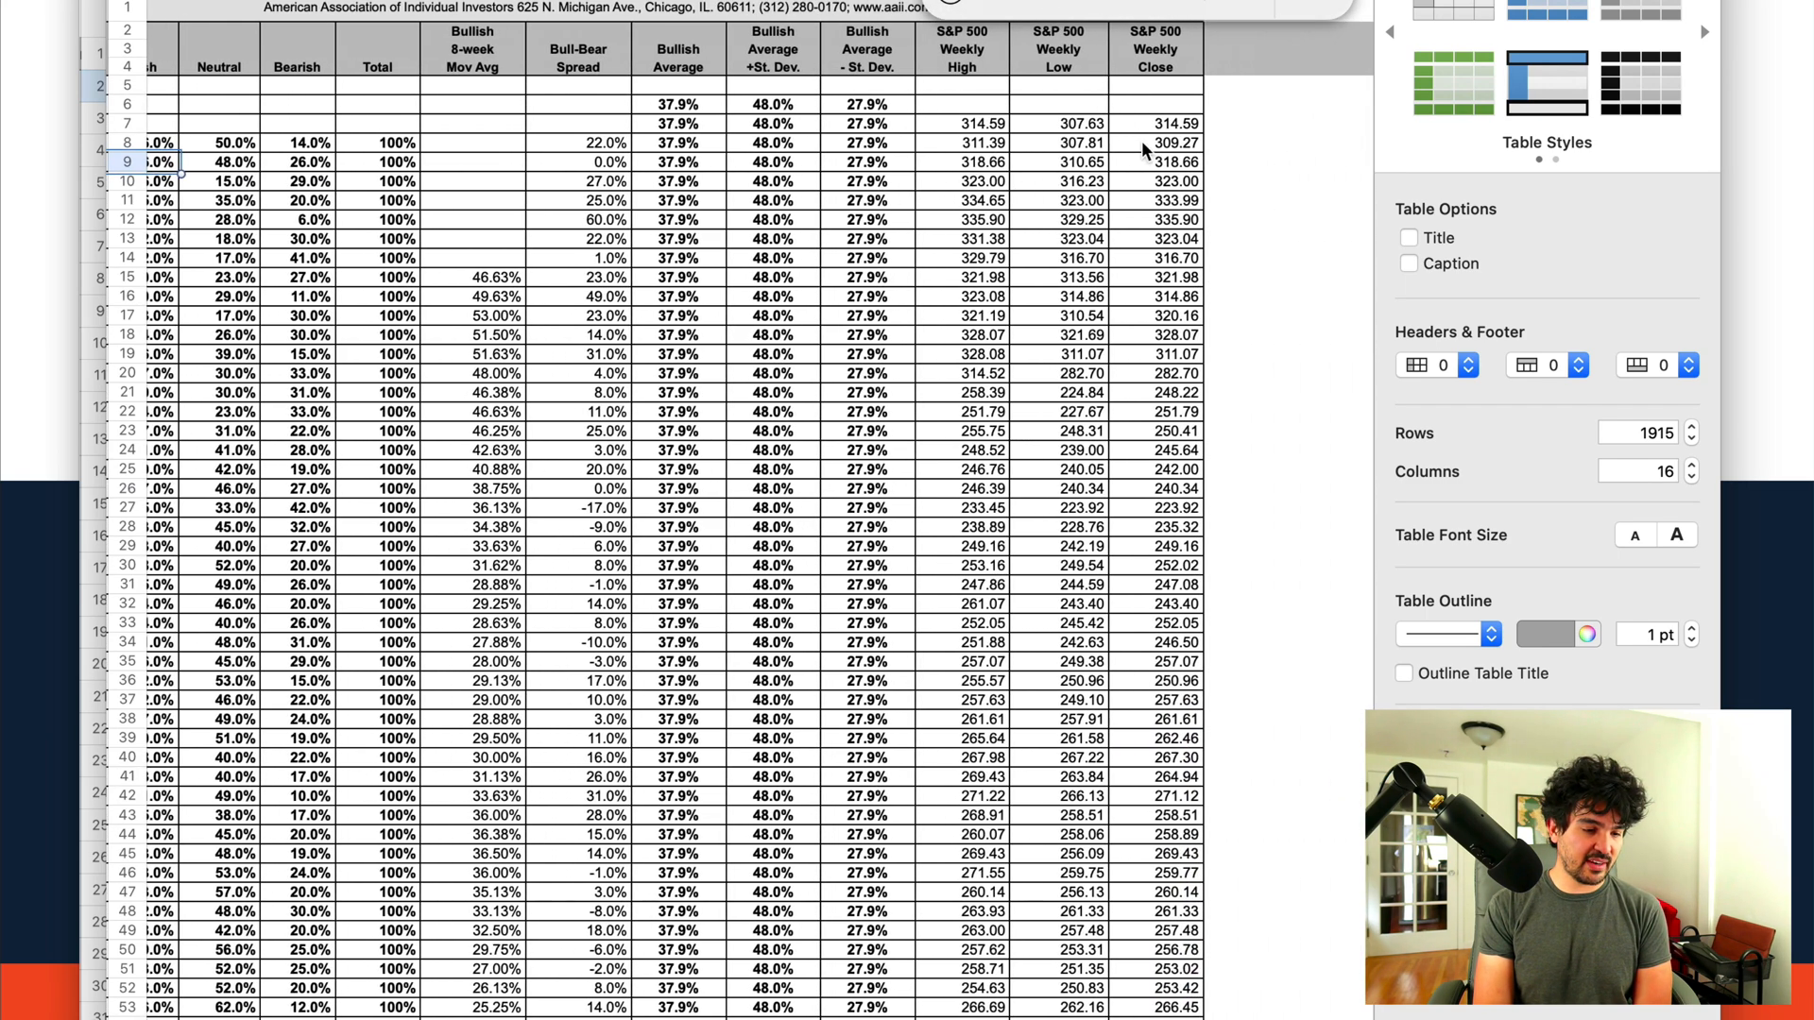
scroll("down", 3)
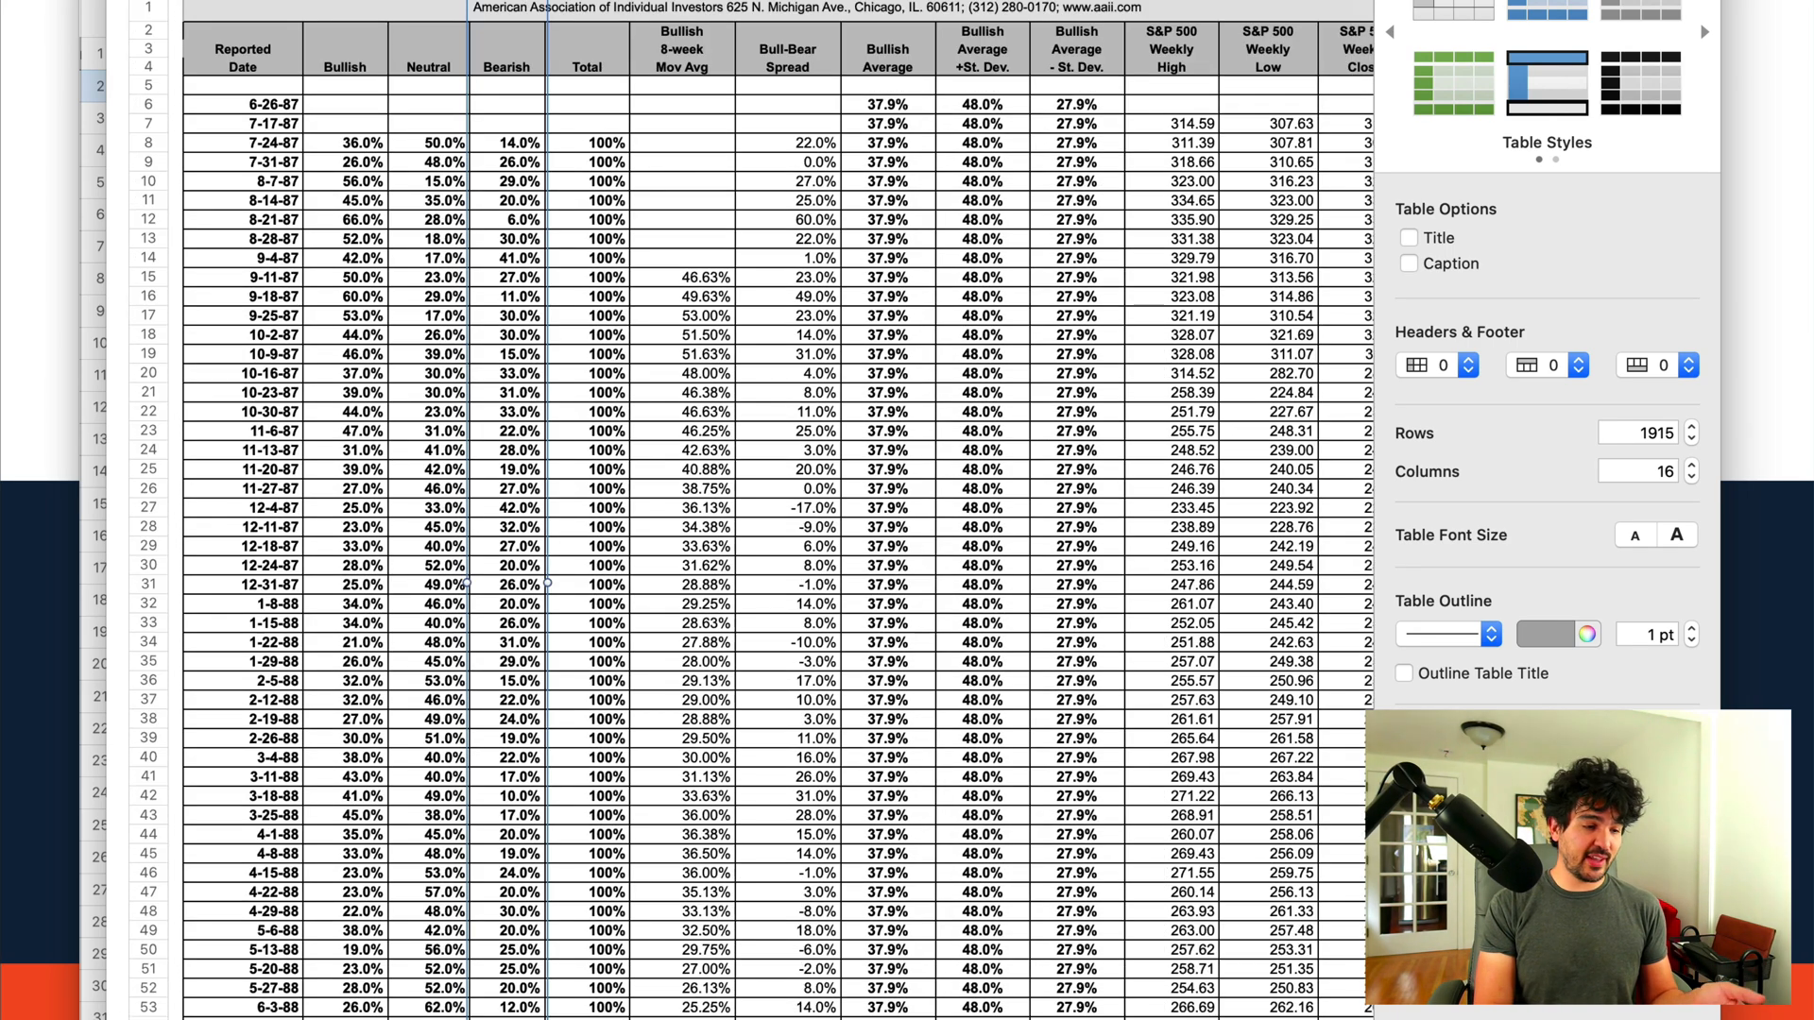
left_click(508, 183)
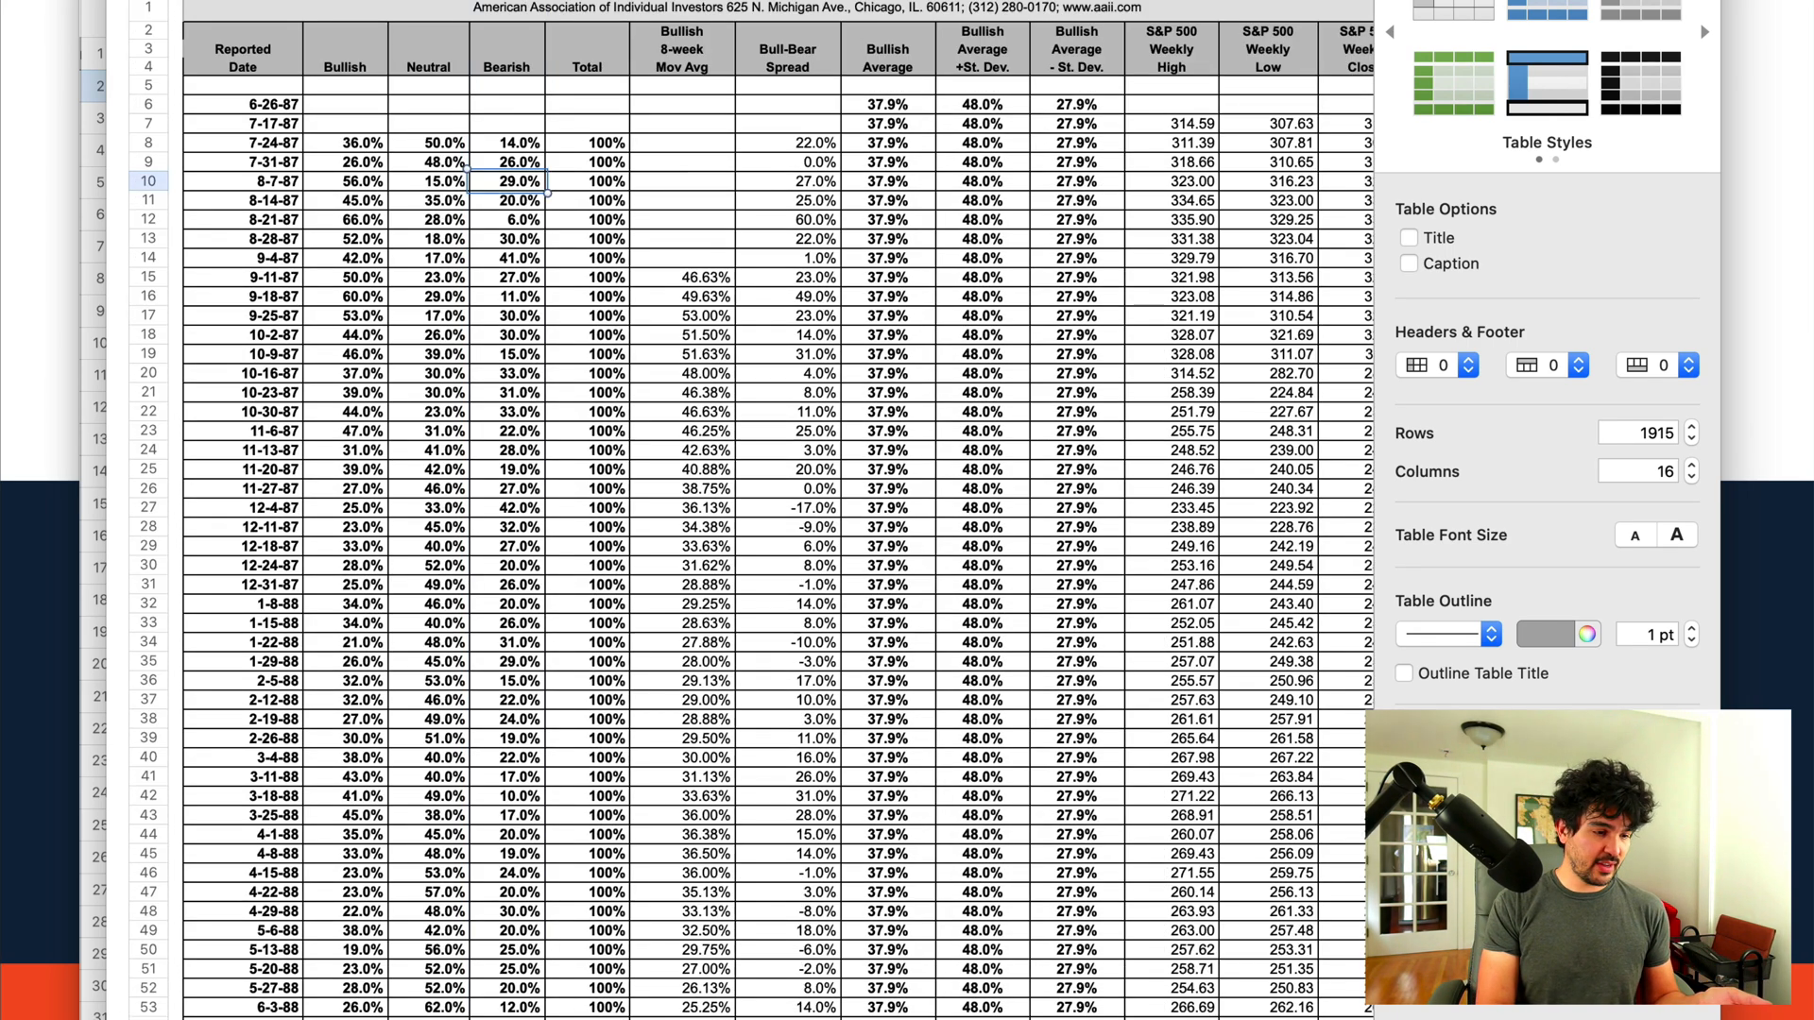
scroll("down", 3)
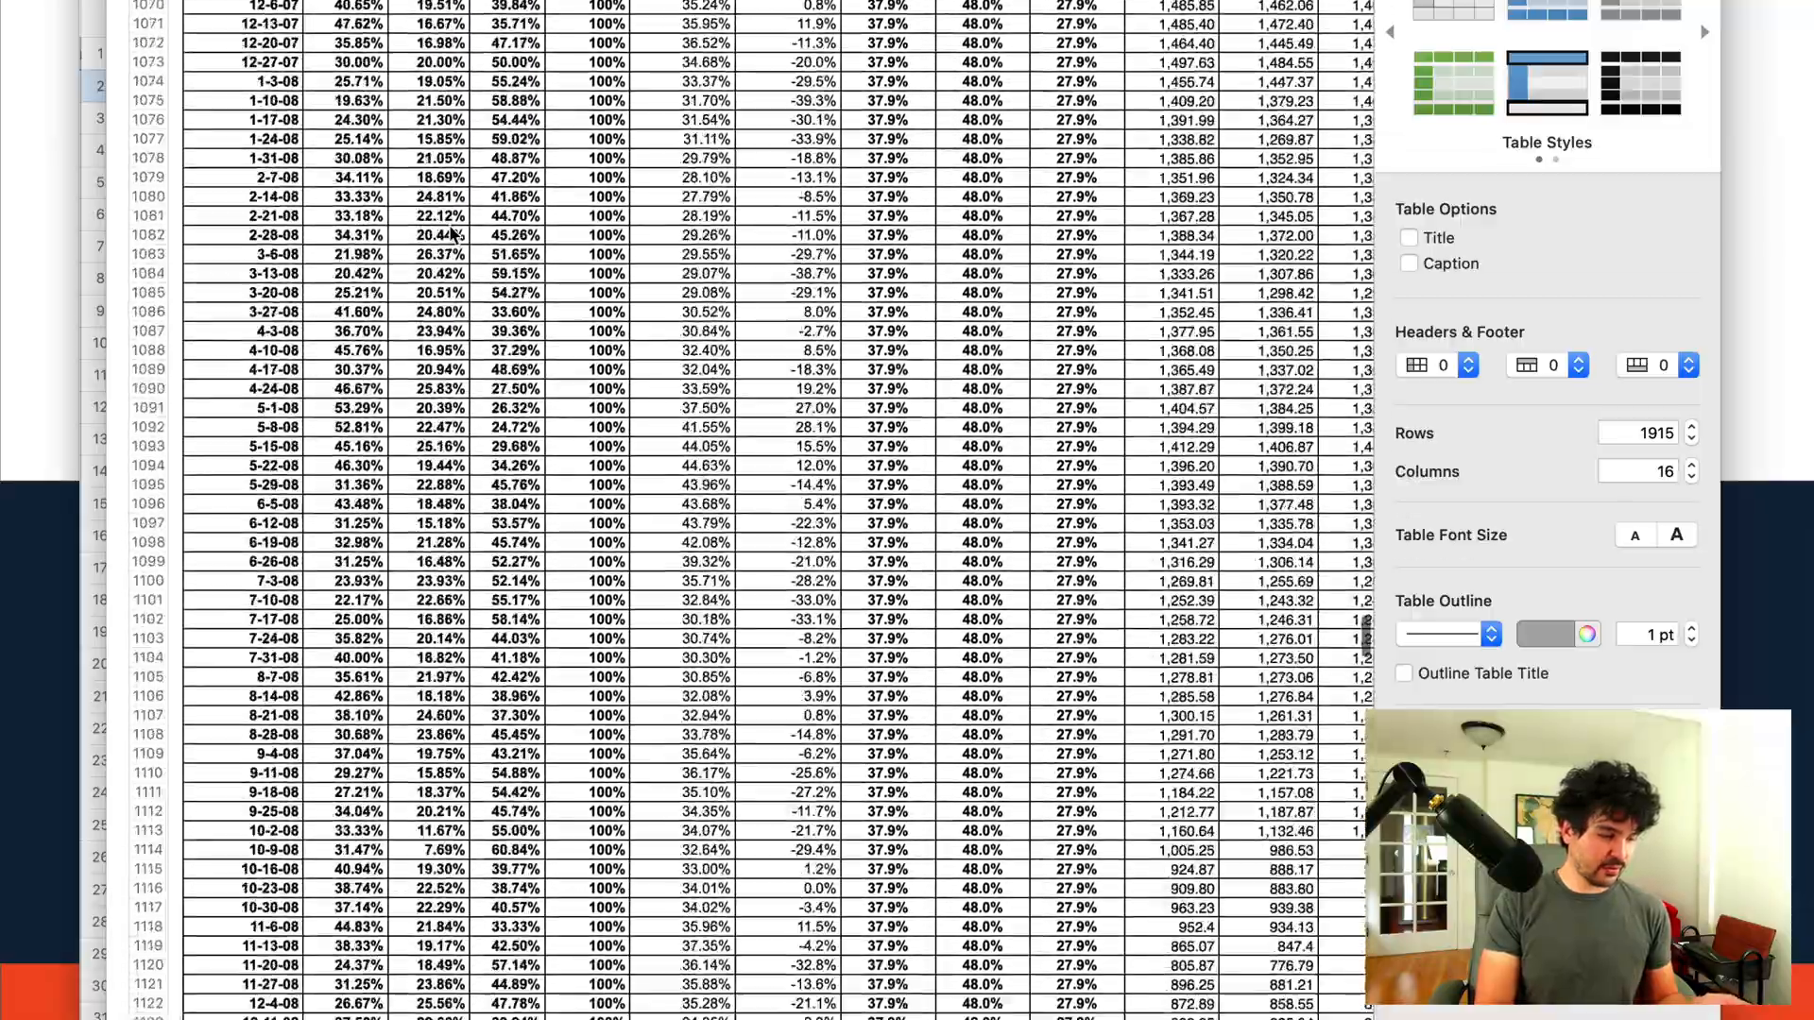
scroll("down", 3)
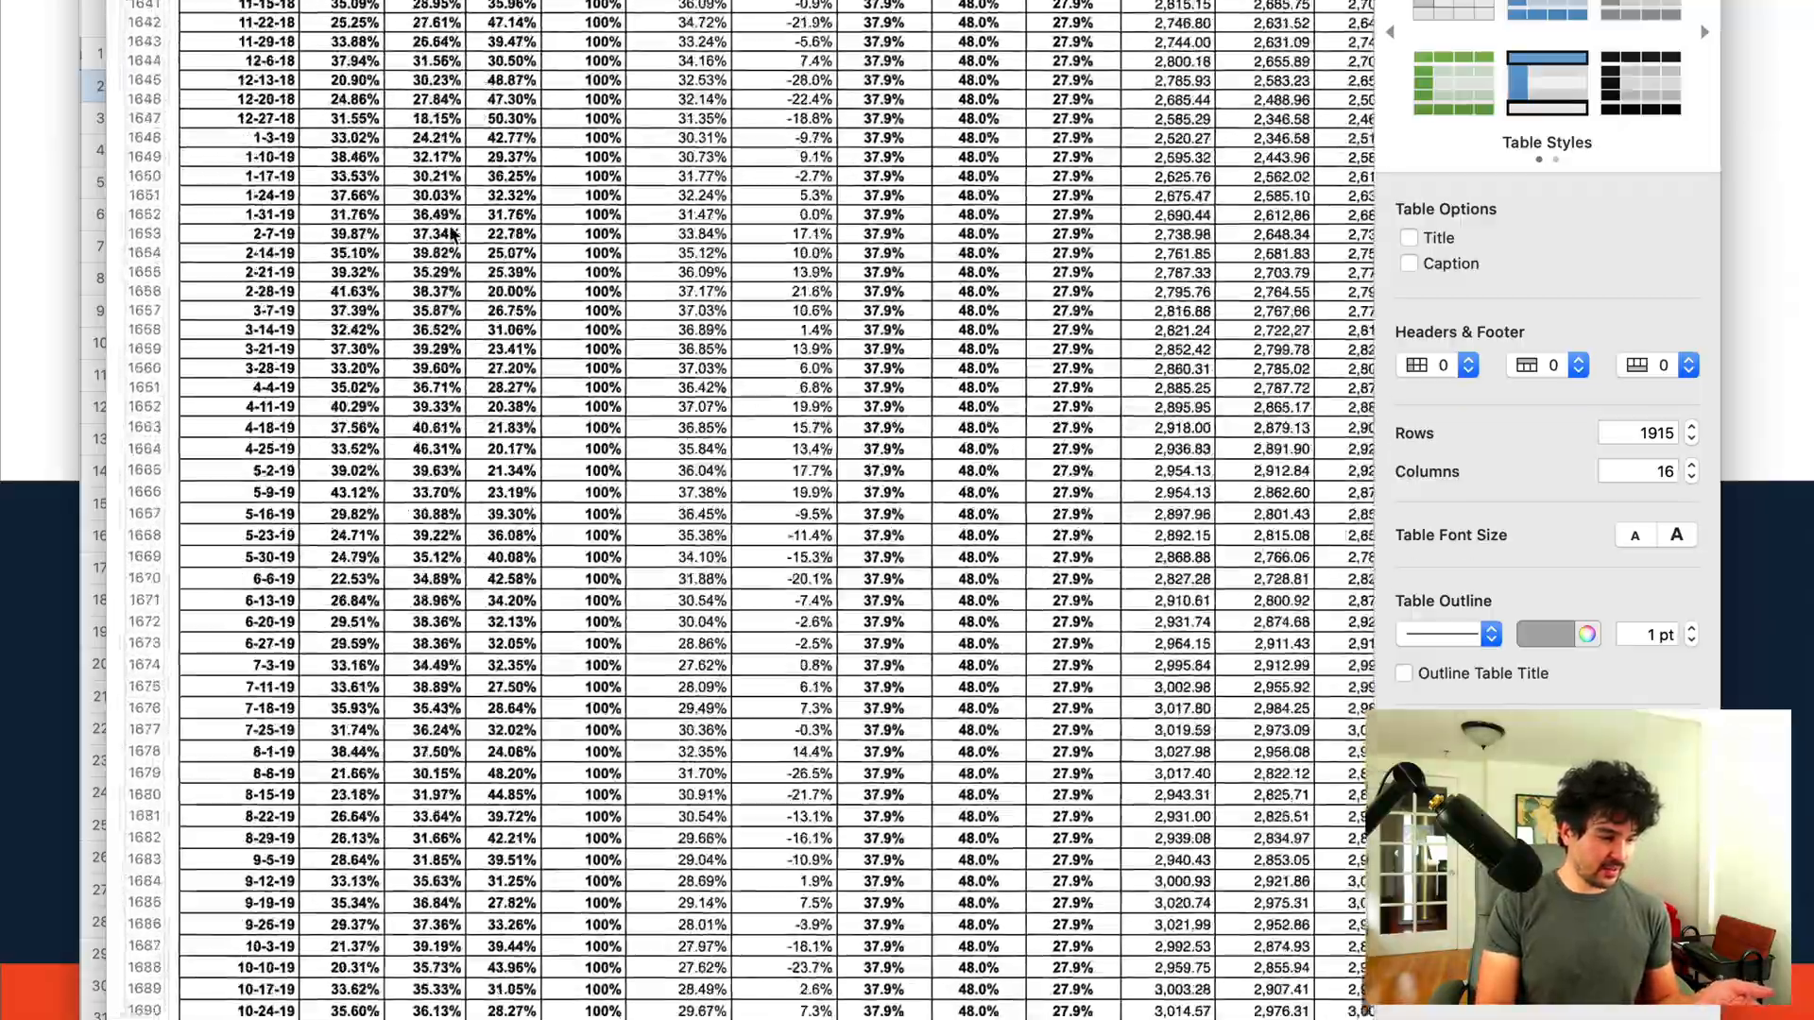
scroll("down", 3)
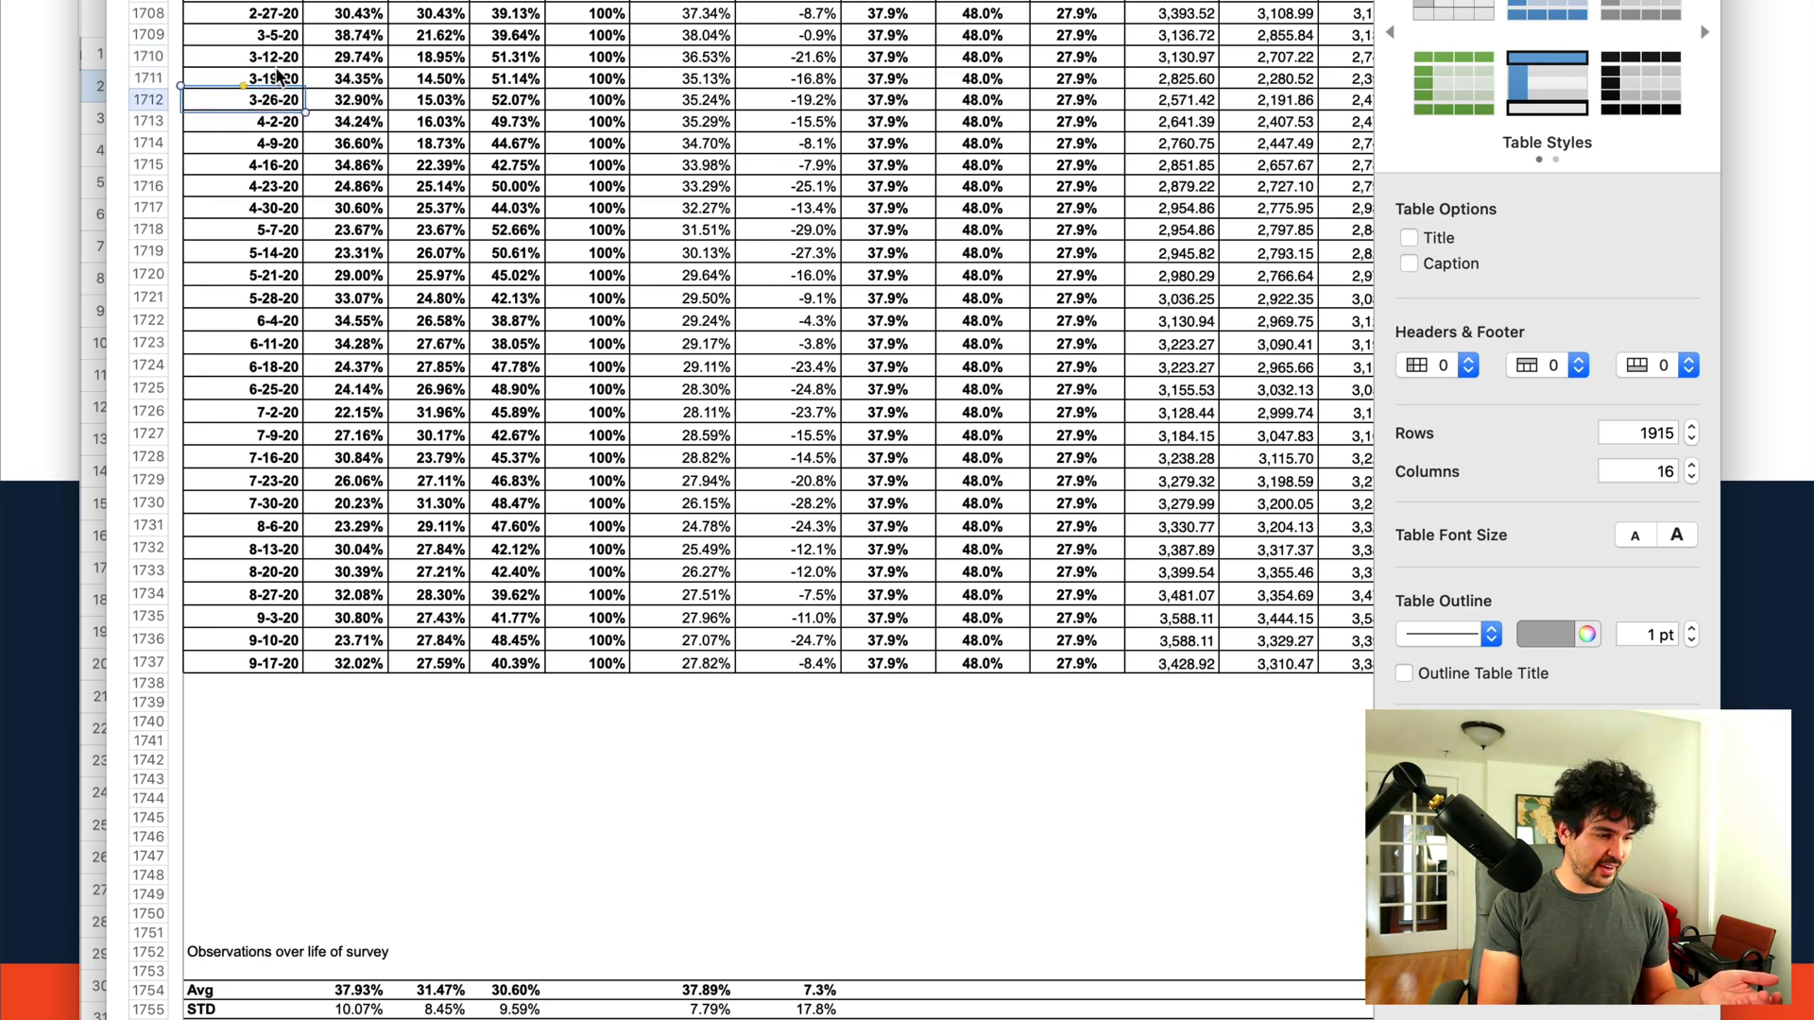
left_click(529, 49)
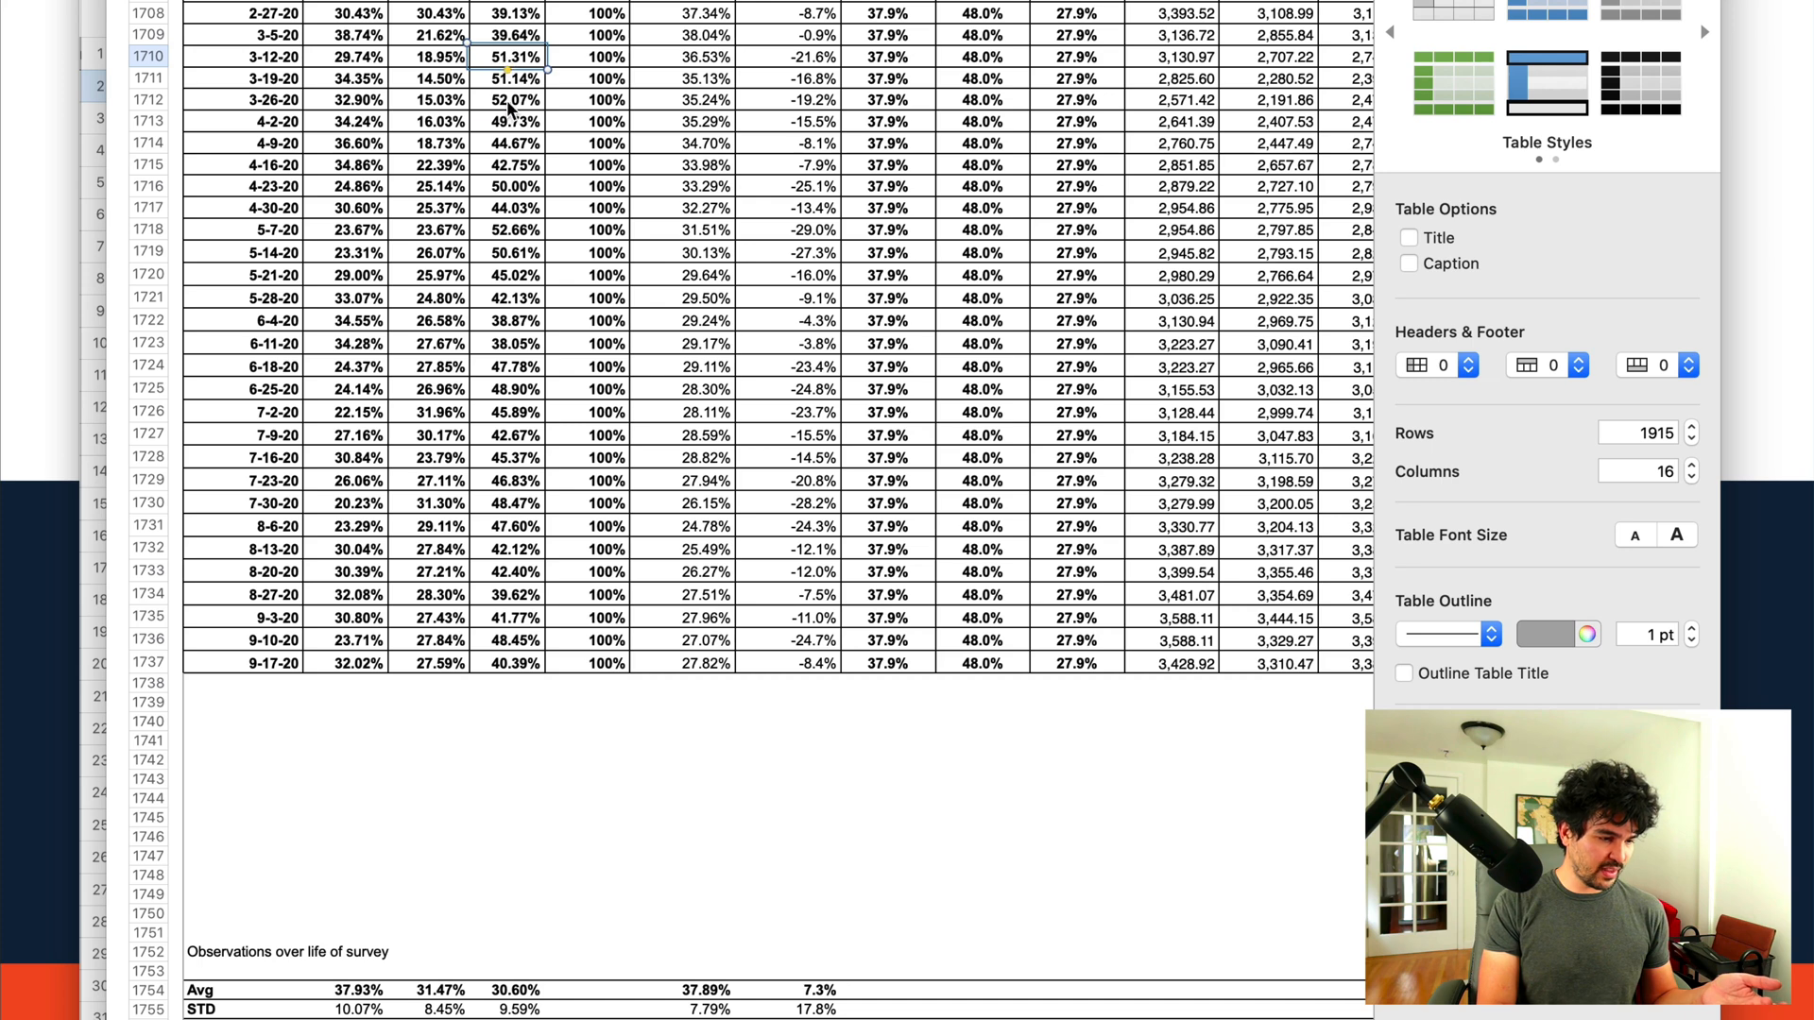
left_click(519, 76)
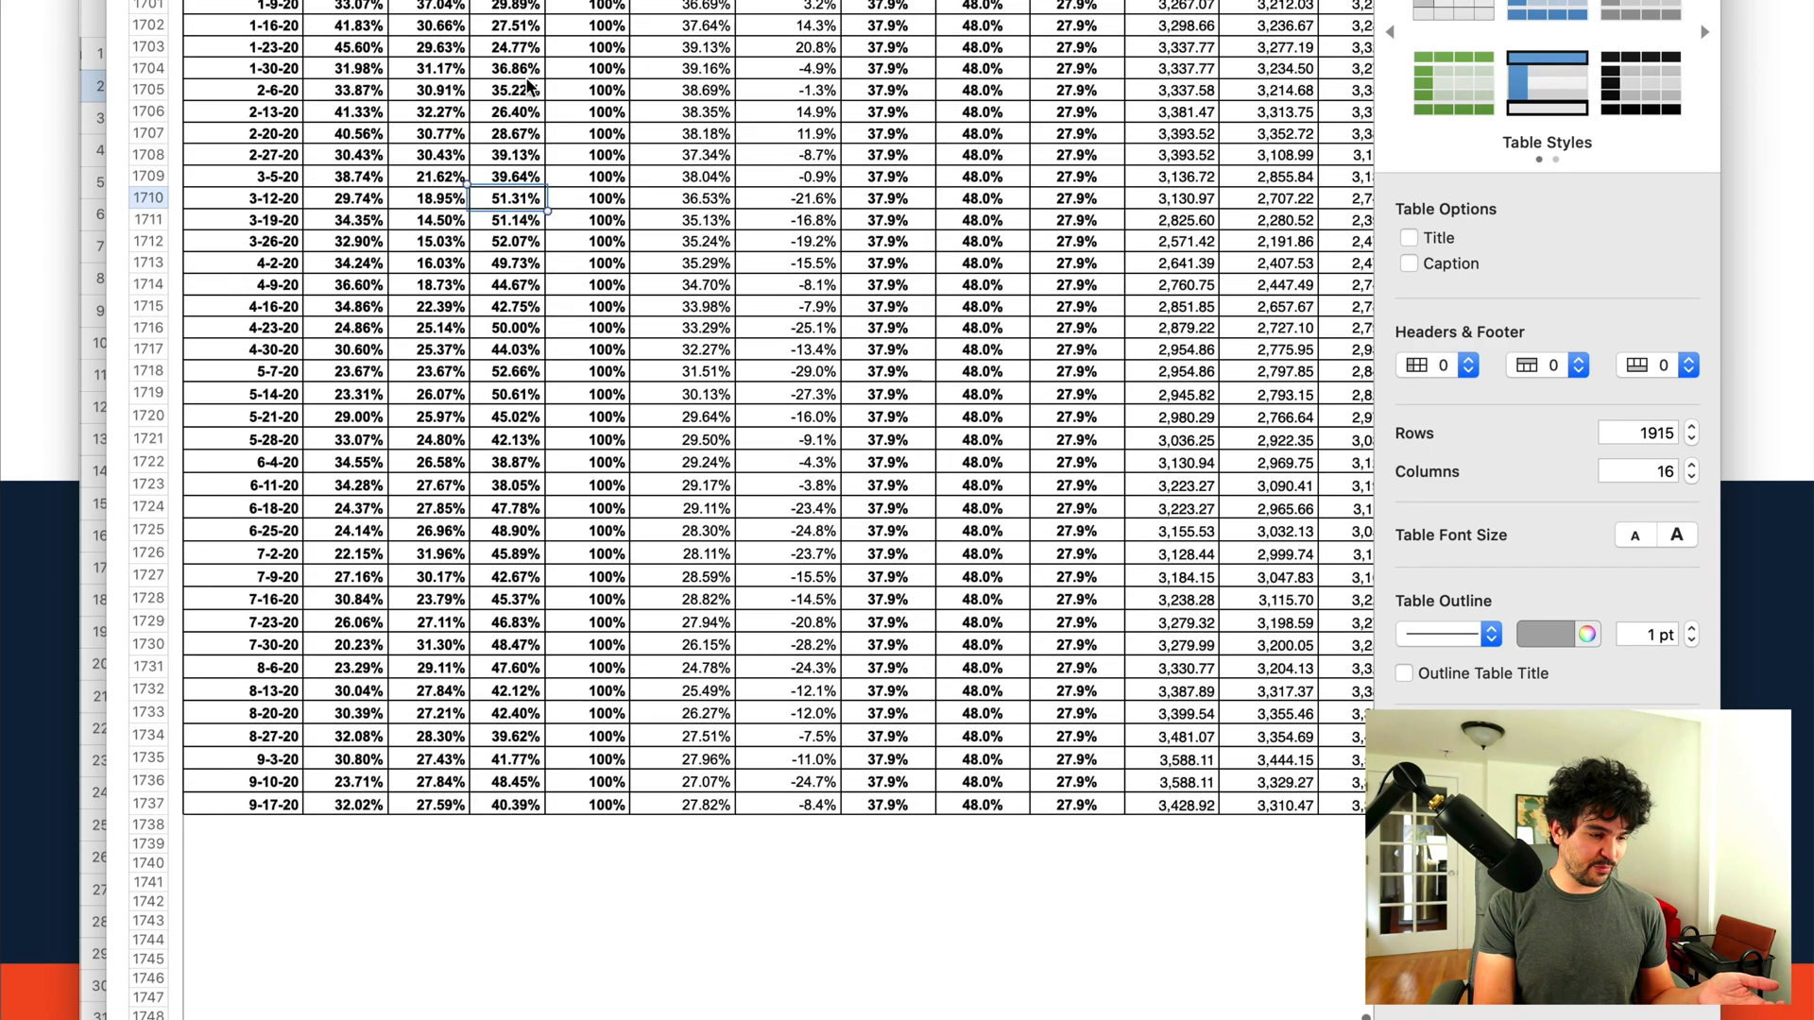
left_click(512, 310)
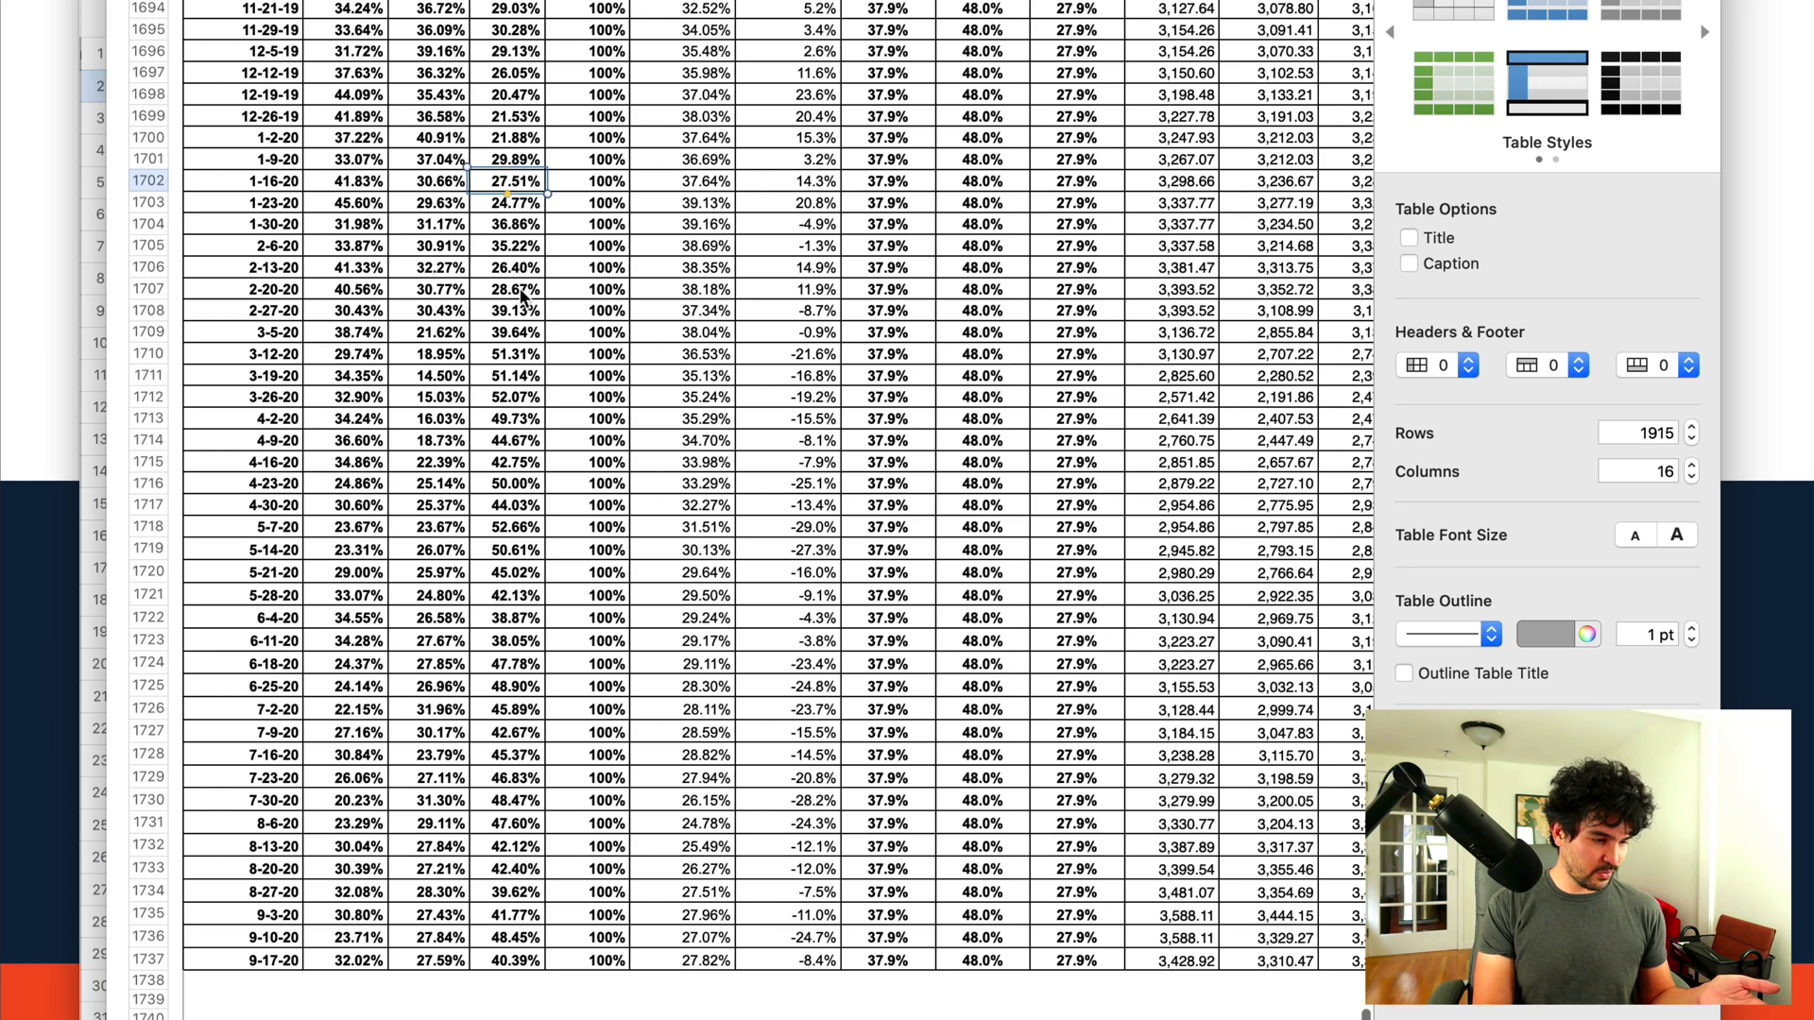
left_click(510, 287)
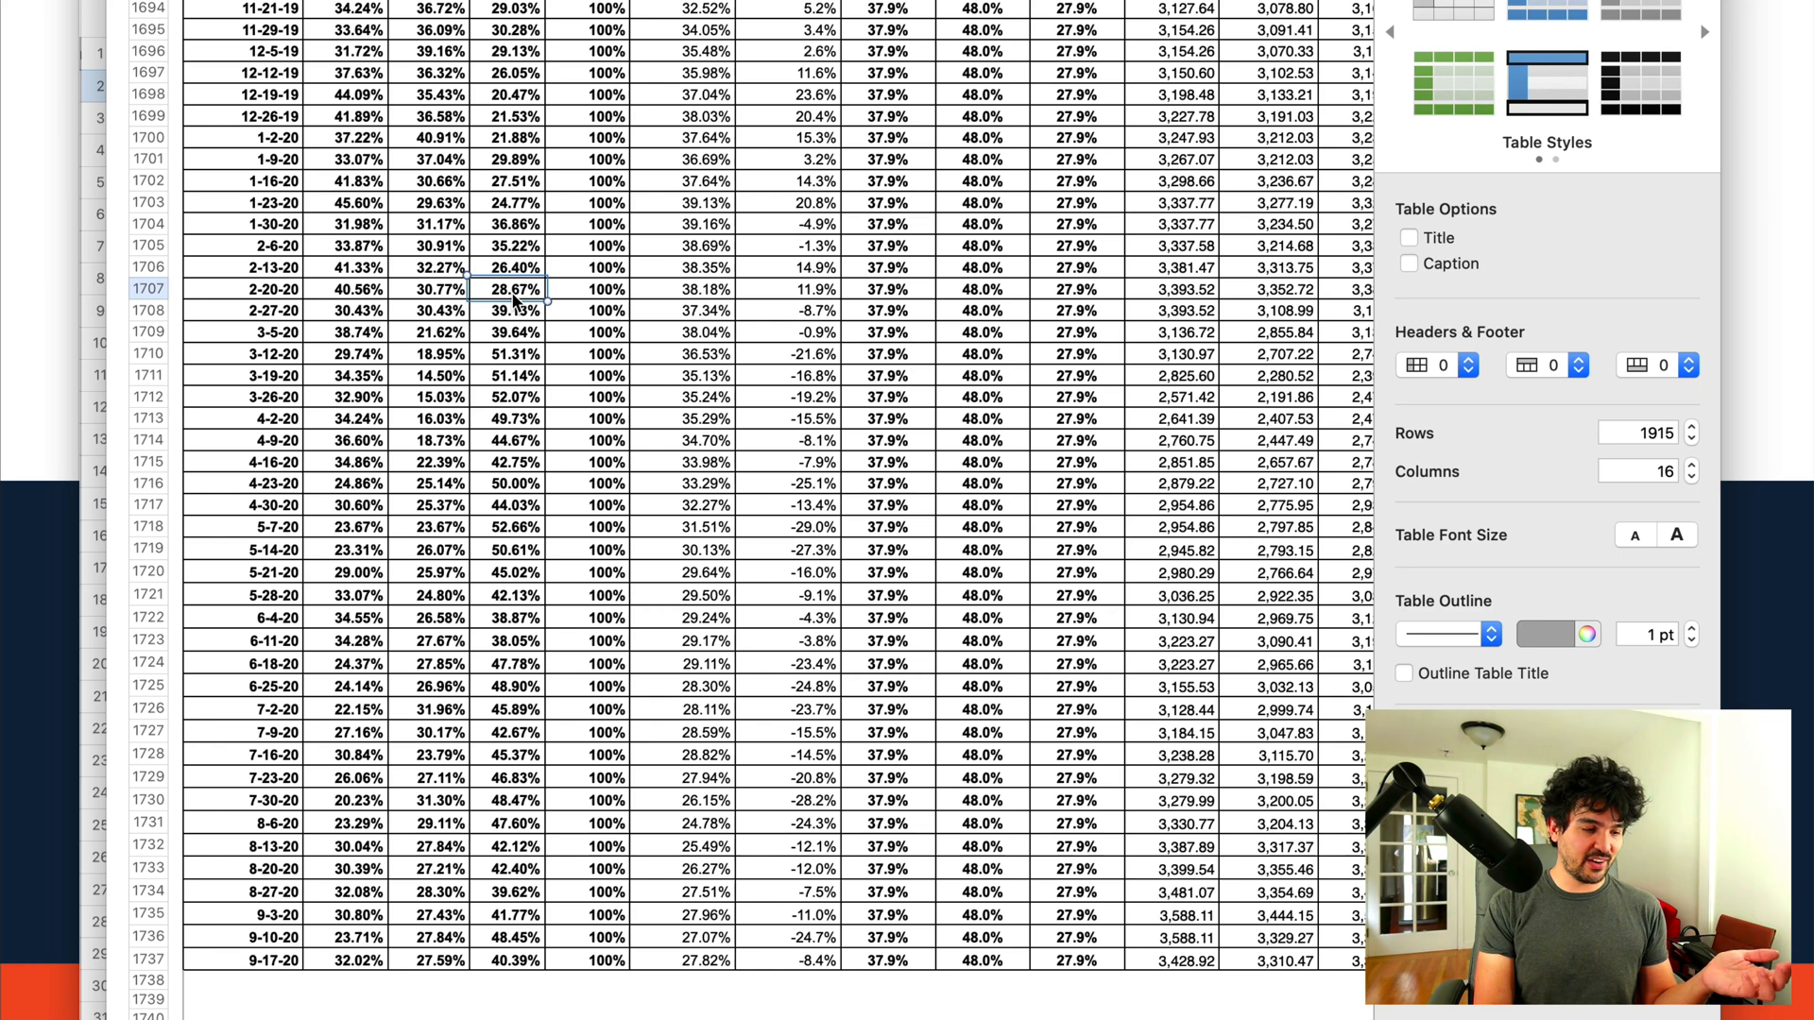
left_click(348, 268)
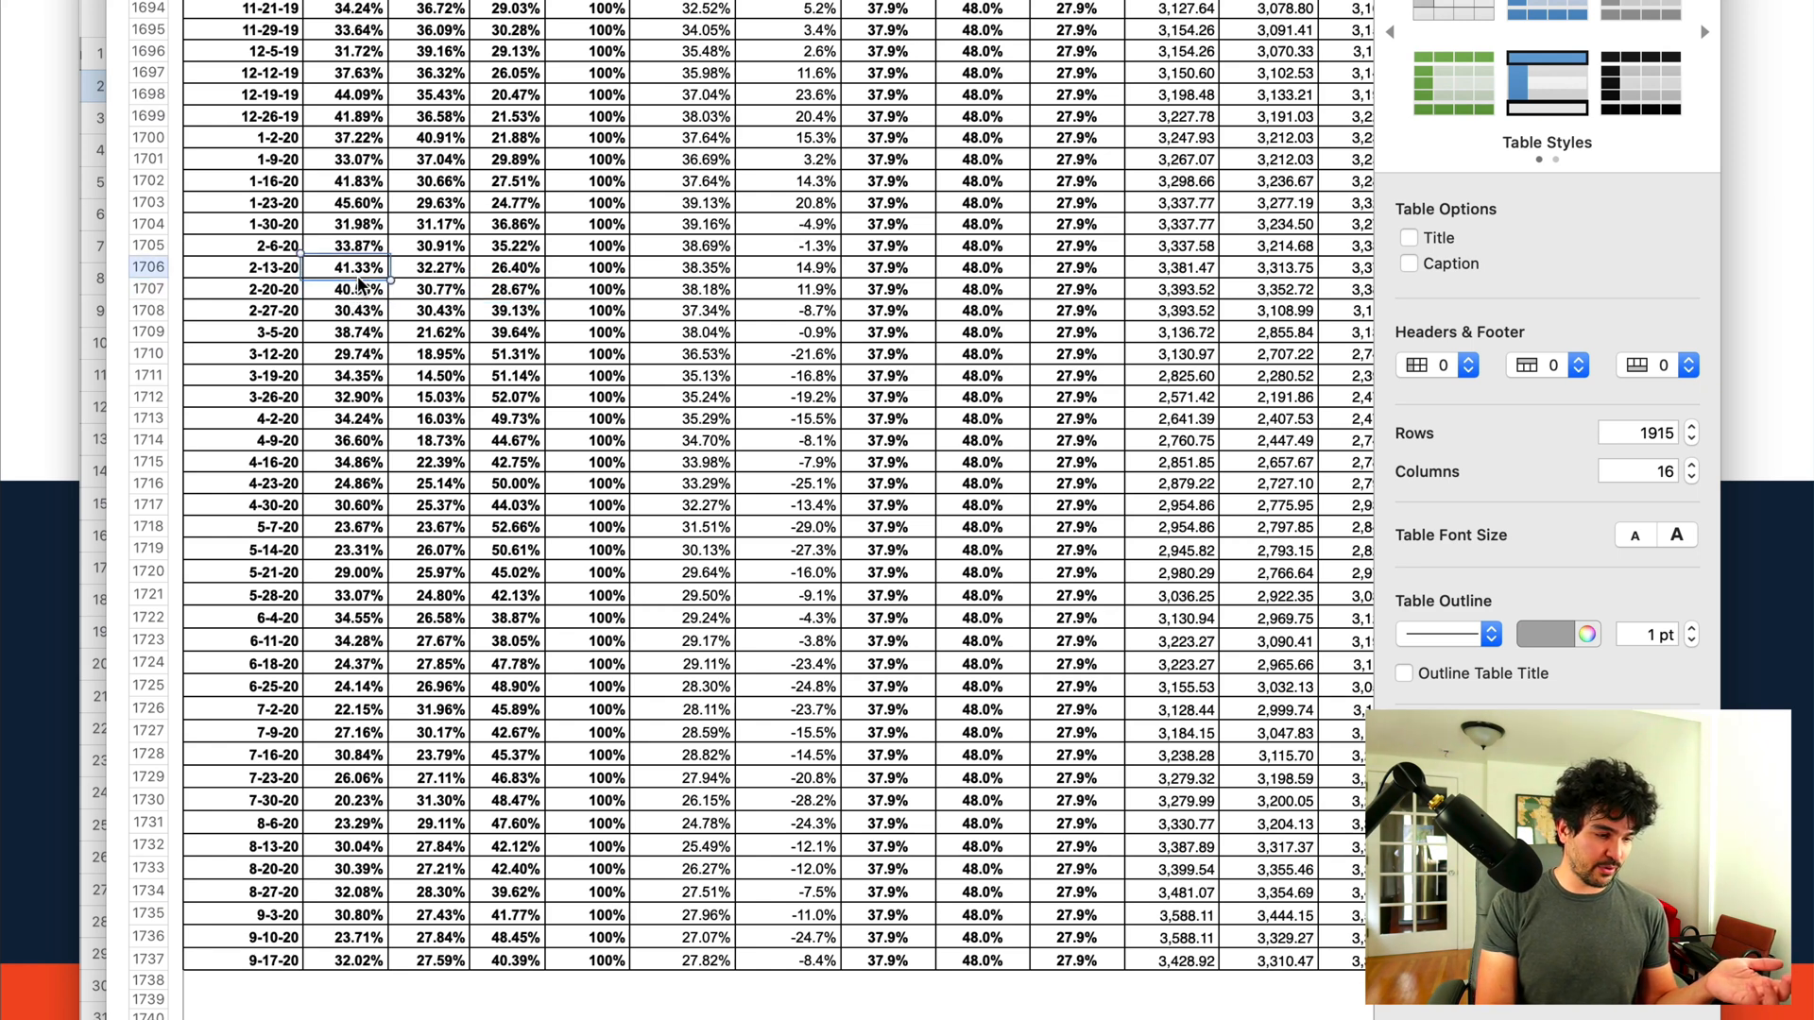
left_click(353, 289)
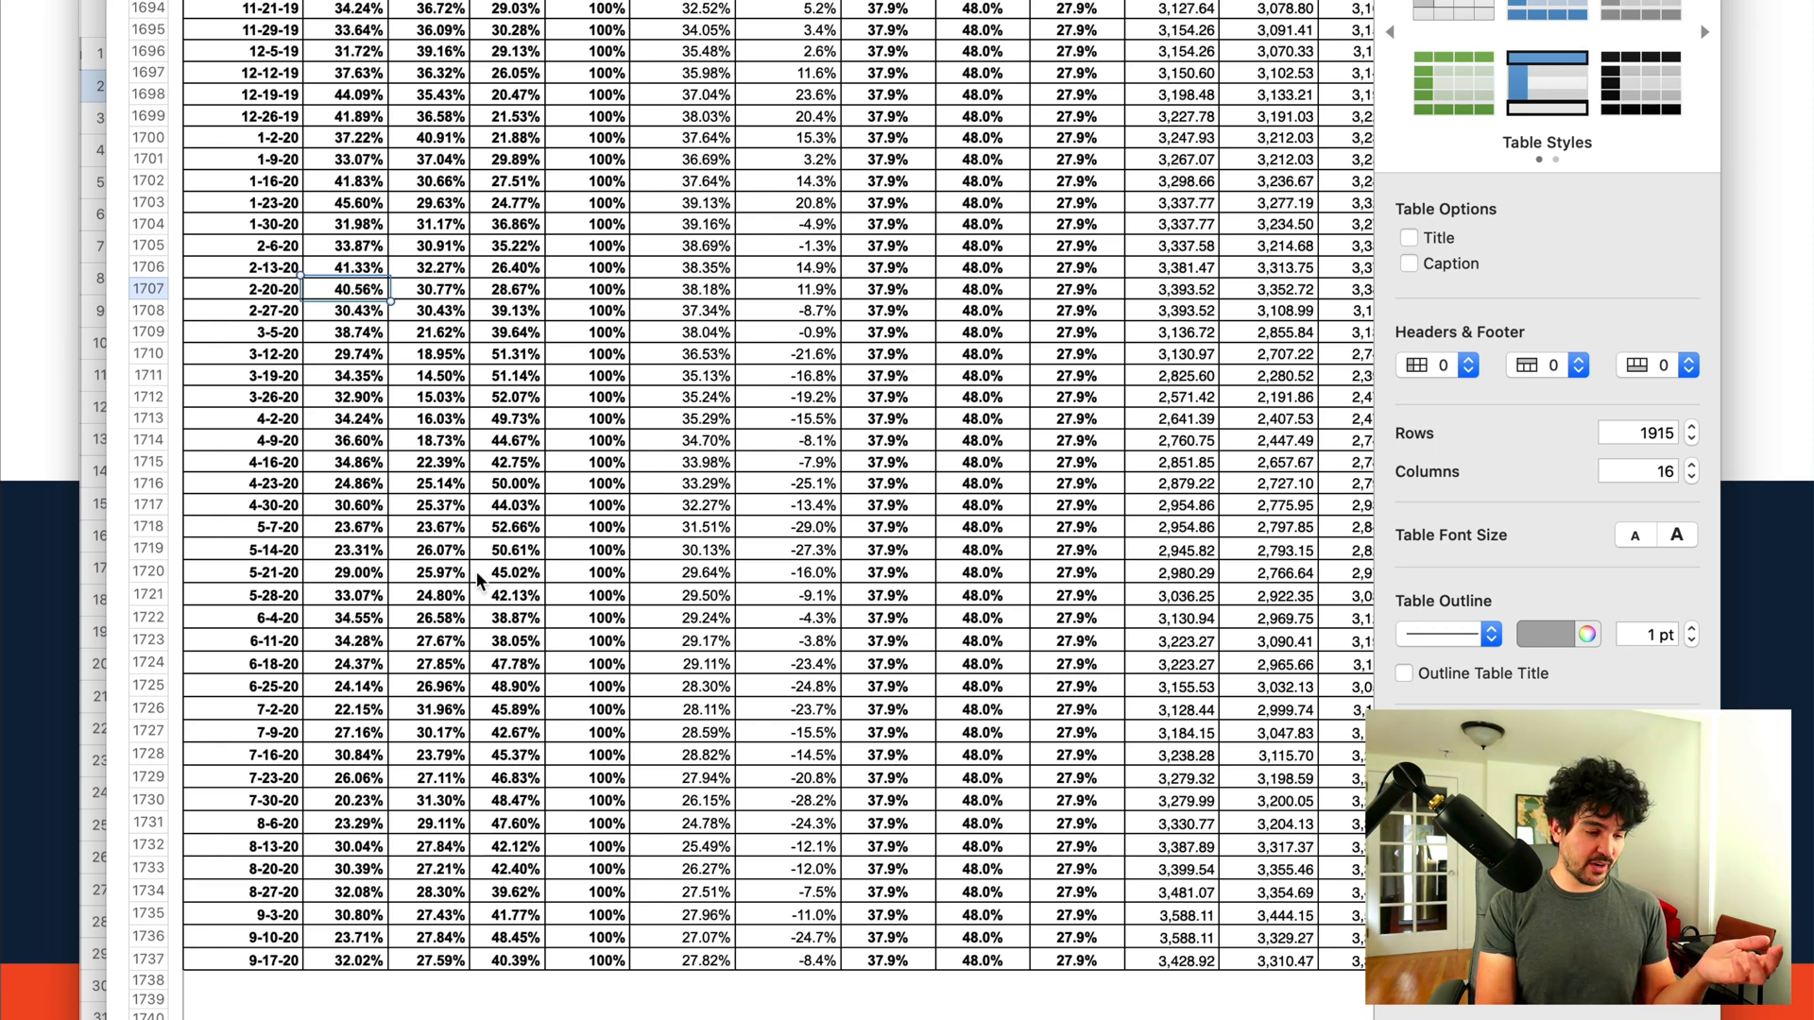
left_click(514, 529)
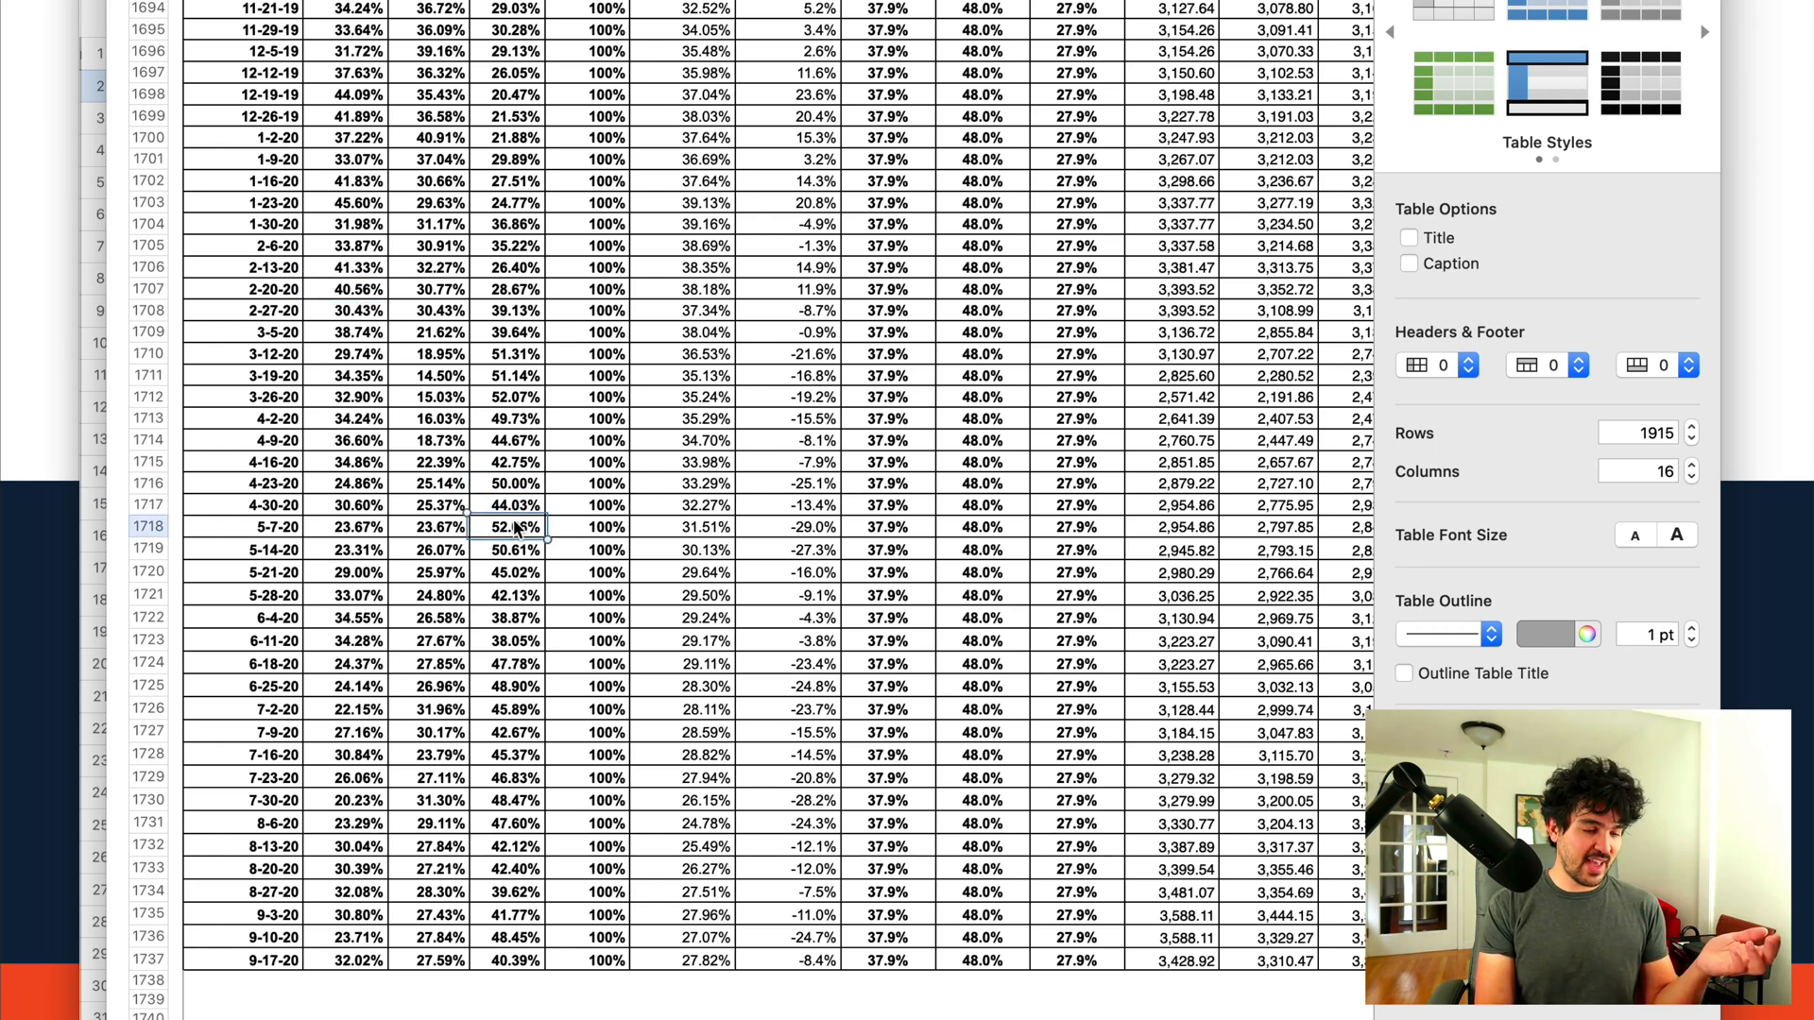
left_click(508, 374)
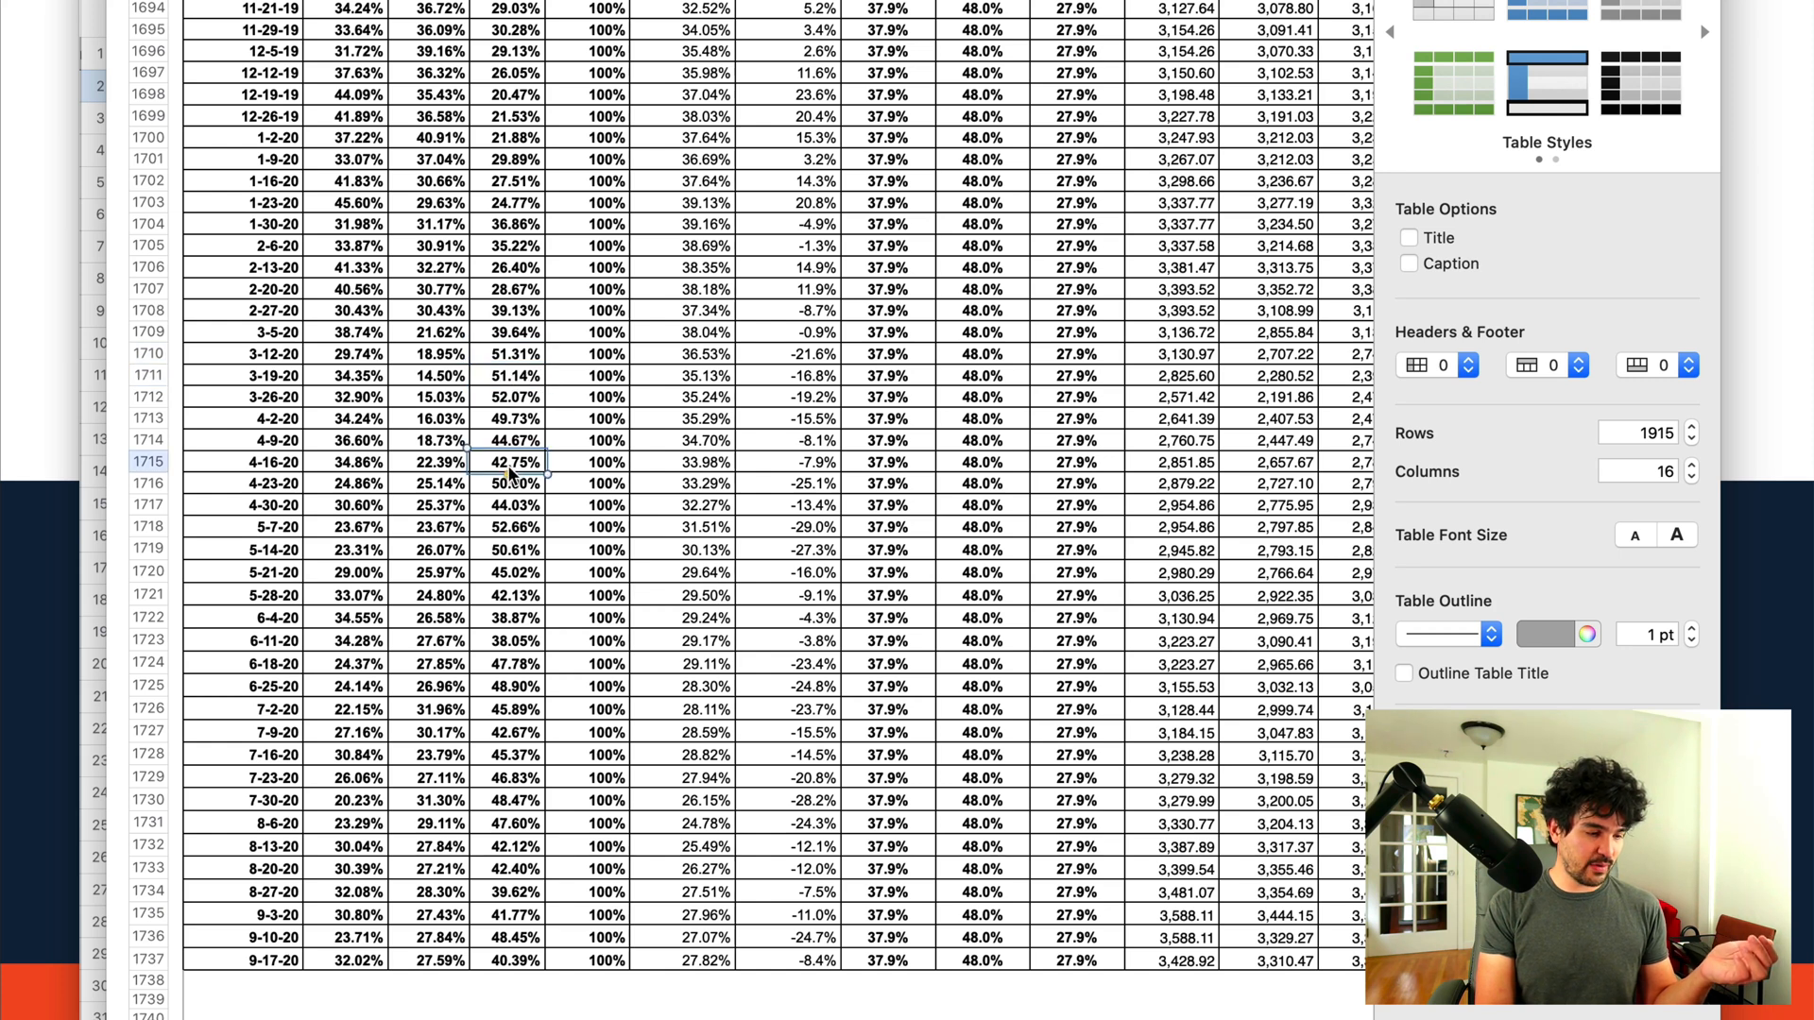
left_click(512, 491)
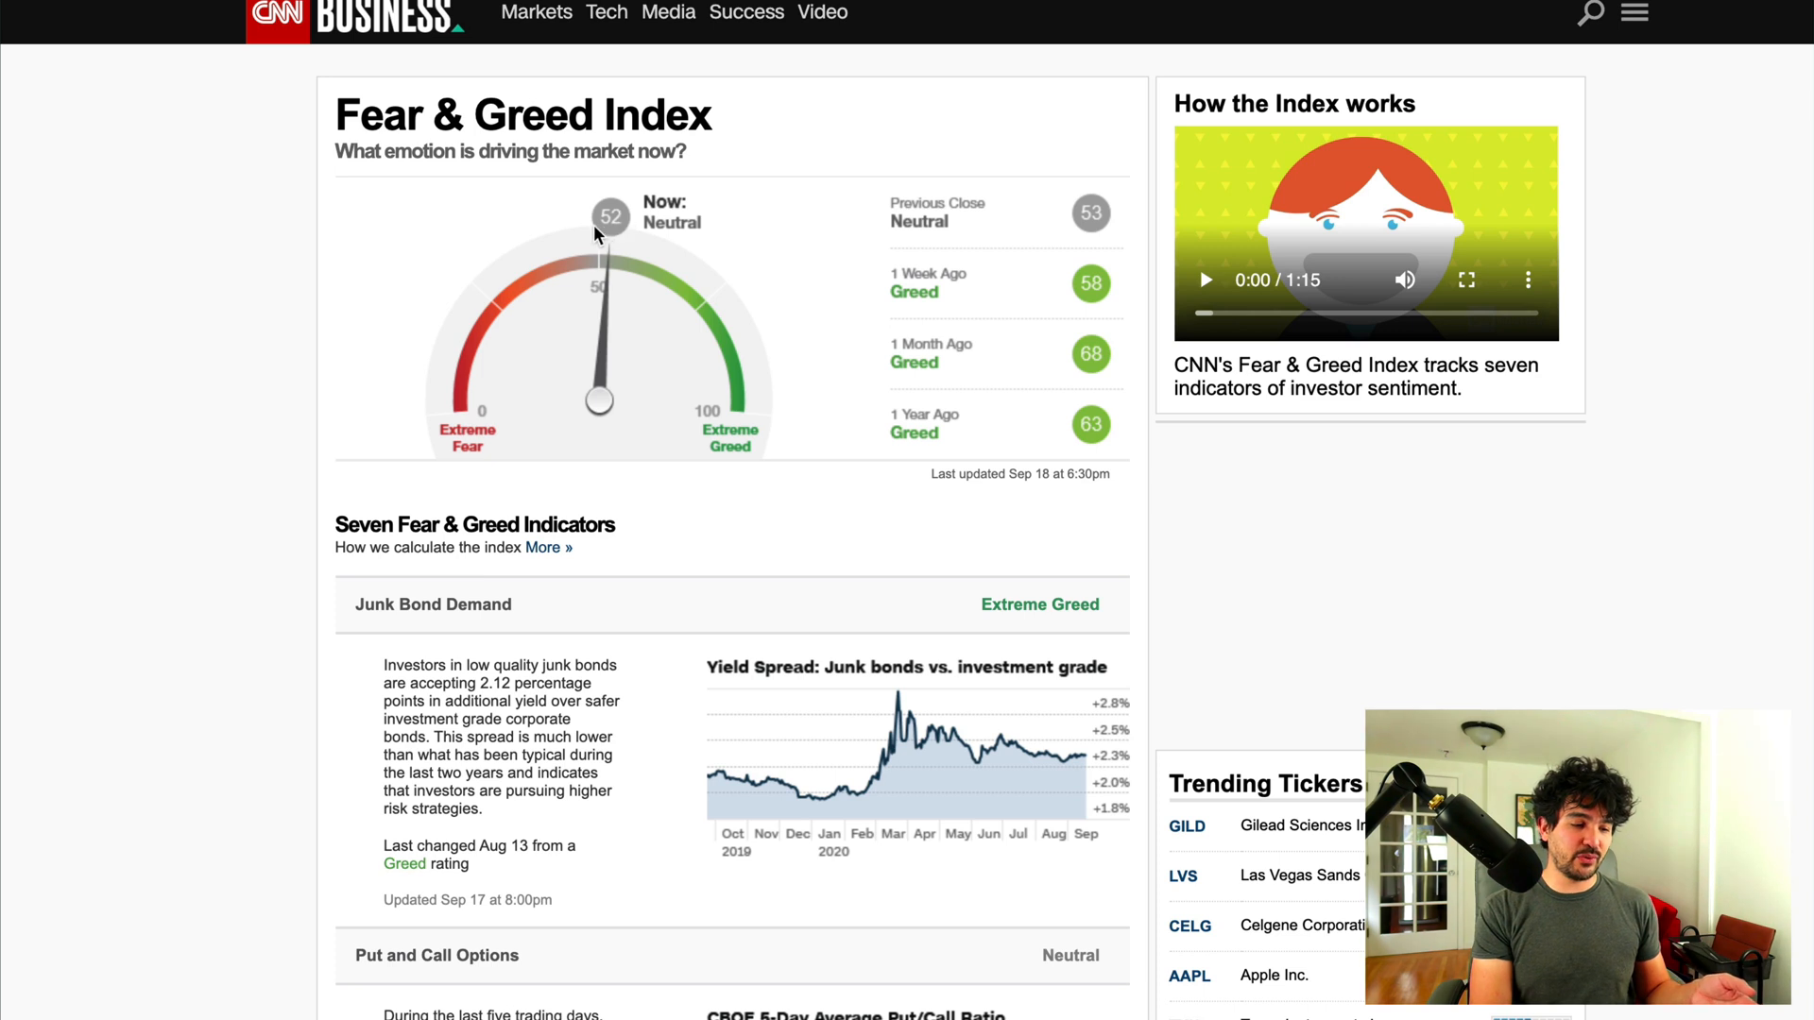
mouse_move(613, 223)
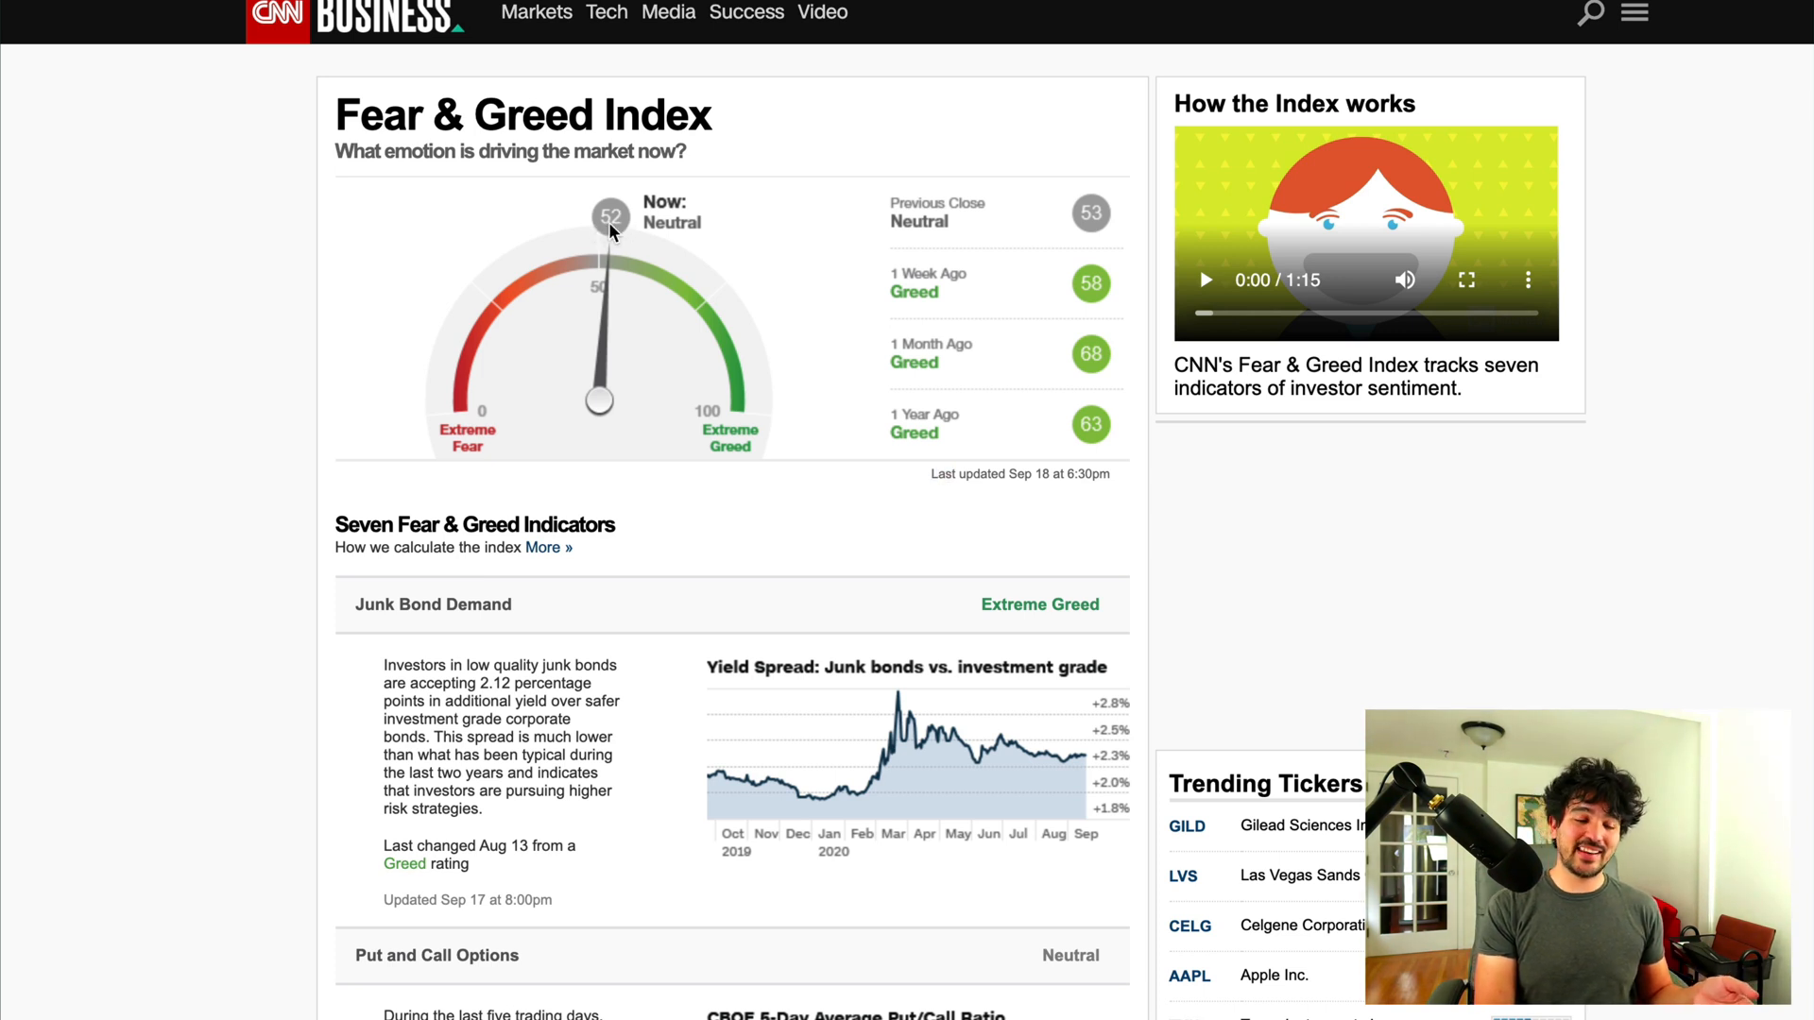
mouse_move(756, 234)
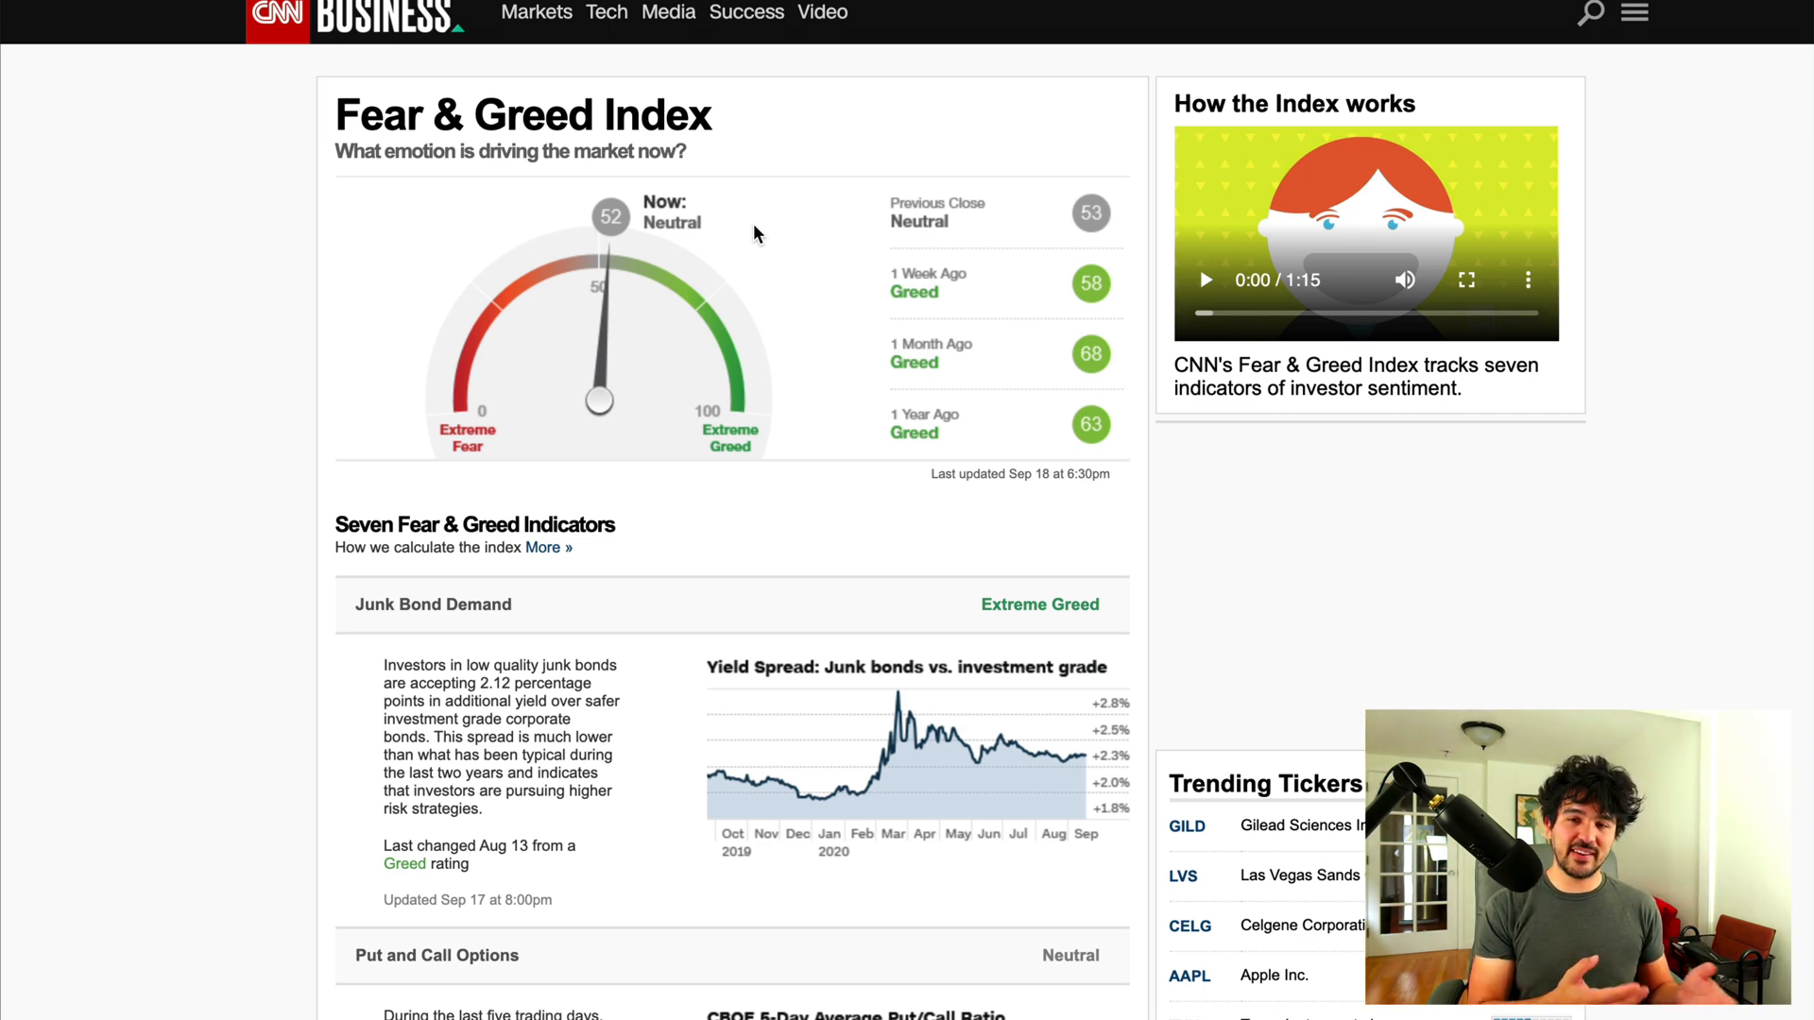
mouse_move(601, 238)
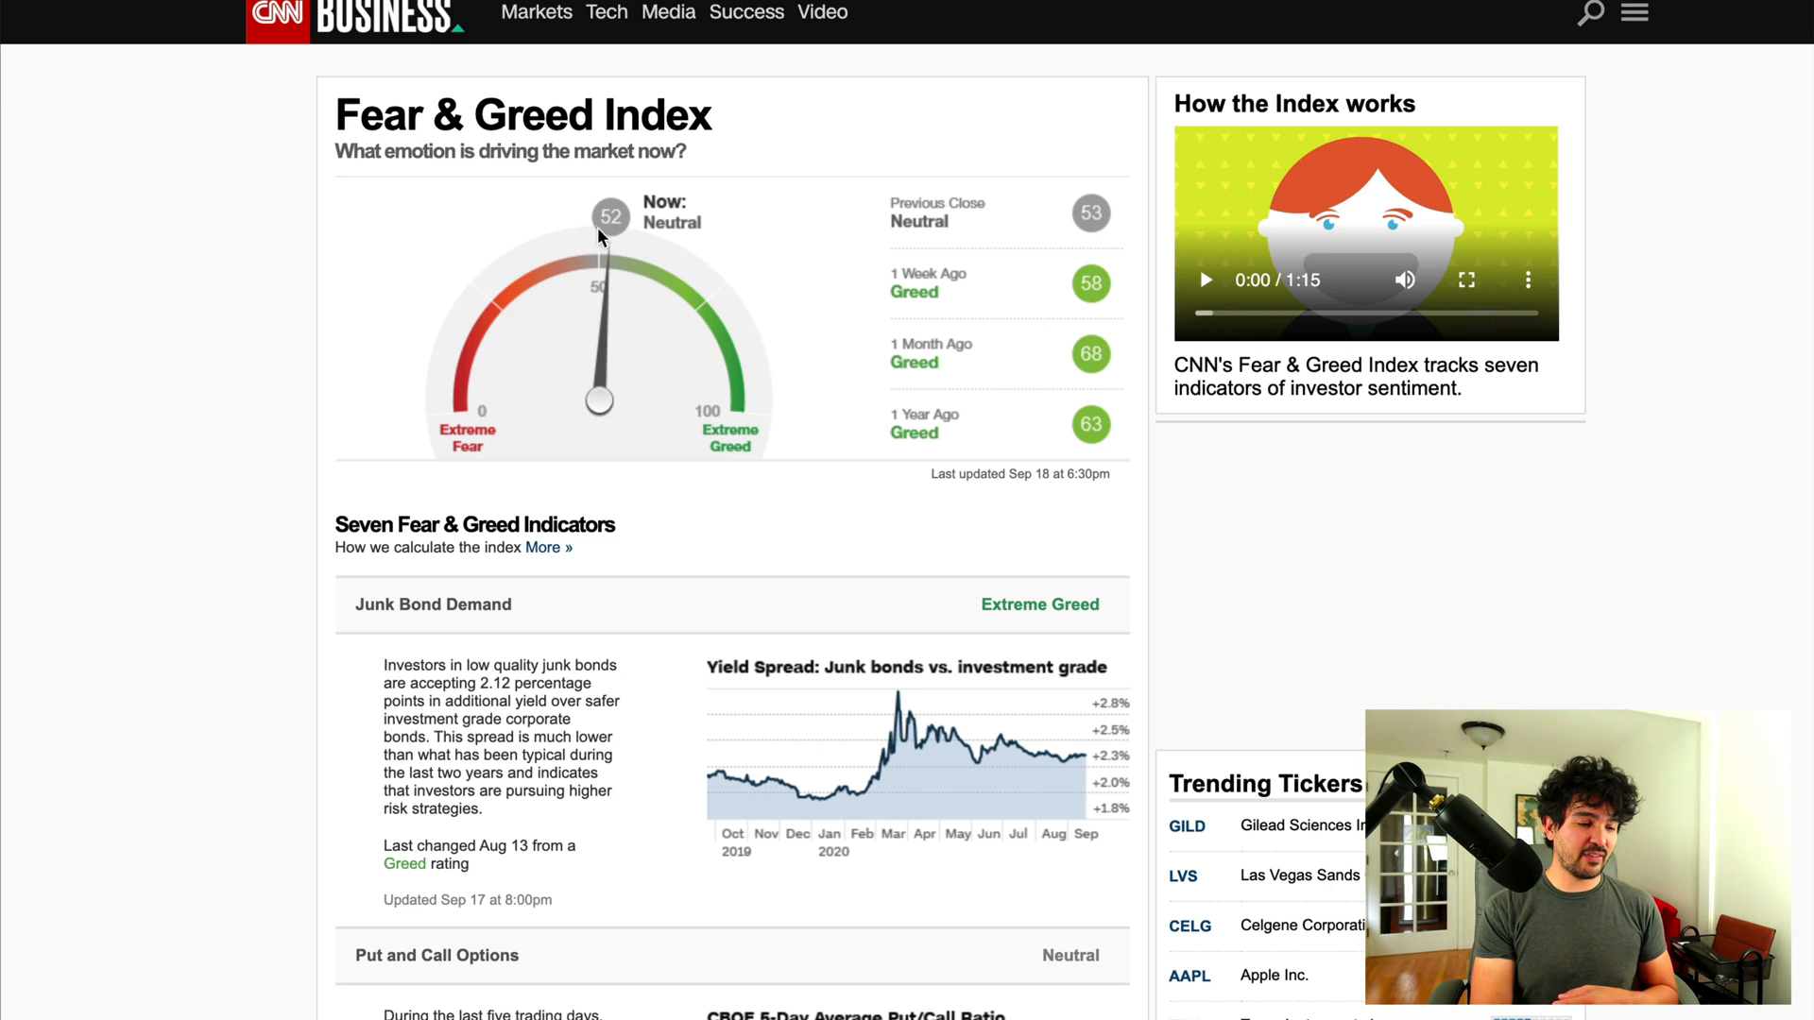
mouse_move(732, 241)
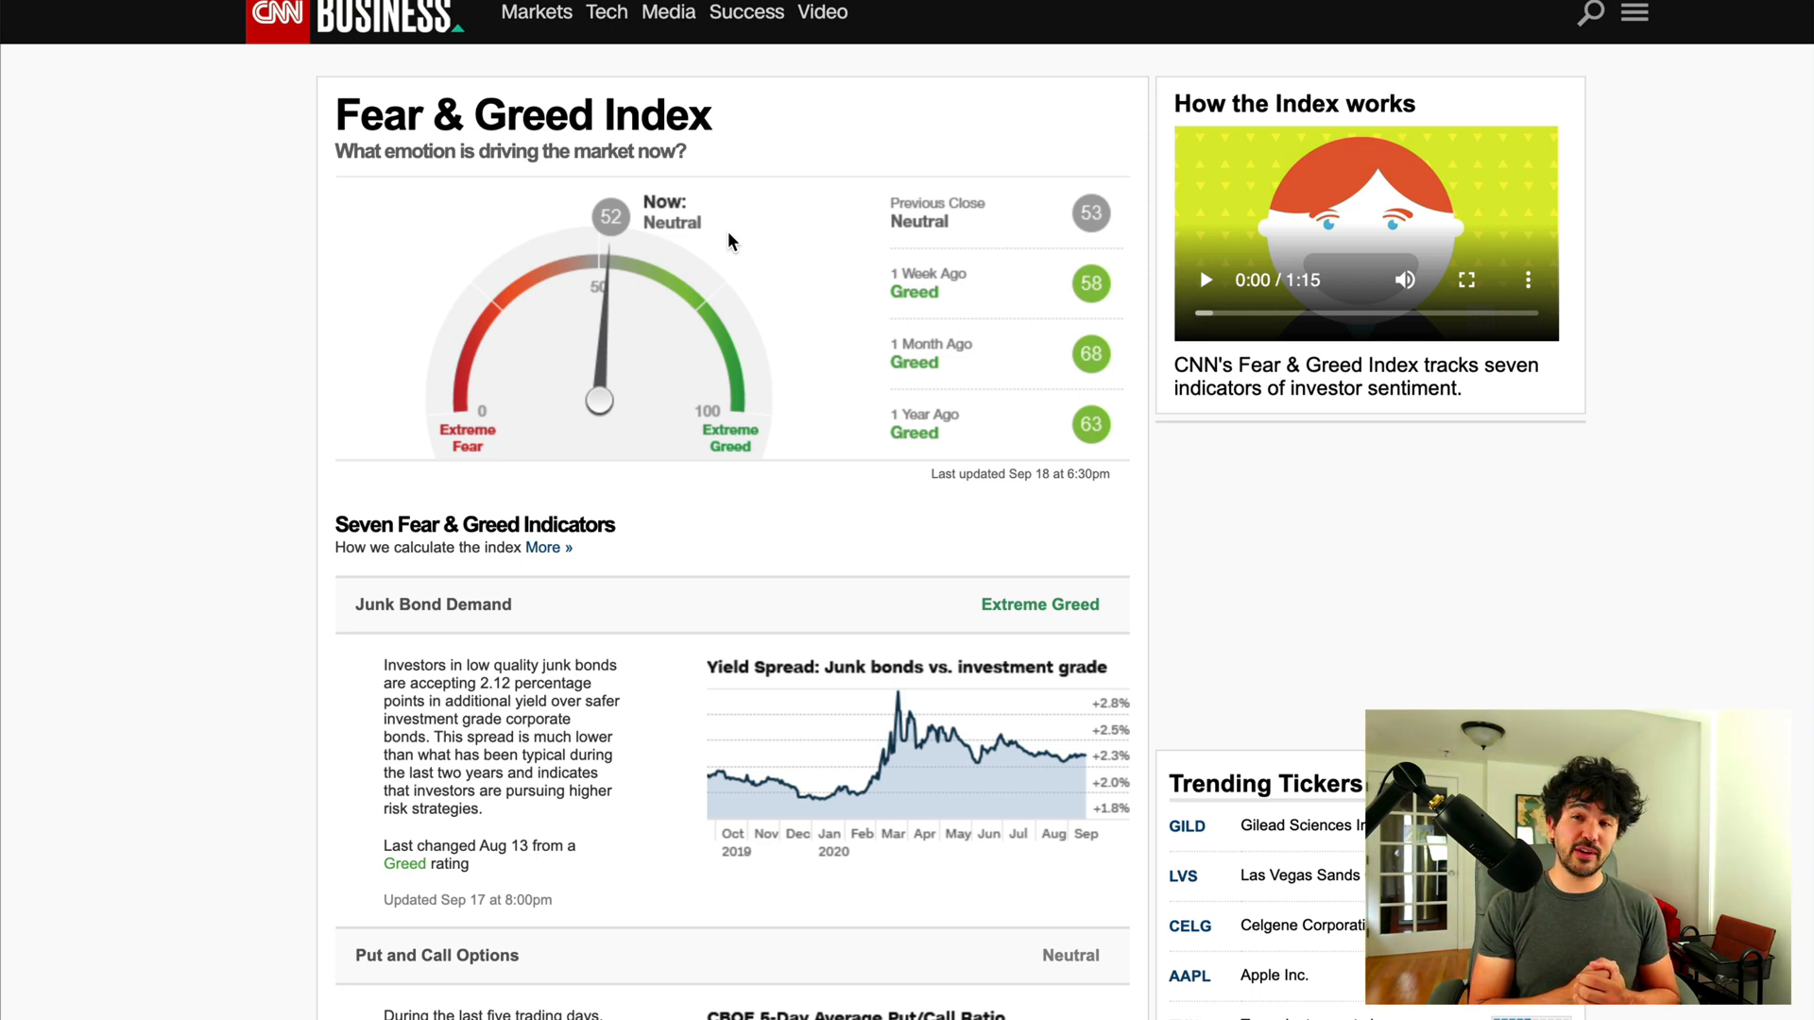
mouse_move(982, 247)
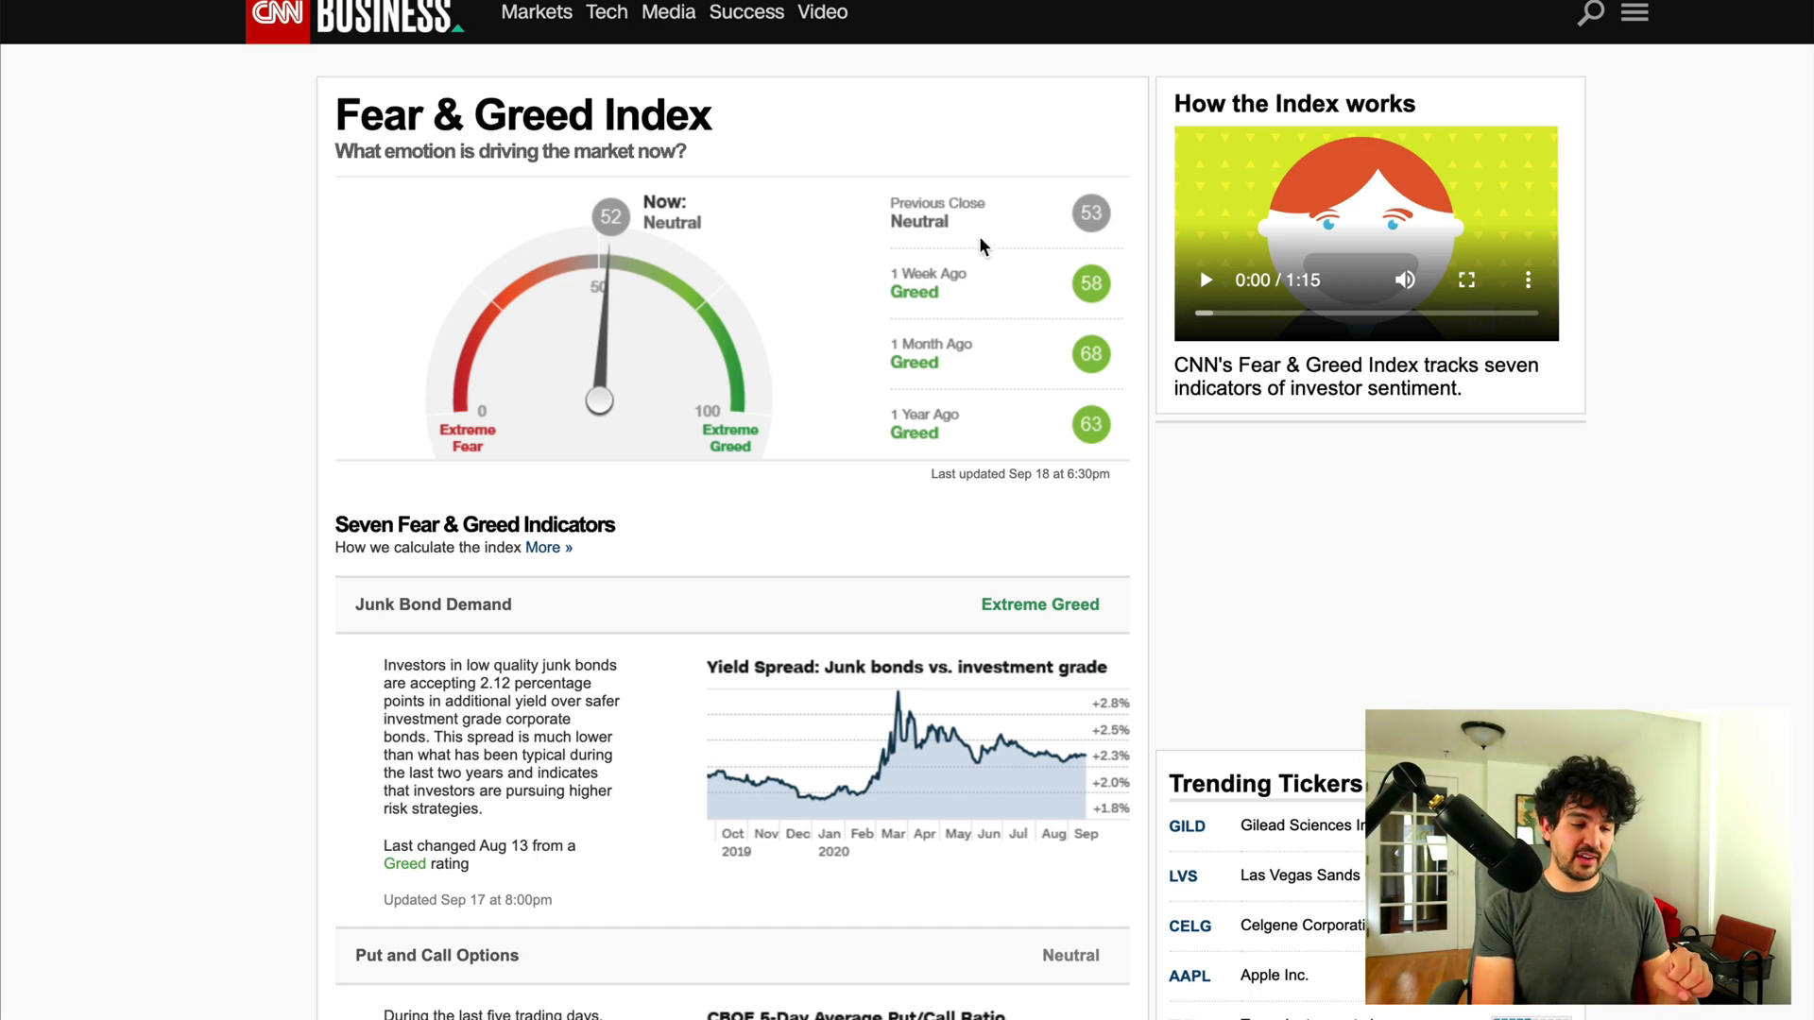
mouse_move(1081, 143)
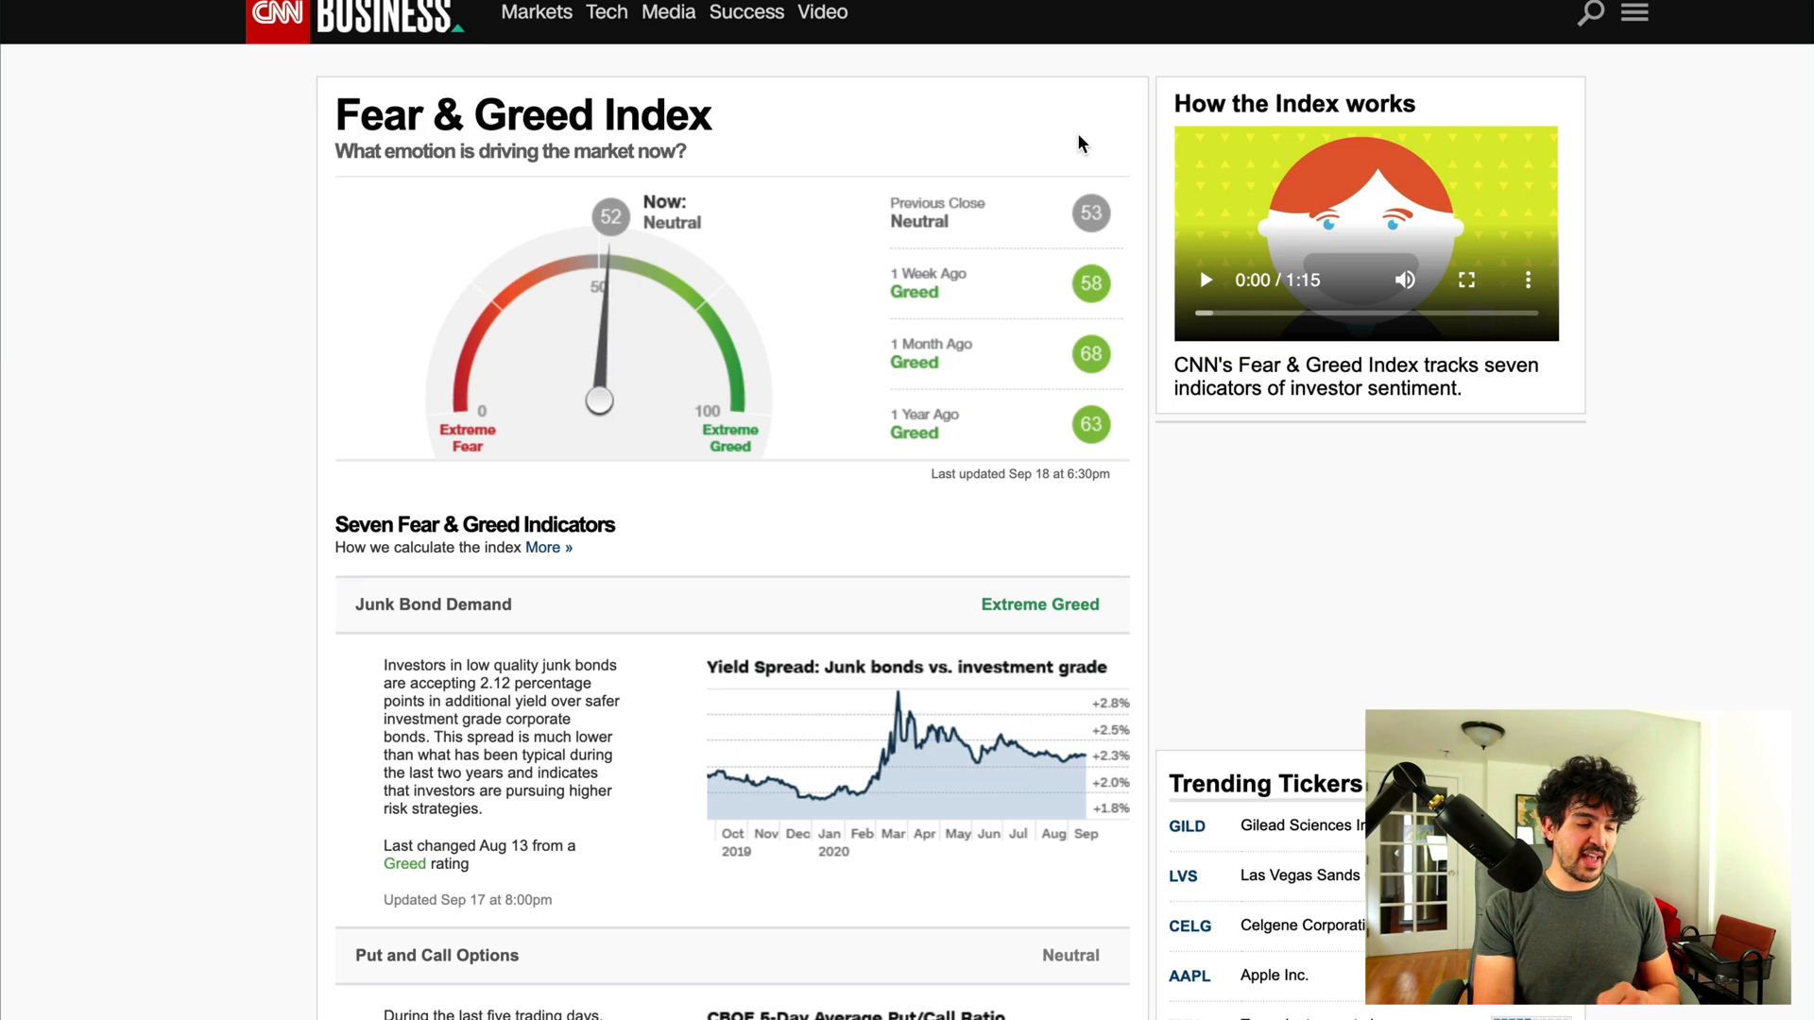
scroll("down", 3)
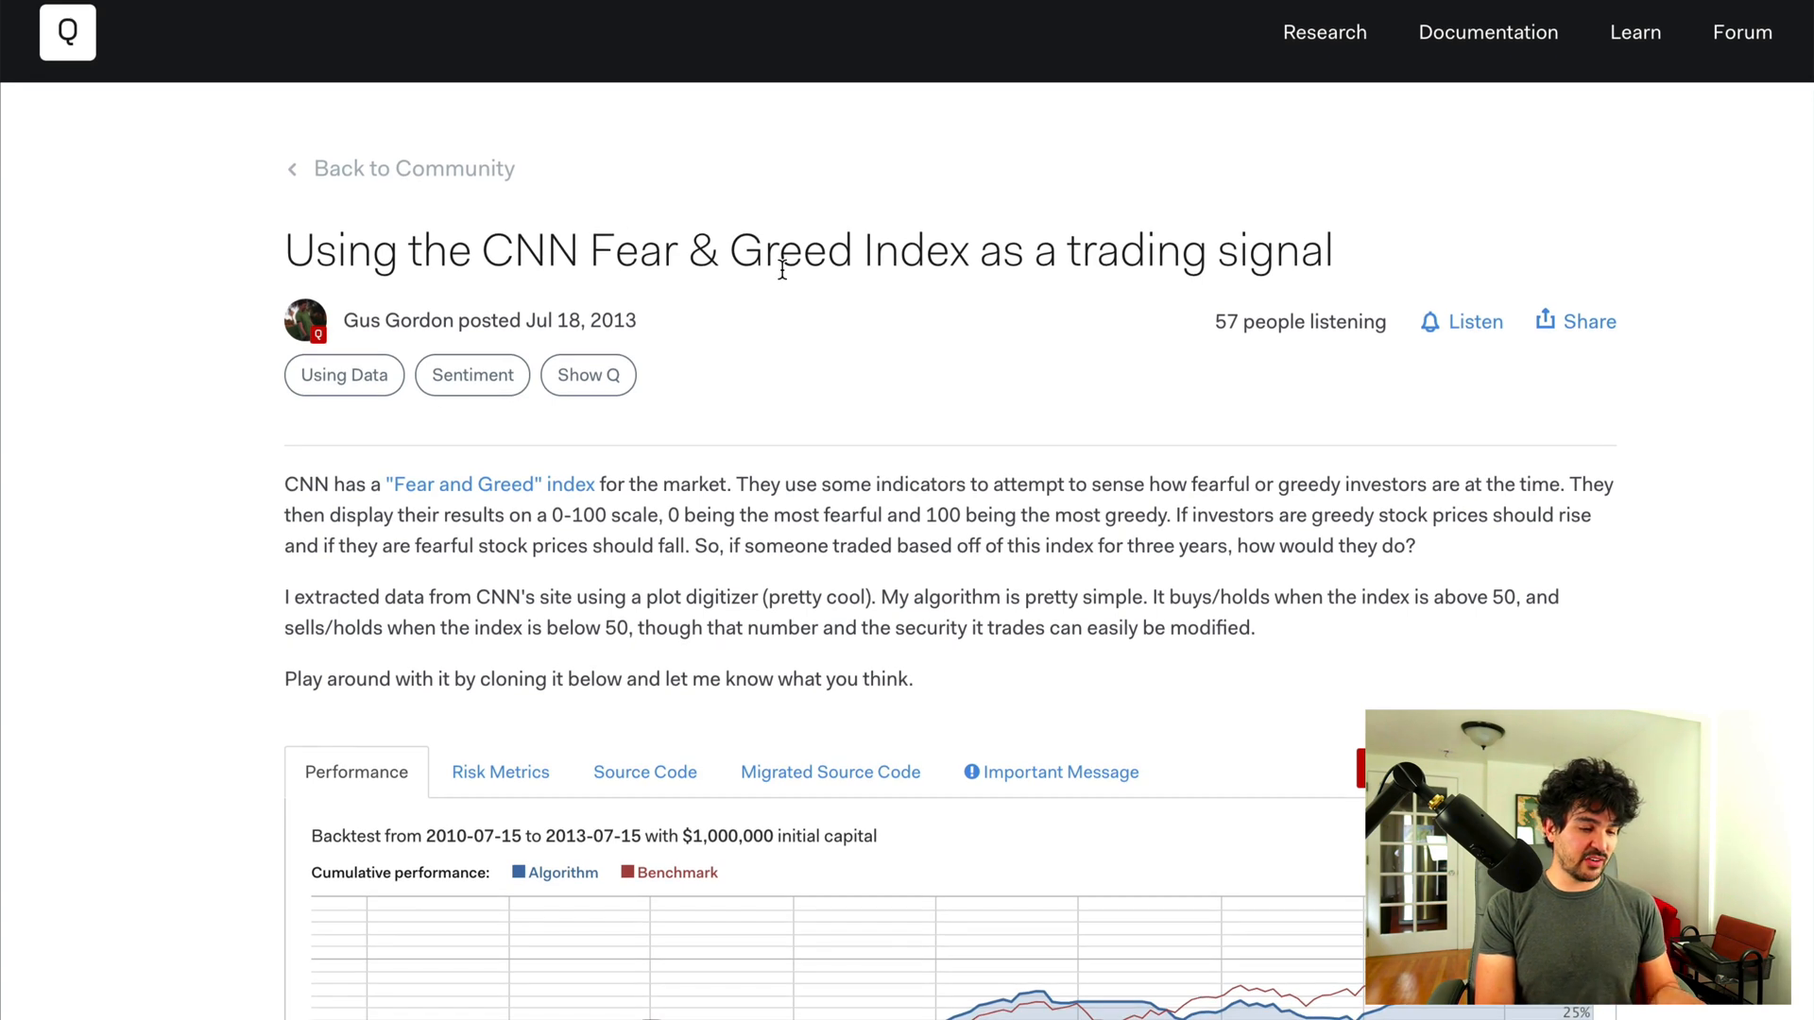
Step: Skim the Quantopian post, then bring CNN's Fear & Greed Over Time chart into view
scroll("down", 3)
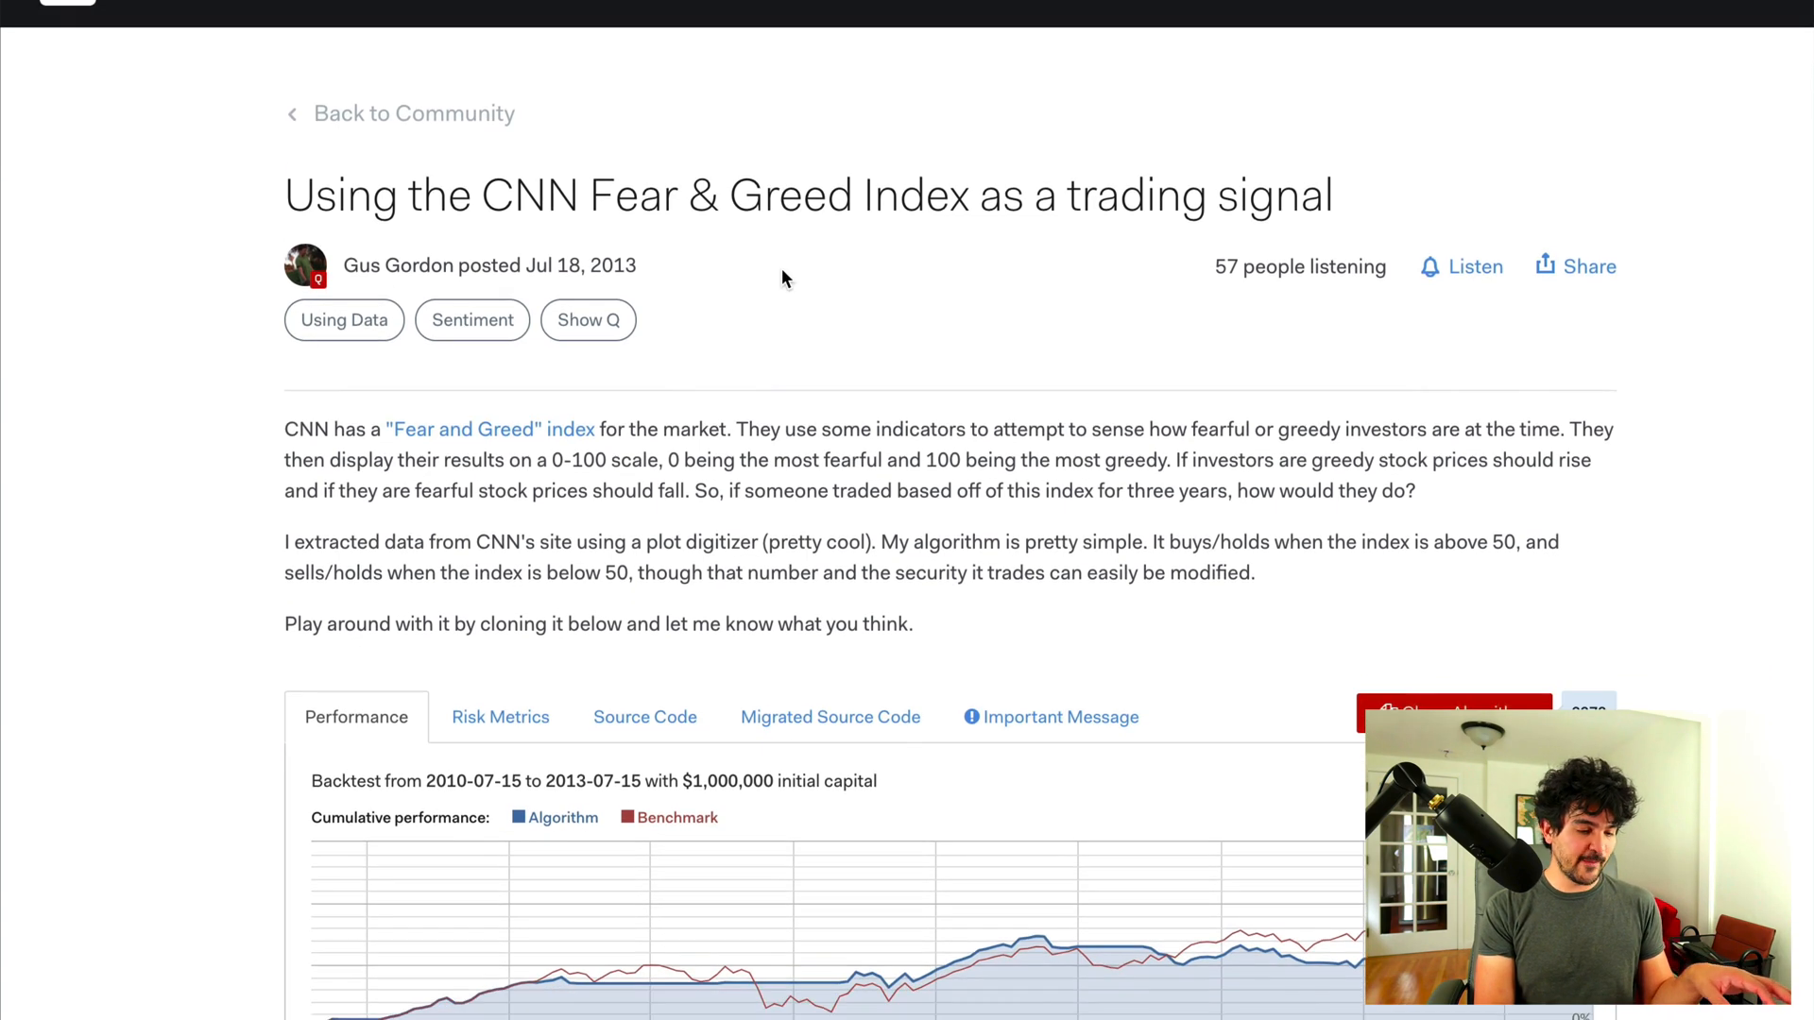
scroll("down", 3)
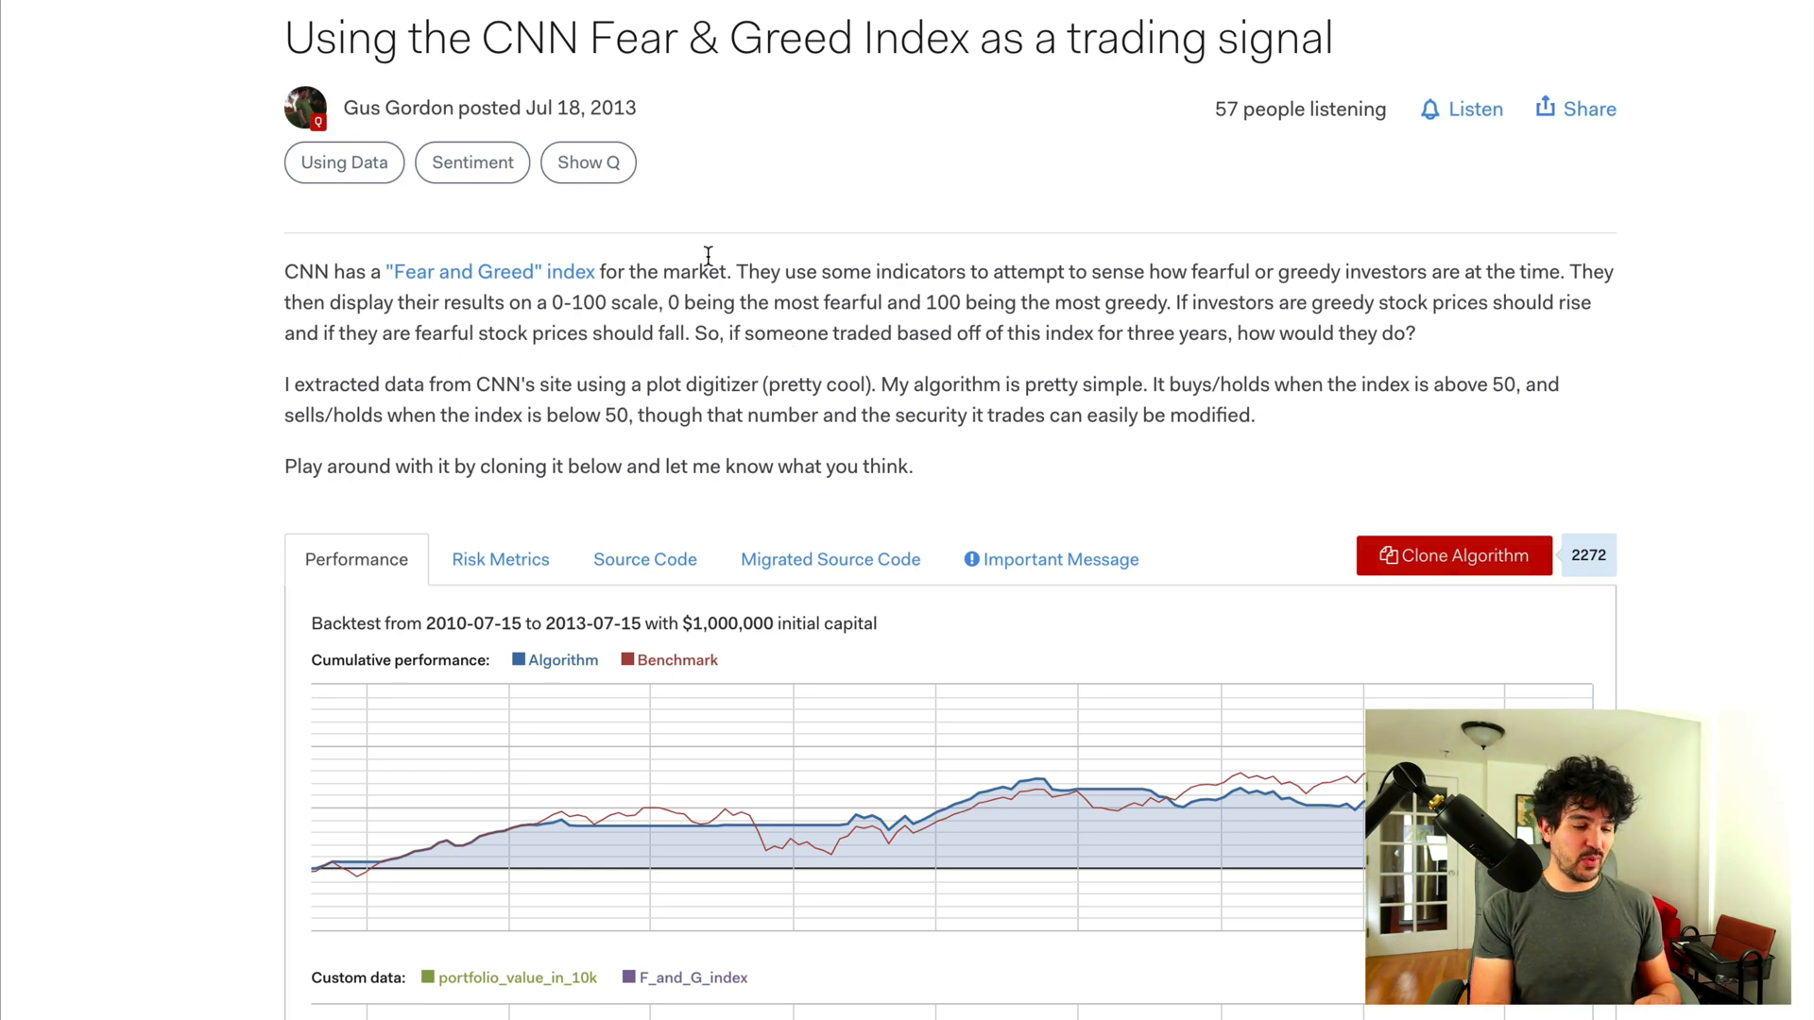
left_click(489, 272)
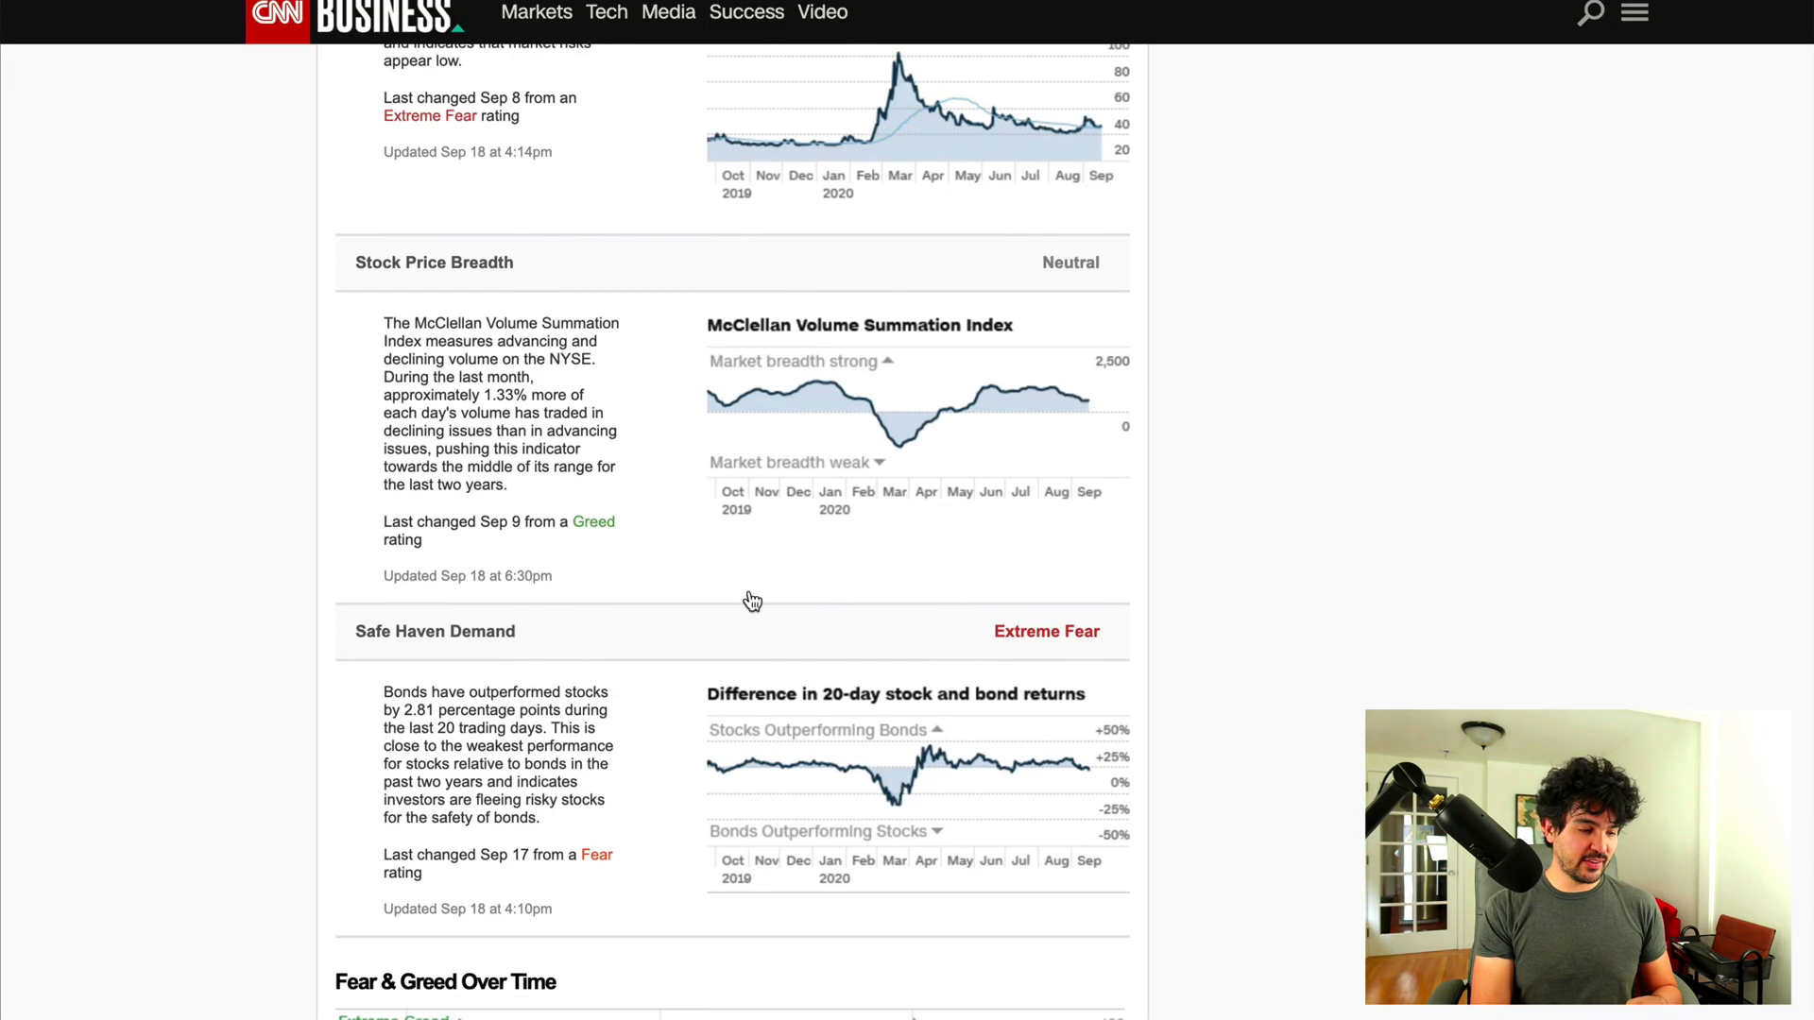
scroll("down", 3)
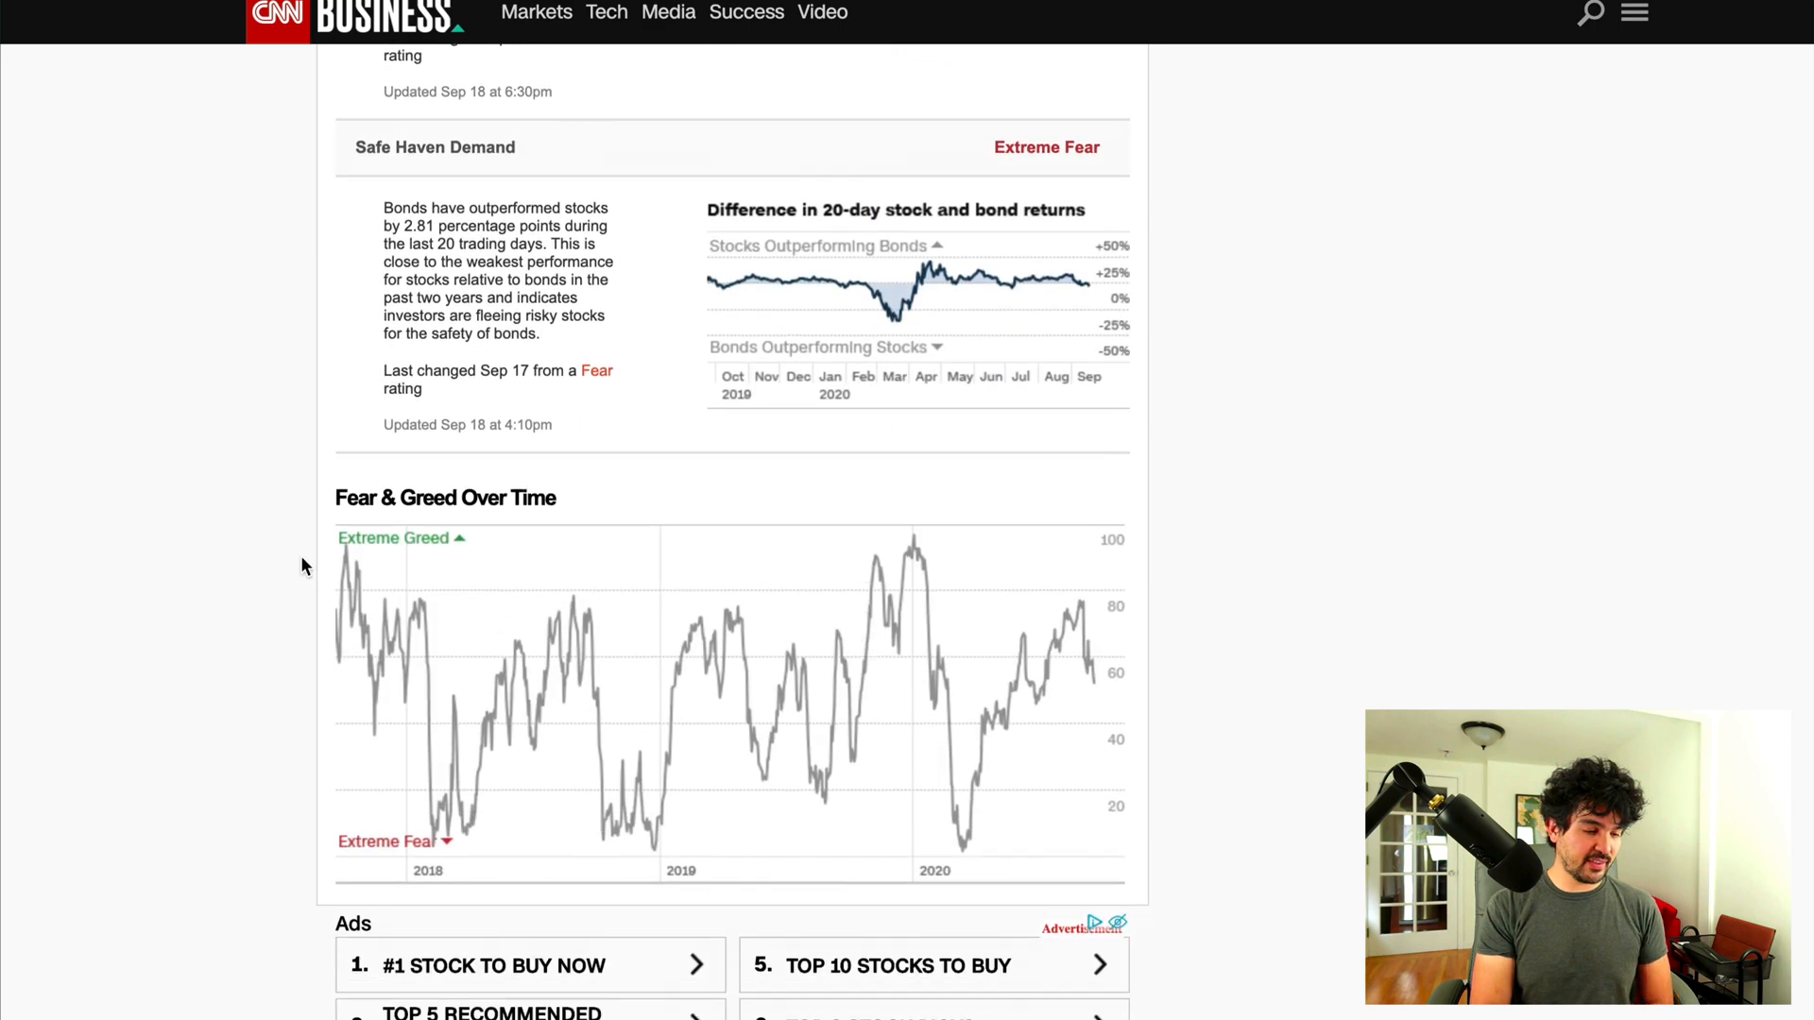
mouse_move(584, 676)
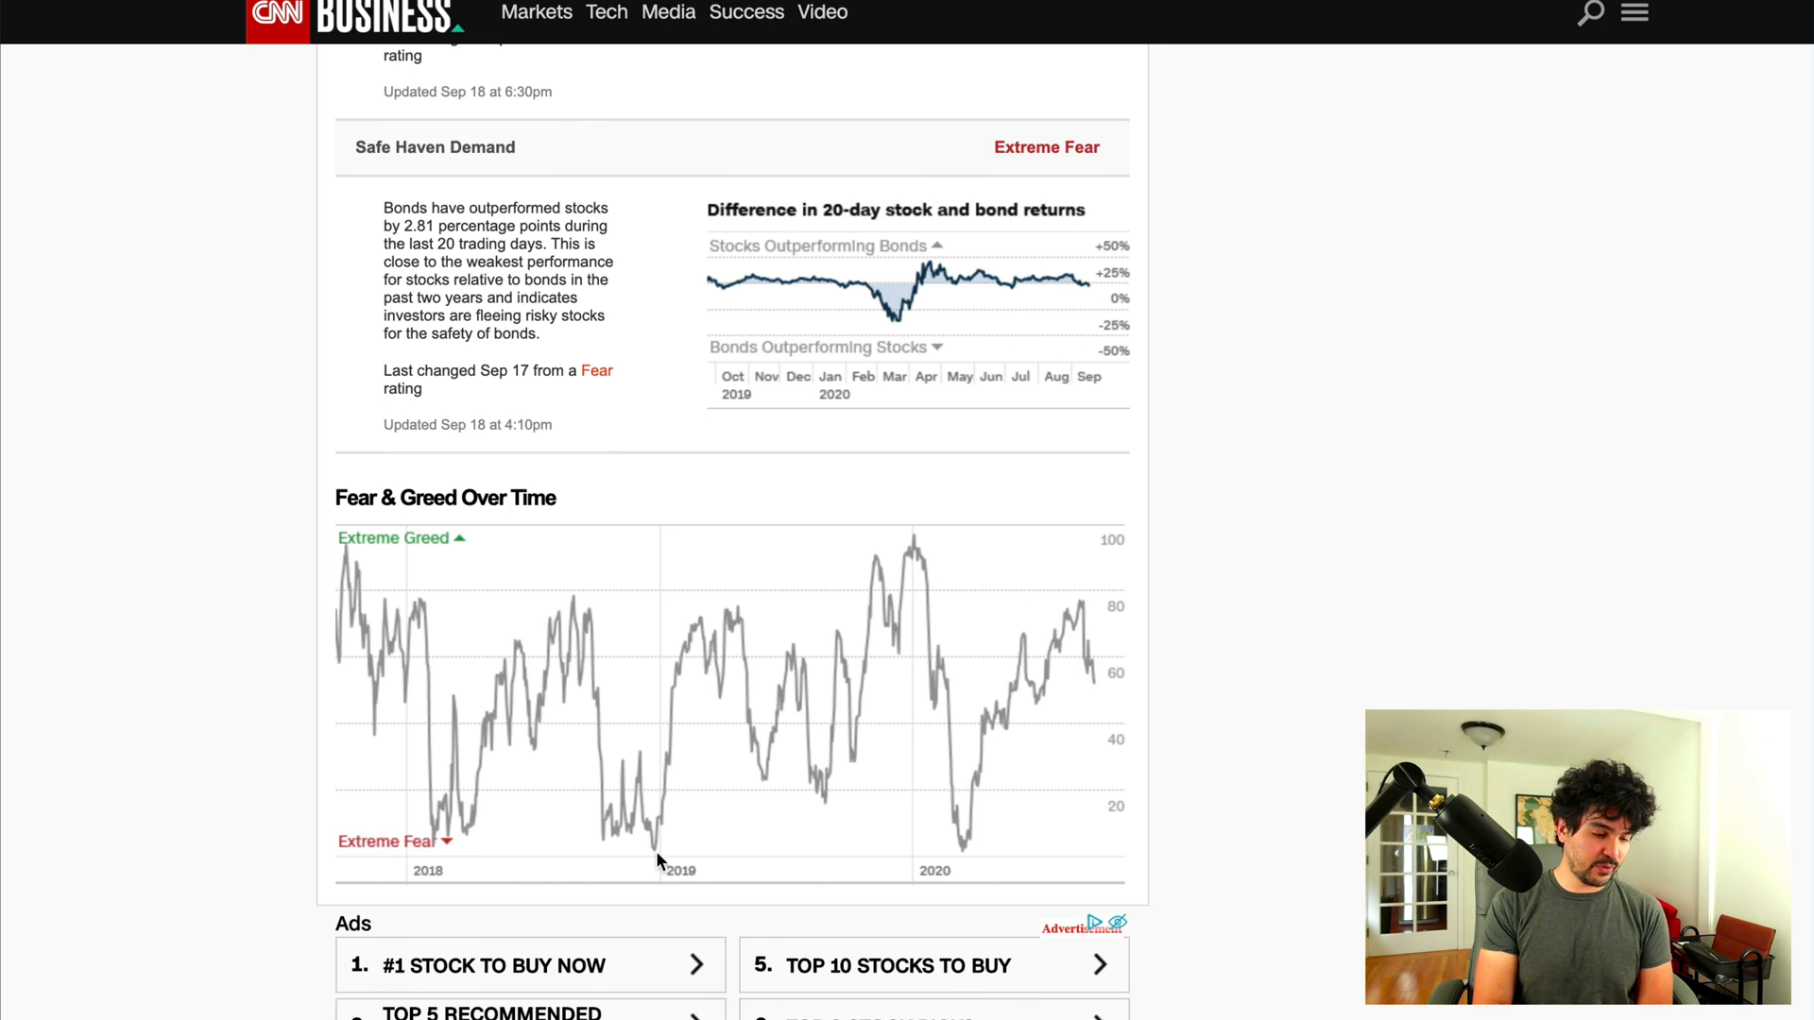
mouse_move(523, 753)
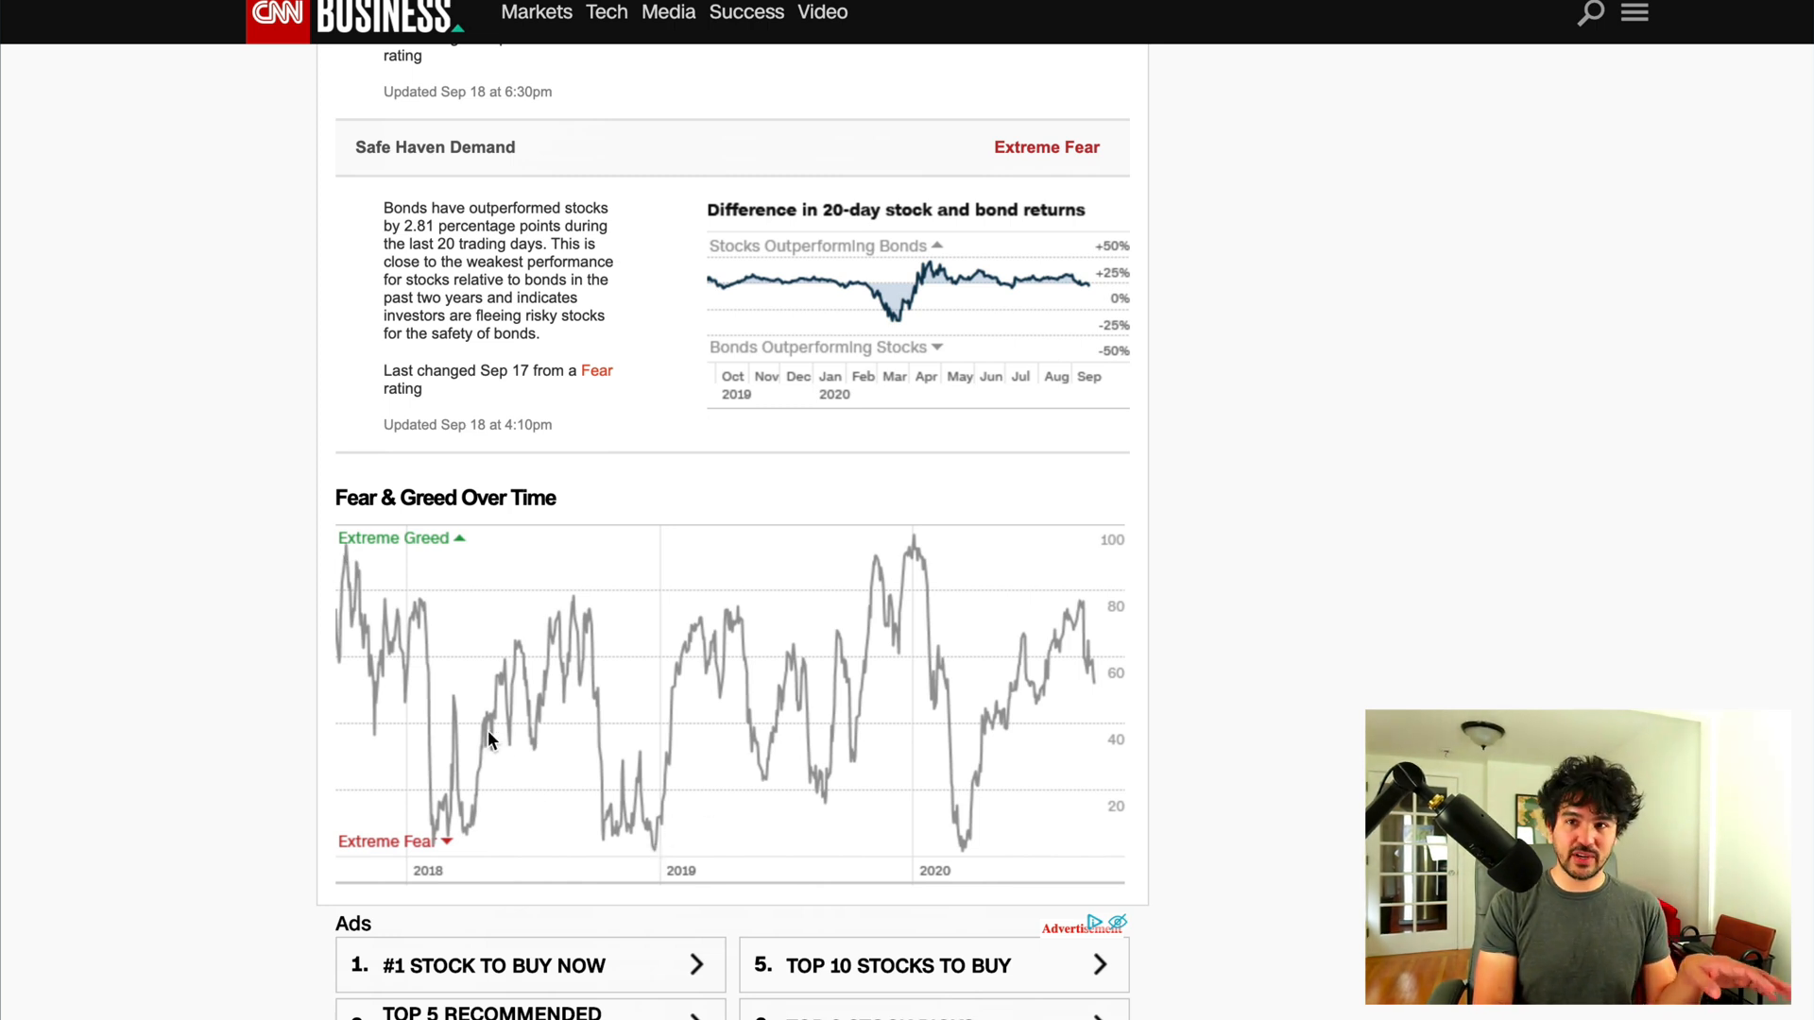
mouse_move(775, 696)
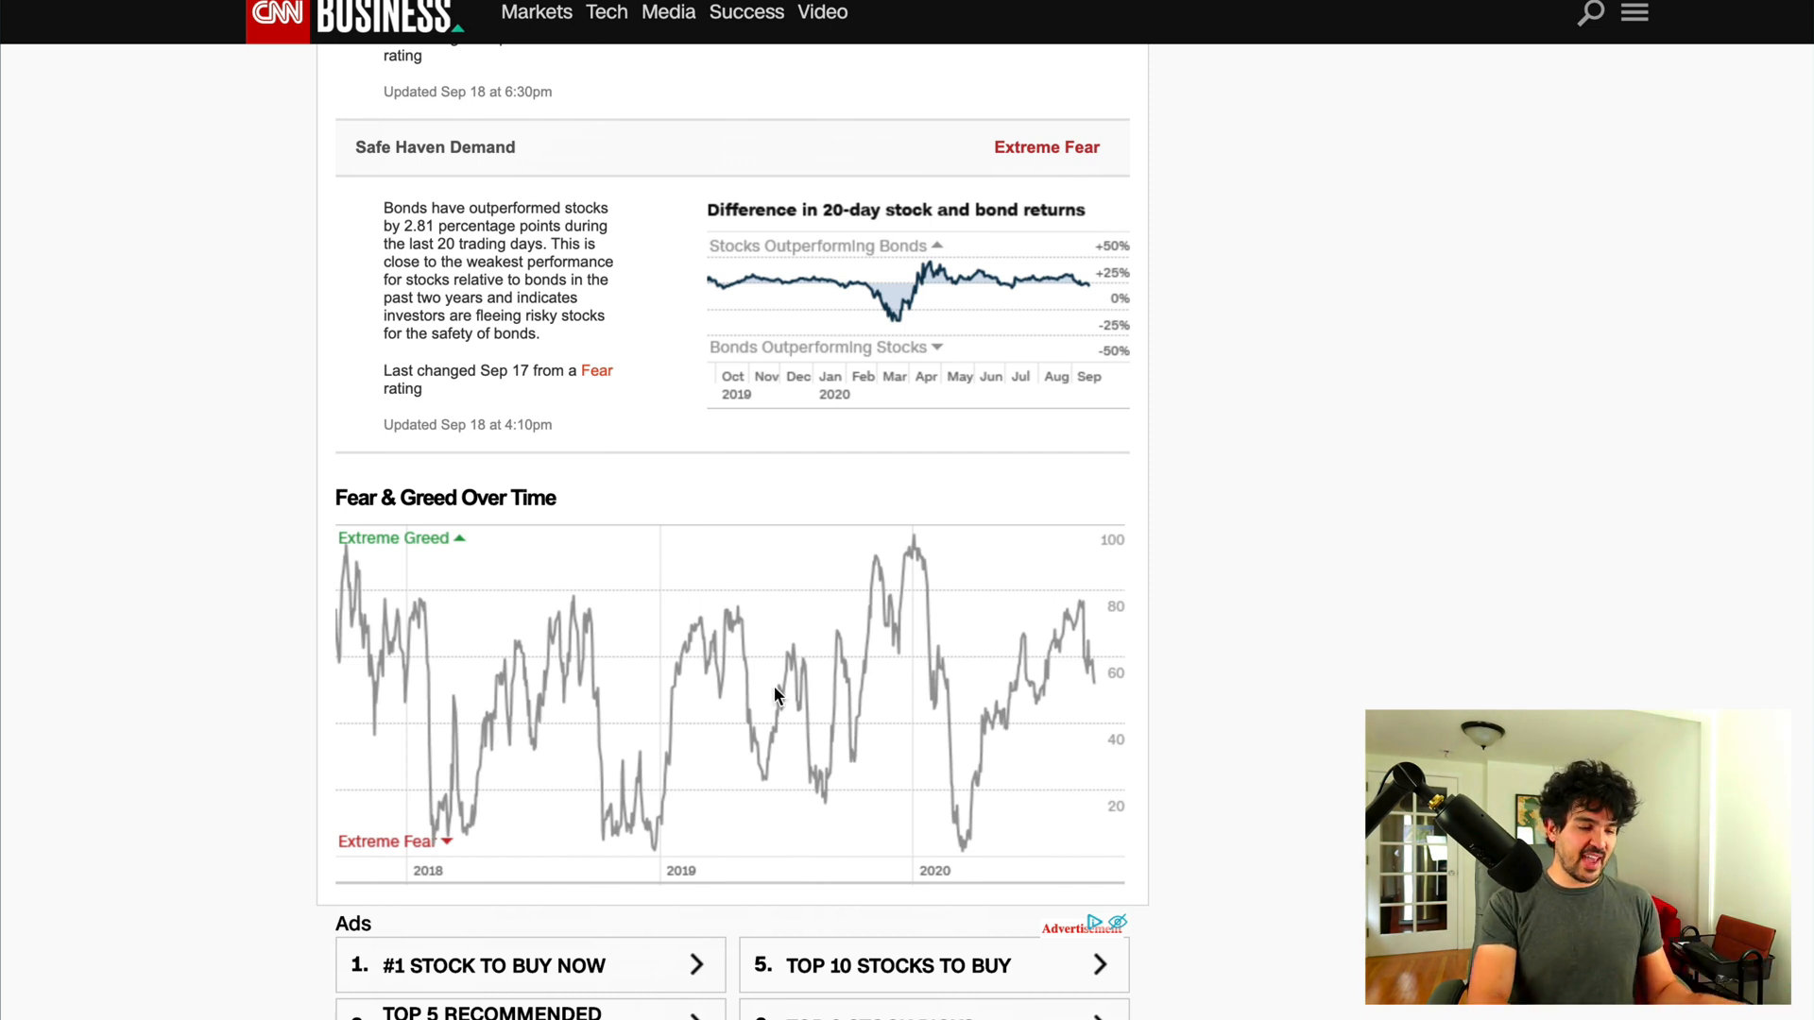
mouse_move(414, 642)
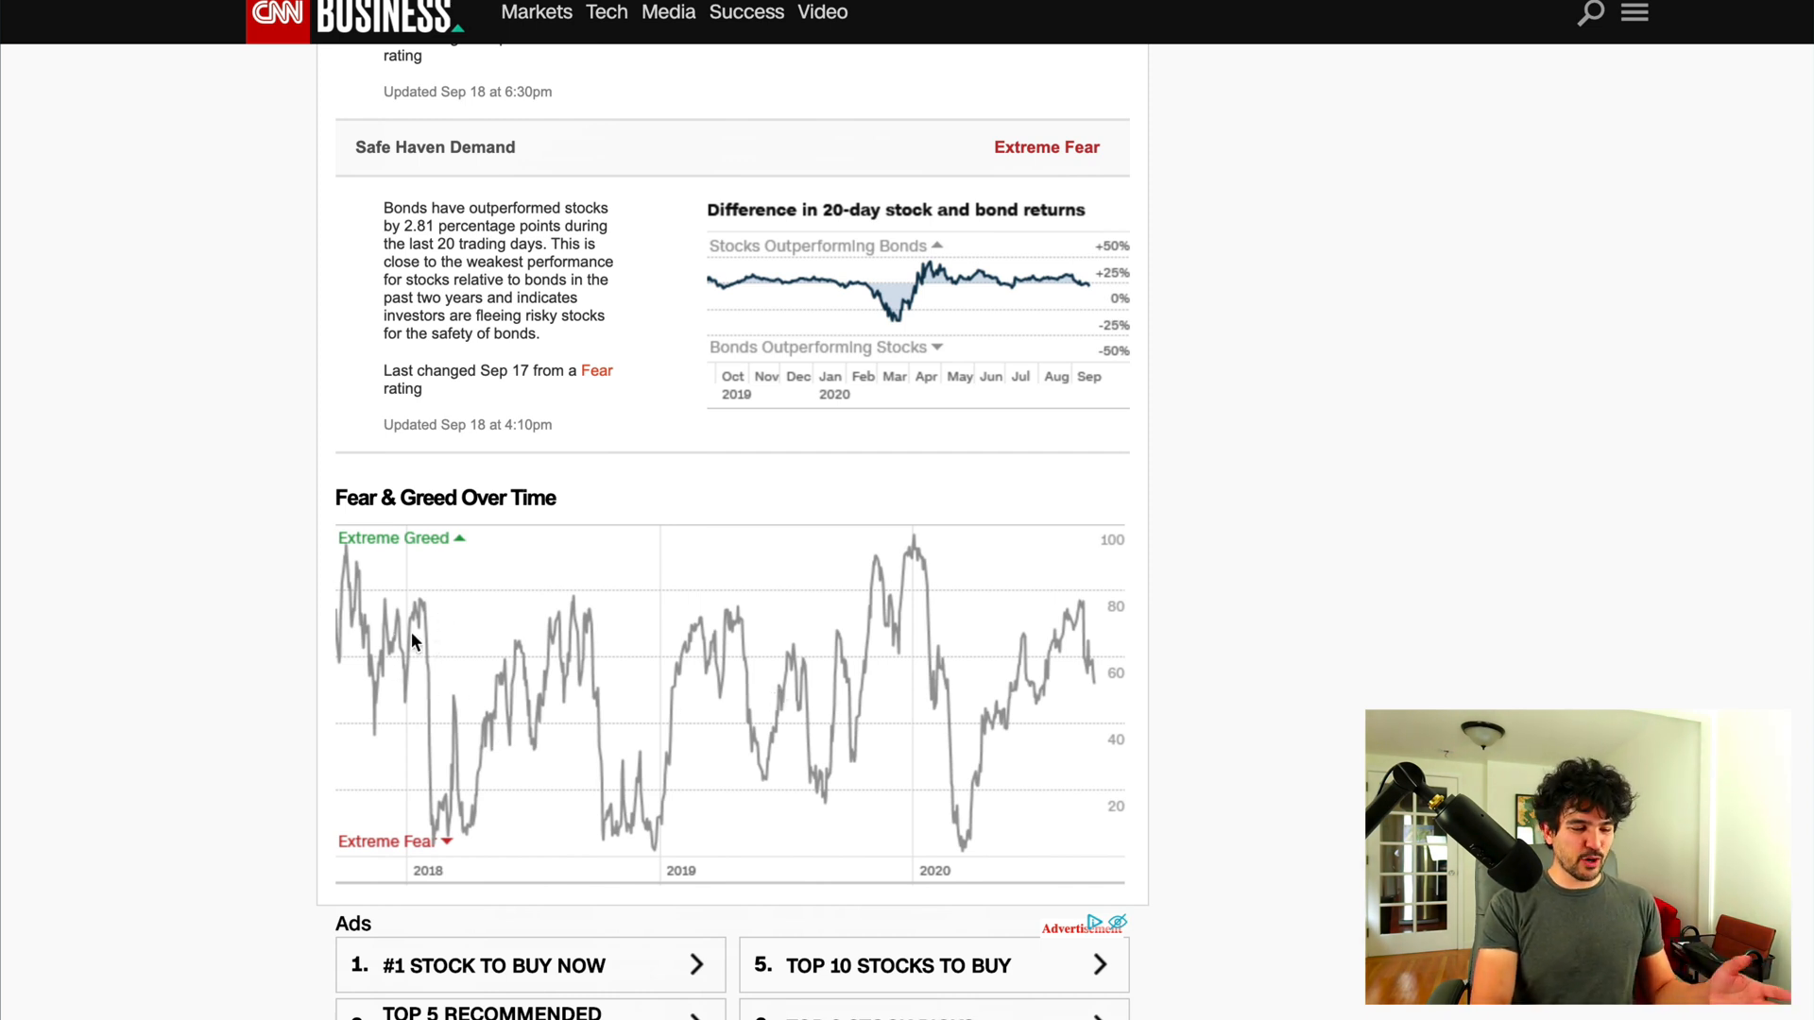
mouse_move(692, 676)
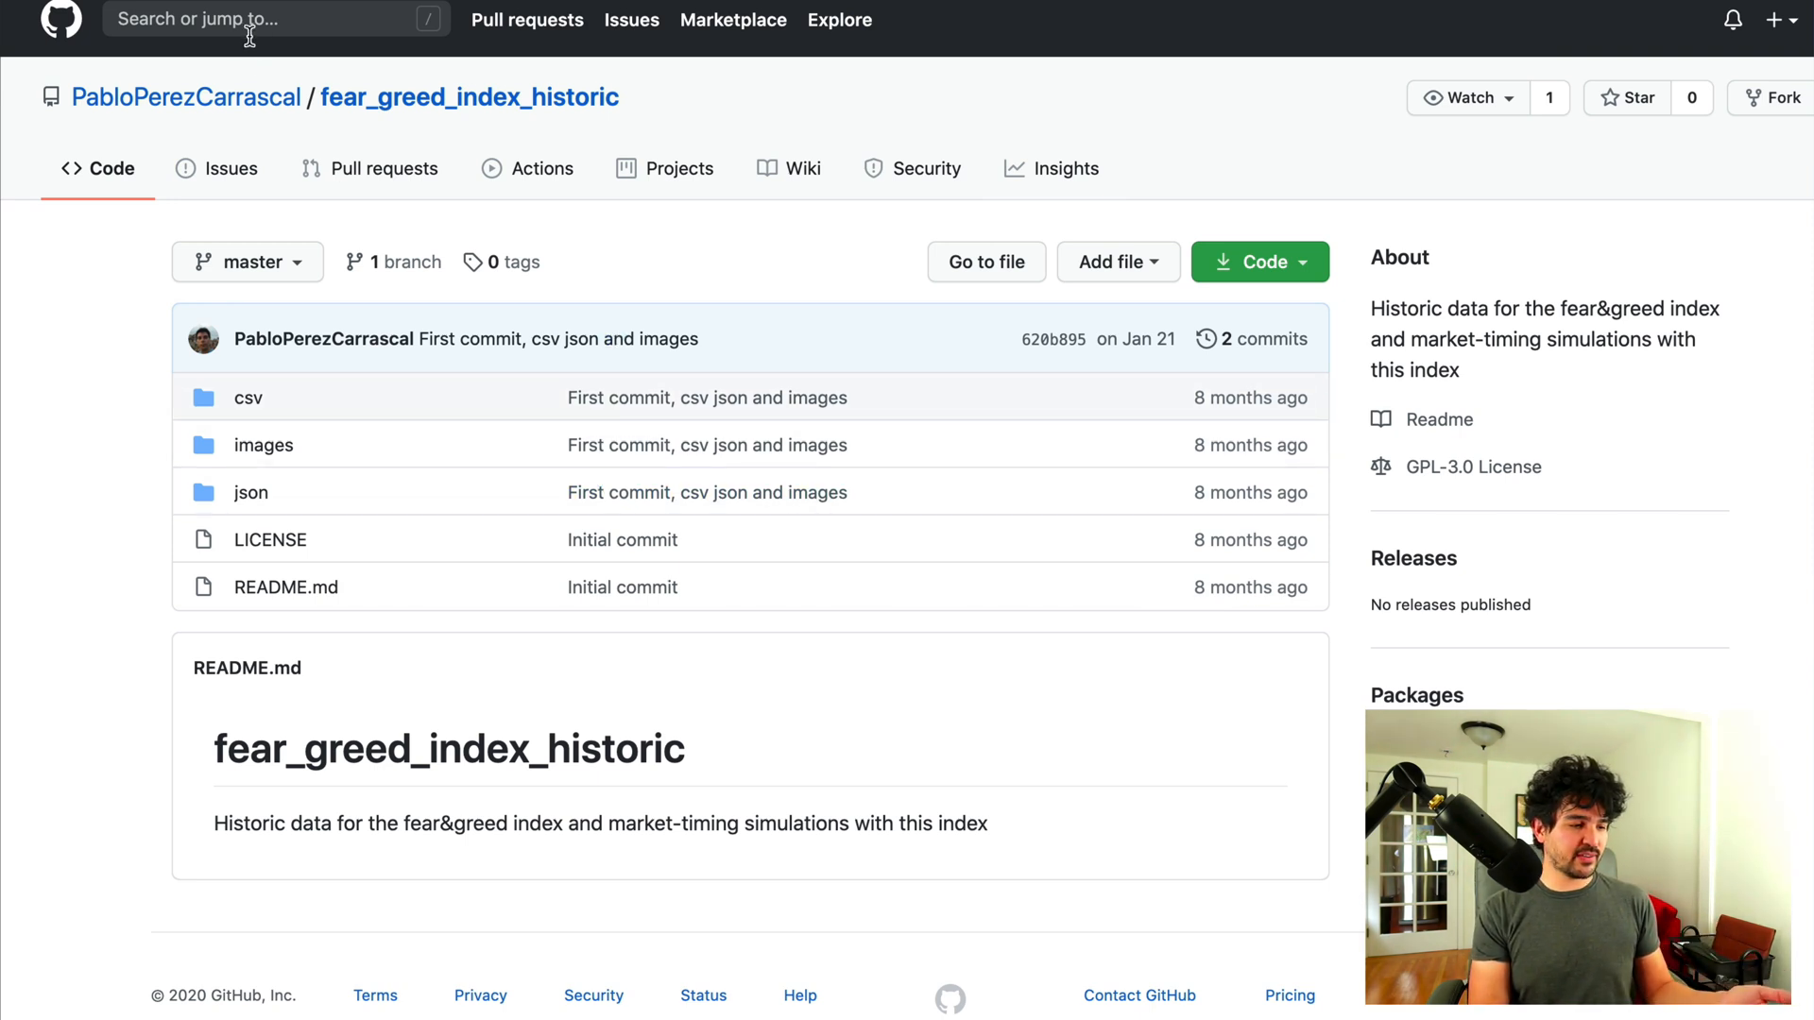
mouse_move(298, 491)
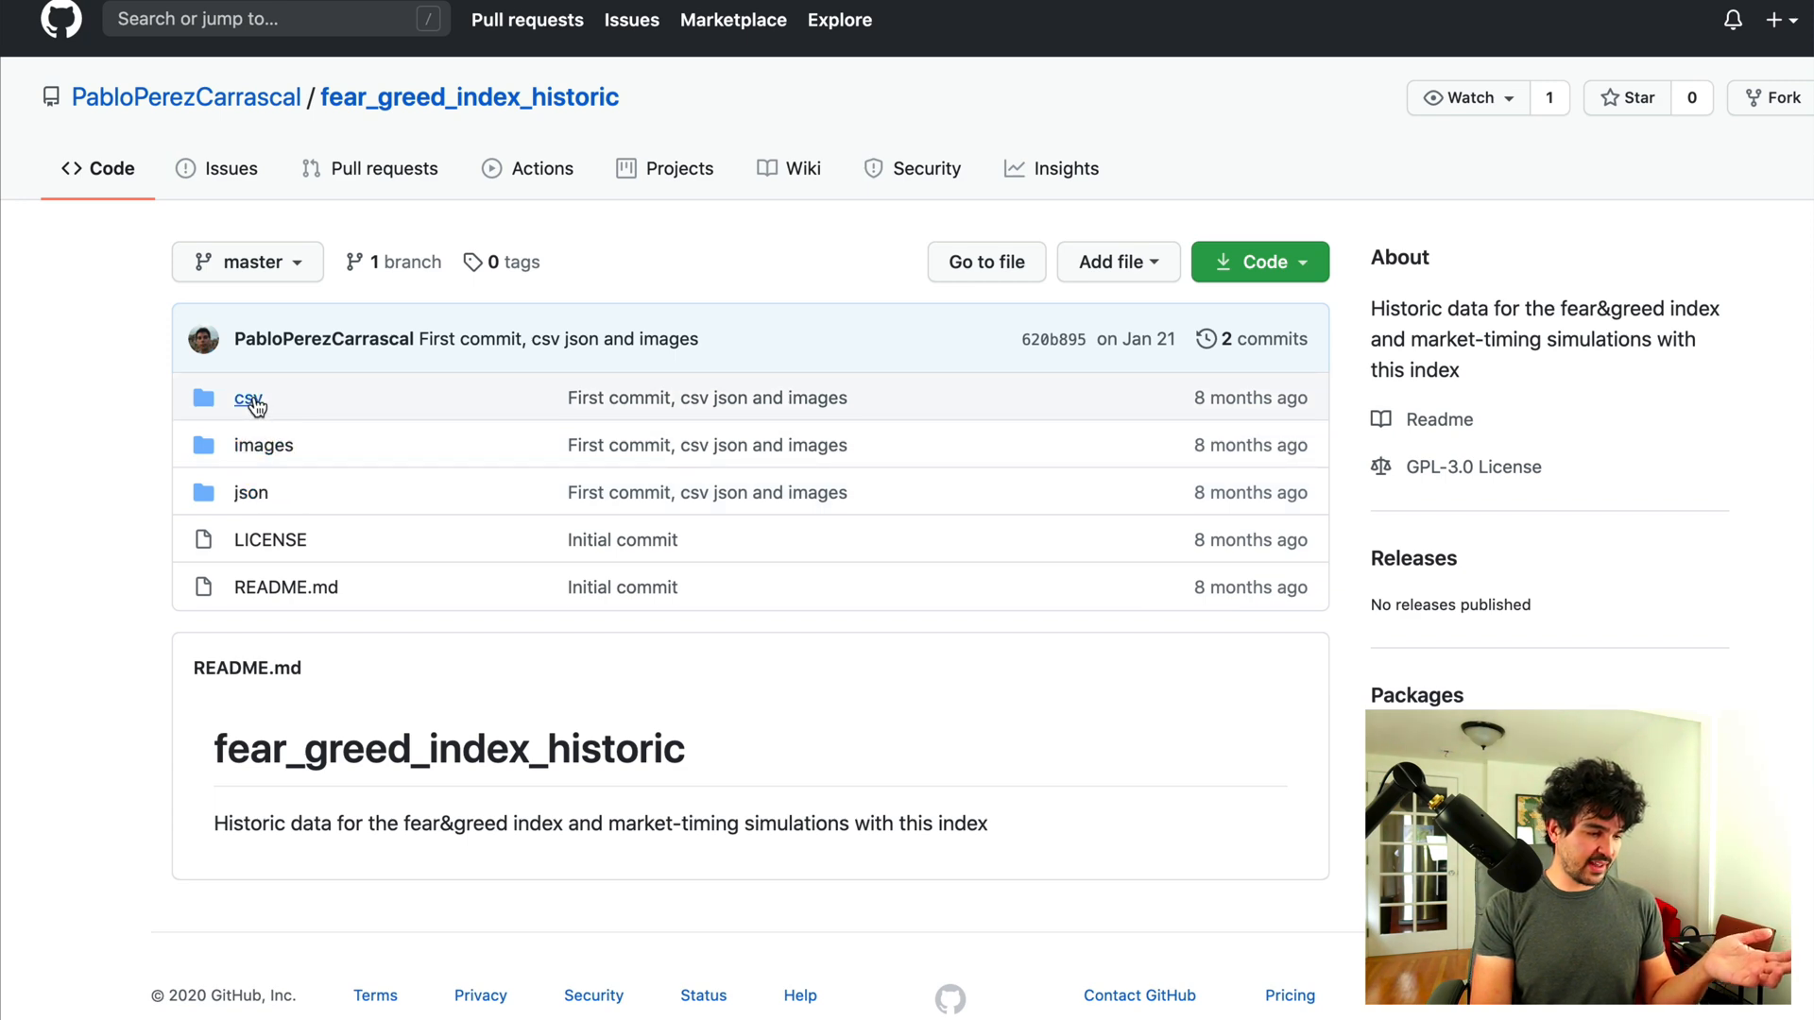
Step: Browse csv/fear_greed_historic.csv and its daily date/value rows from 2011 onward
left_click(248, 400)
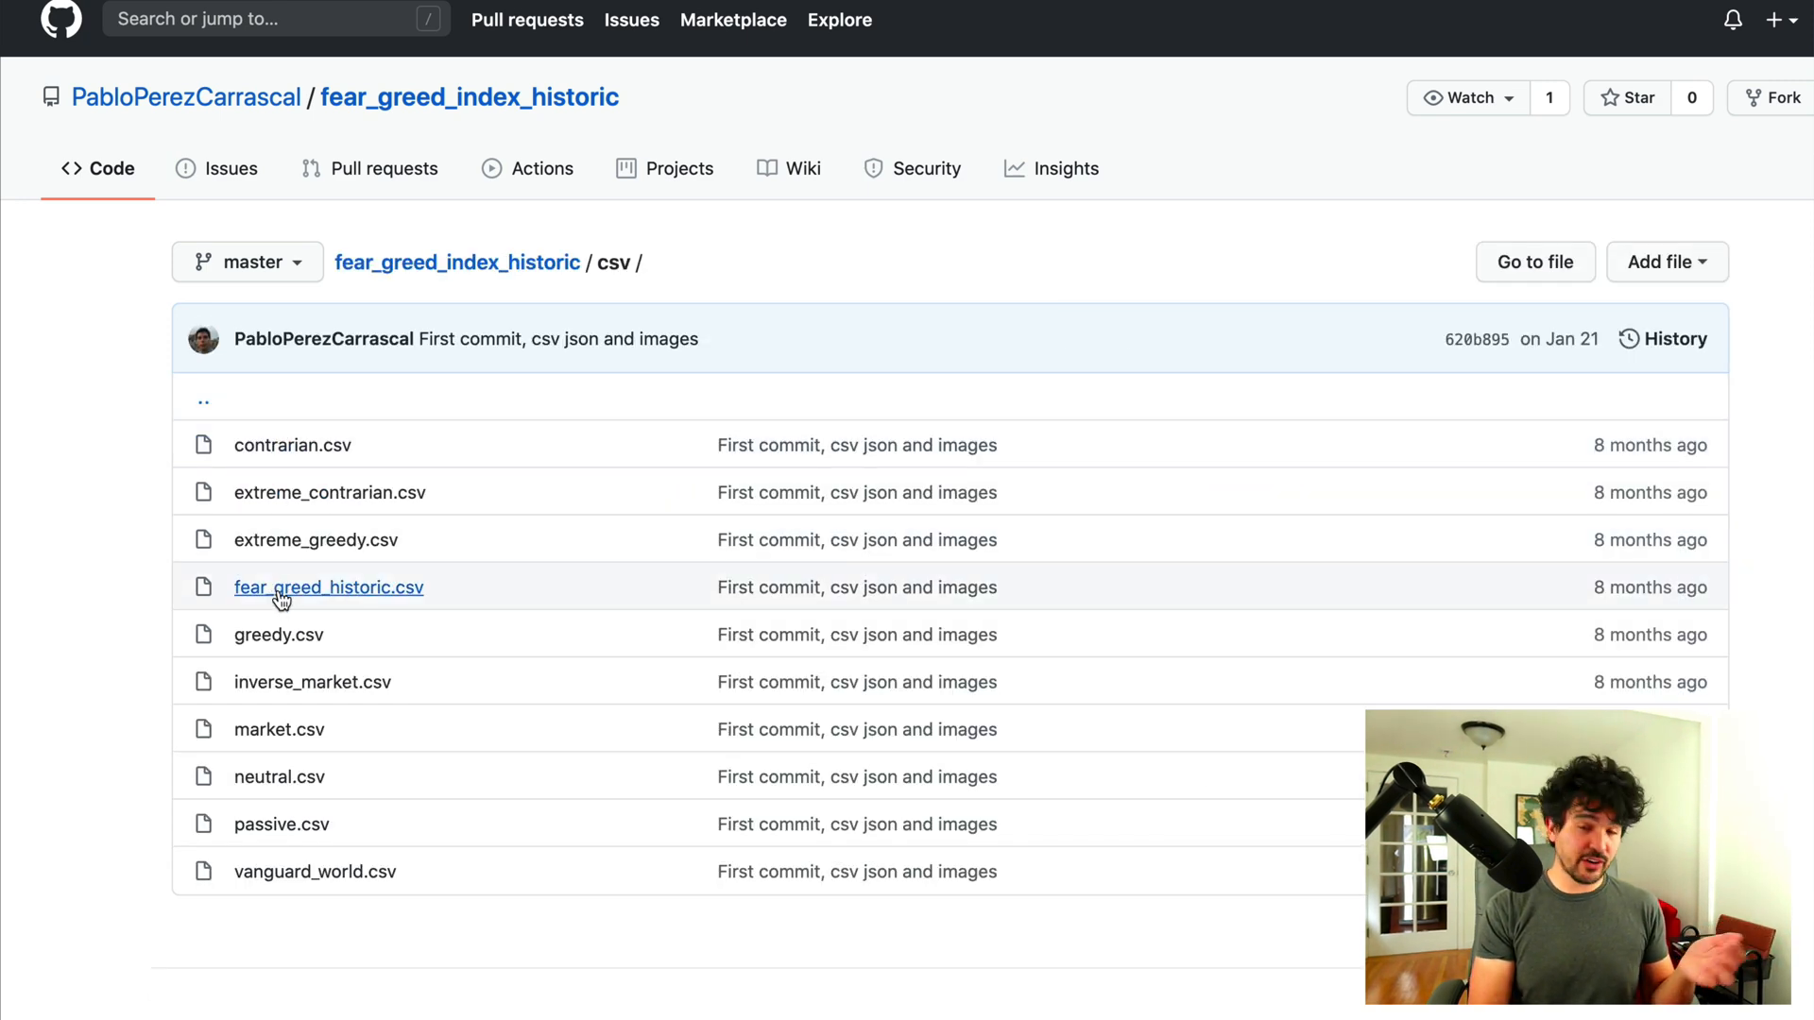
left_click(328, 586)
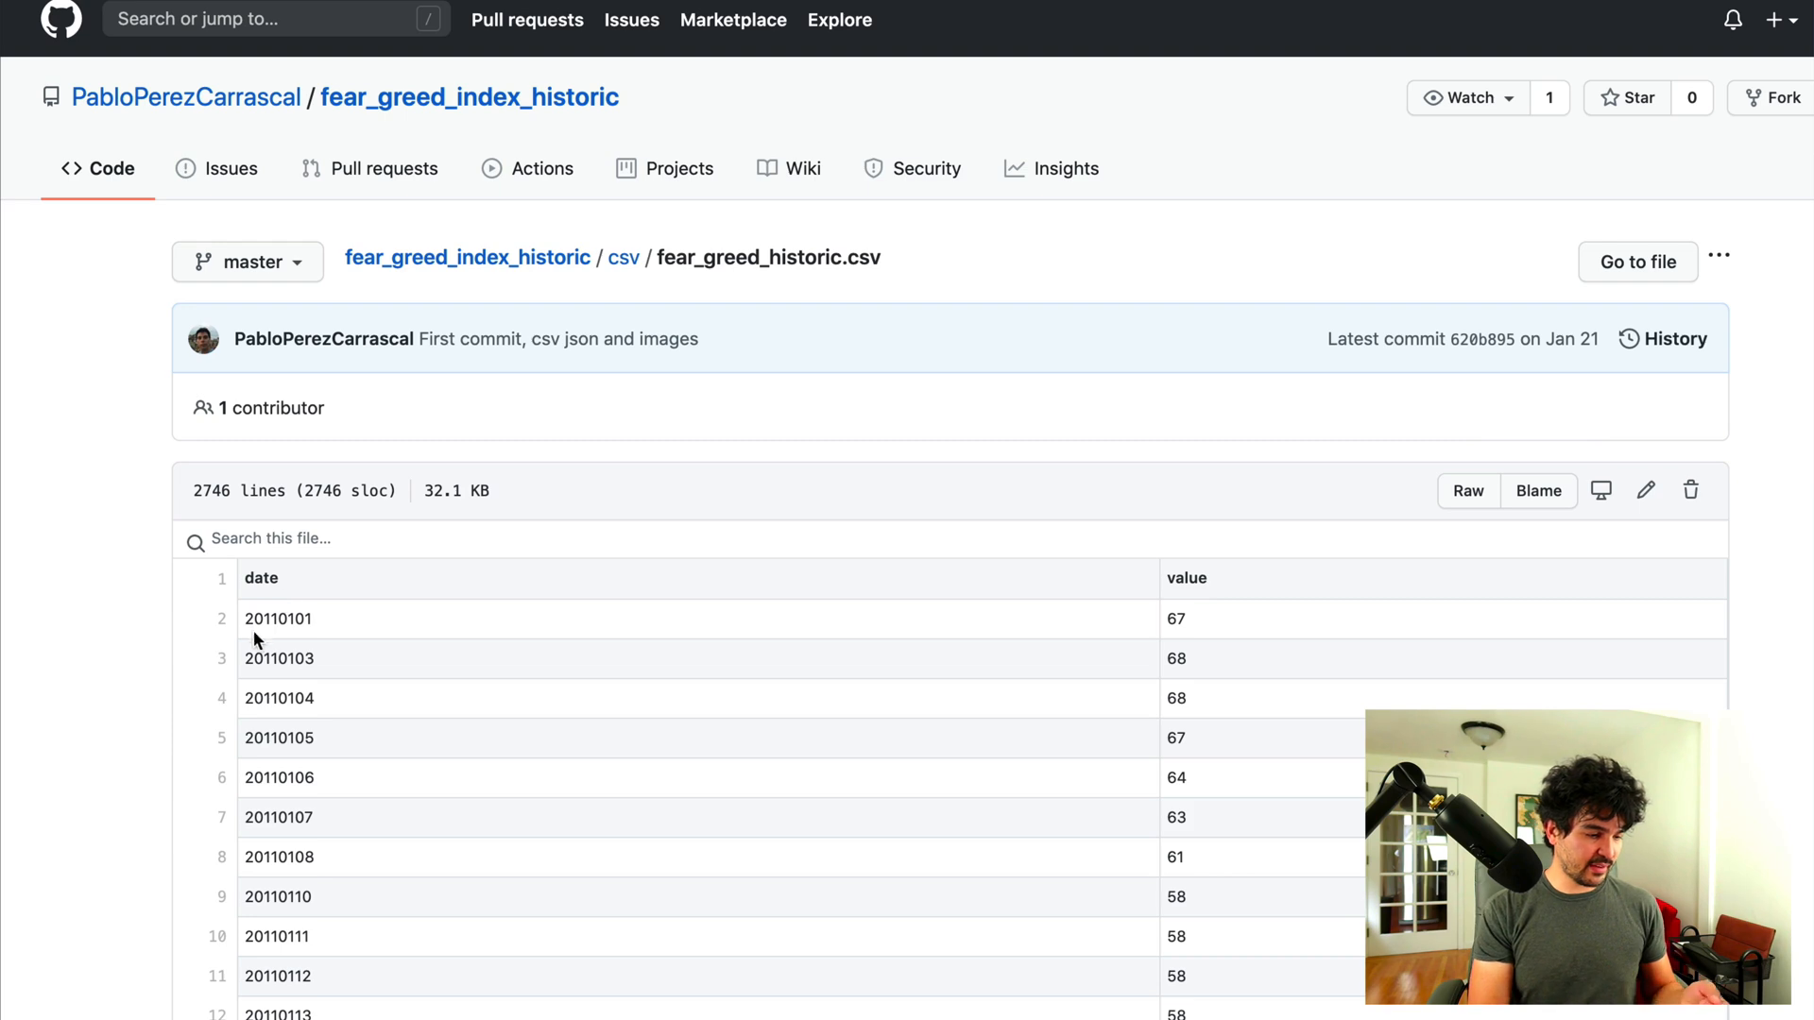
scroll("down", 3)
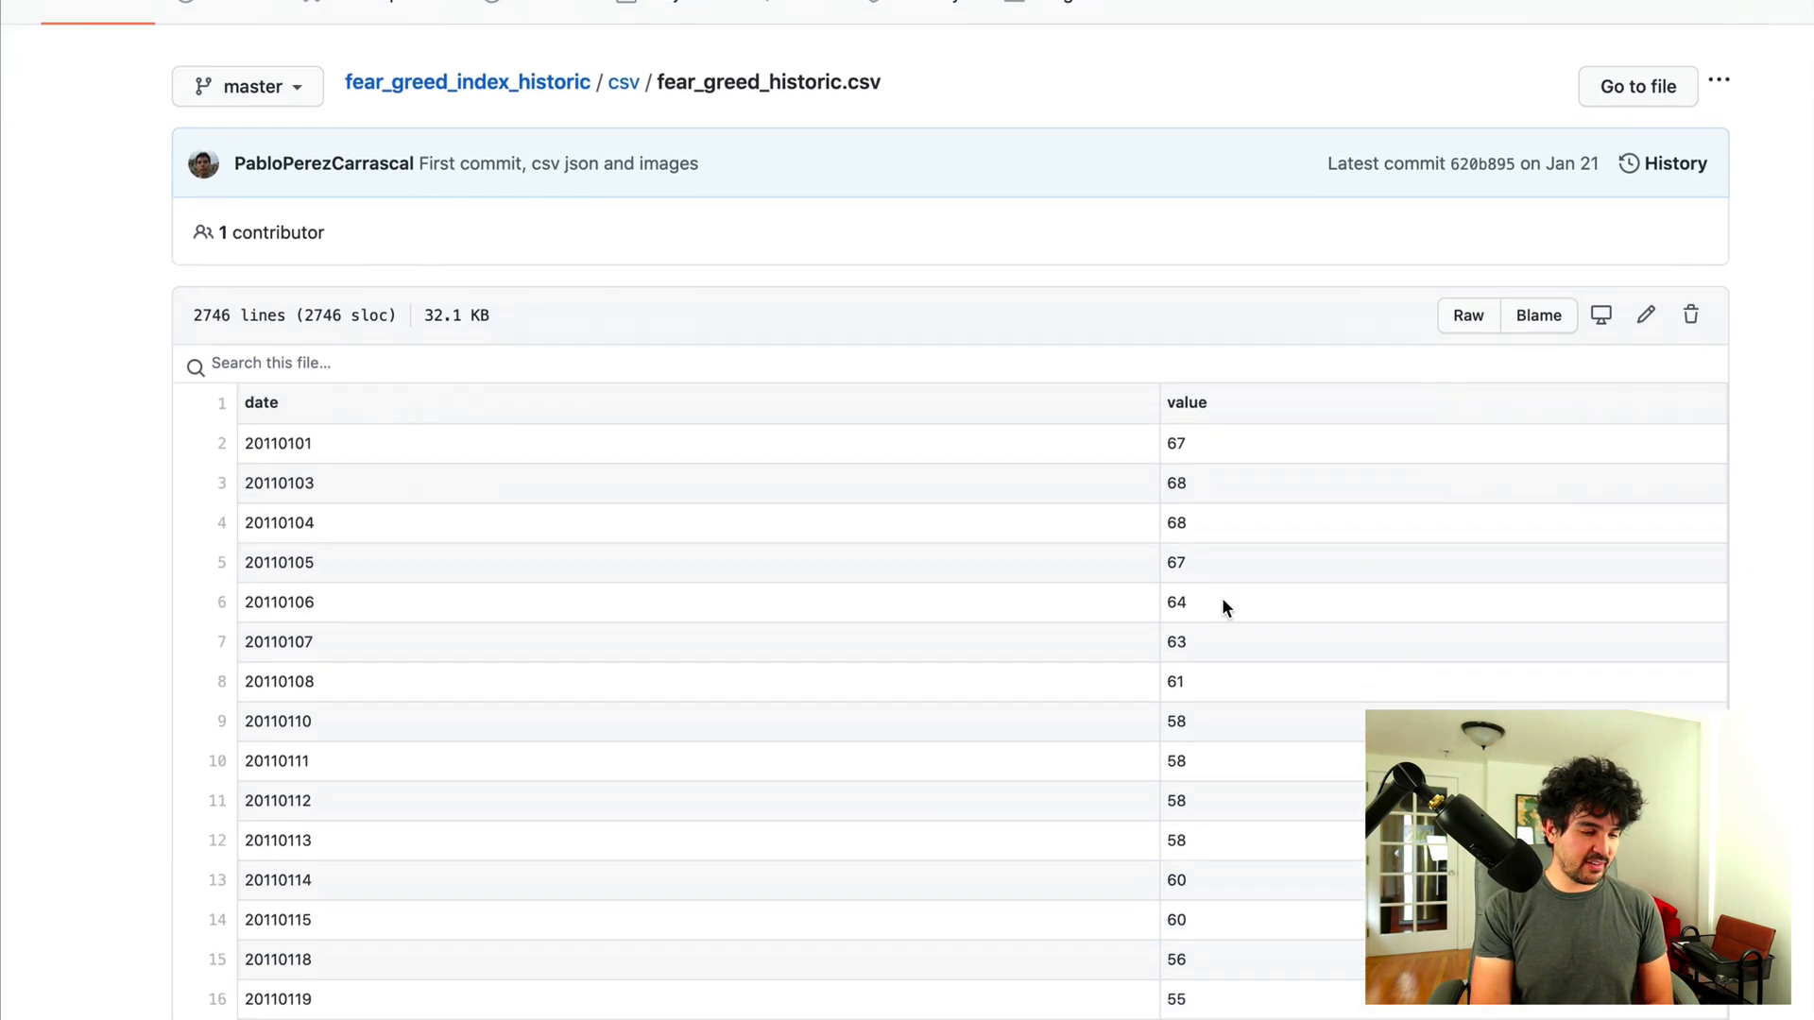
scroll("down", 3)
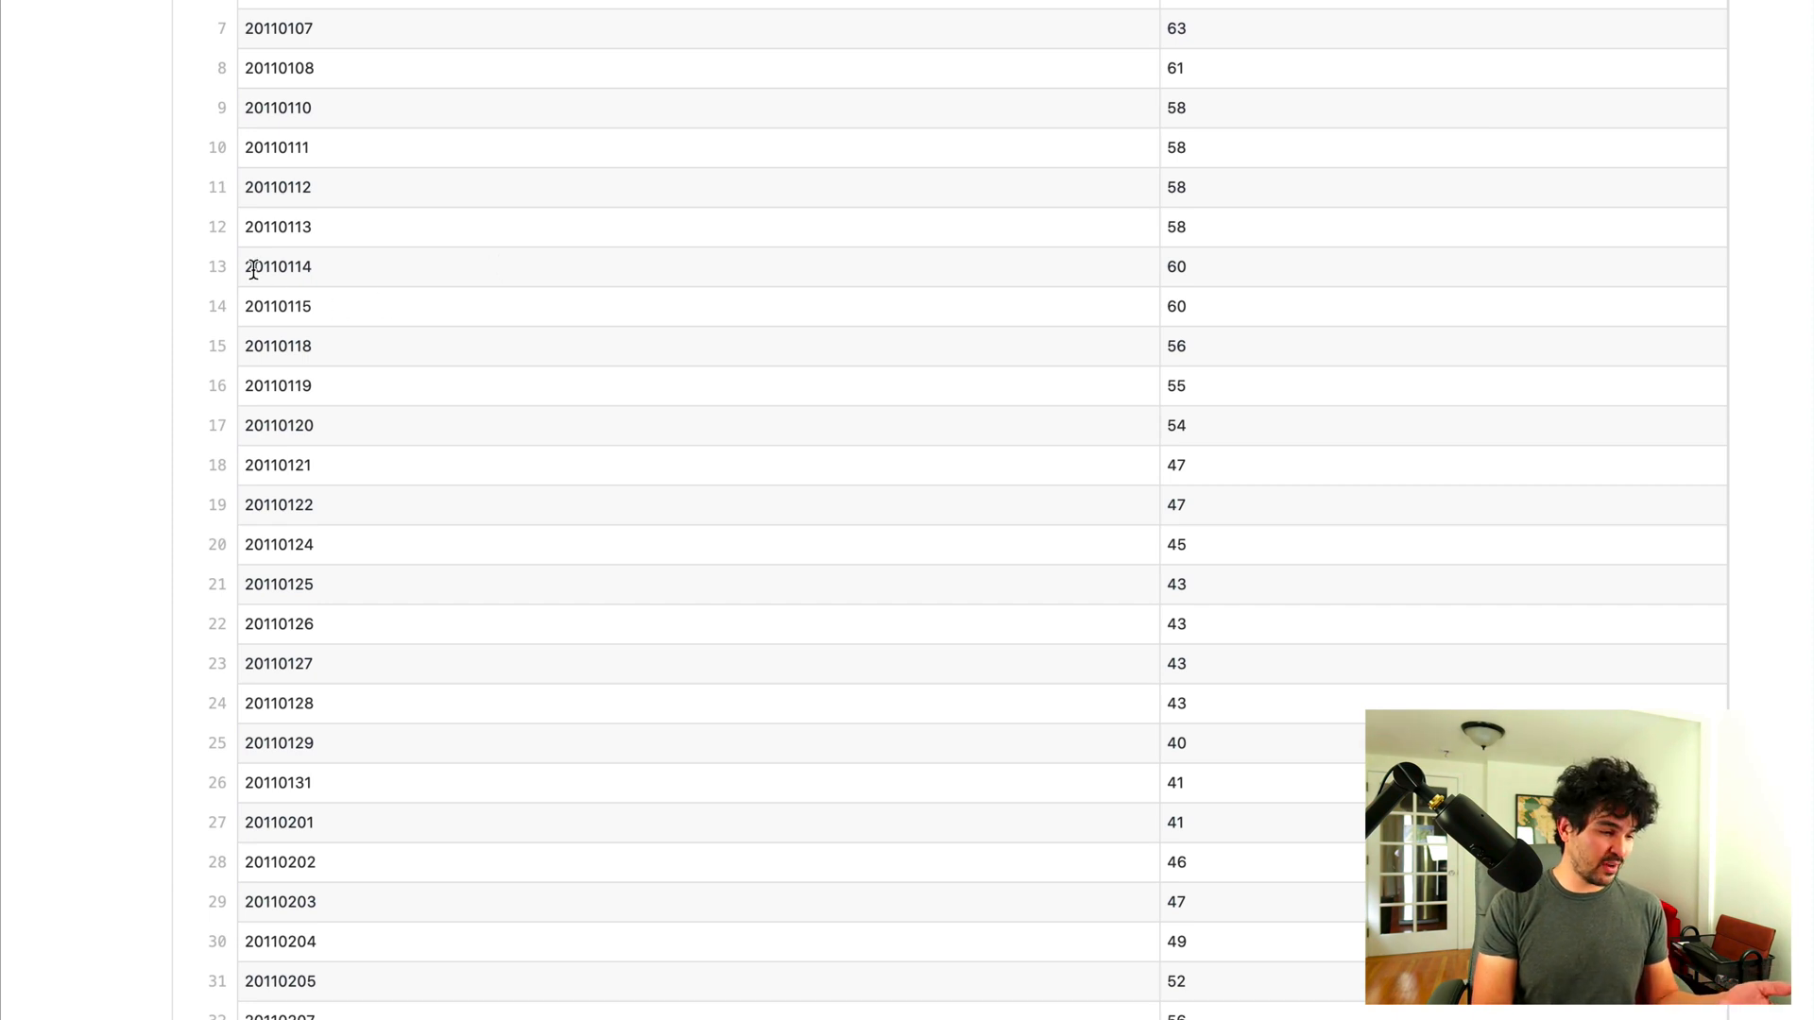
scroll("down", 3)
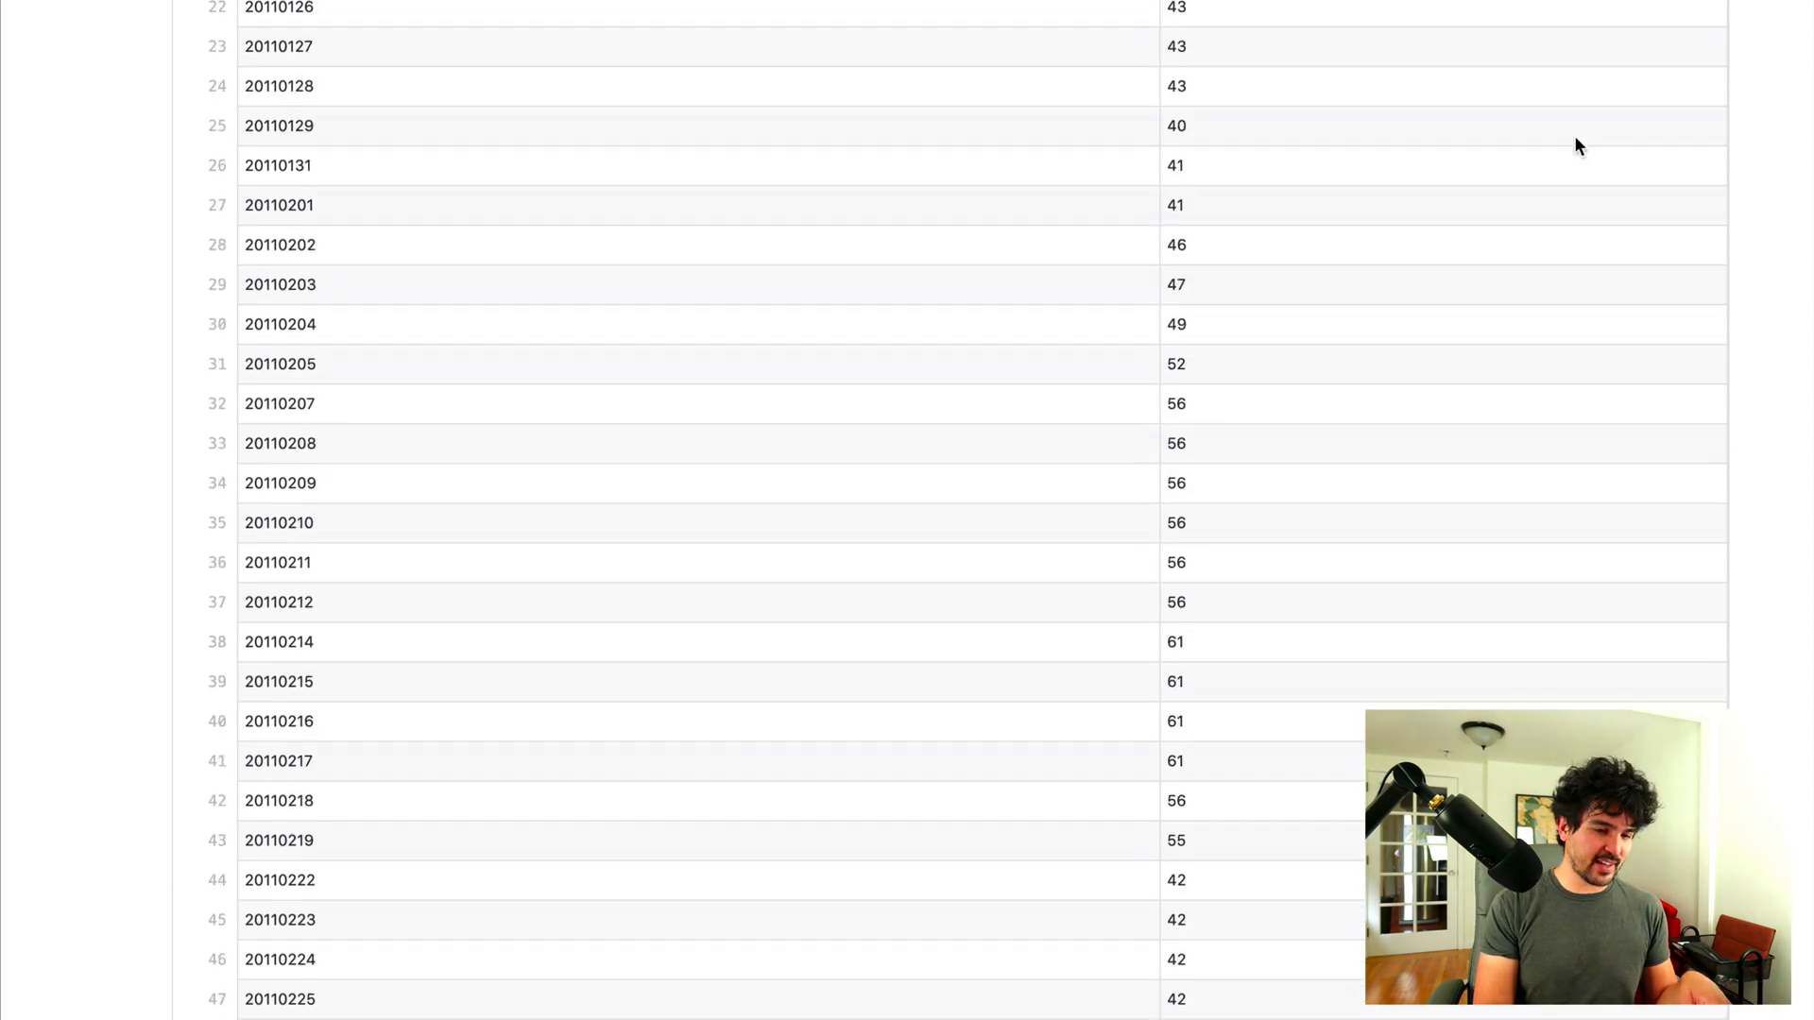
scroll("down", 3)
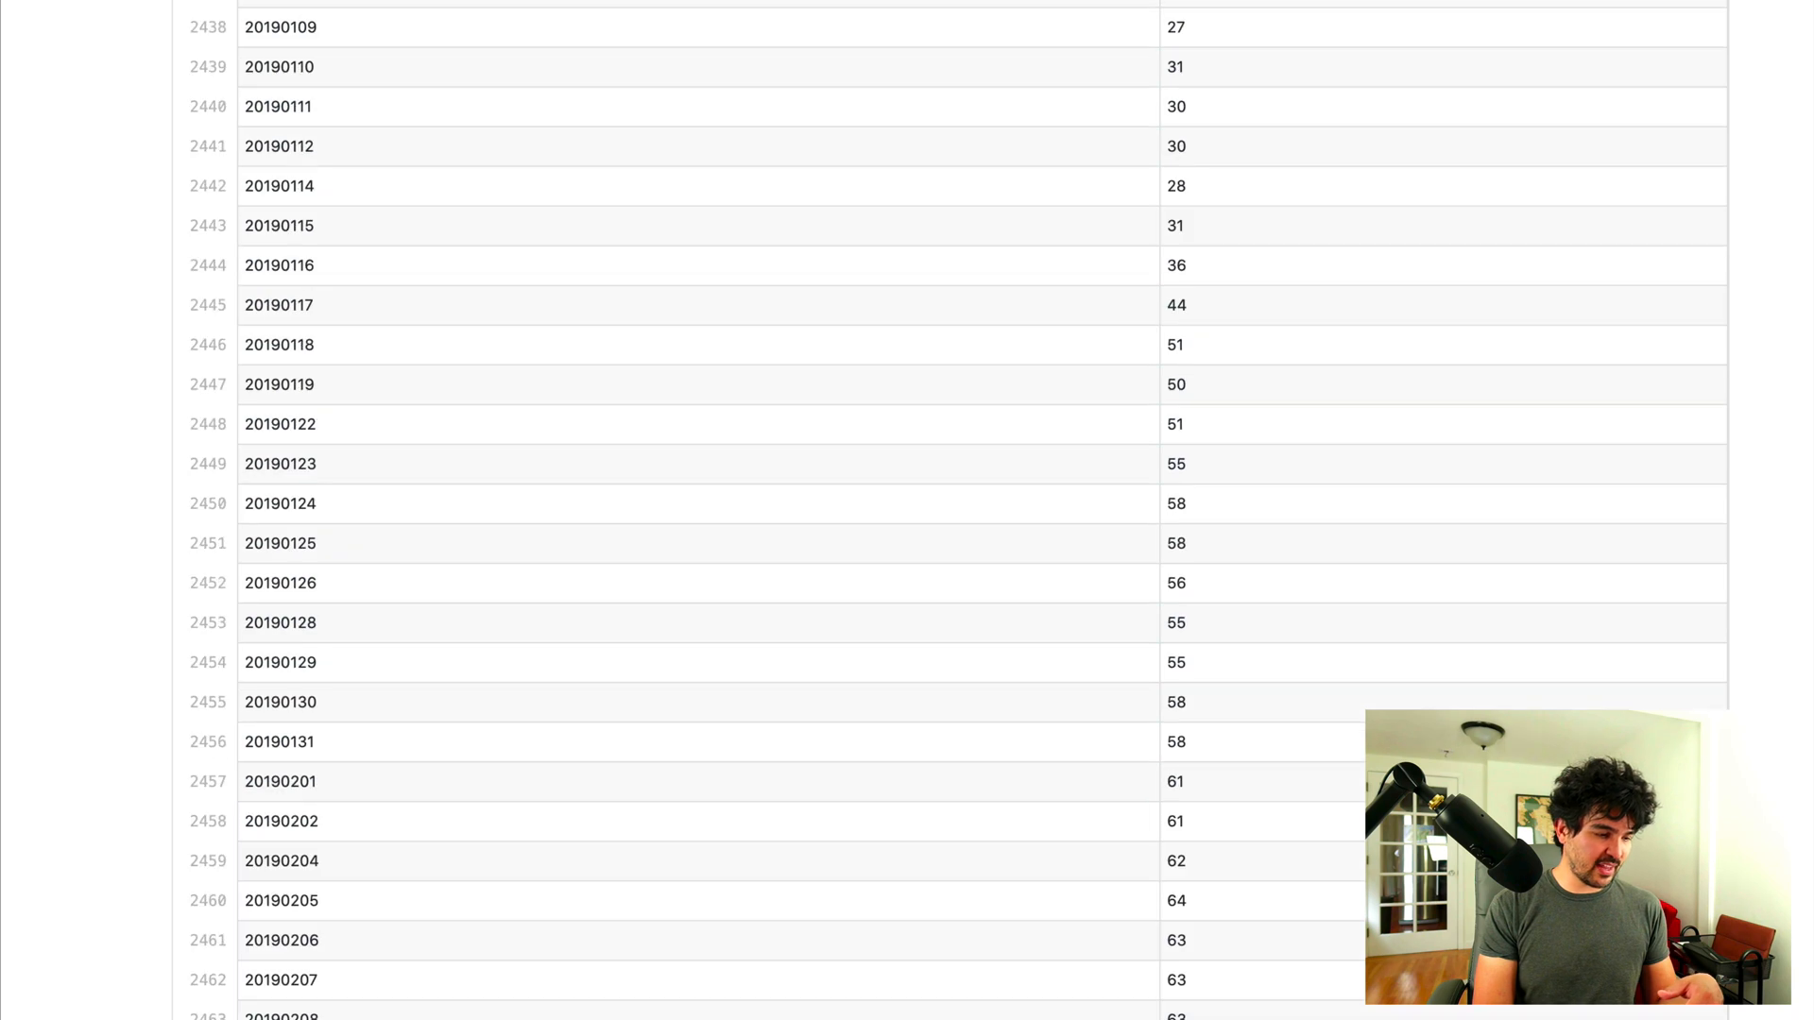
scroll("down", 3)
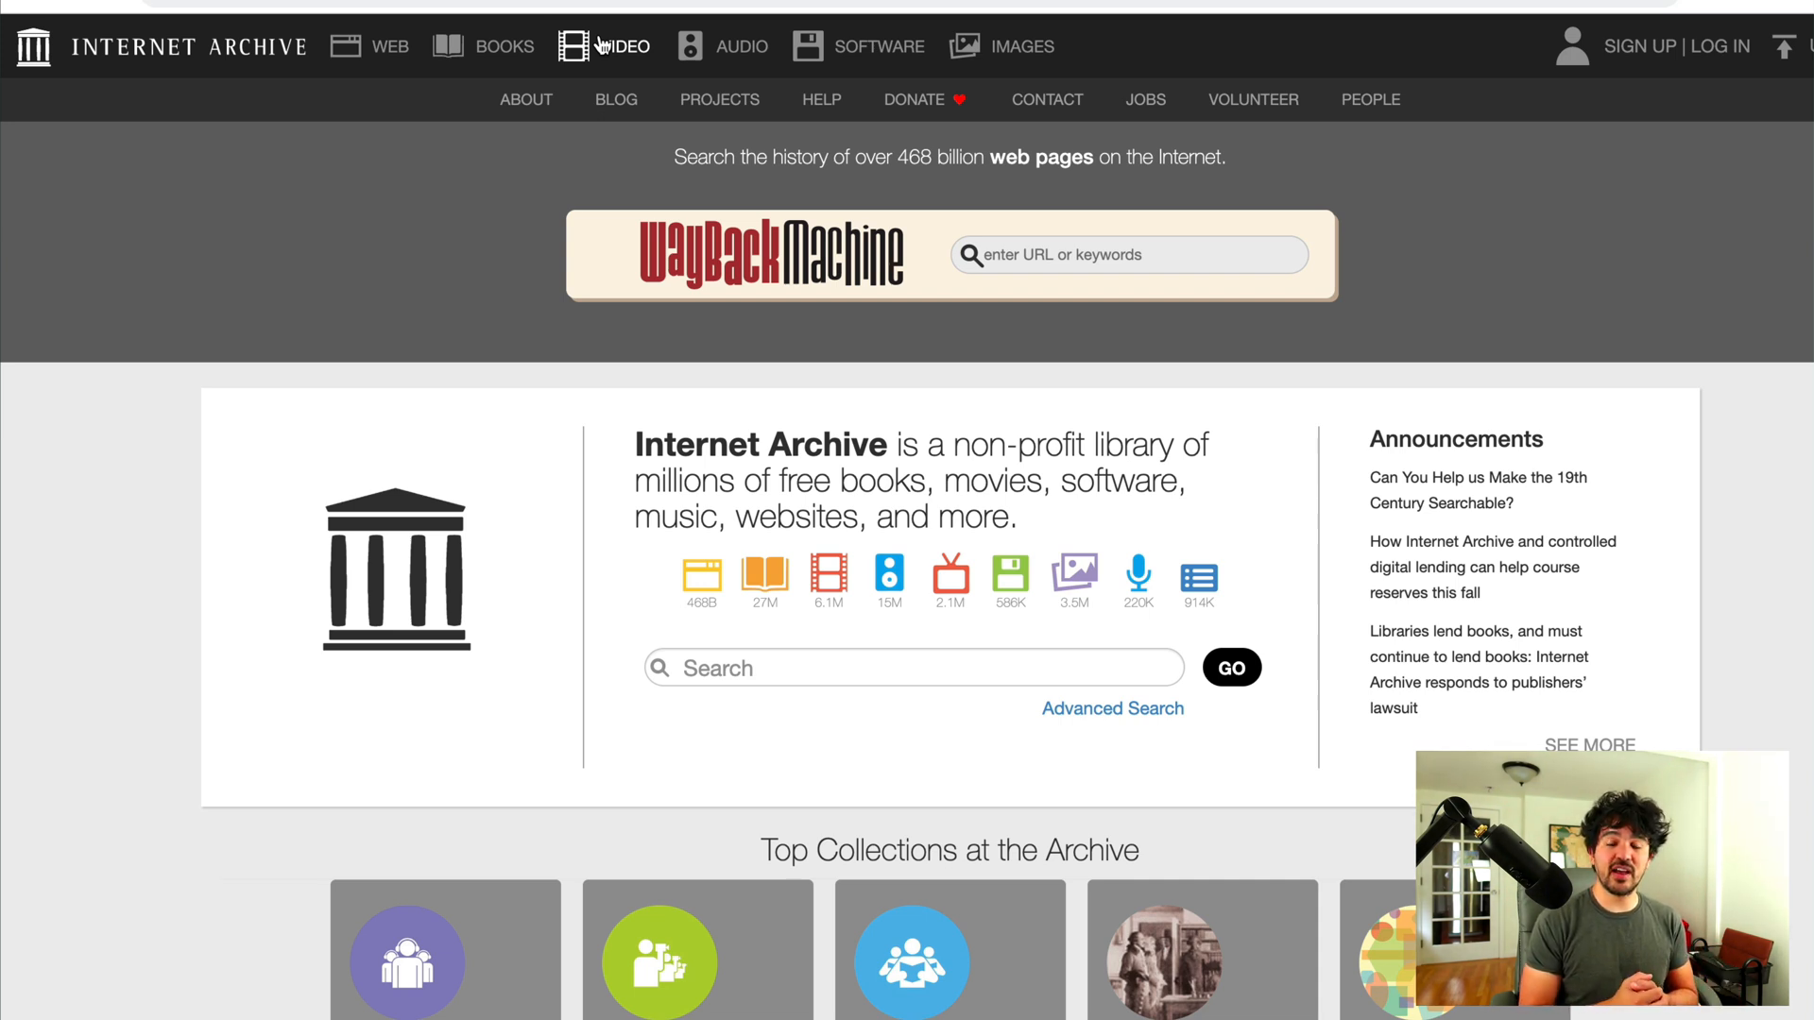
mouse_move(688, 220)
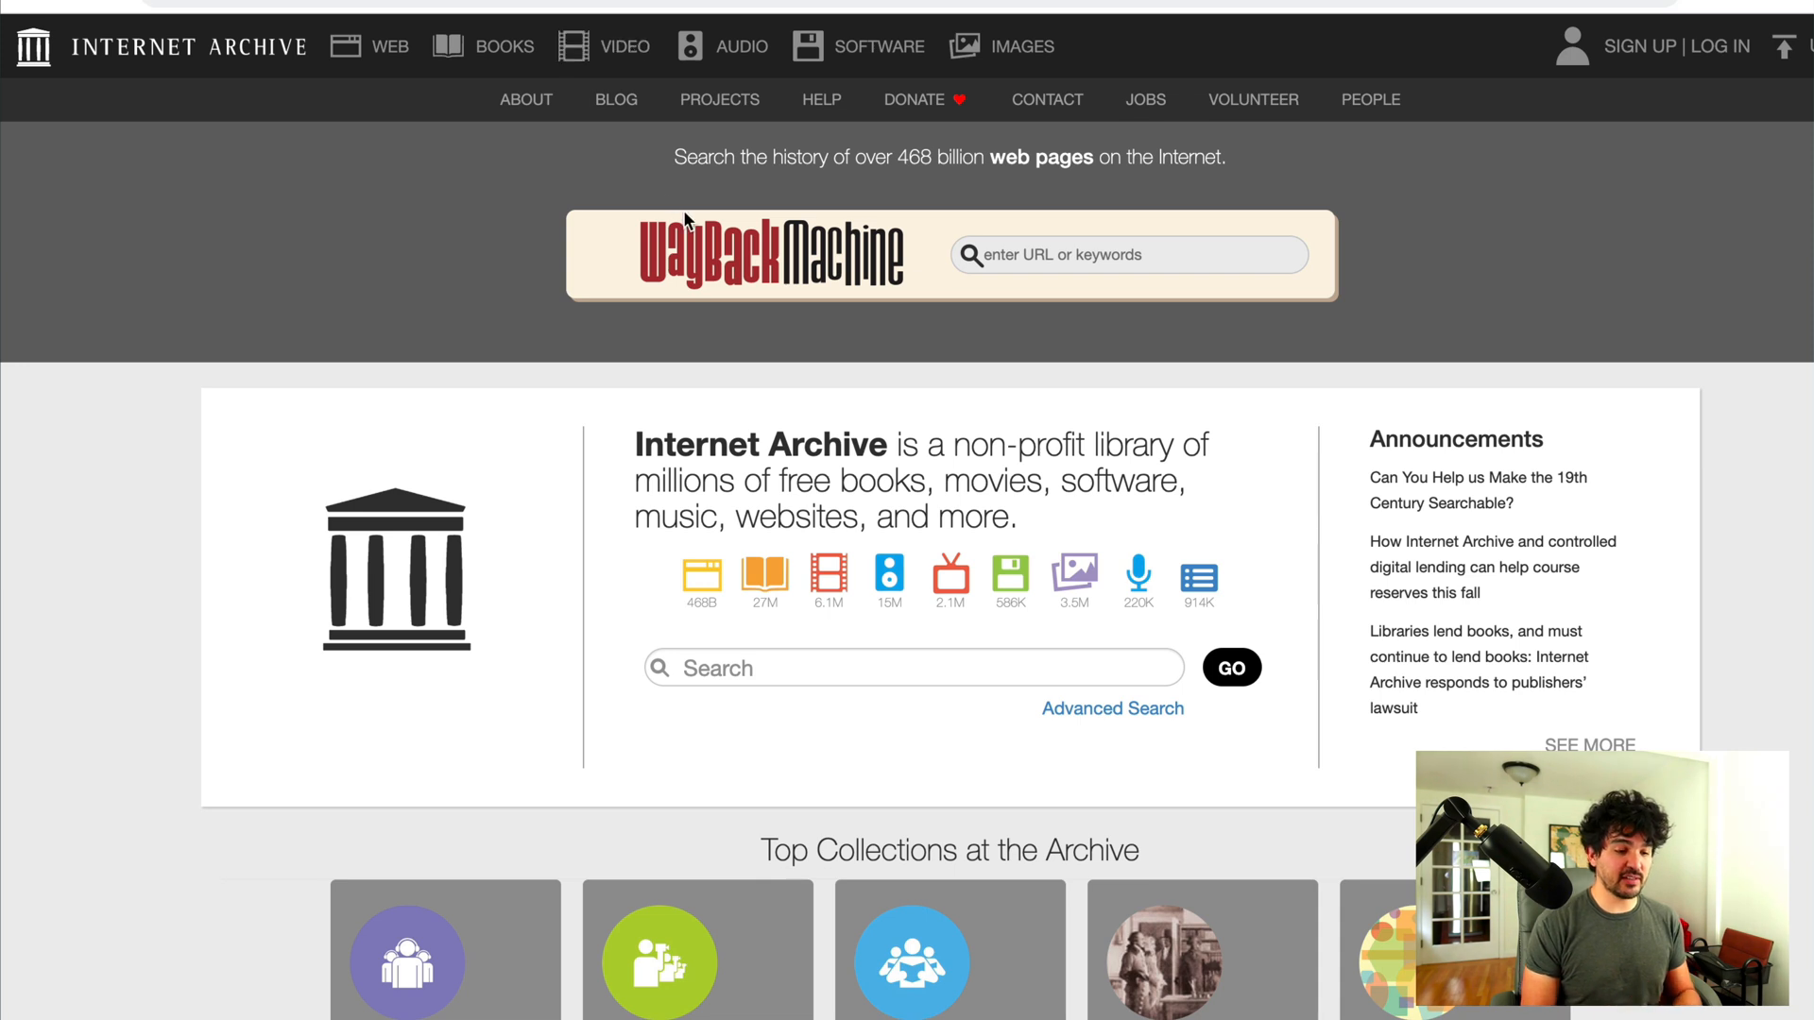
Step: Look up money.cnn.com/data/fear-and-greed/ in the Wayback Machine and load the 03:49 March 18, 2020 capture
type("https://money.cnn.com/data/fear-and-greed/")
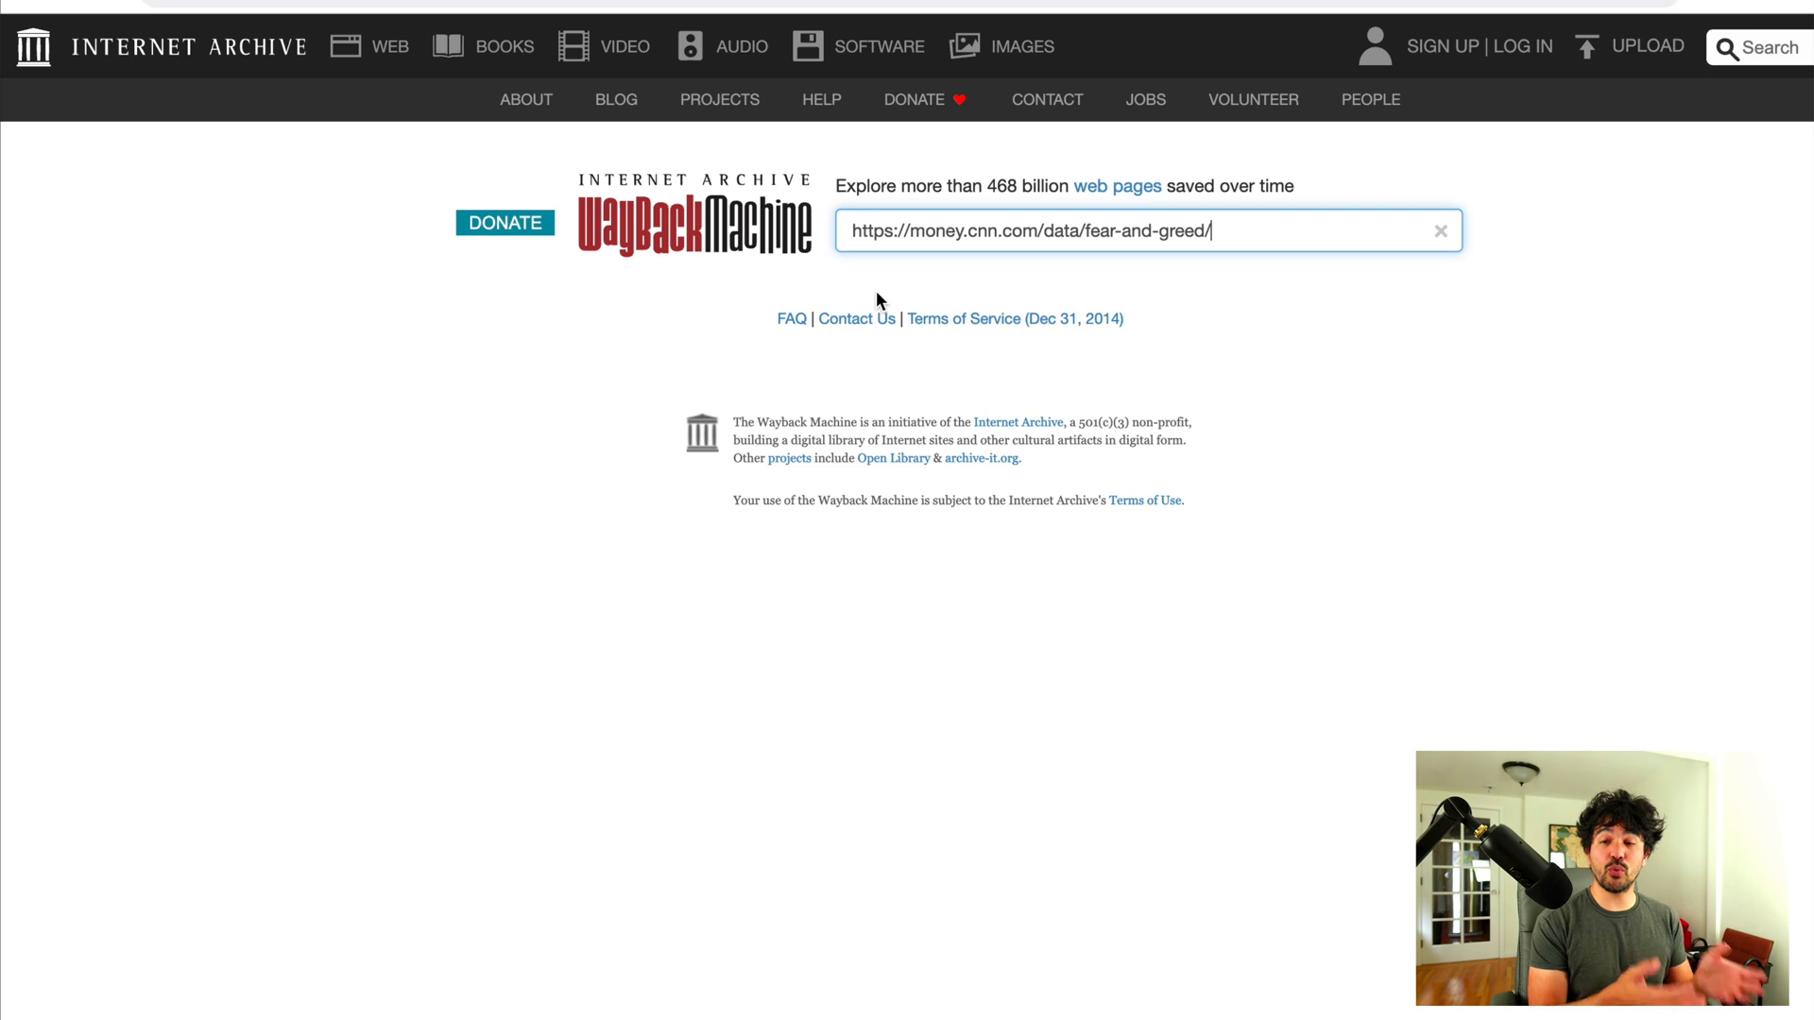
key("Enter")
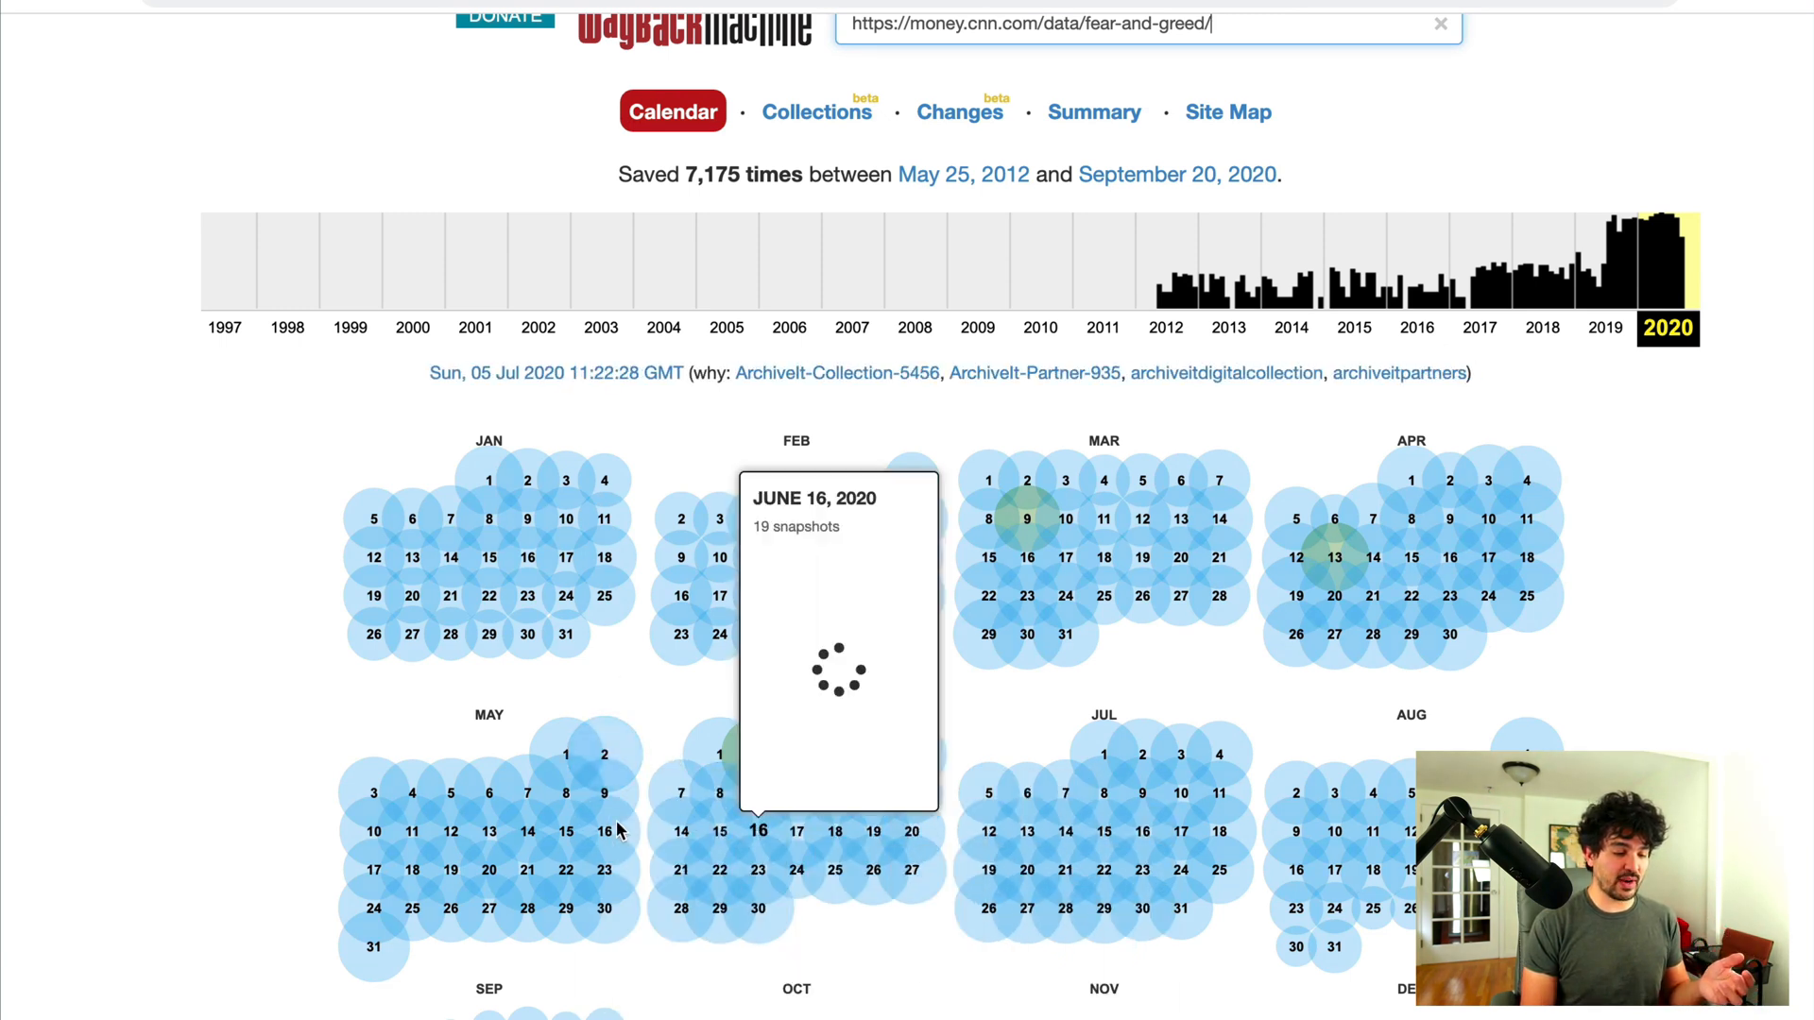
mouse_move(1143, 548)
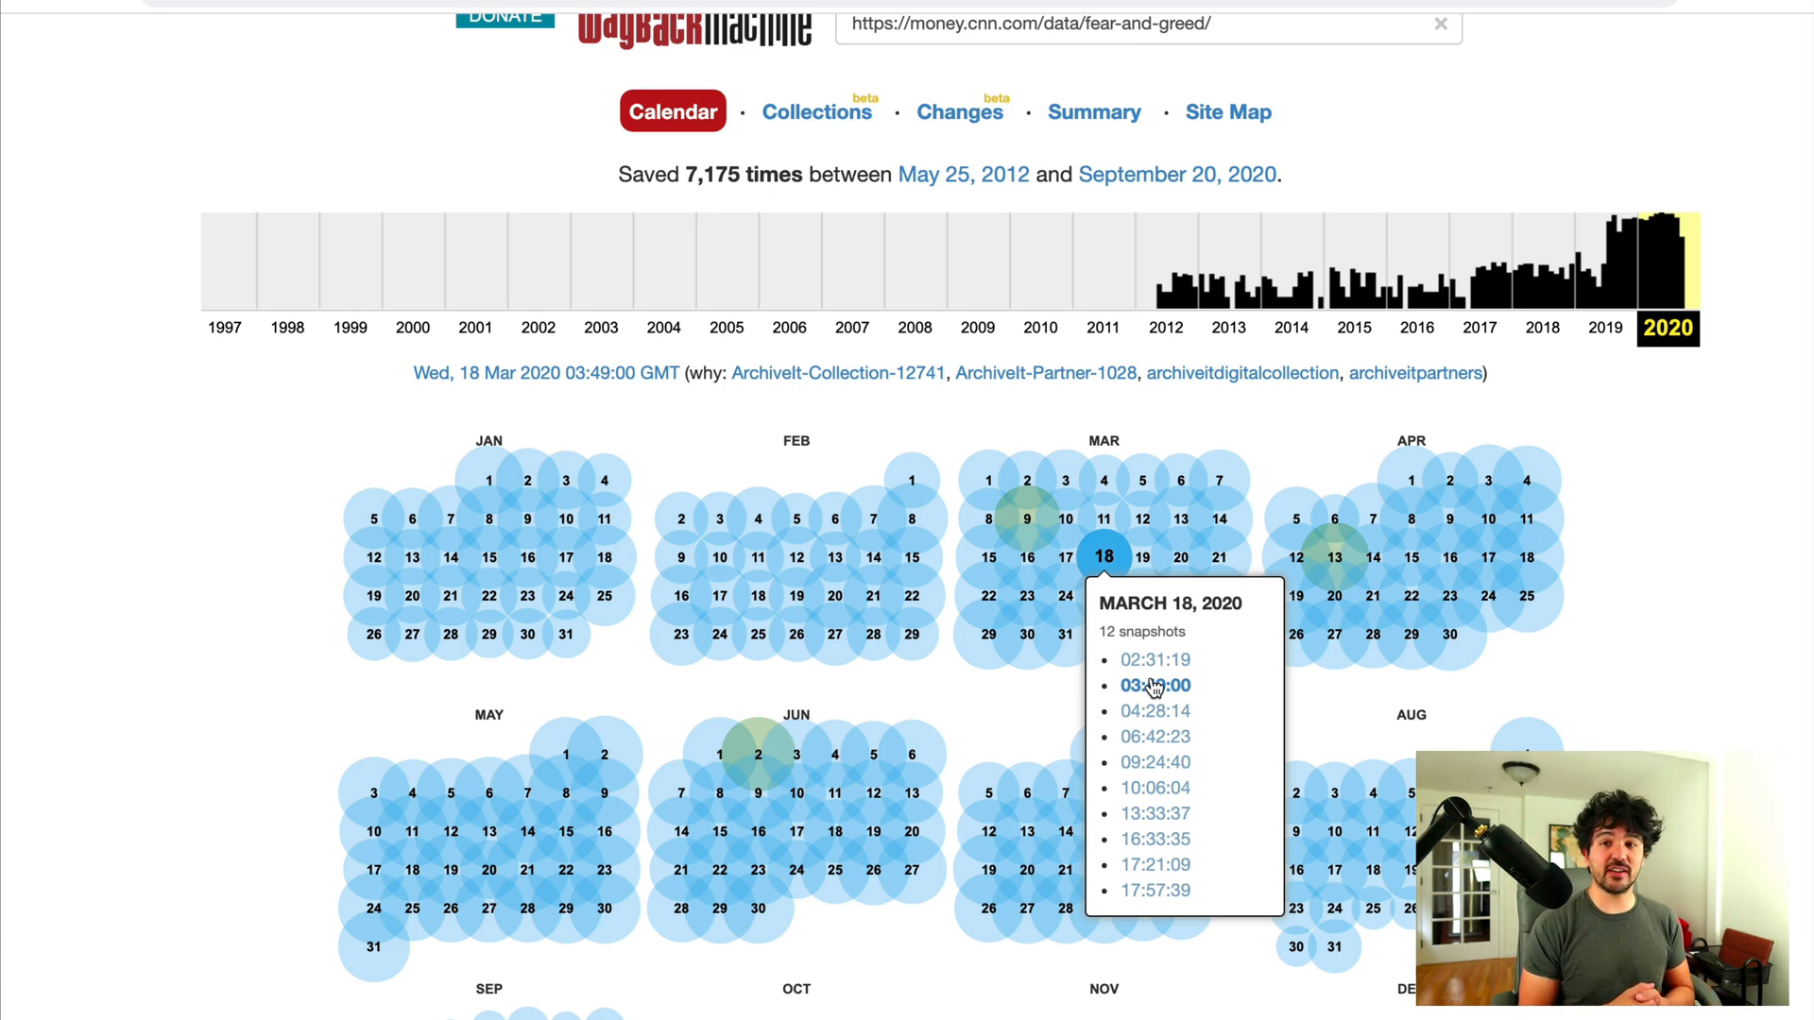
left_click(1154, 686)
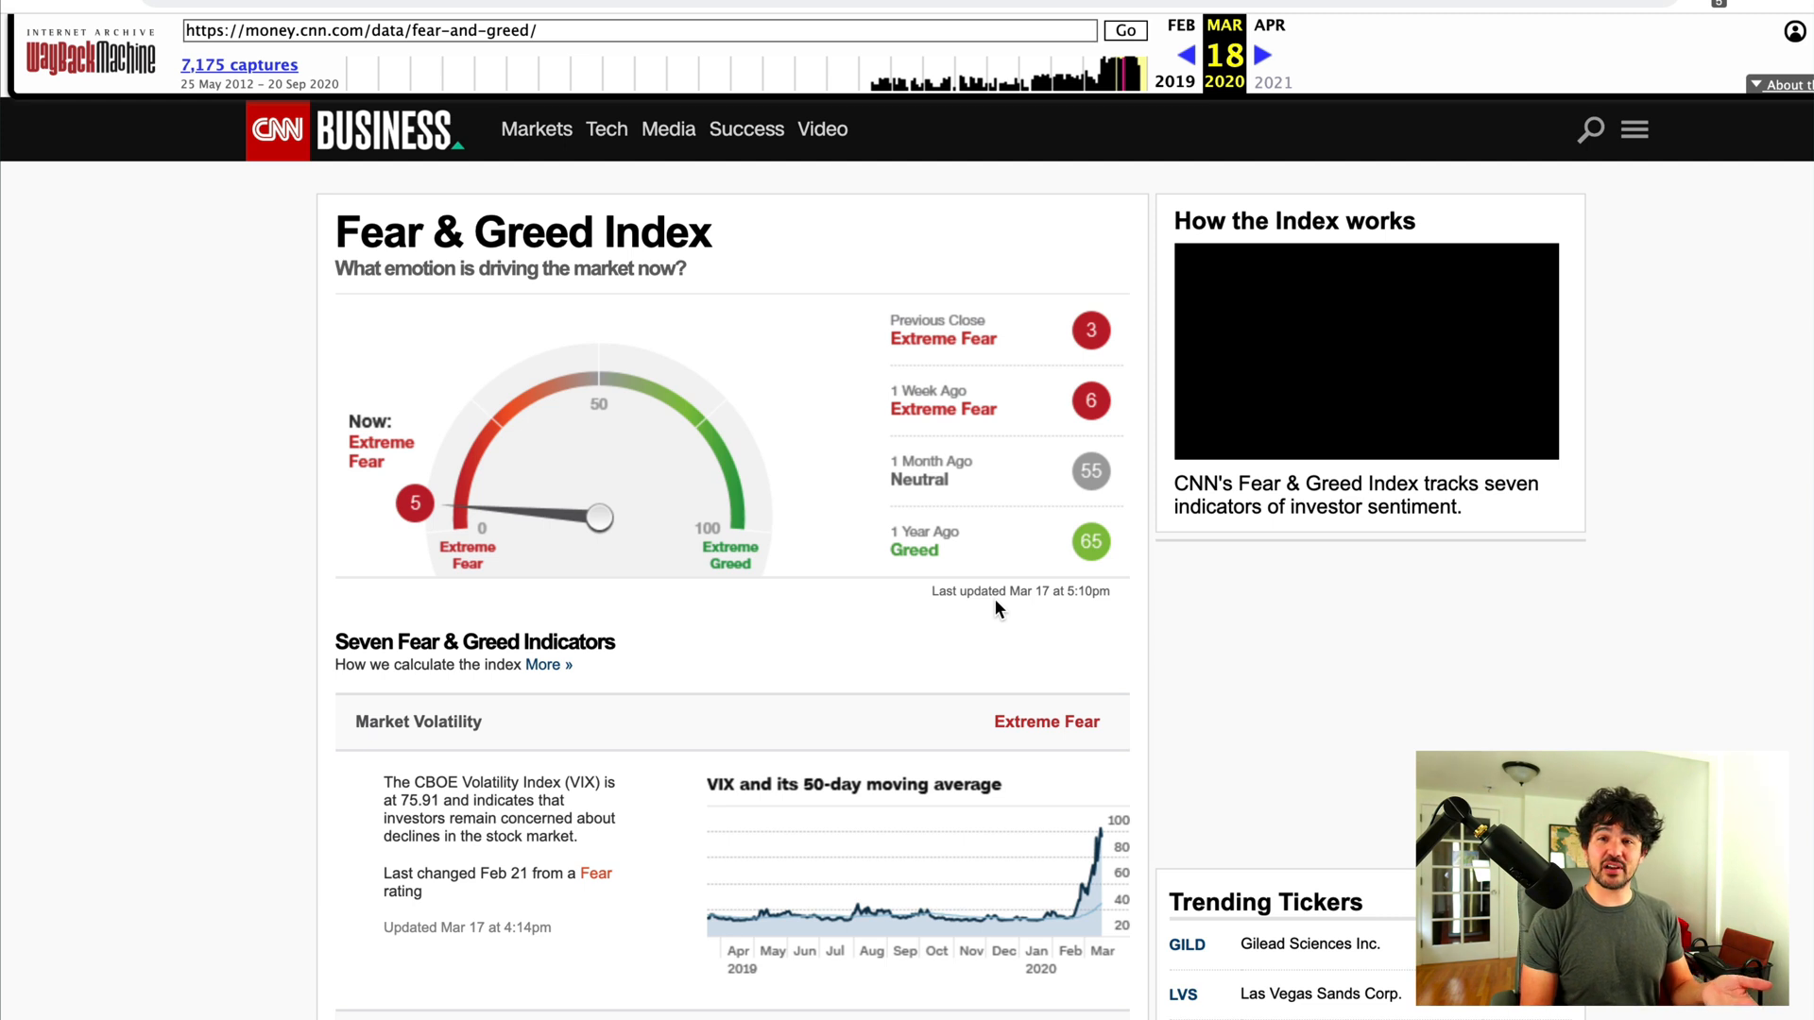
mouse_move(1086, 607)
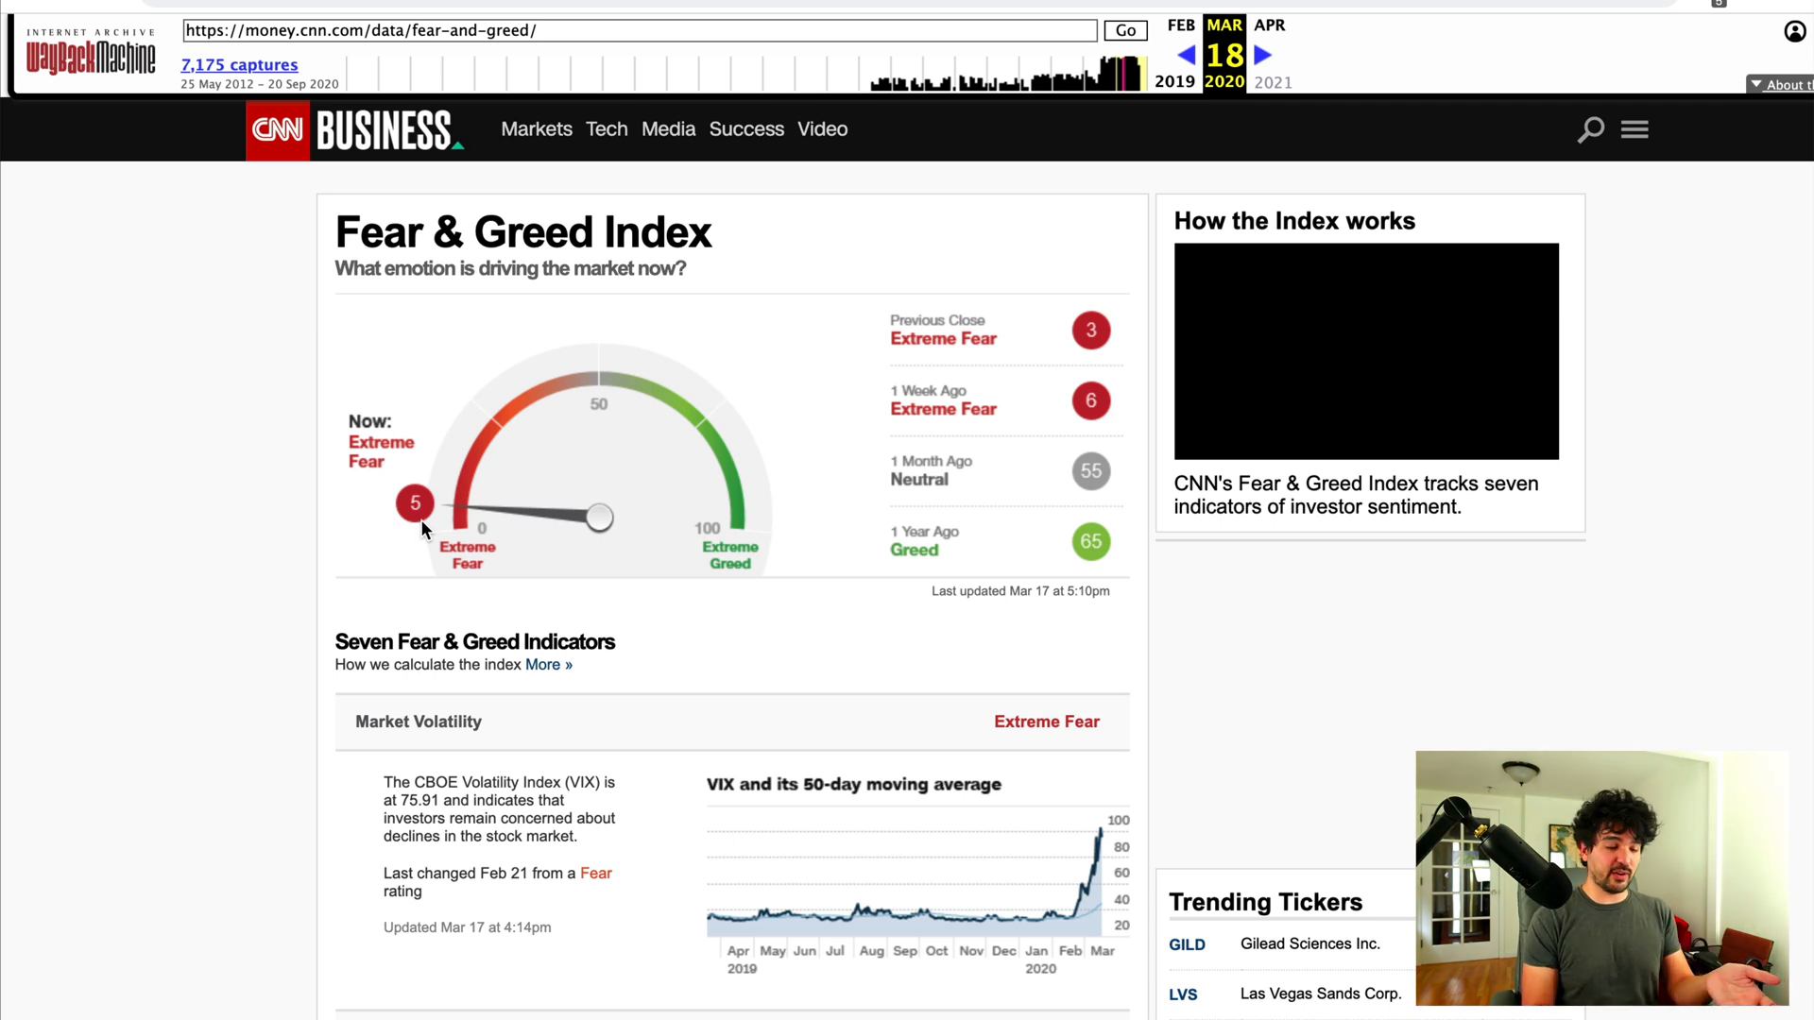
mouse_move(623, 541)
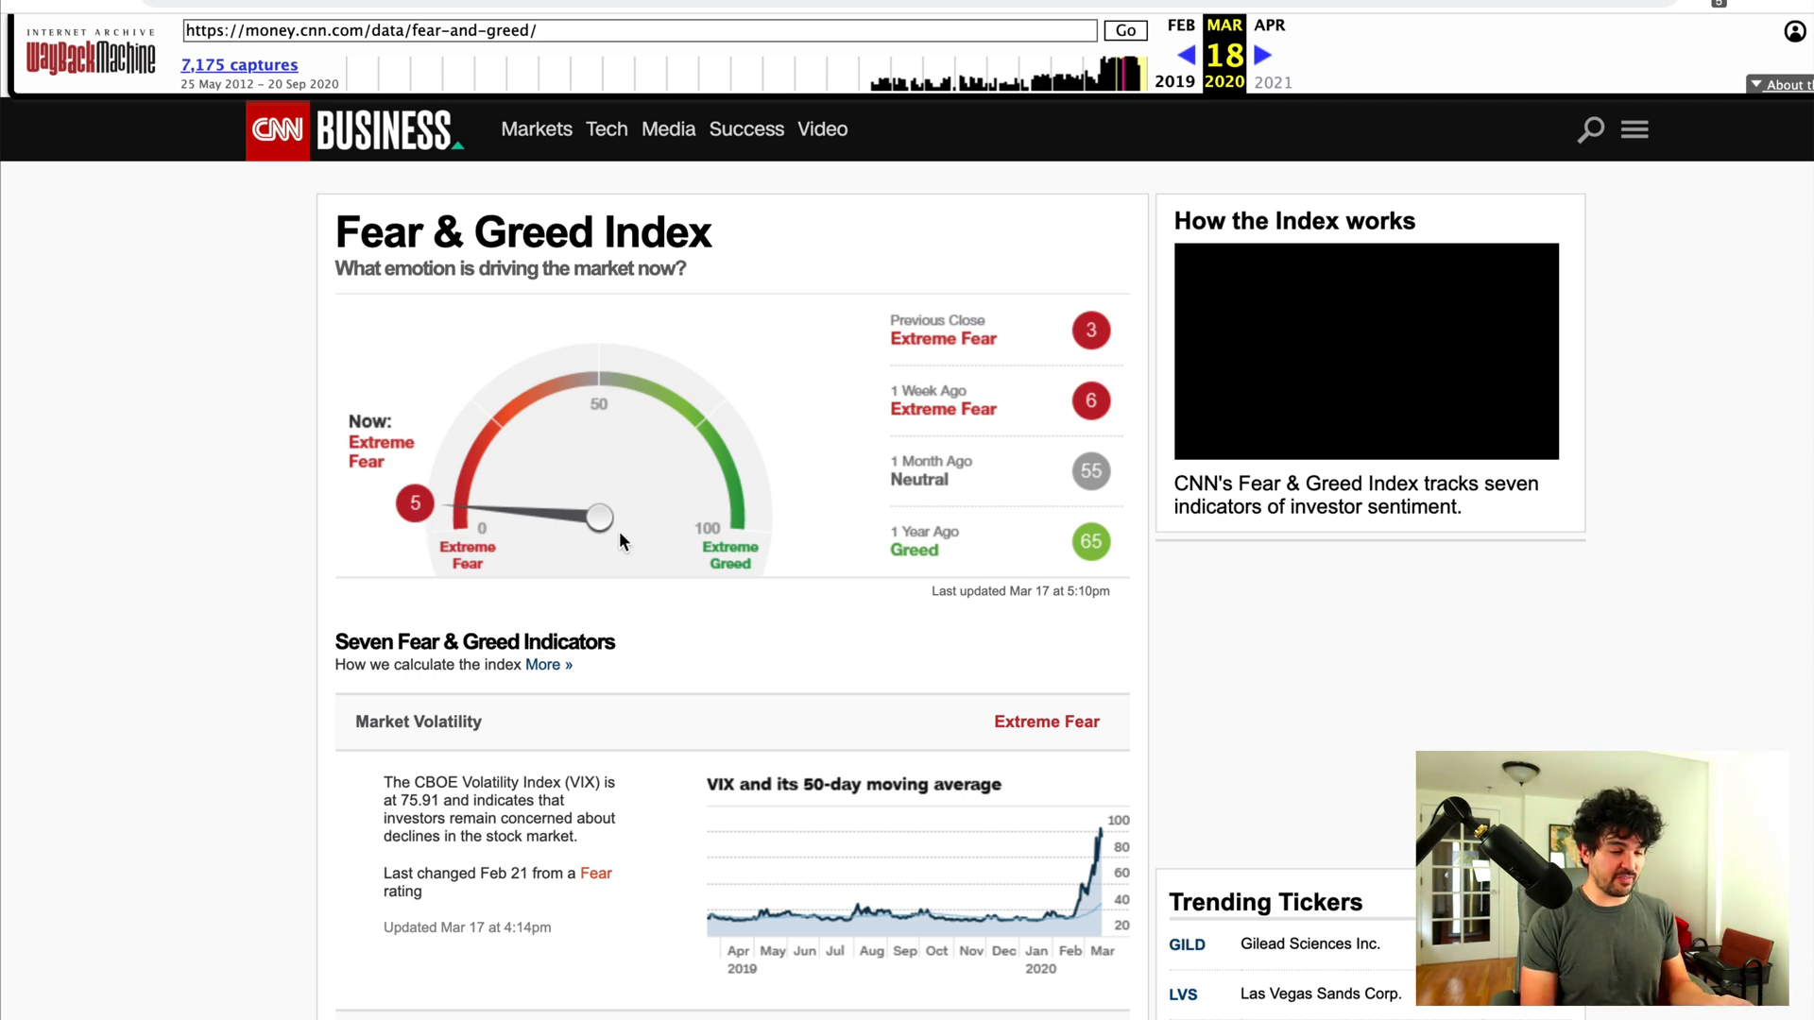
mouse_move(1092, 397)
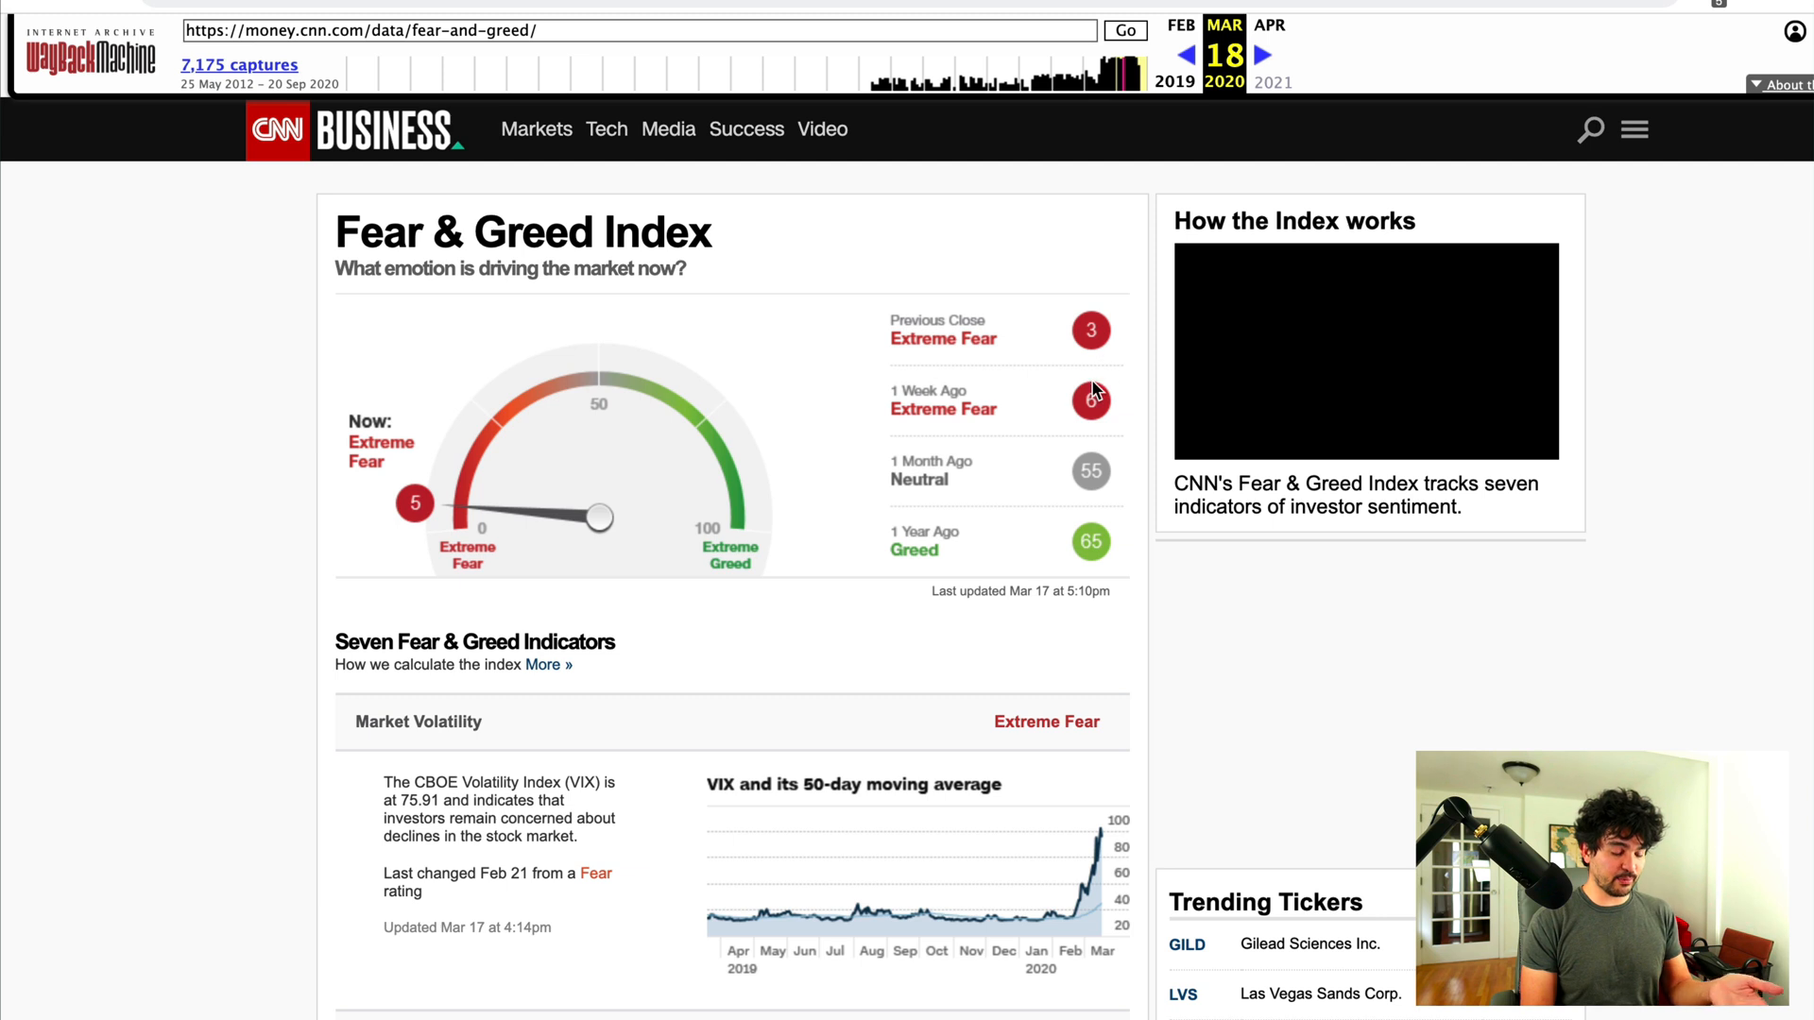
Step: Read the archived gauge at 5, Extreme Fear, and its seven indicator charts
scroll("down", 3)
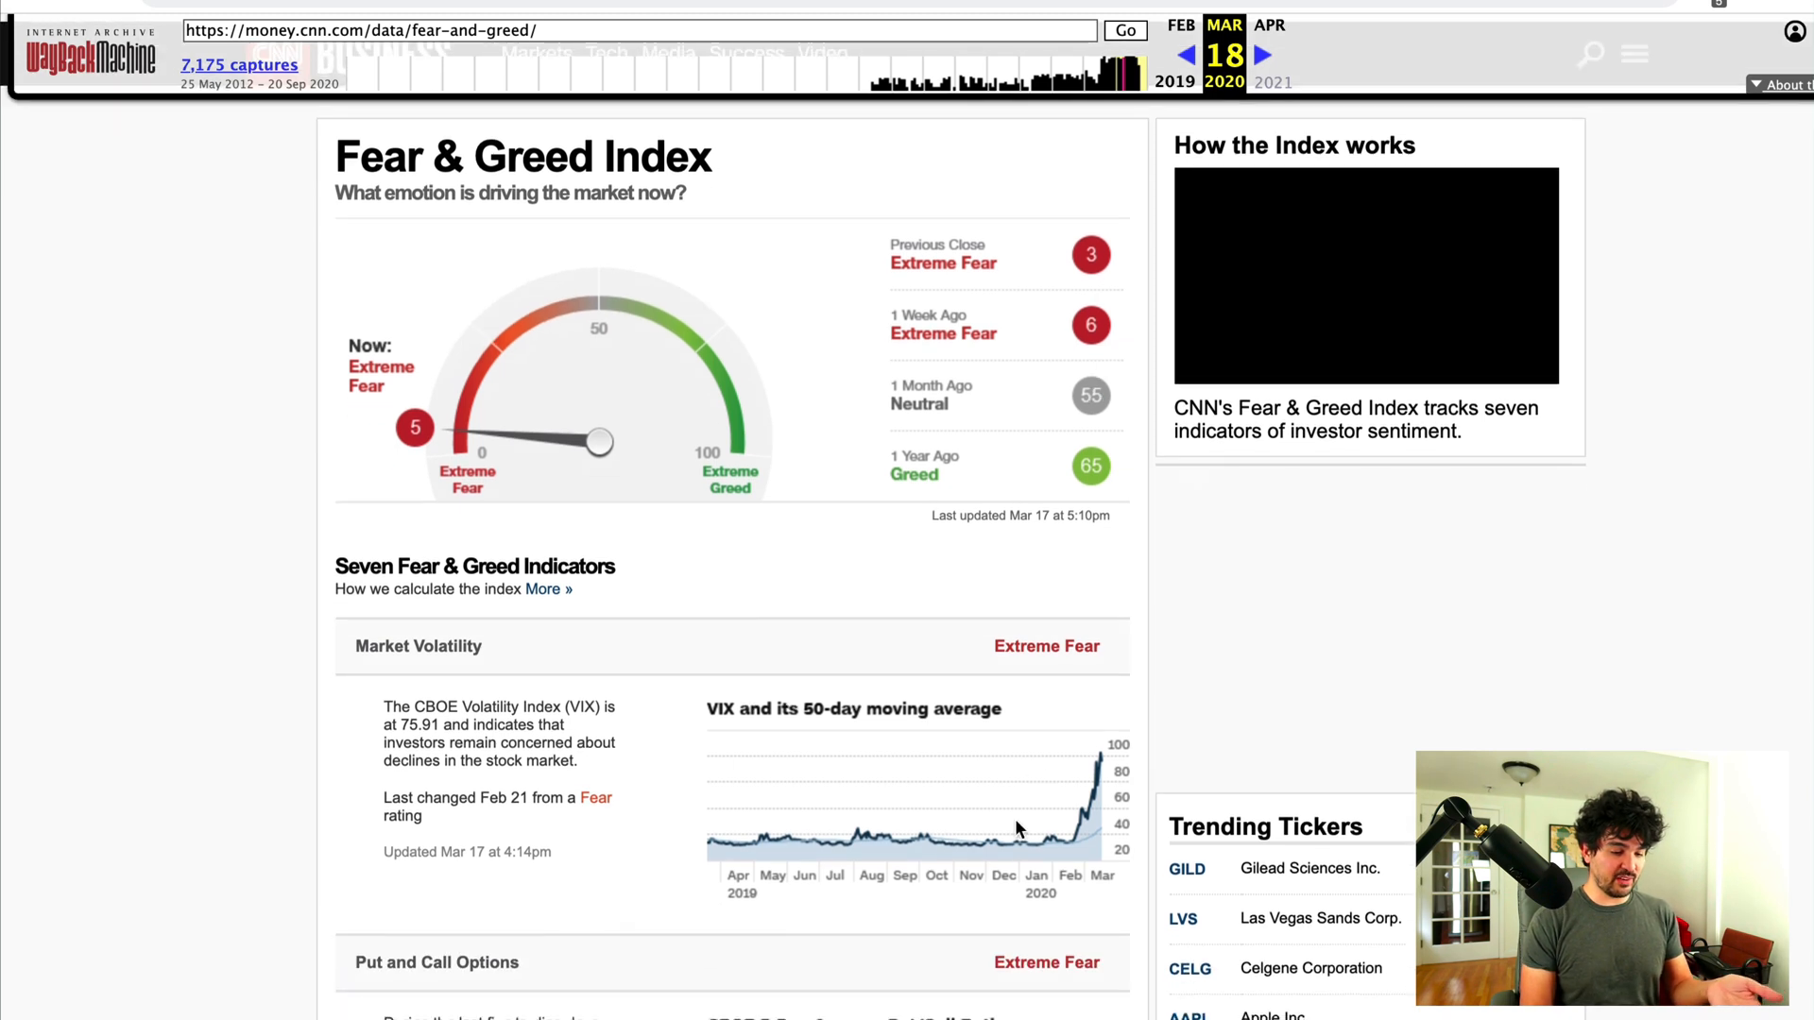
mouse_move(1099, 759)
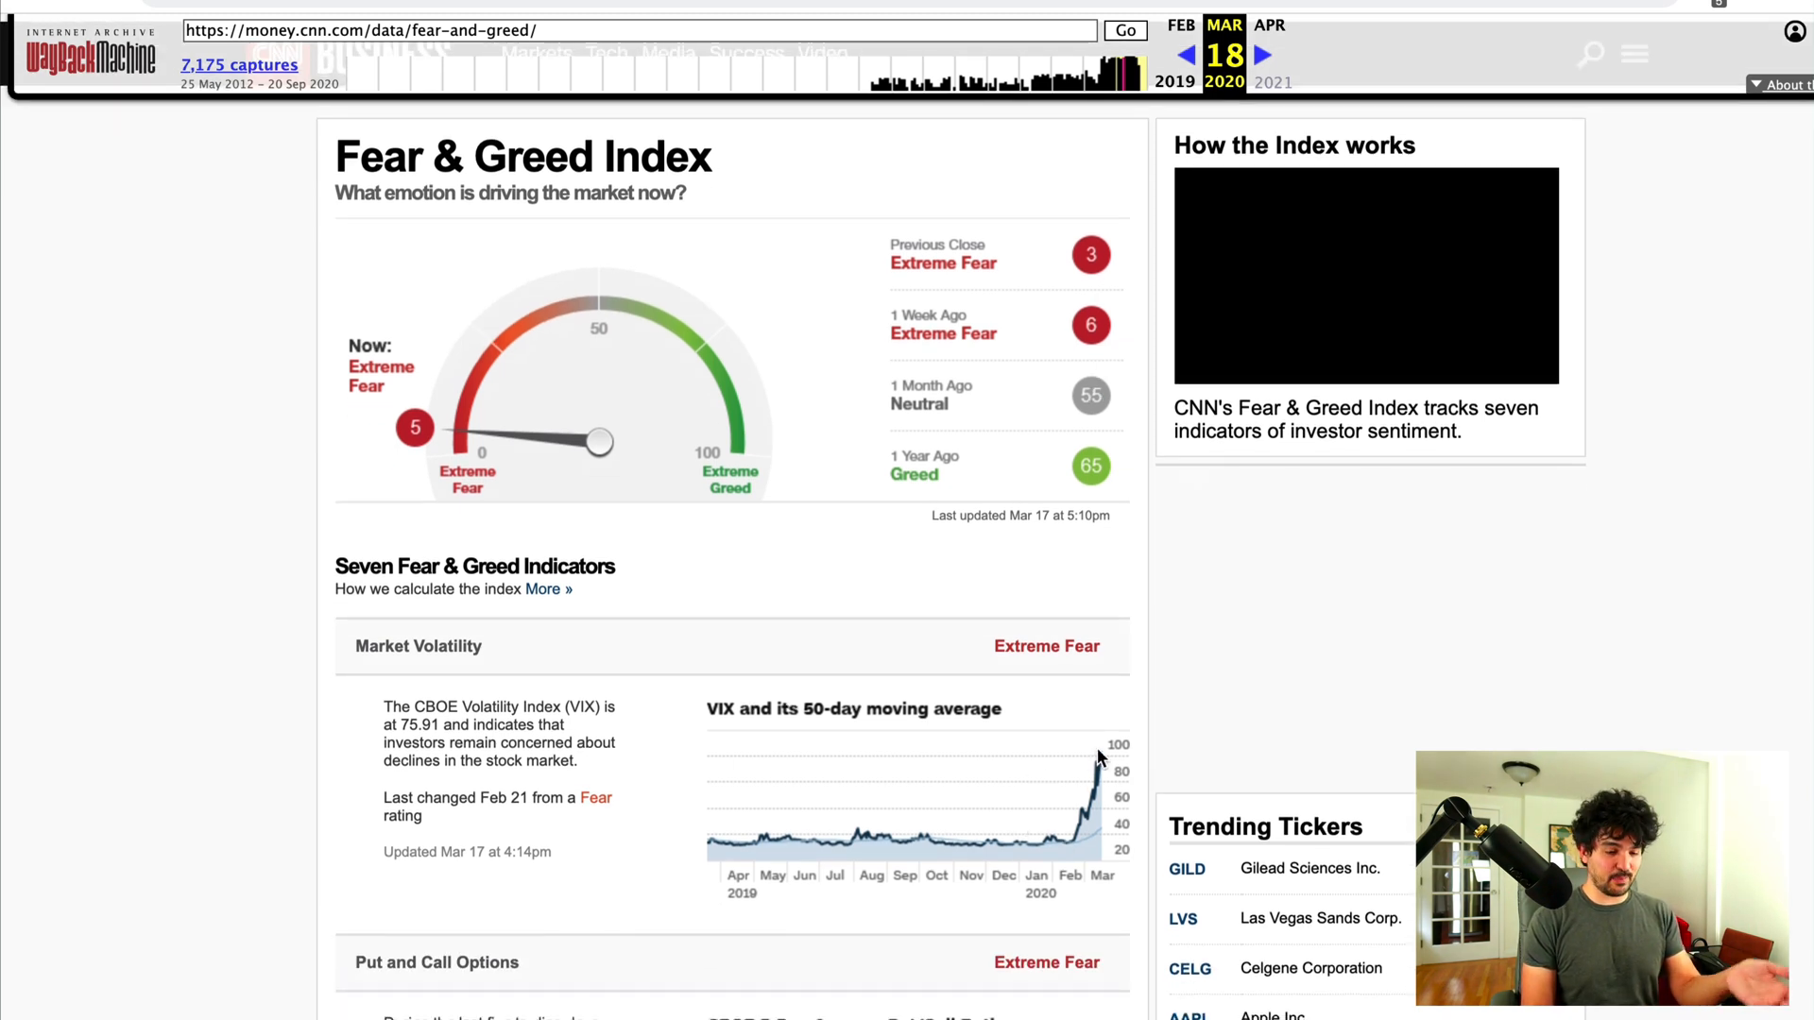
scroll("down", 3)
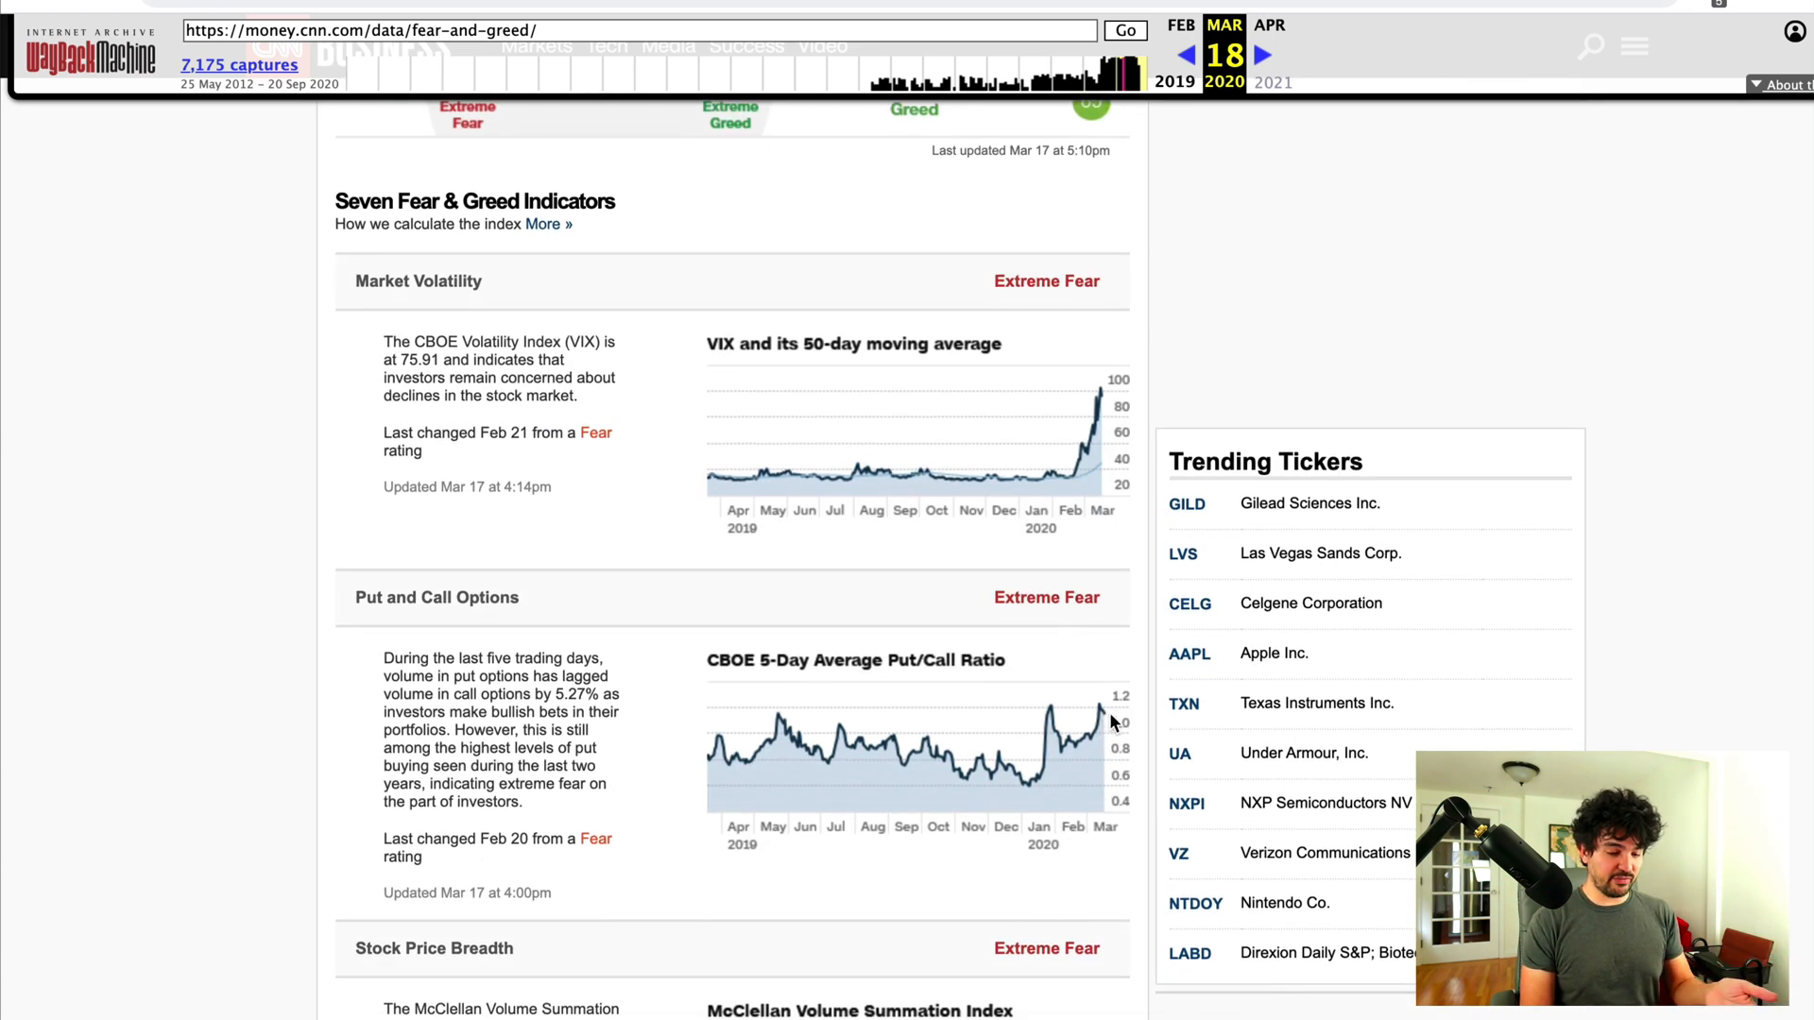
scroll("down", 3)
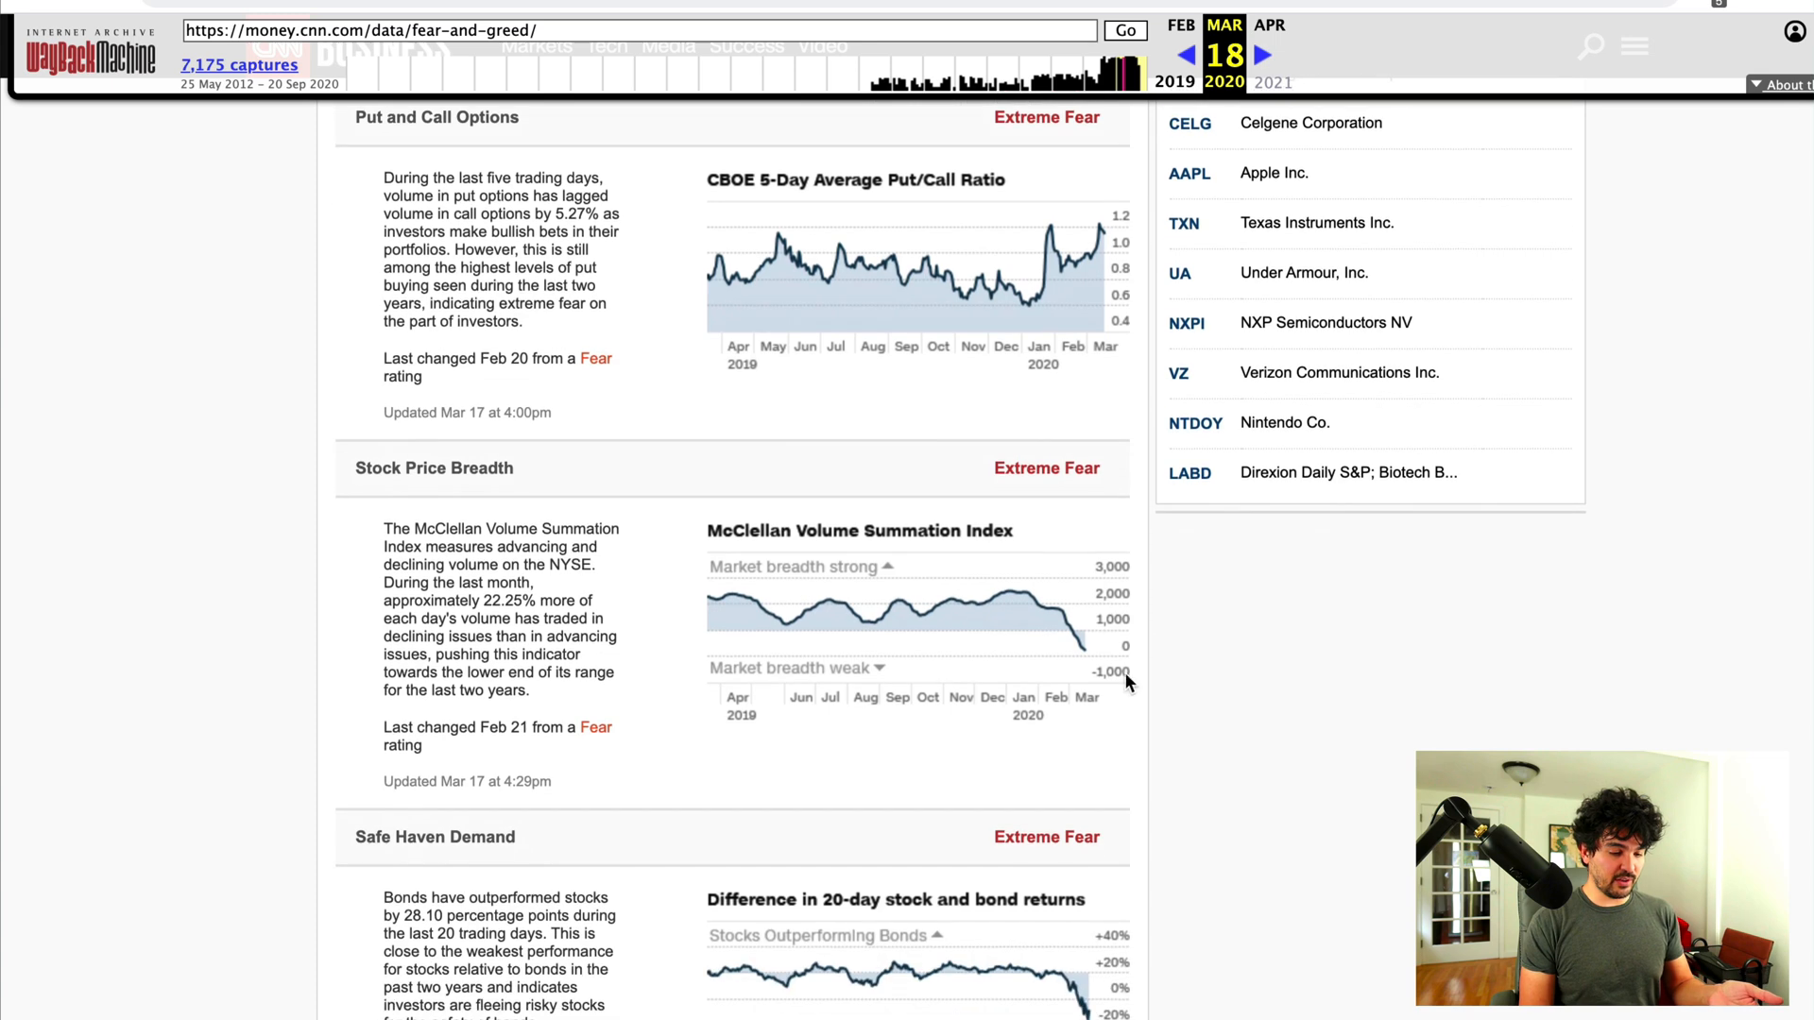
scroll("down", 3)
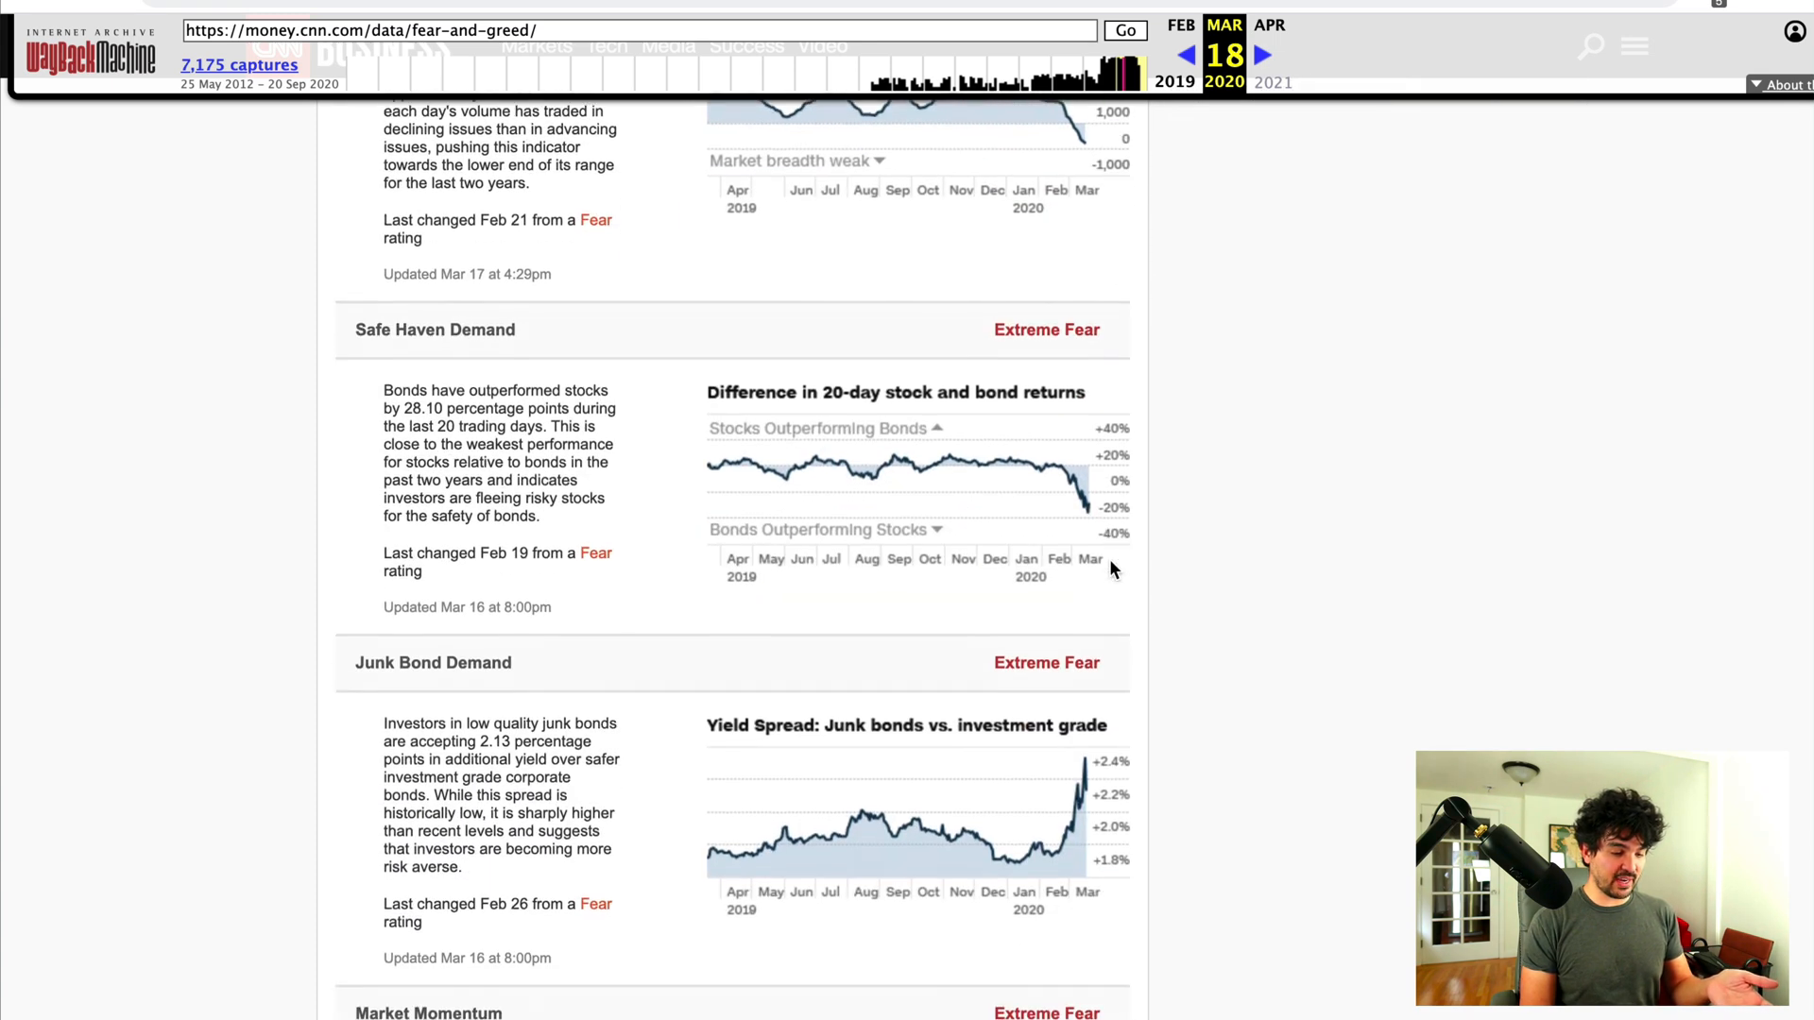
scroll("down", 3)
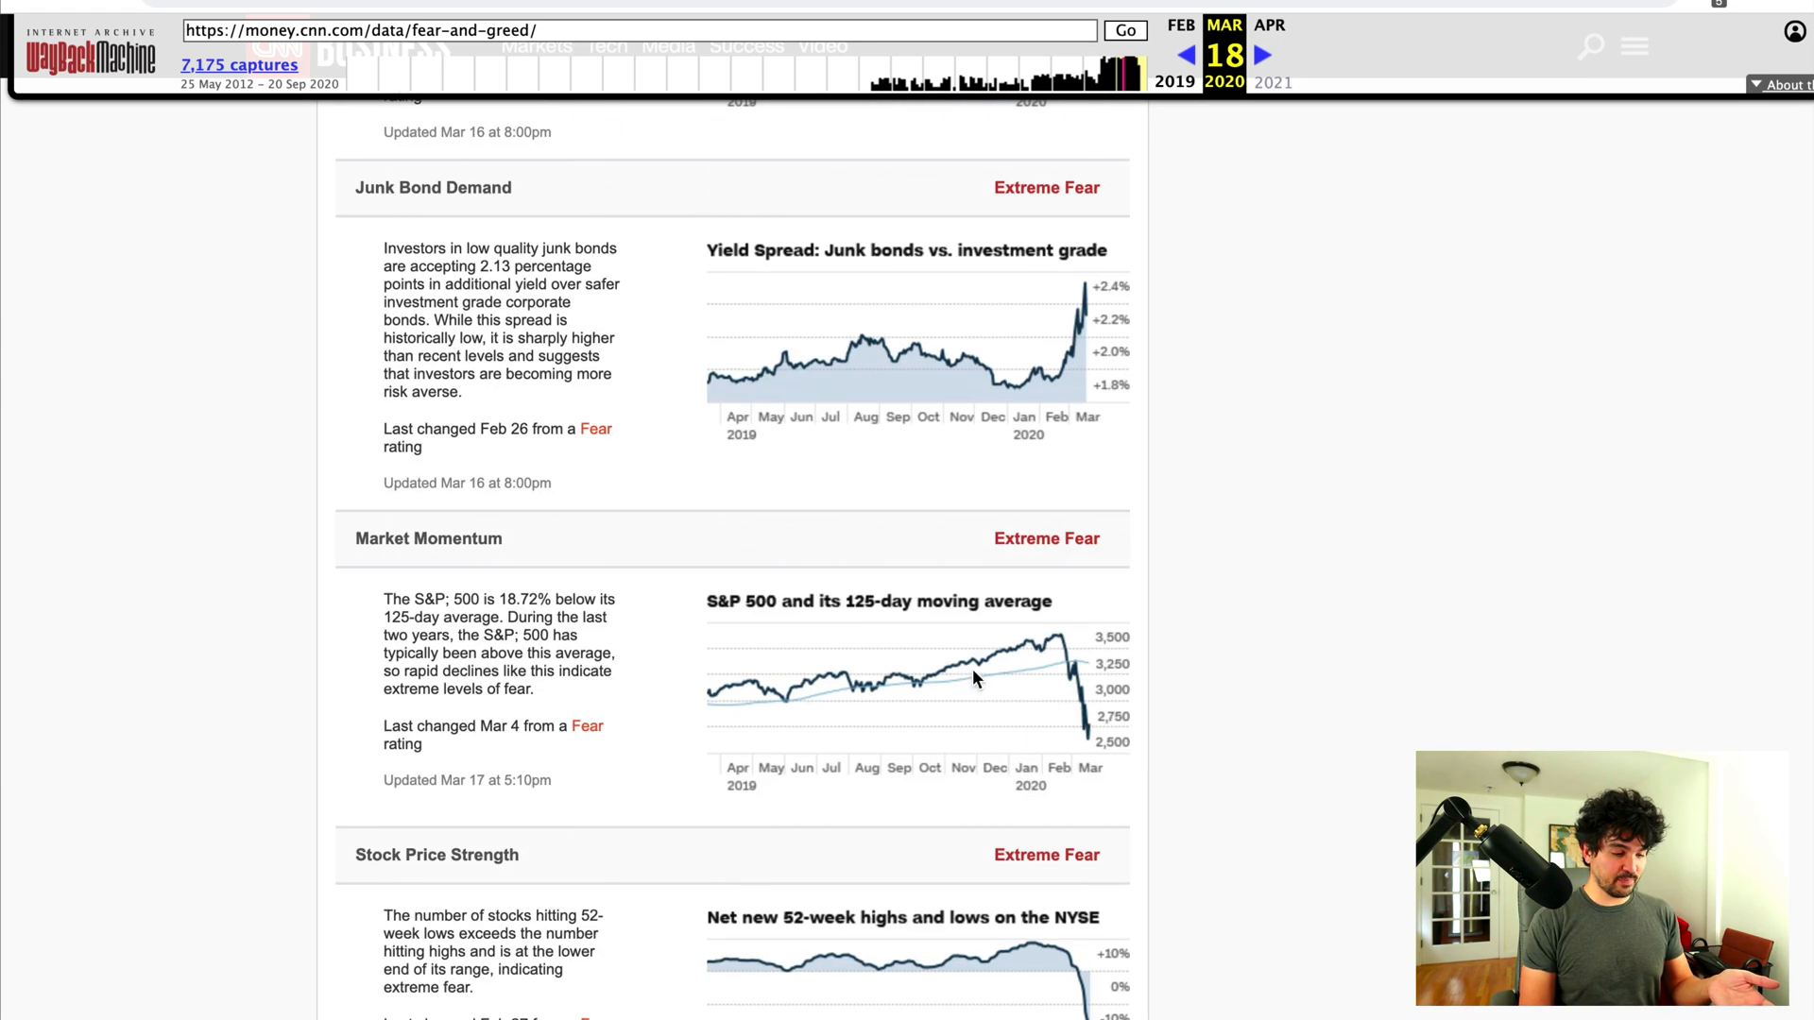
scroll("down", 3)
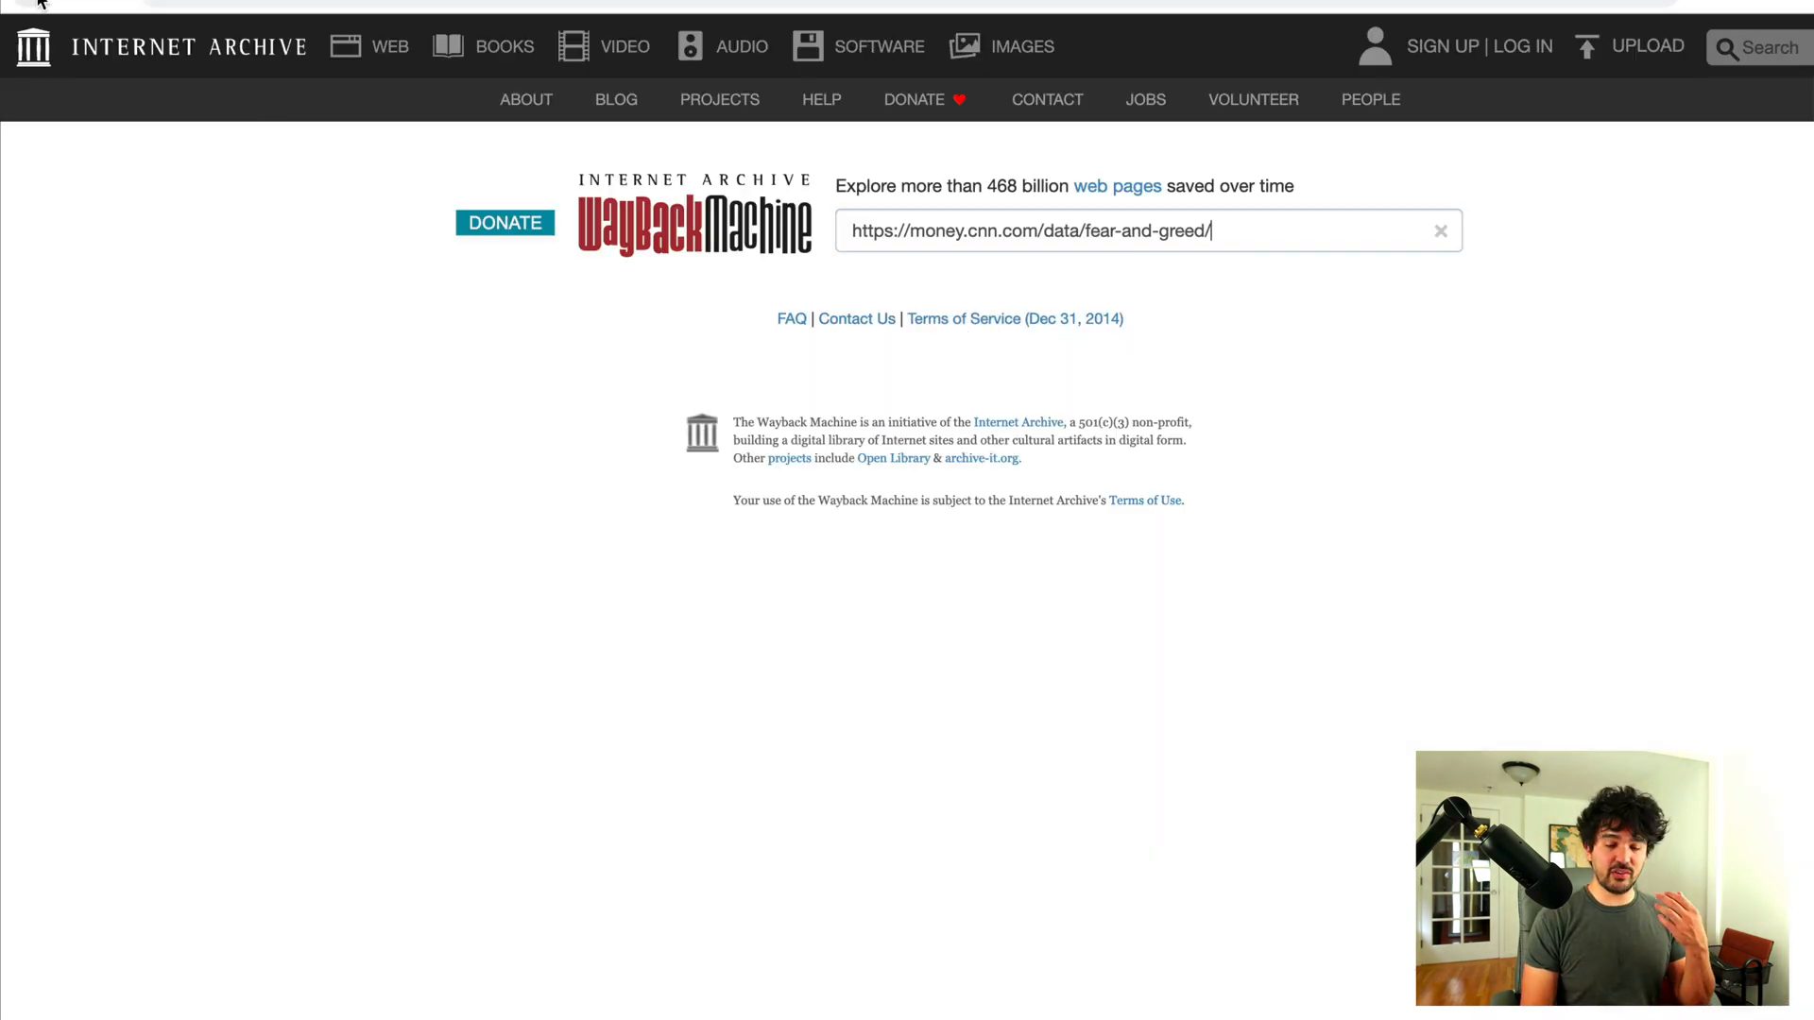
Step: Return from the snapshot to the Wayback Machine search page for the CNN address
key("Enter")
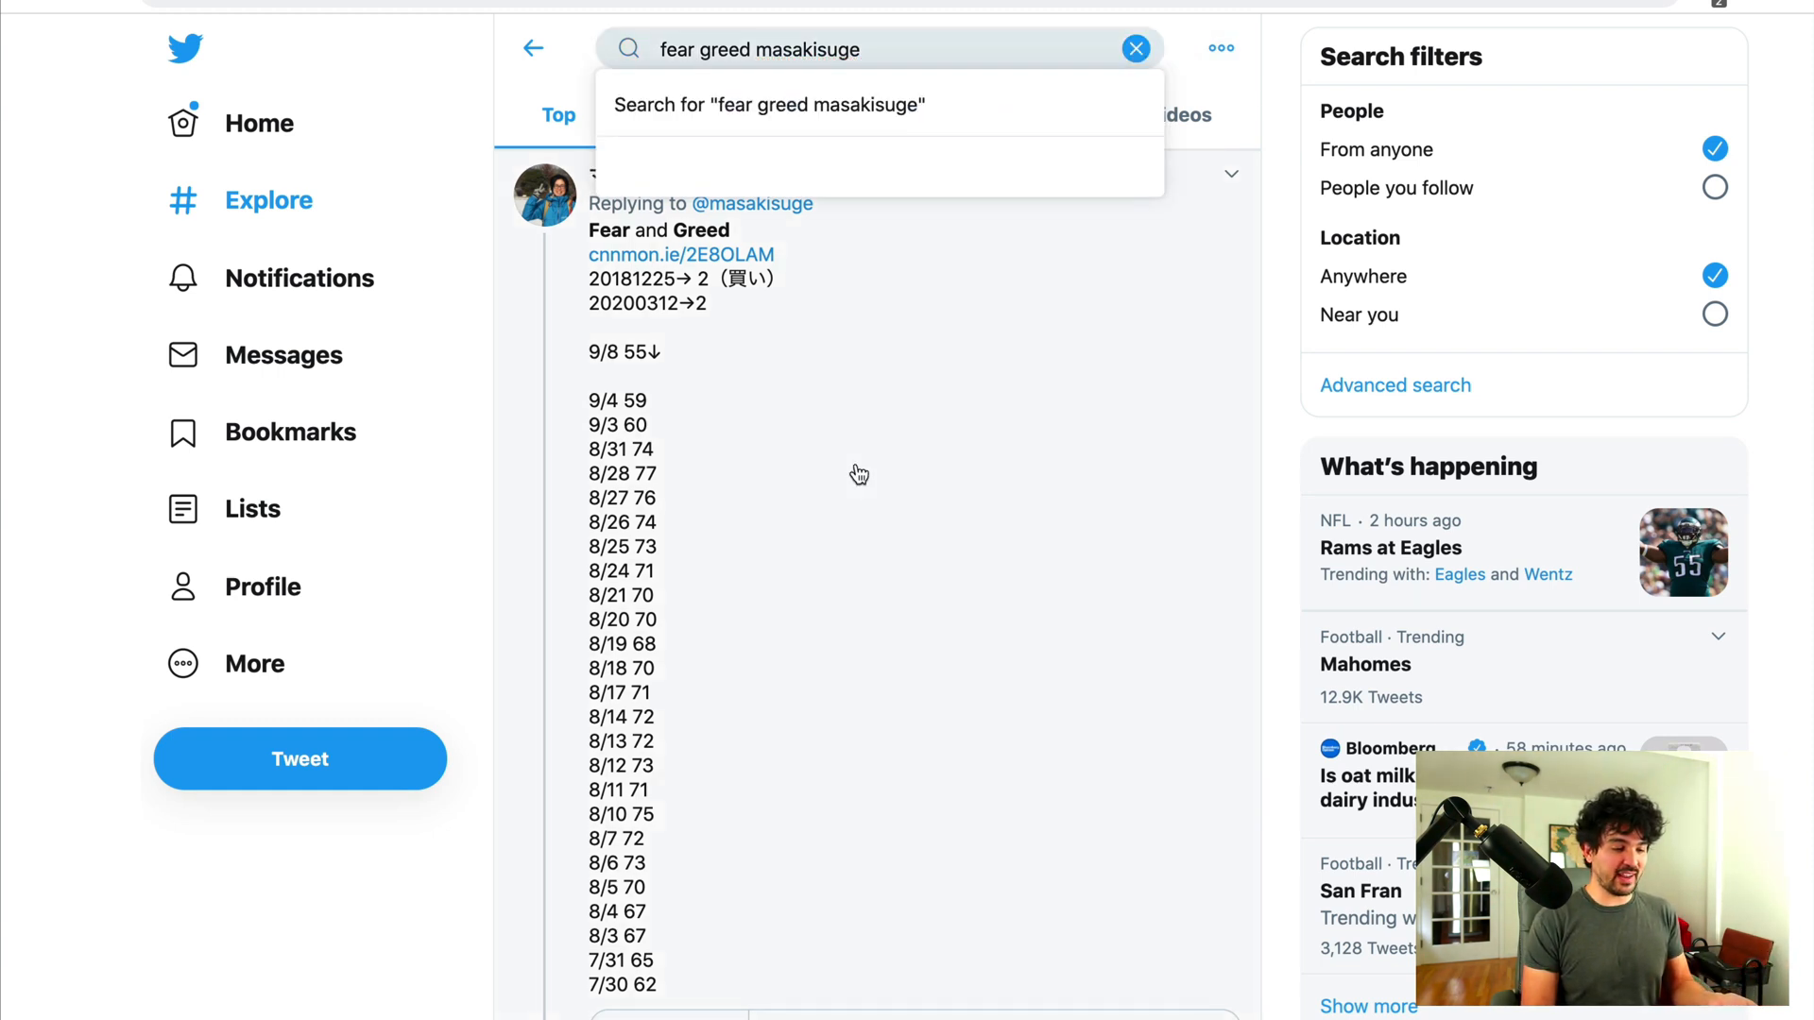
Step: Highlight the Sep 8 reply's daily index values, 9/8 at 55 back to 7/30 at 62
left_click(858, 472)
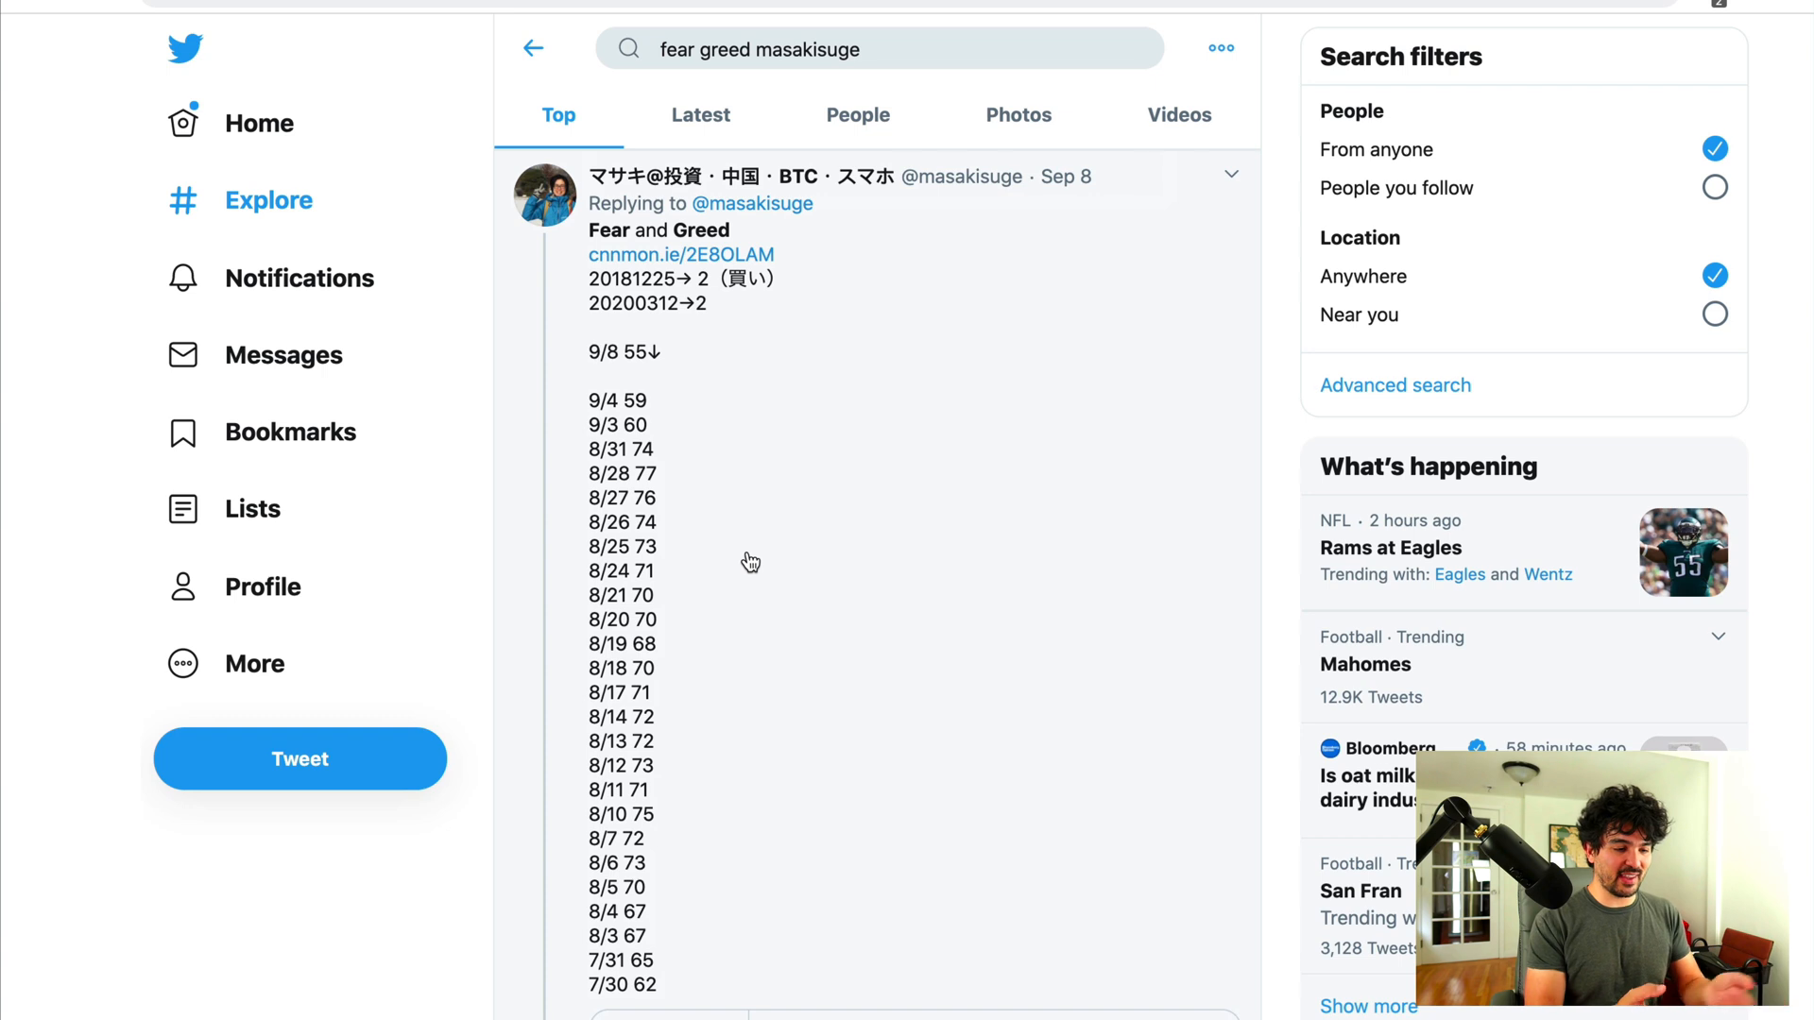
mouse_move(669, 427)
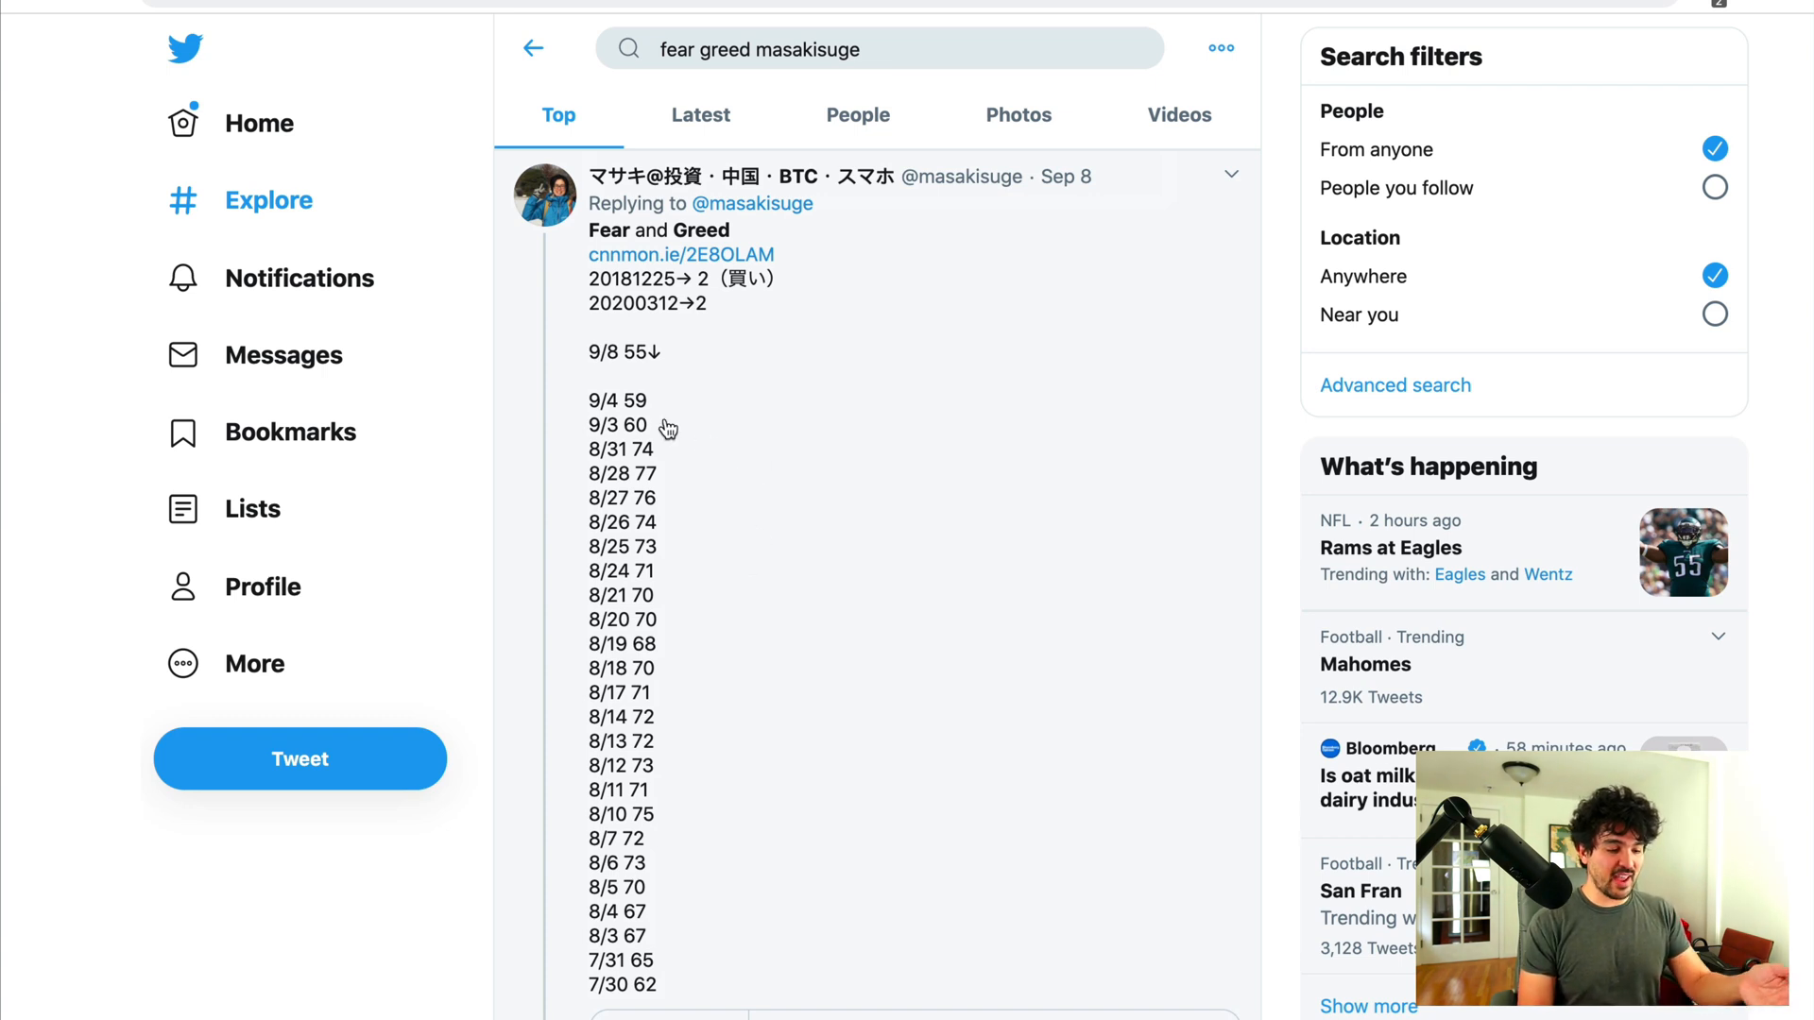
left_click_drag(591, 352, 665, 984)
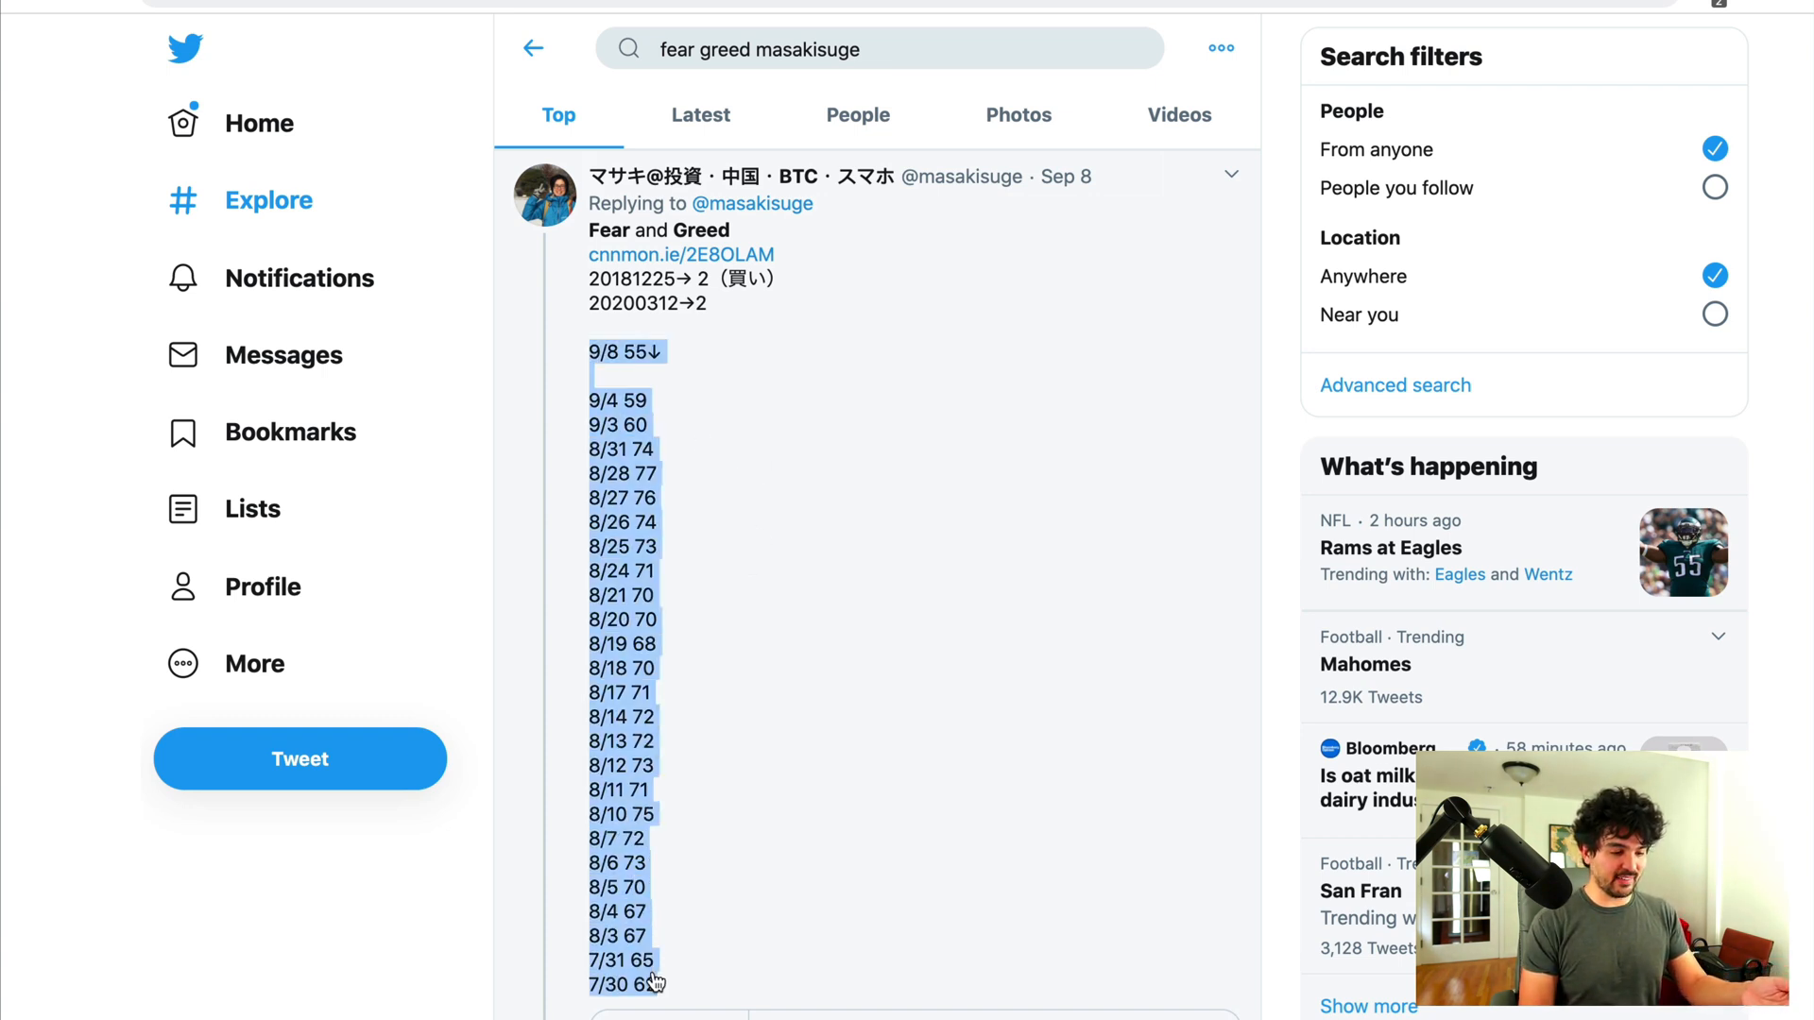
left_click(888, 728)
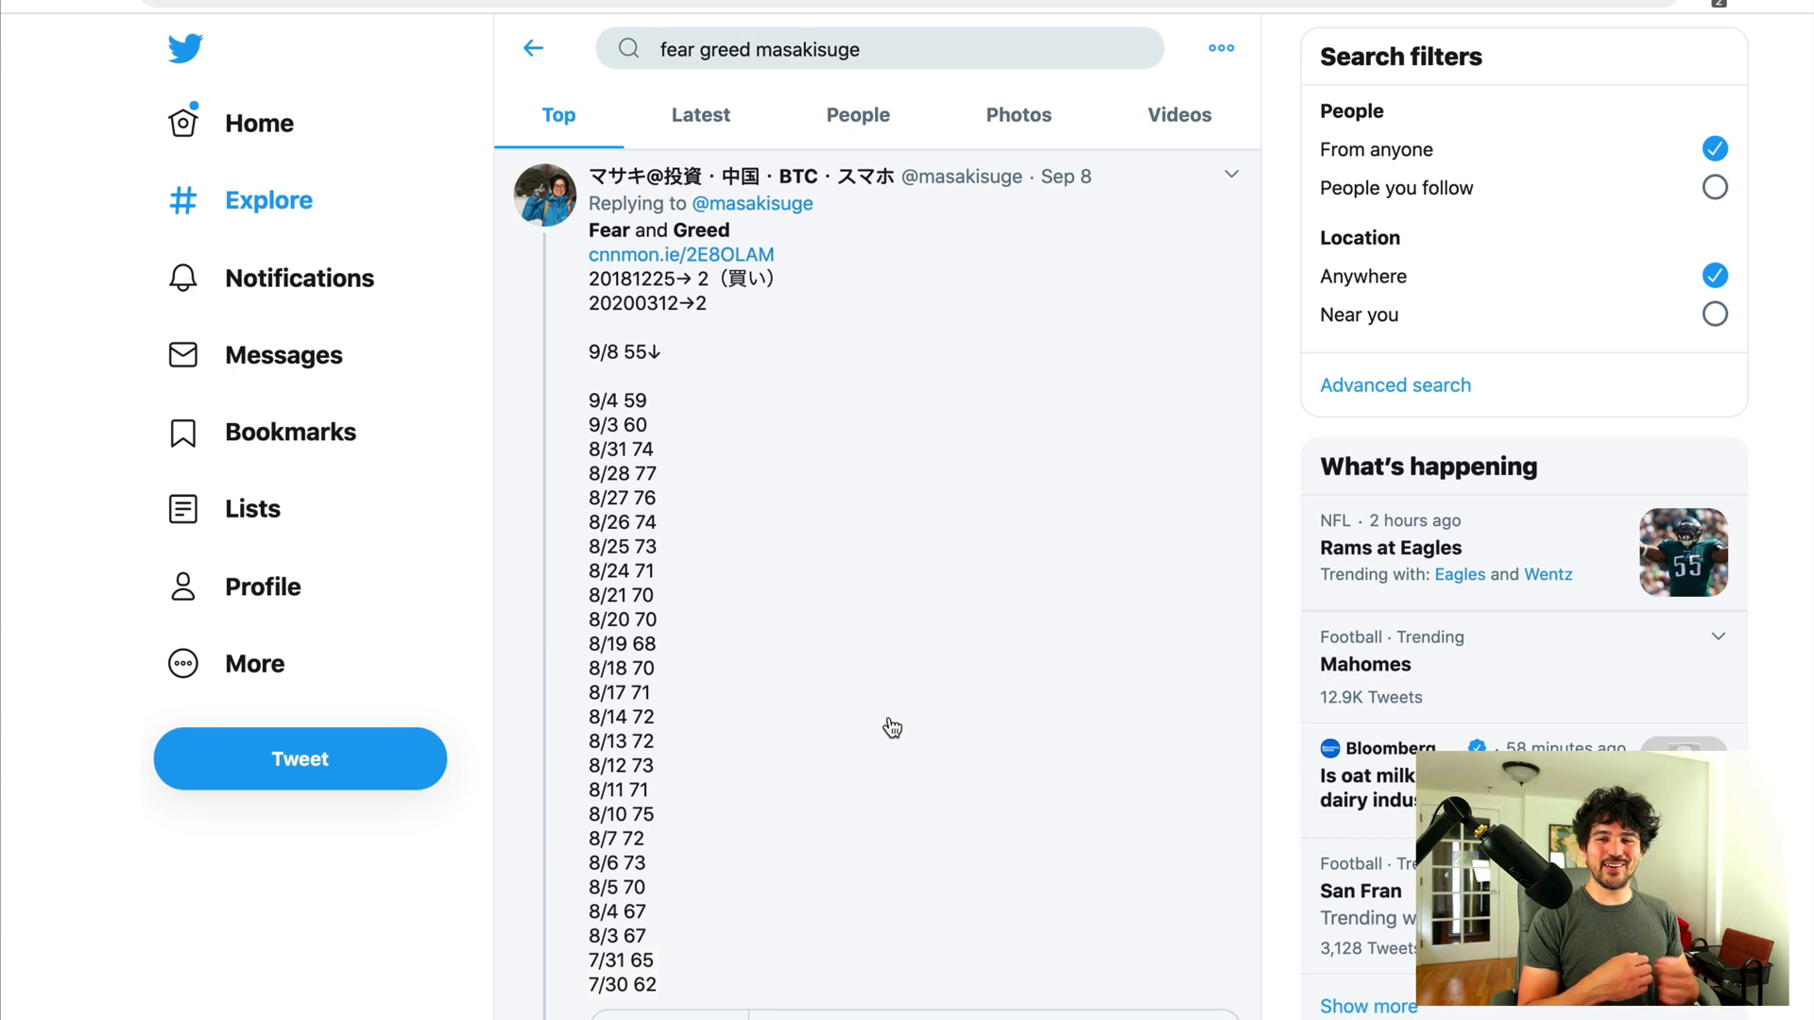